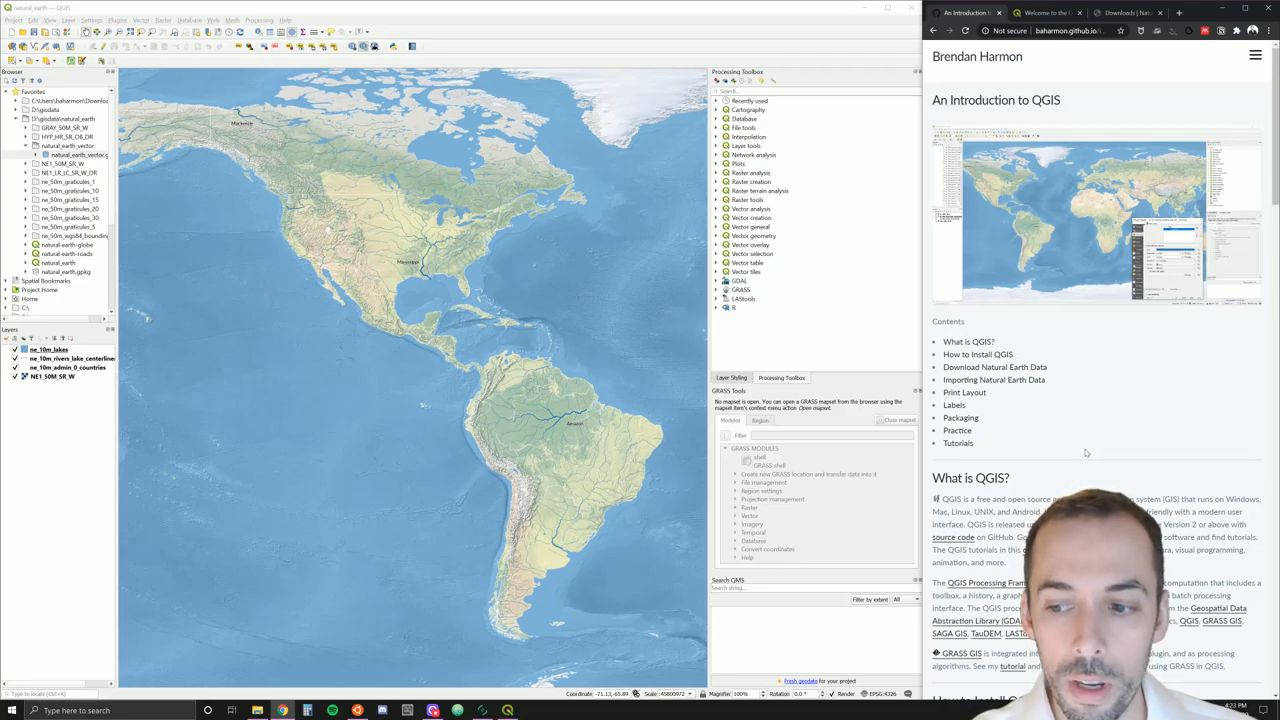
mouse_move(600, 352)
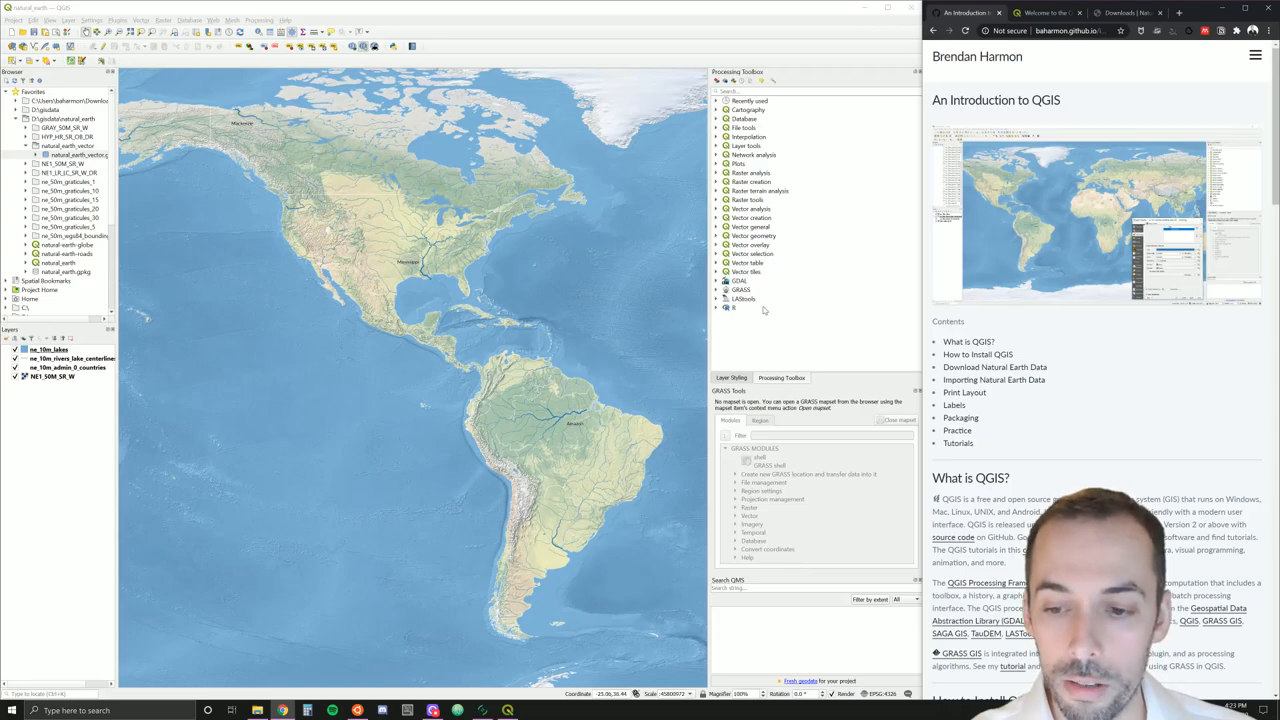
Follow the tutorial's QGIS Website link to the qgis.org homepage
scroll("down", 3)
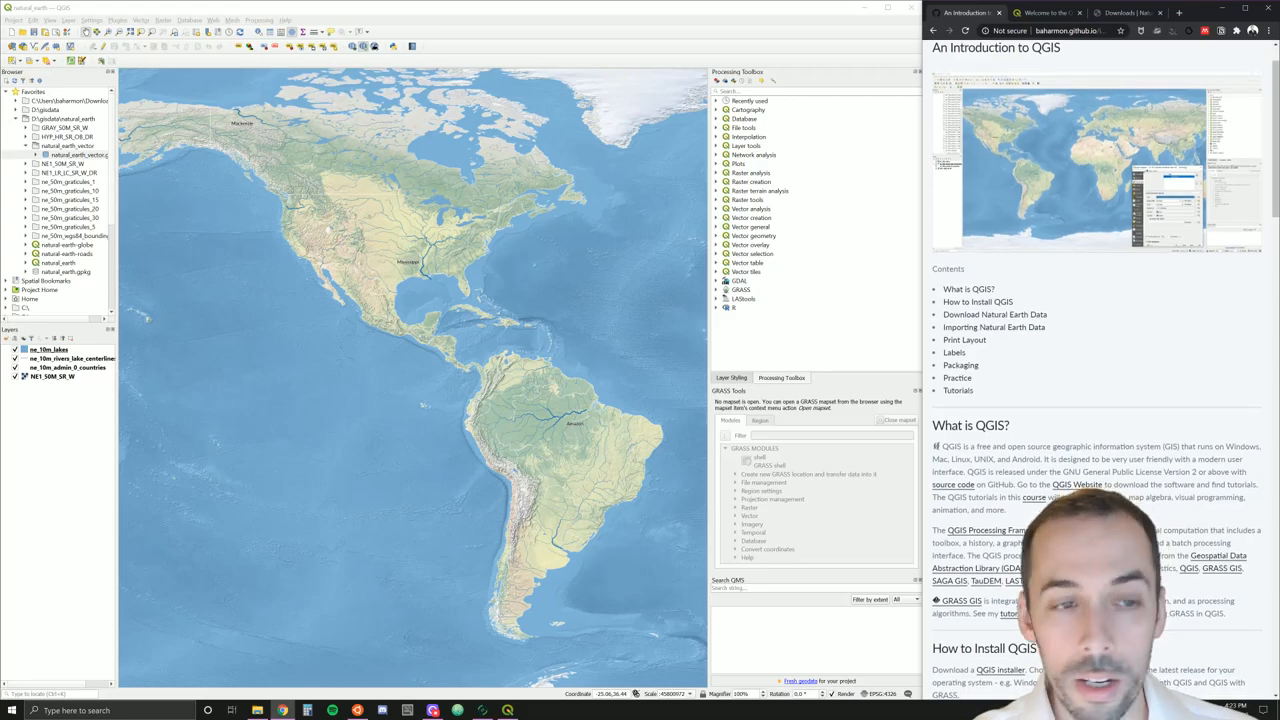
scroll("down", 3)
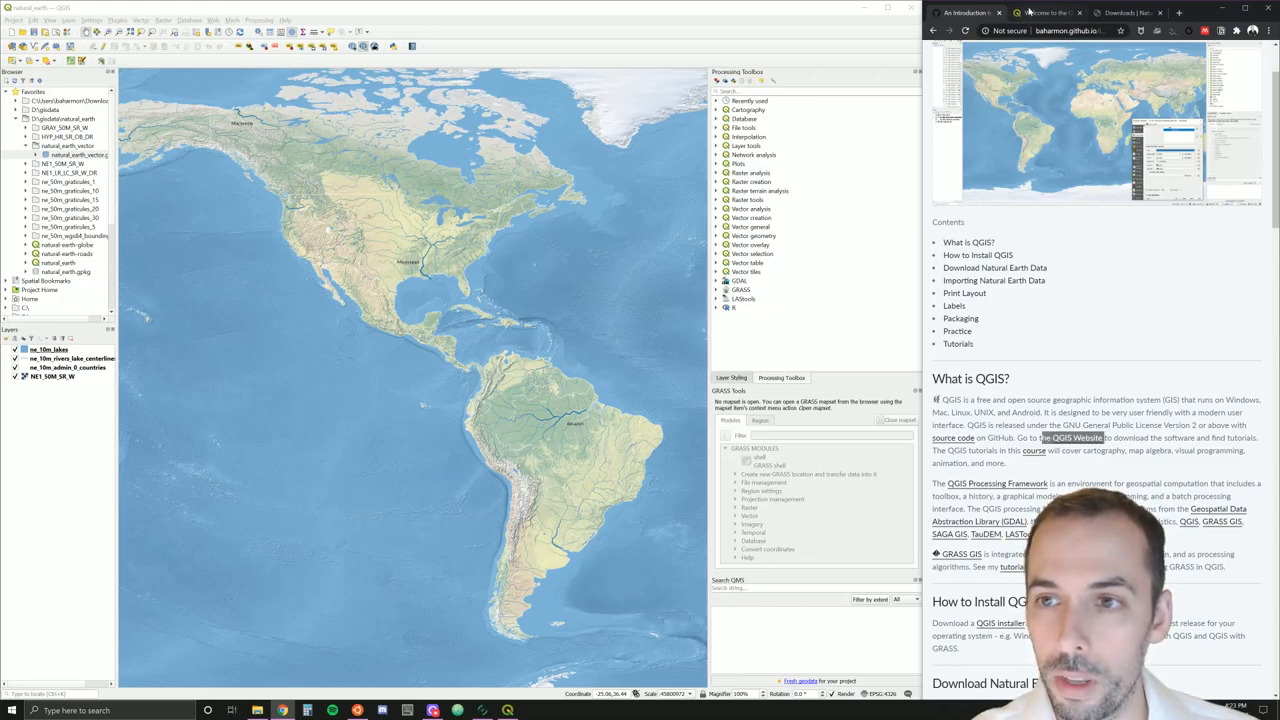
left_click(1048, 12)
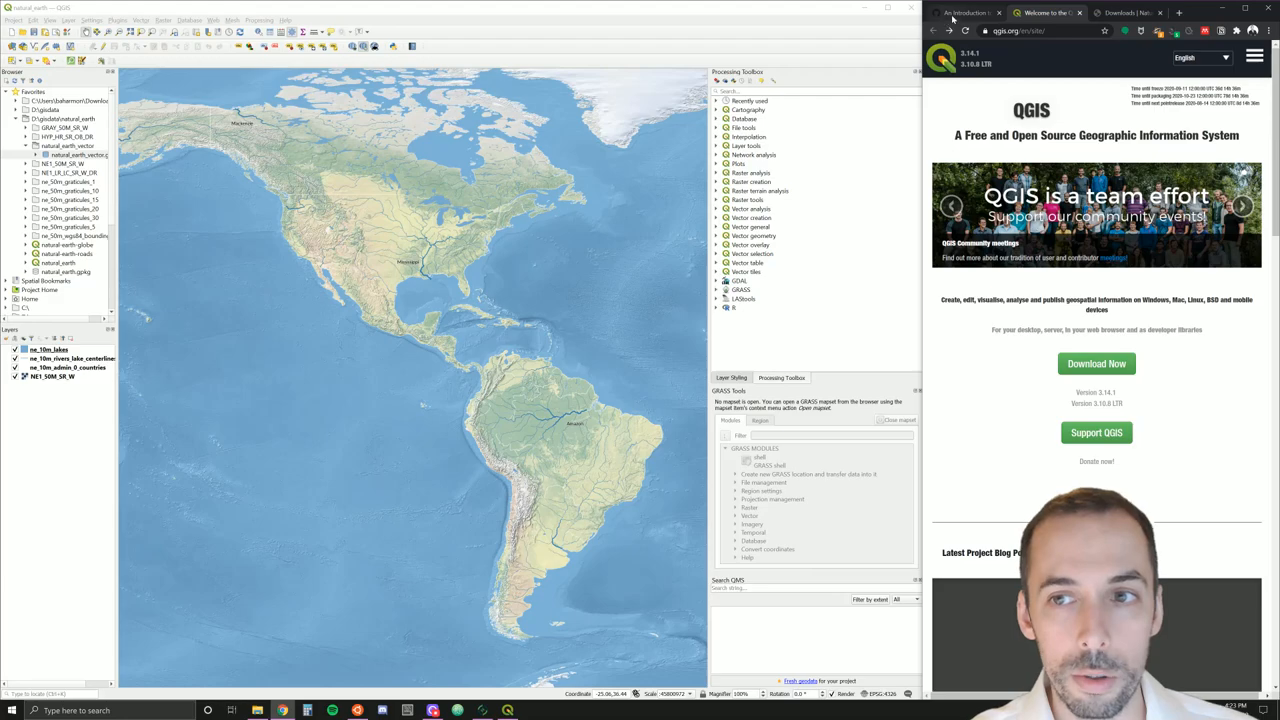
Return to the An Introduction to QGIS tutorial tab
left_click(980, 12)
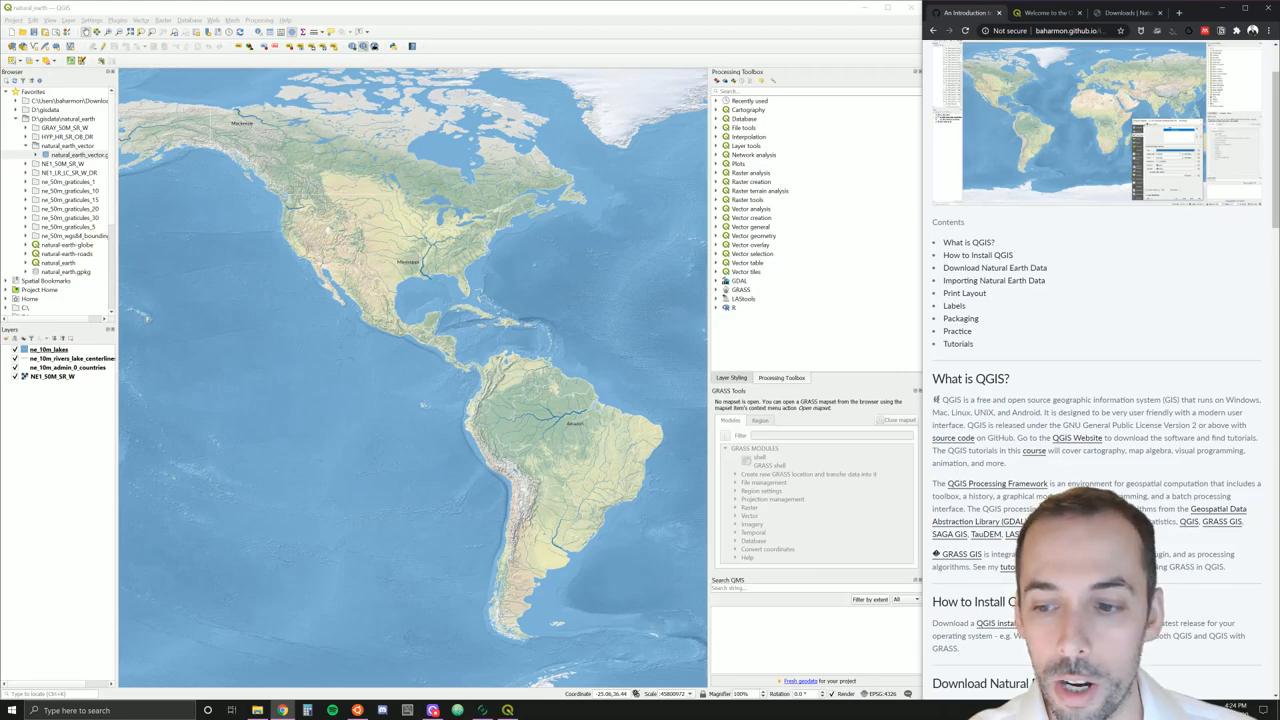
Read through the tutorial's install and download sections
scroll("down", 3)
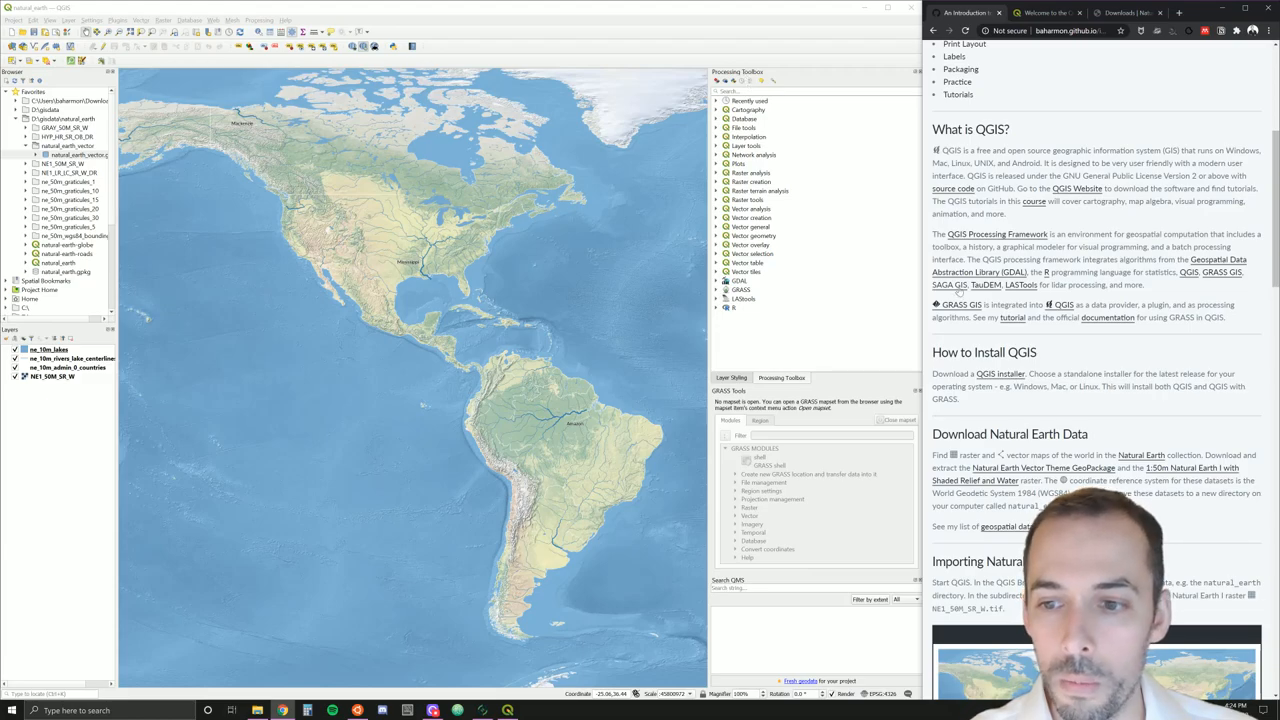
mouse_move(1064, 374)
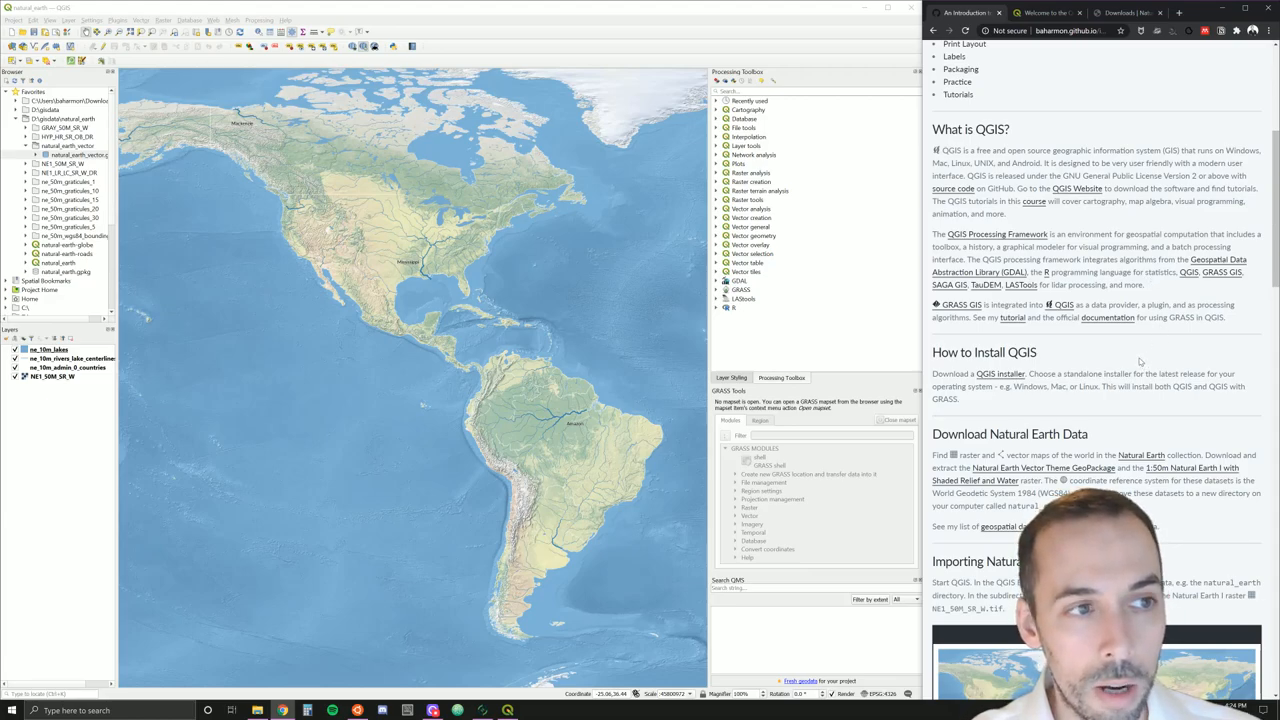
mouse_move(1128, 348)
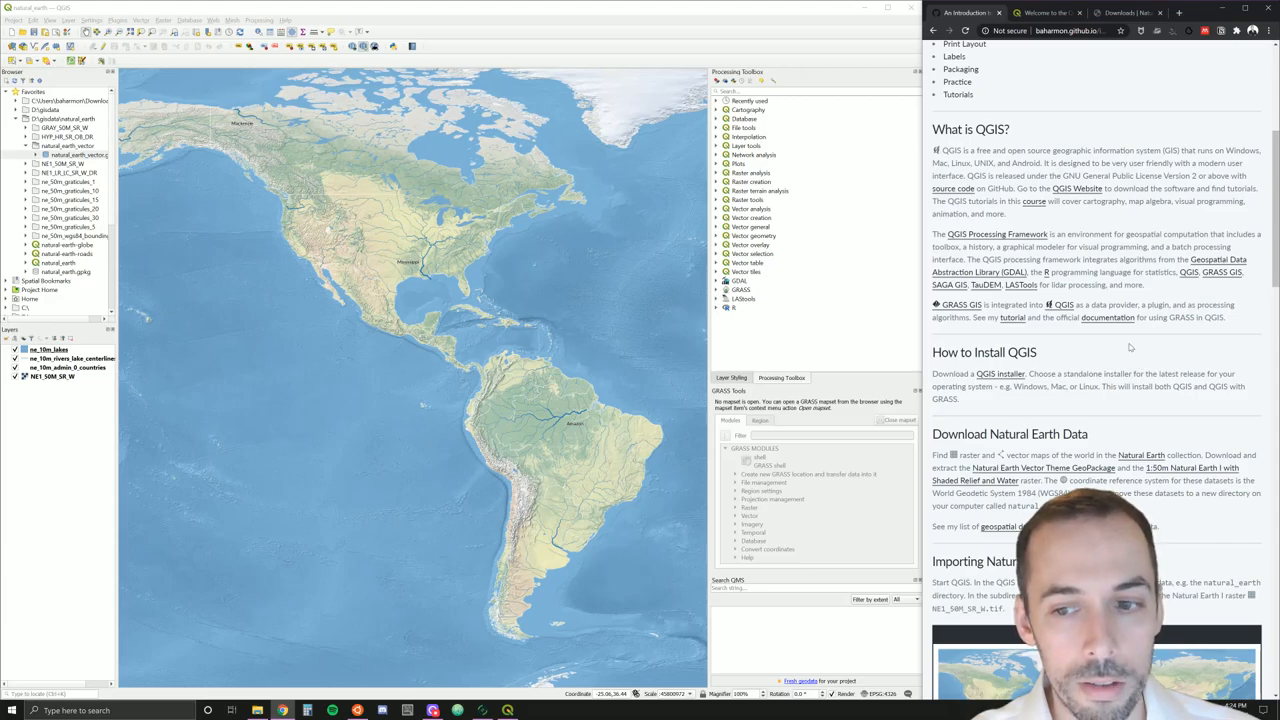
mouse_move(1108, 318)
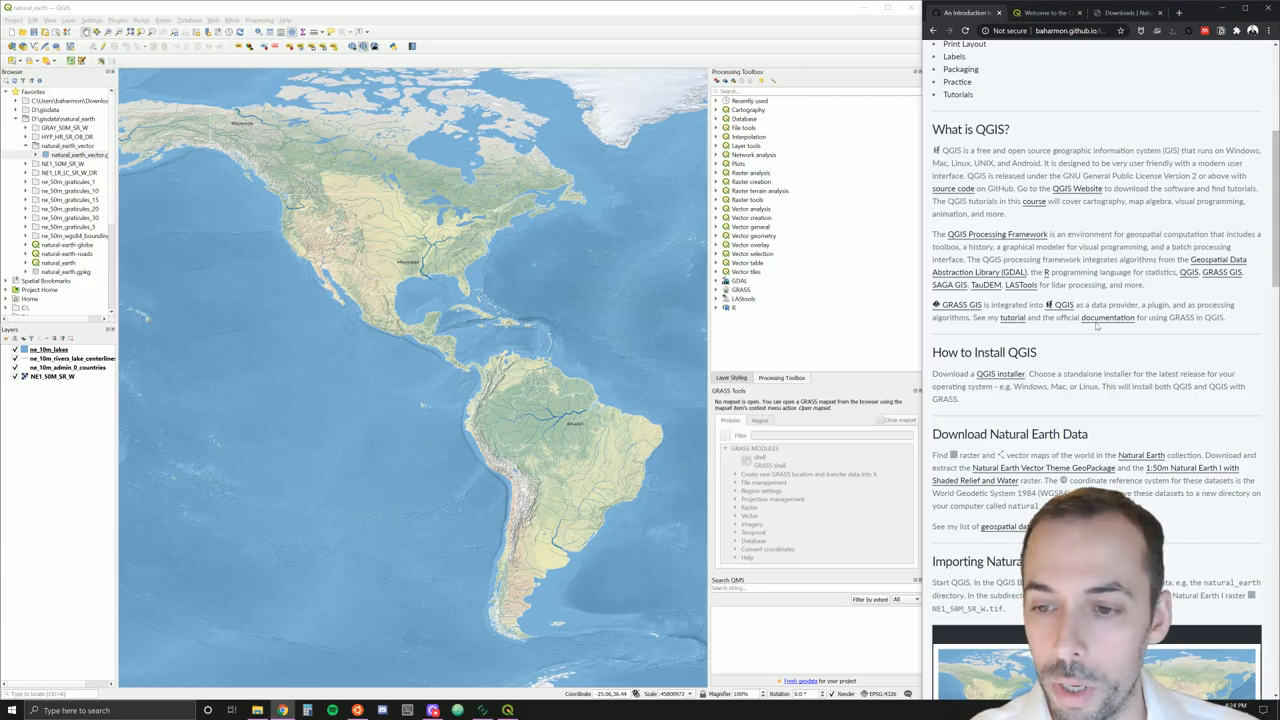
scroll("down", 3)
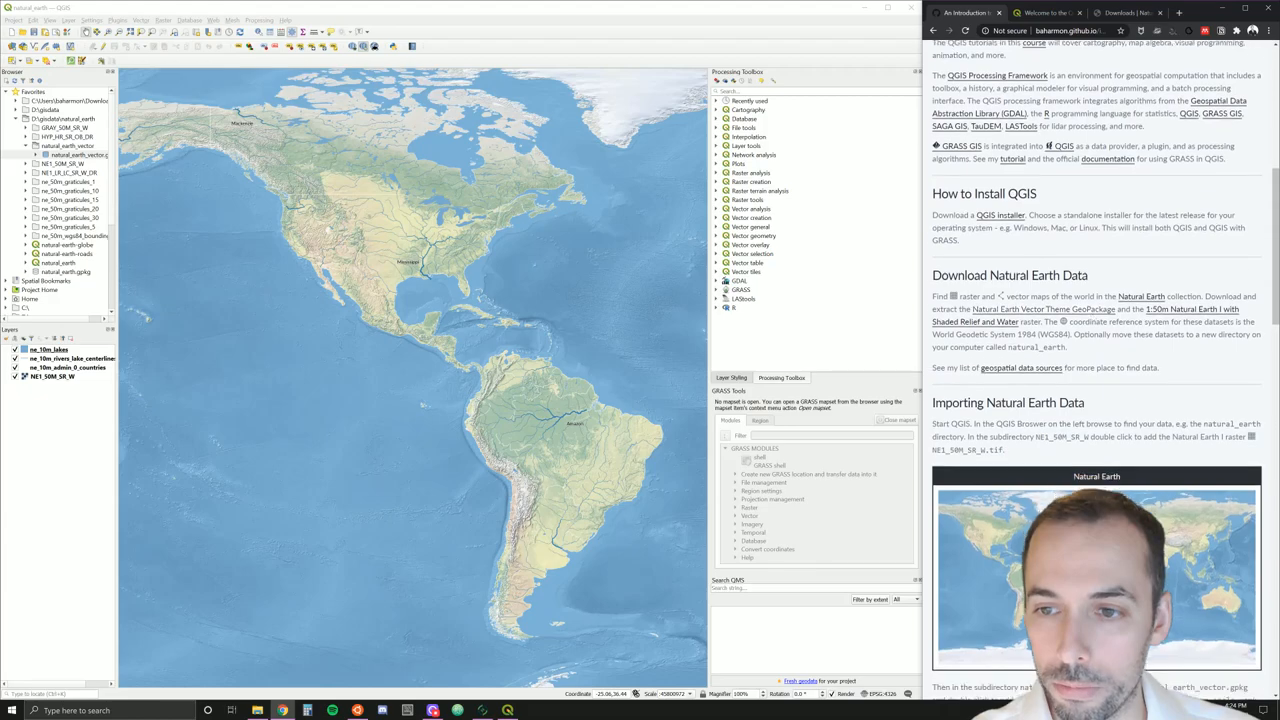
scroll("down", 3)
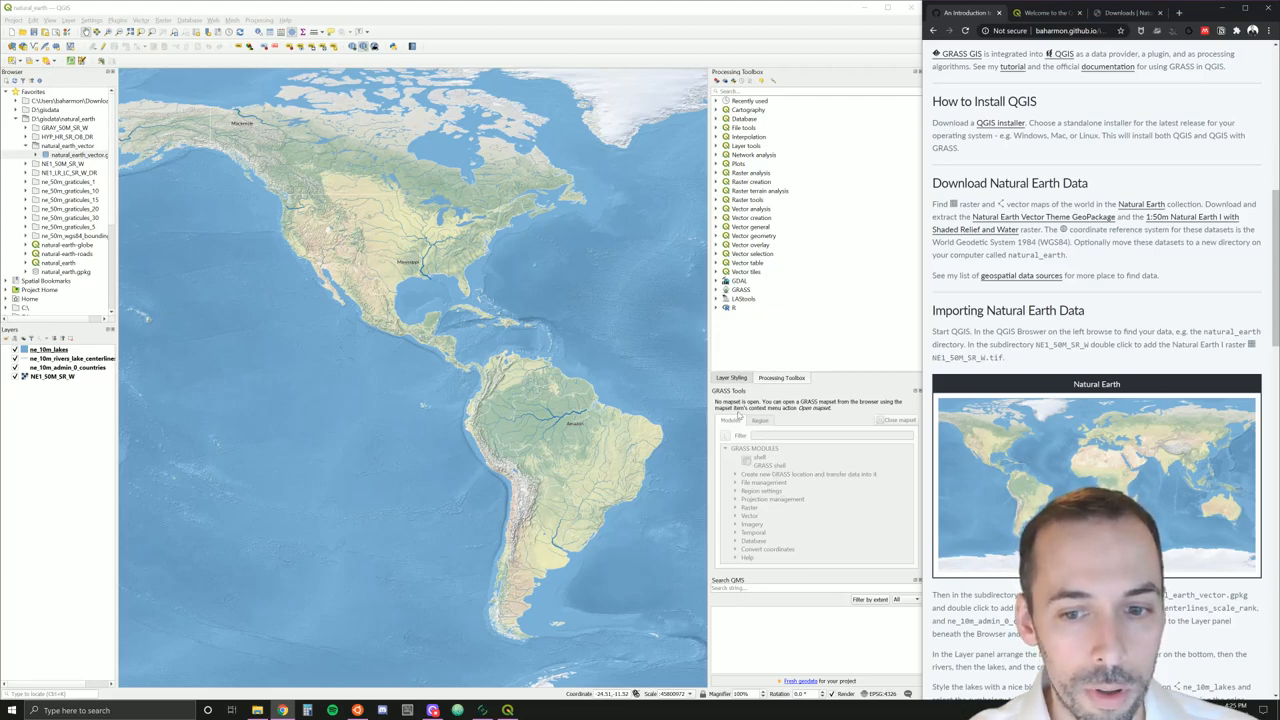
mouse_move(592, 292)
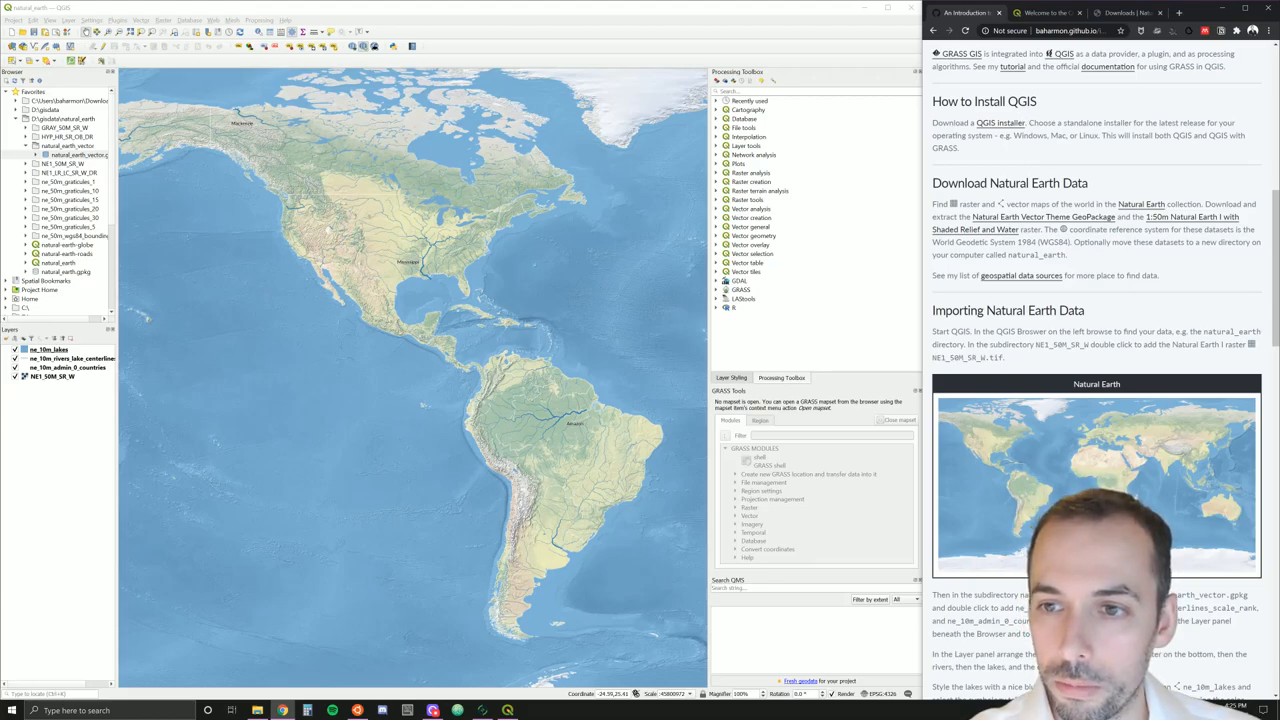
scroll("down", 3)
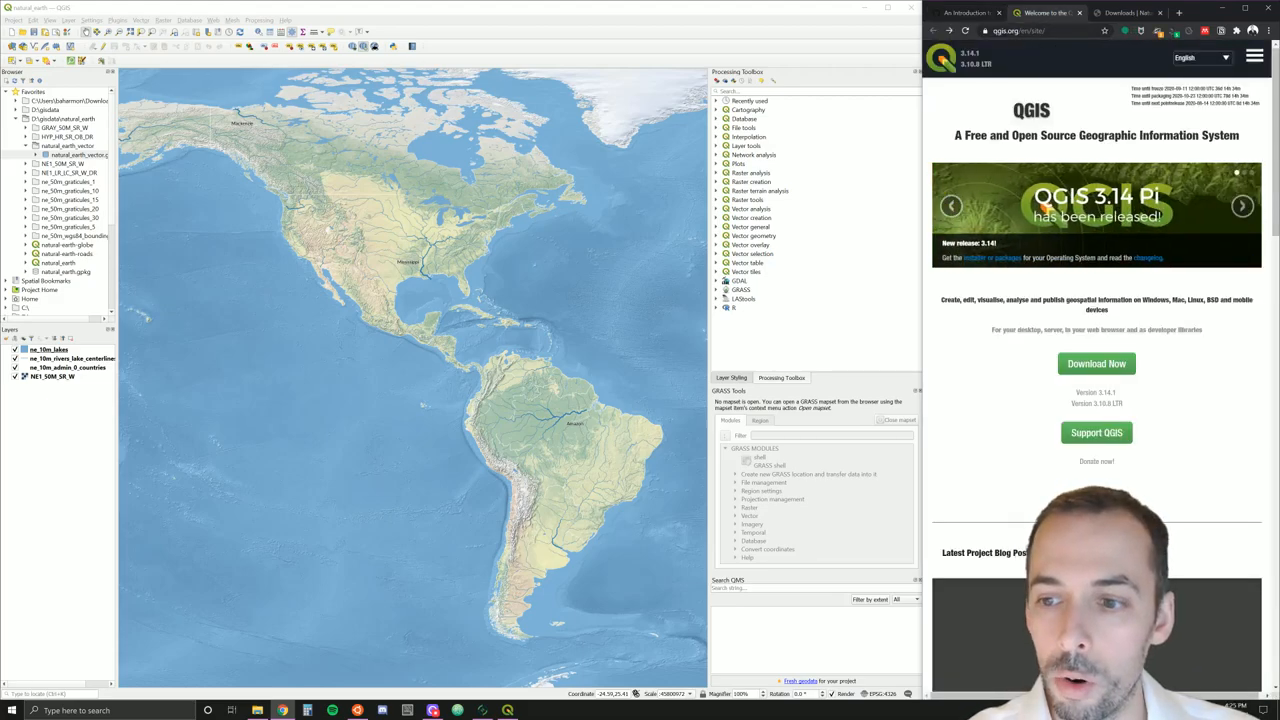
Go to the Download QGIS for your platform page via Download Now
left_click(1096, 364)
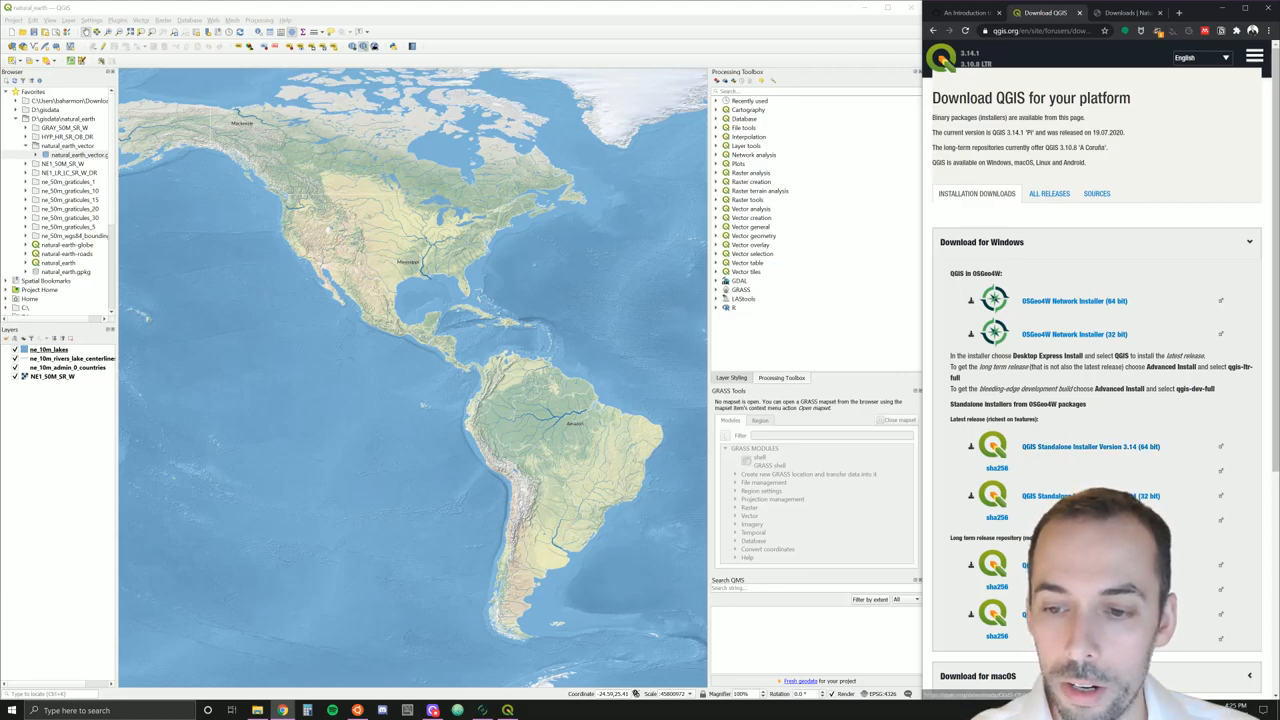
mouse_move(1148, 452)
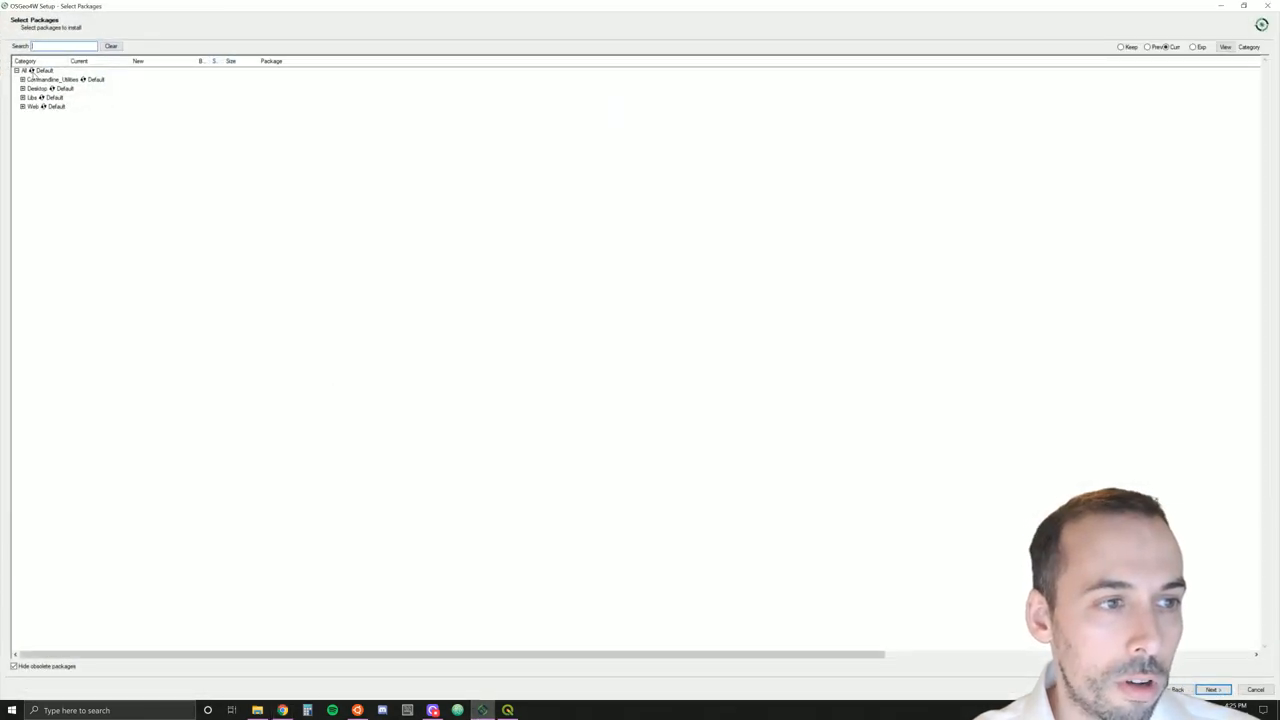
Browse the Desktop, Libs and Web package categories in OSGeo4W Setup, collapsing each again
left_click(22, 80)
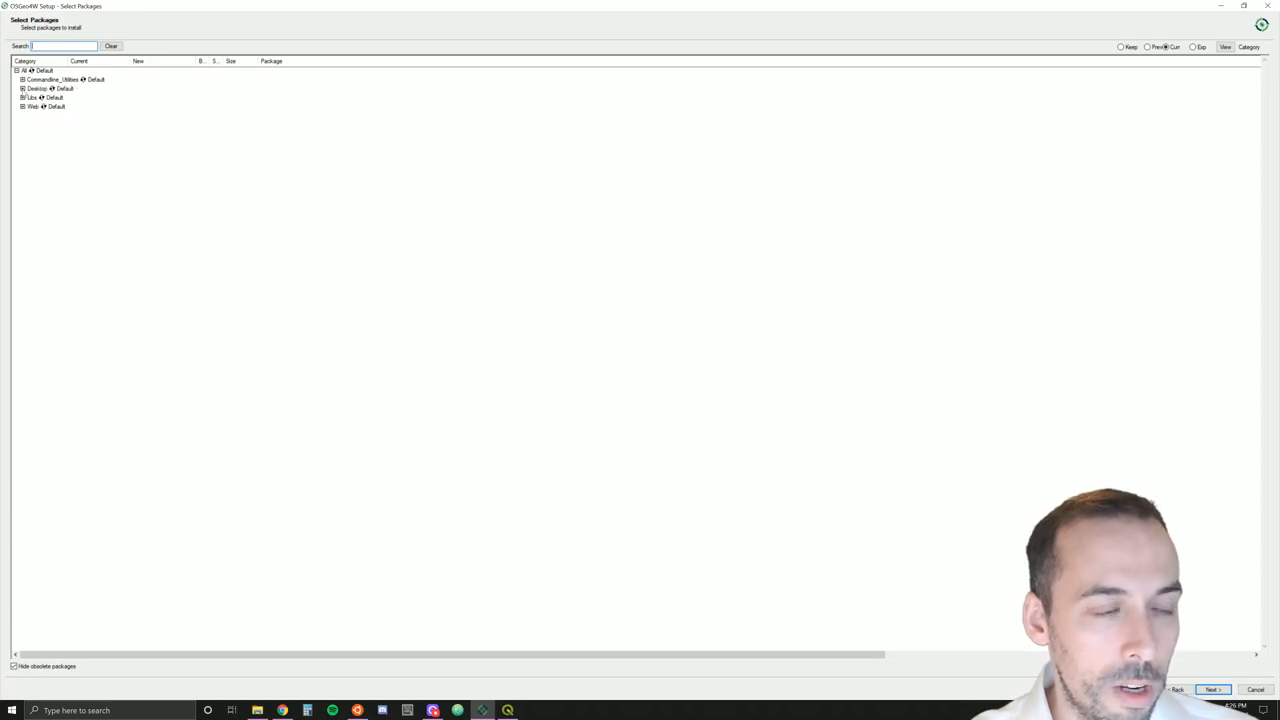
left_click(12, 88)
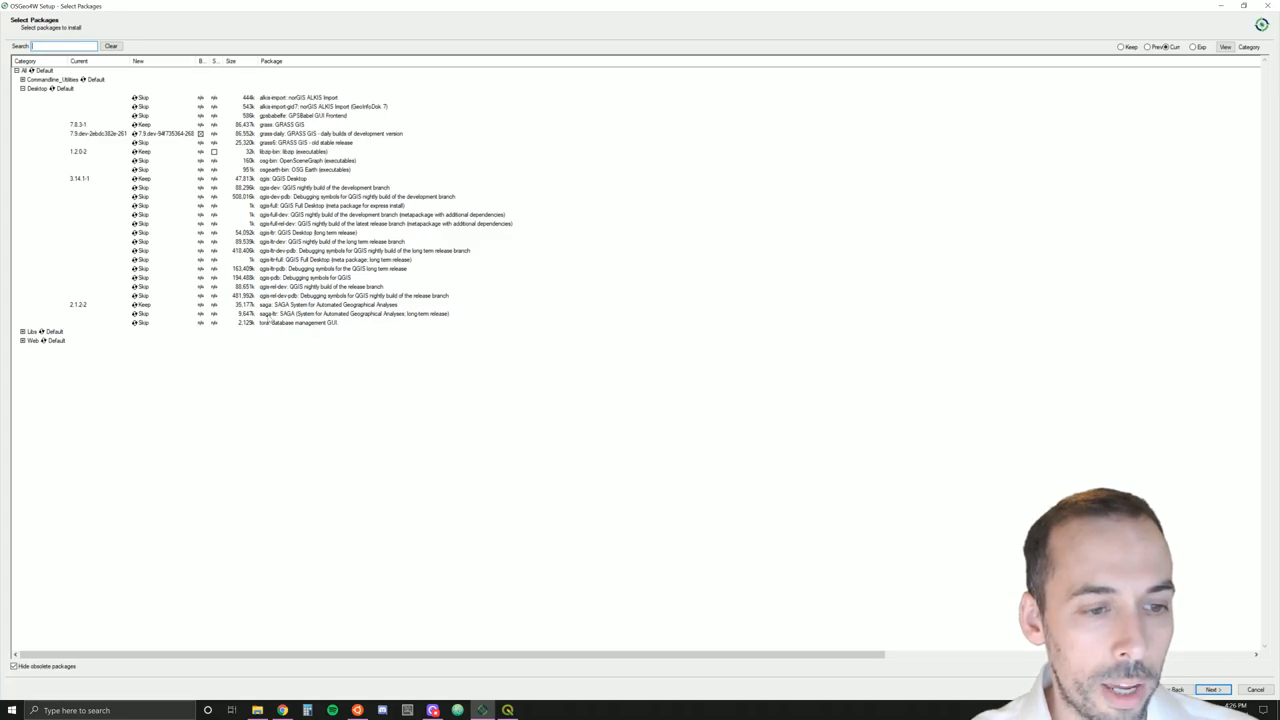
left_click(22, 90)
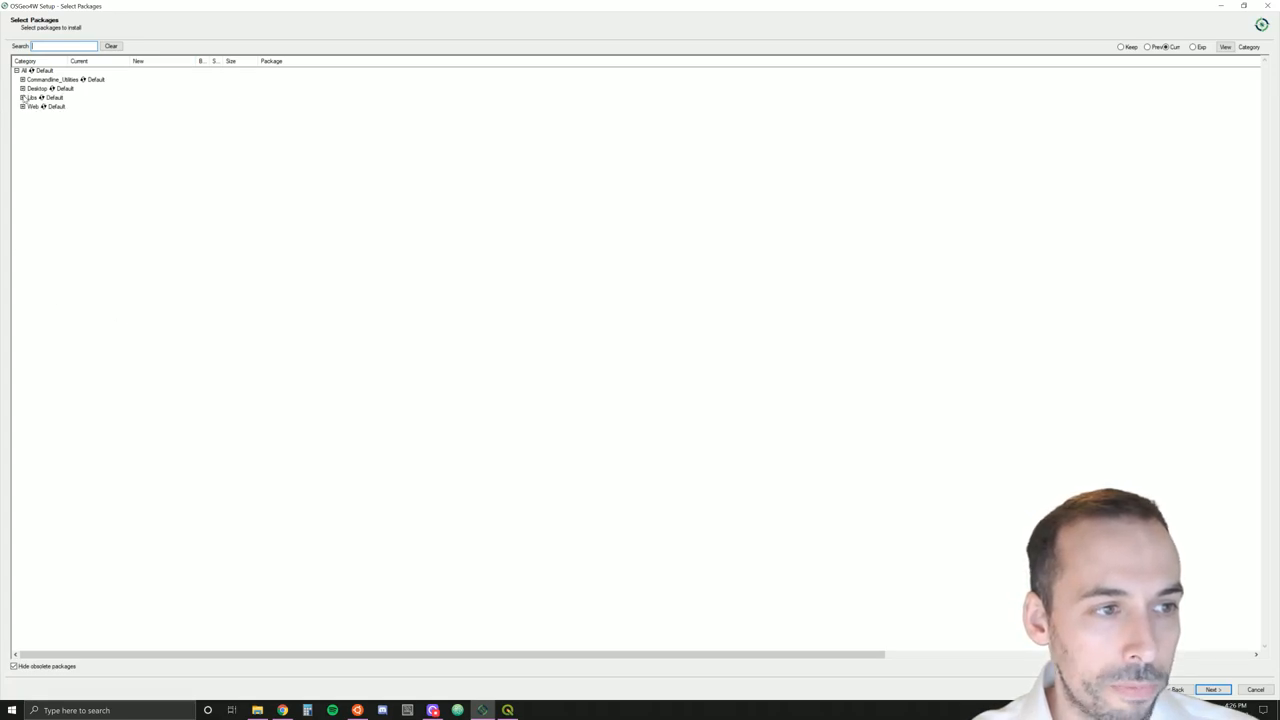
left_click(18, 100)
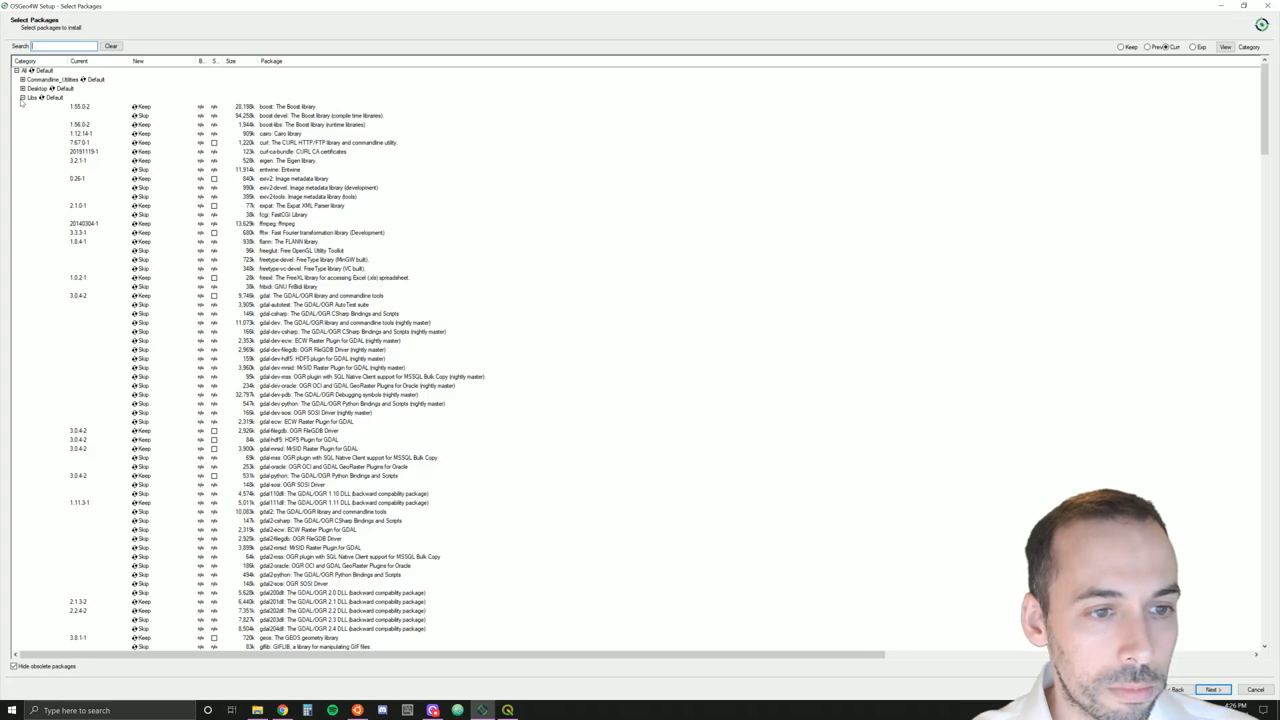
left_click(22, 98)
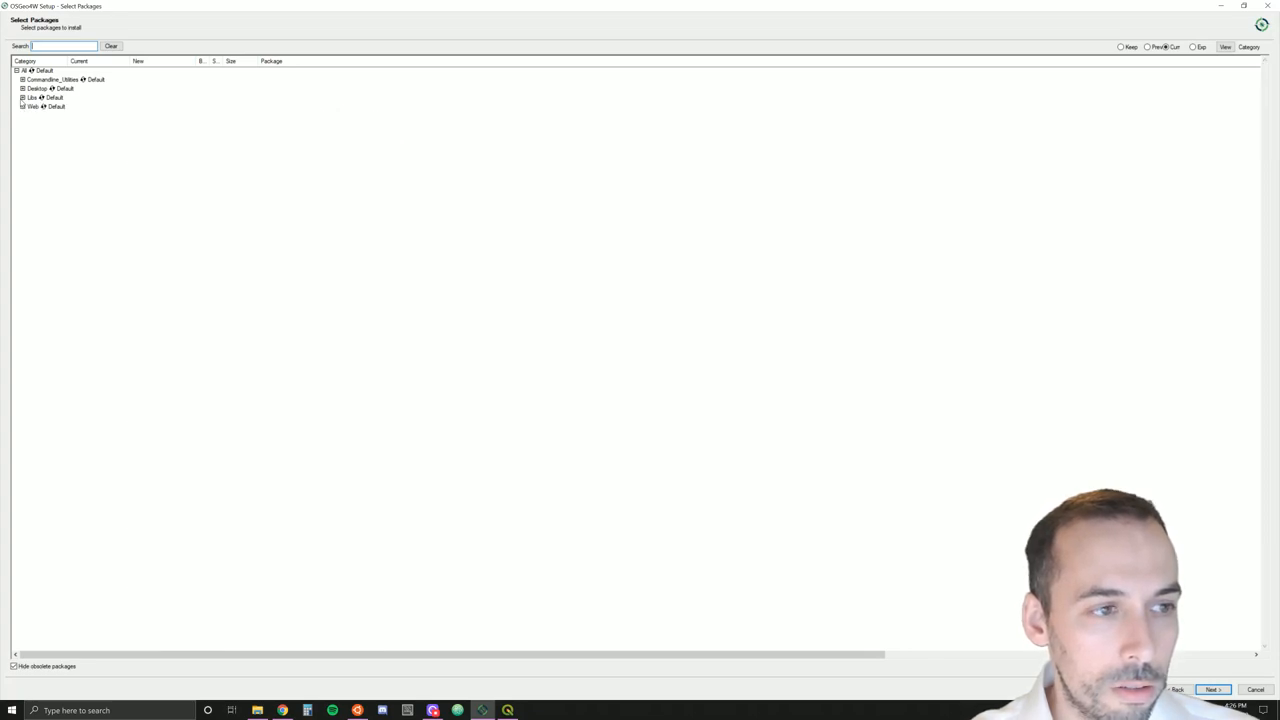
left_click(12, 106)
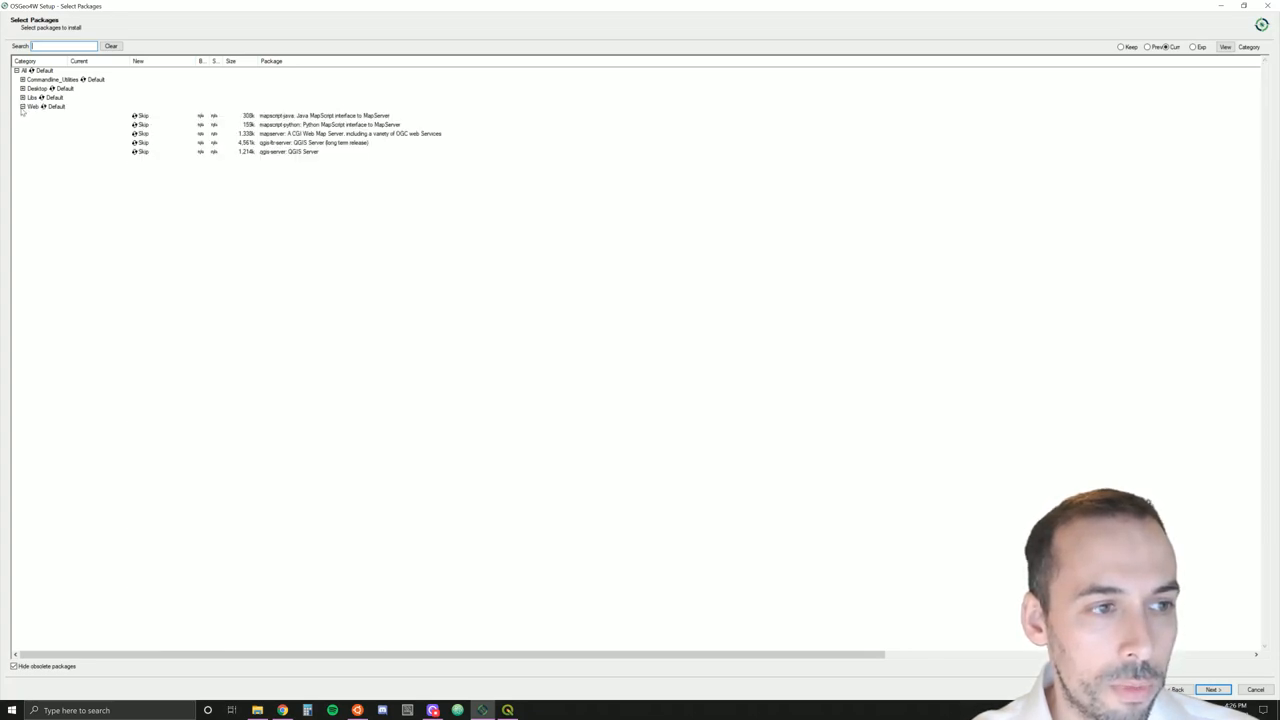
left_click(12, 106)
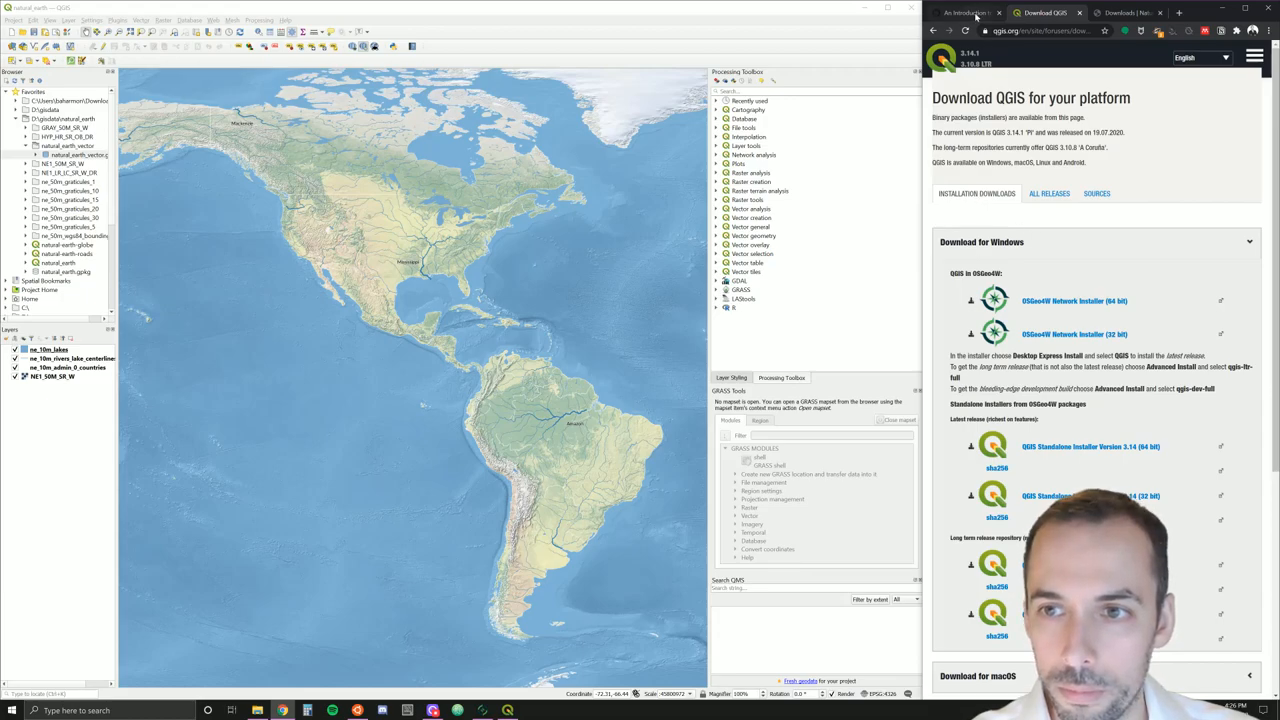
From the tutorial's Download Natural Earth Data section, go to the Natural Earth Downloads page
left_click(968, 14)
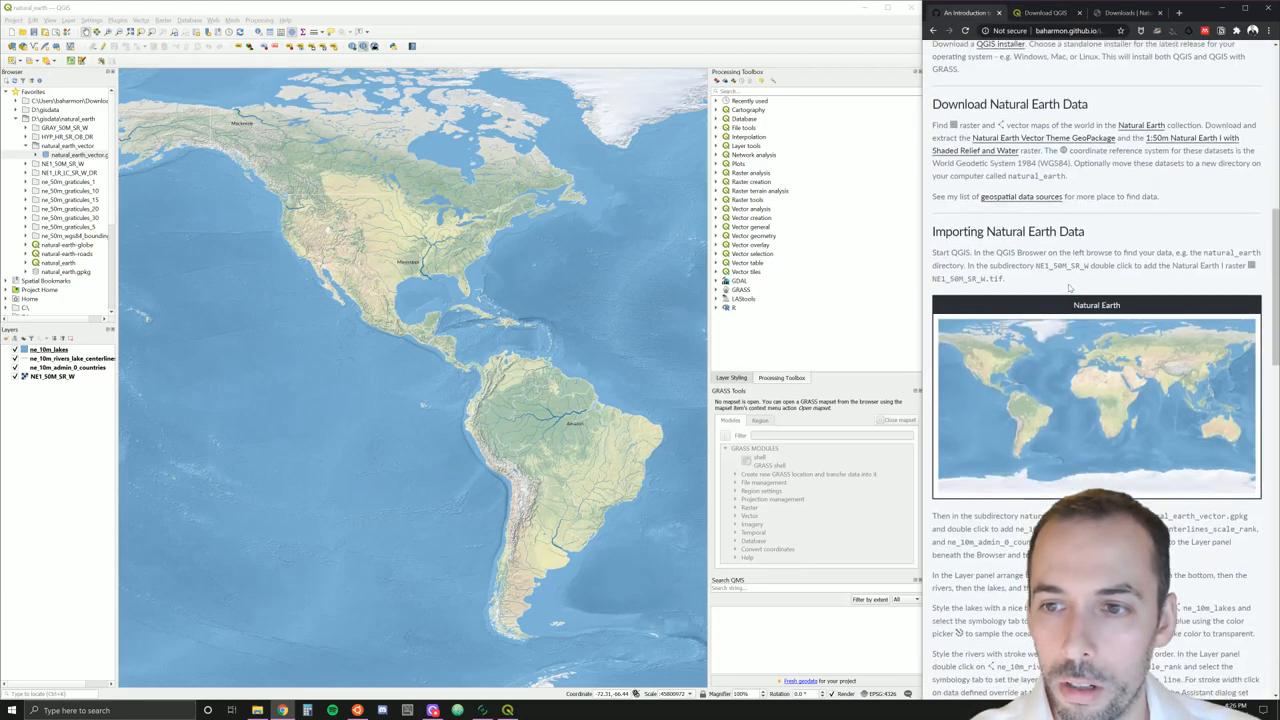
scroll("down", 3)
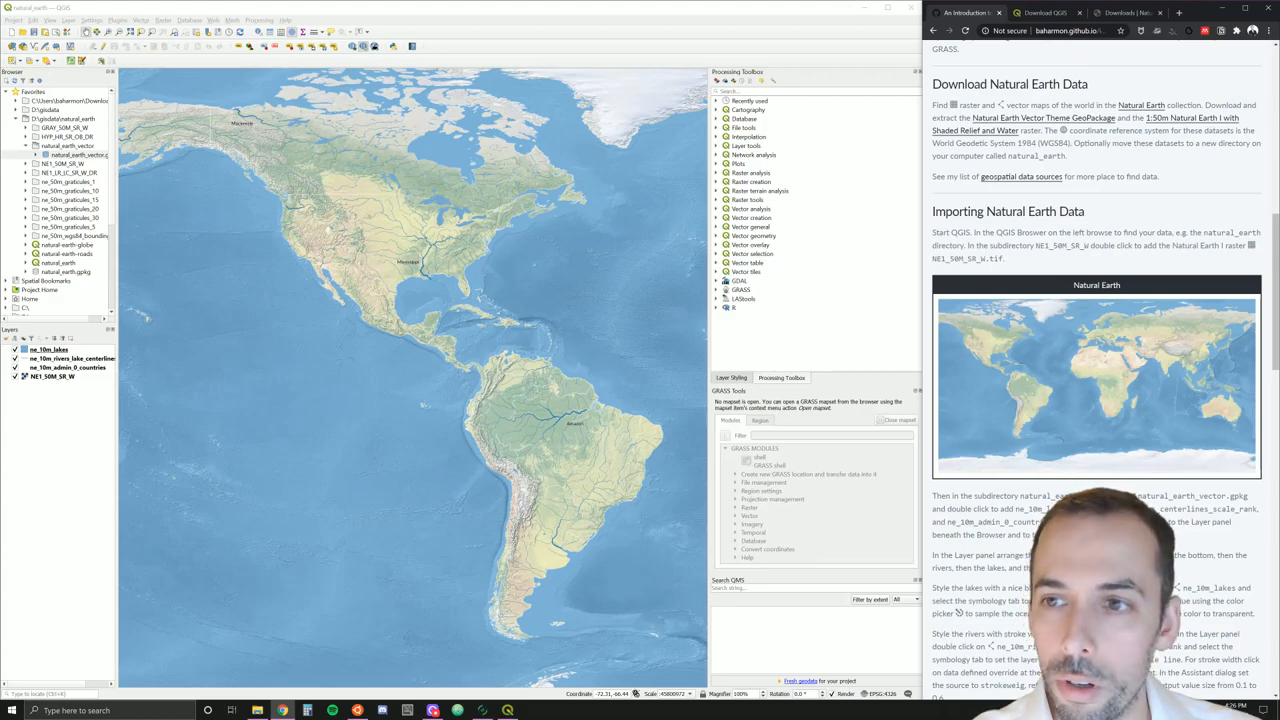
left_click(1124, 16)
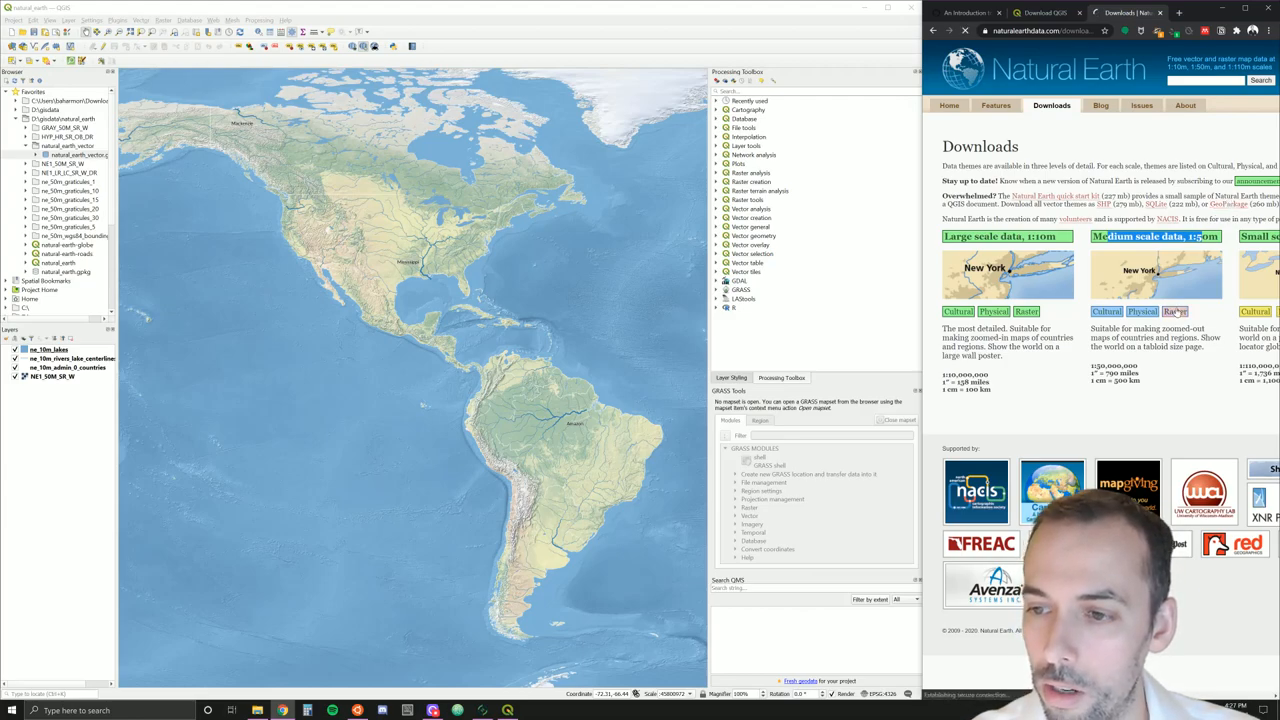
View the 1:50m raster Physical data page, then return to the tutorial
left_click(1180, 312)
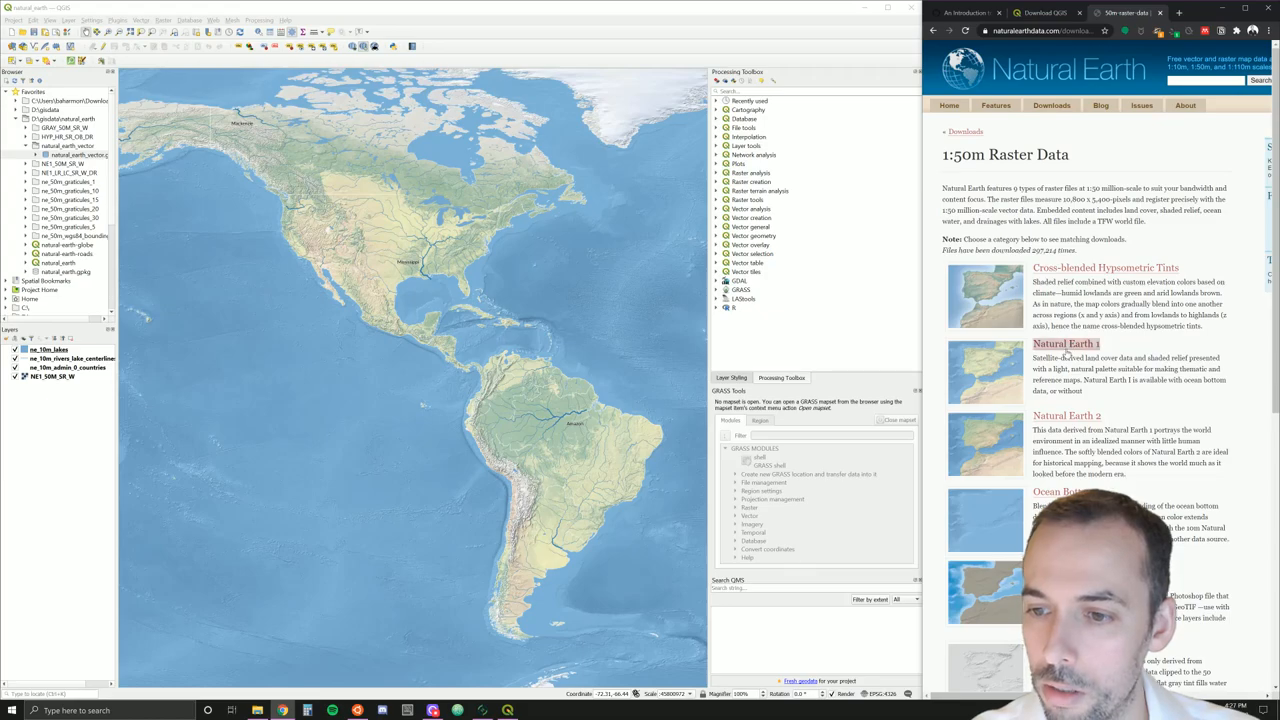
left_click(1064, 344)
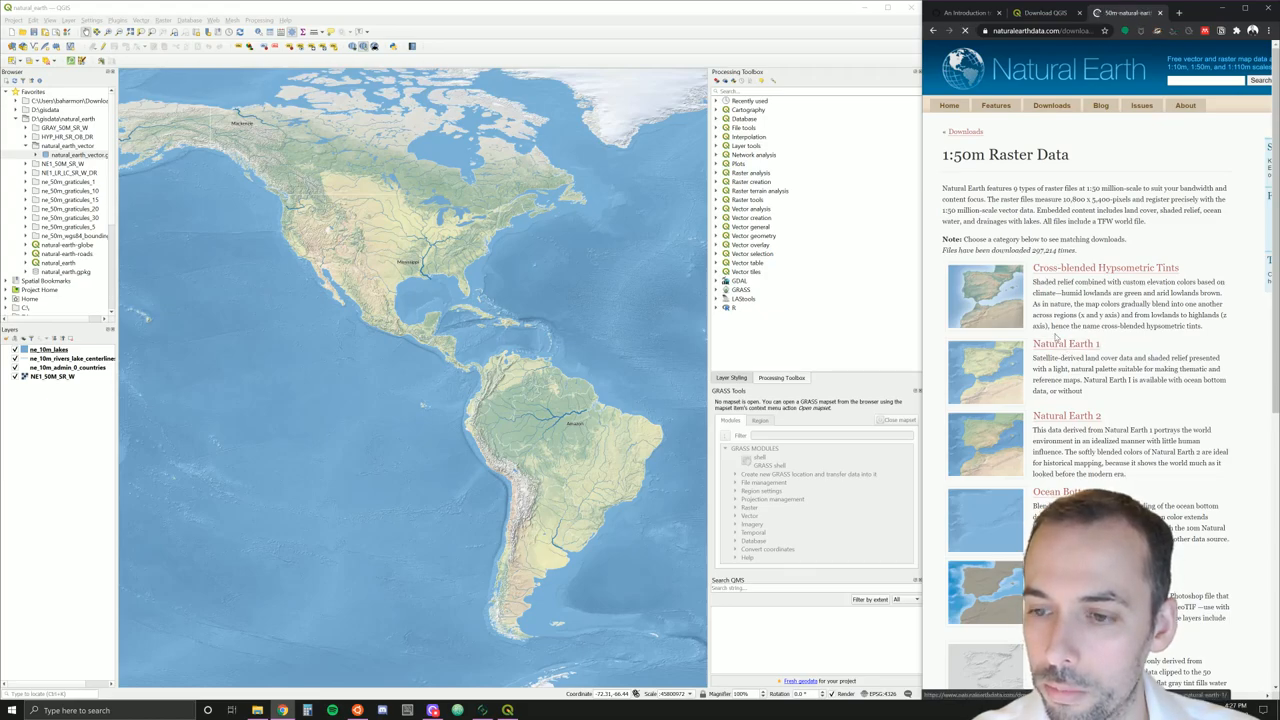
left_click(1066, 344)
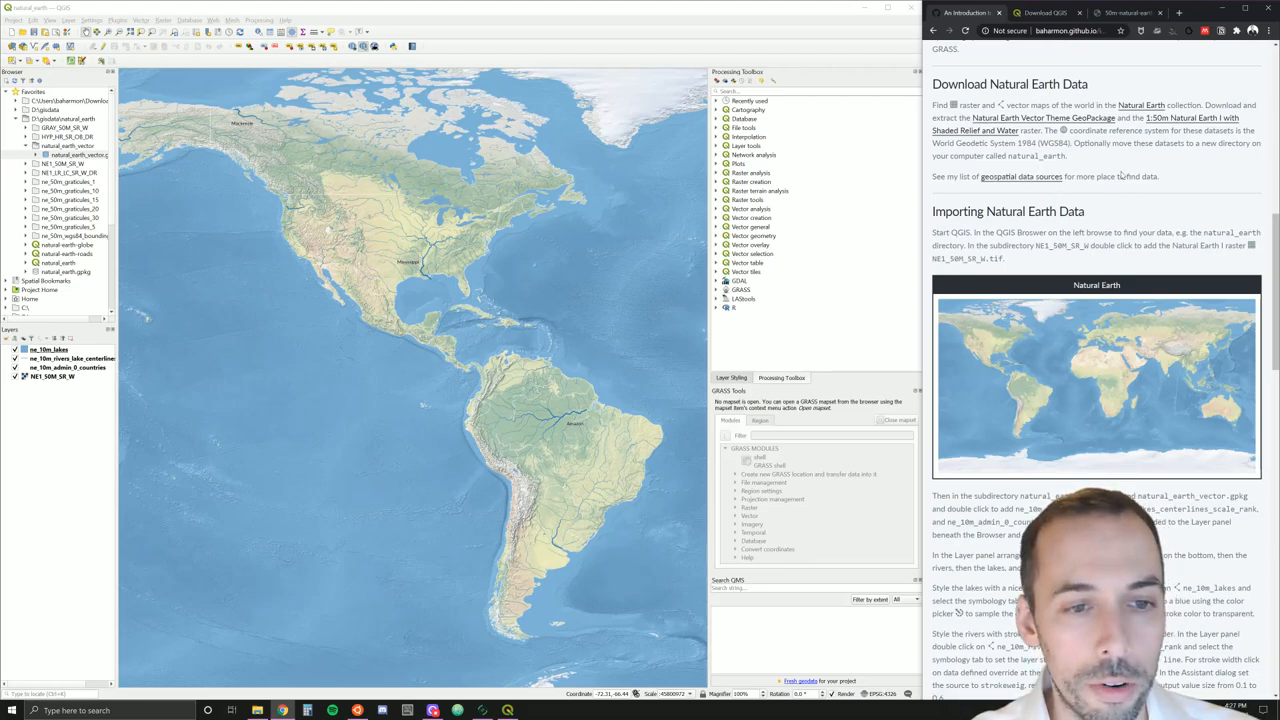
scroll("down", 3)
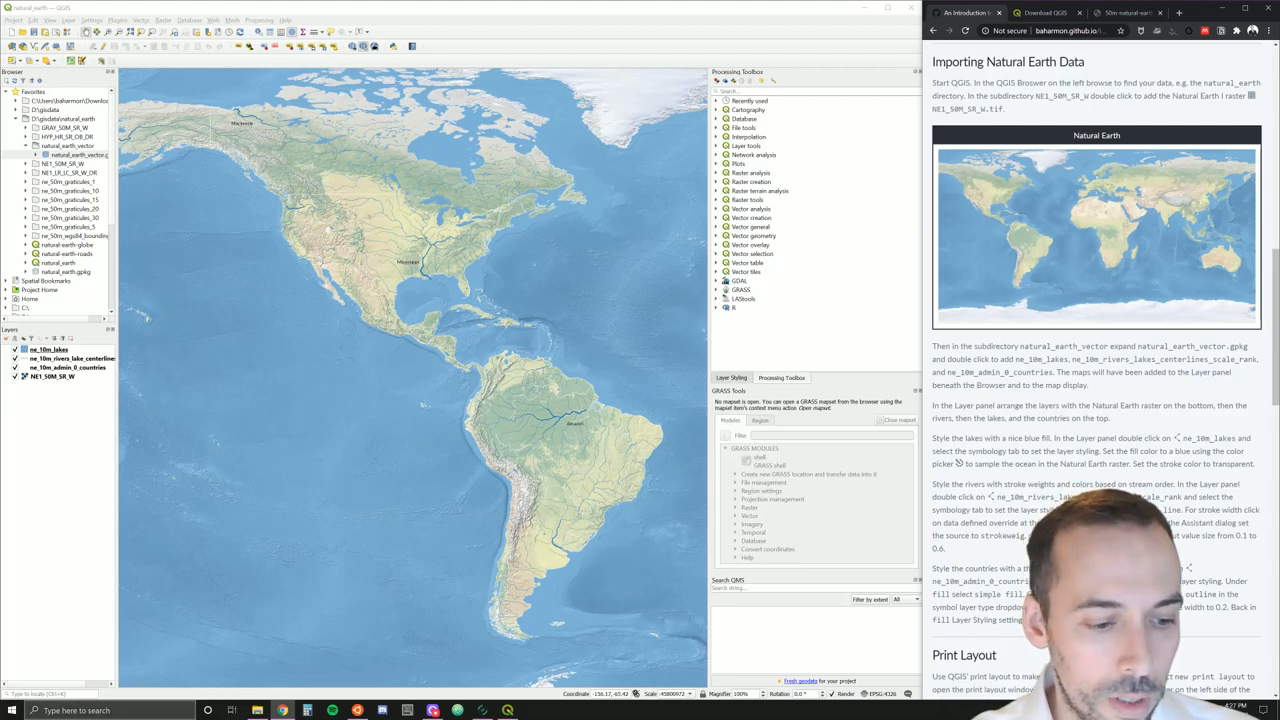
Launch QGIS Desktop 3.14.1 with GRASS and start a new empty project
left_click(16, 700)
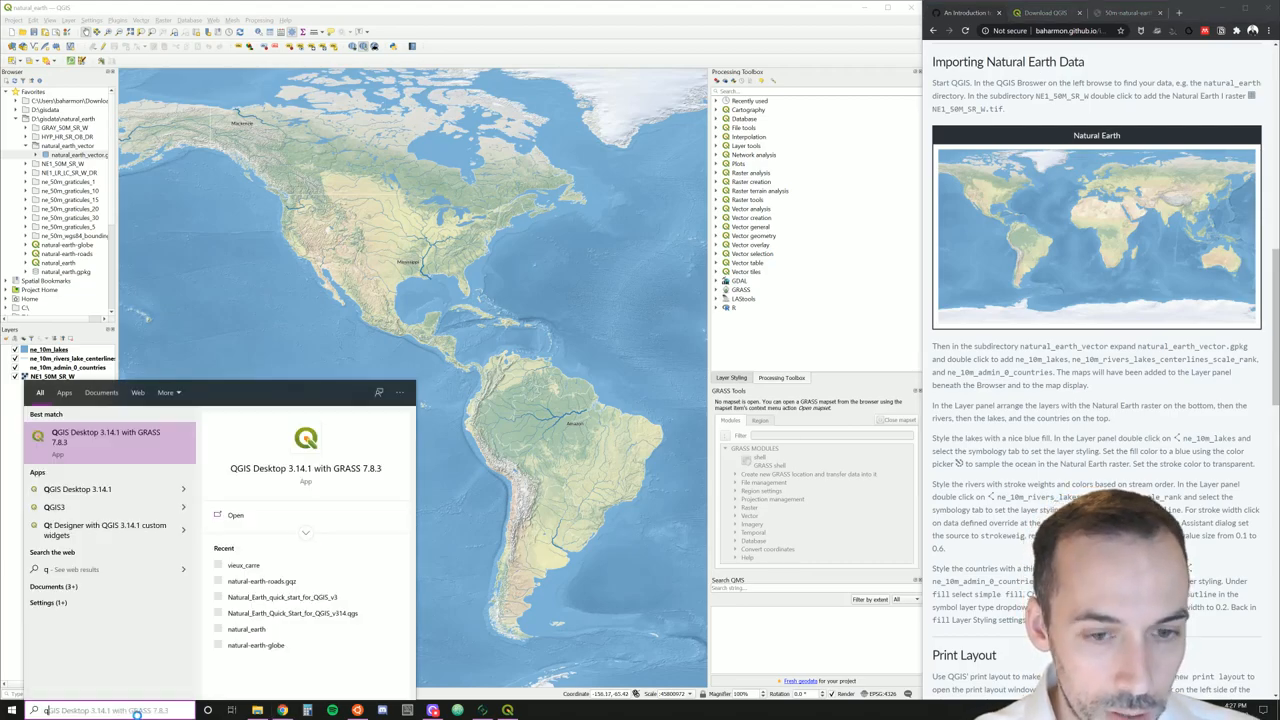
type("gi")
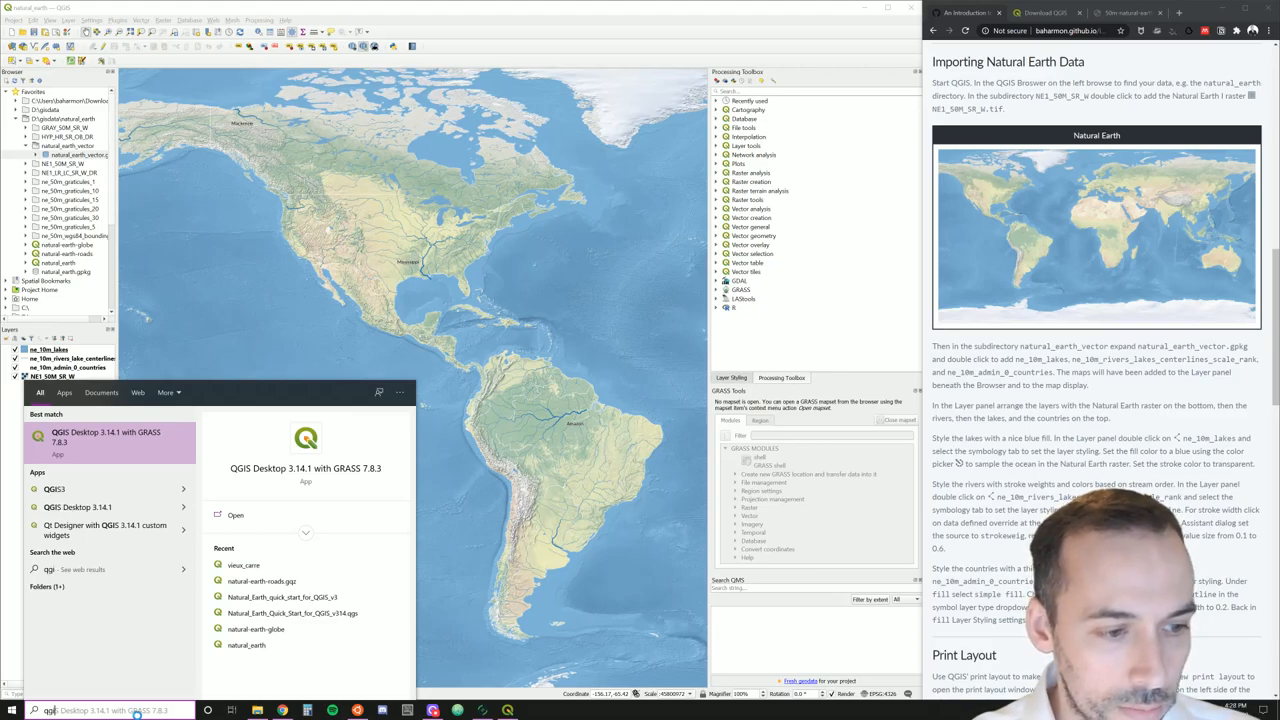
left_click(104, 438)
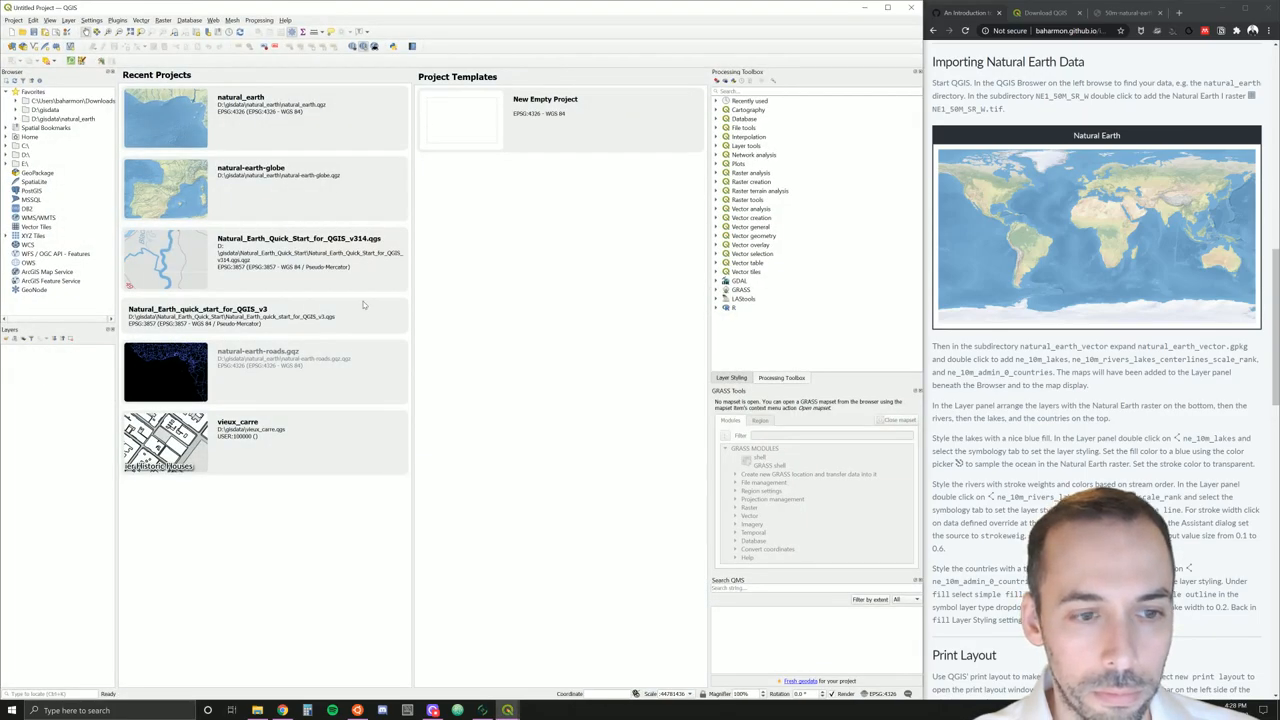
mouse_move(444, 128)
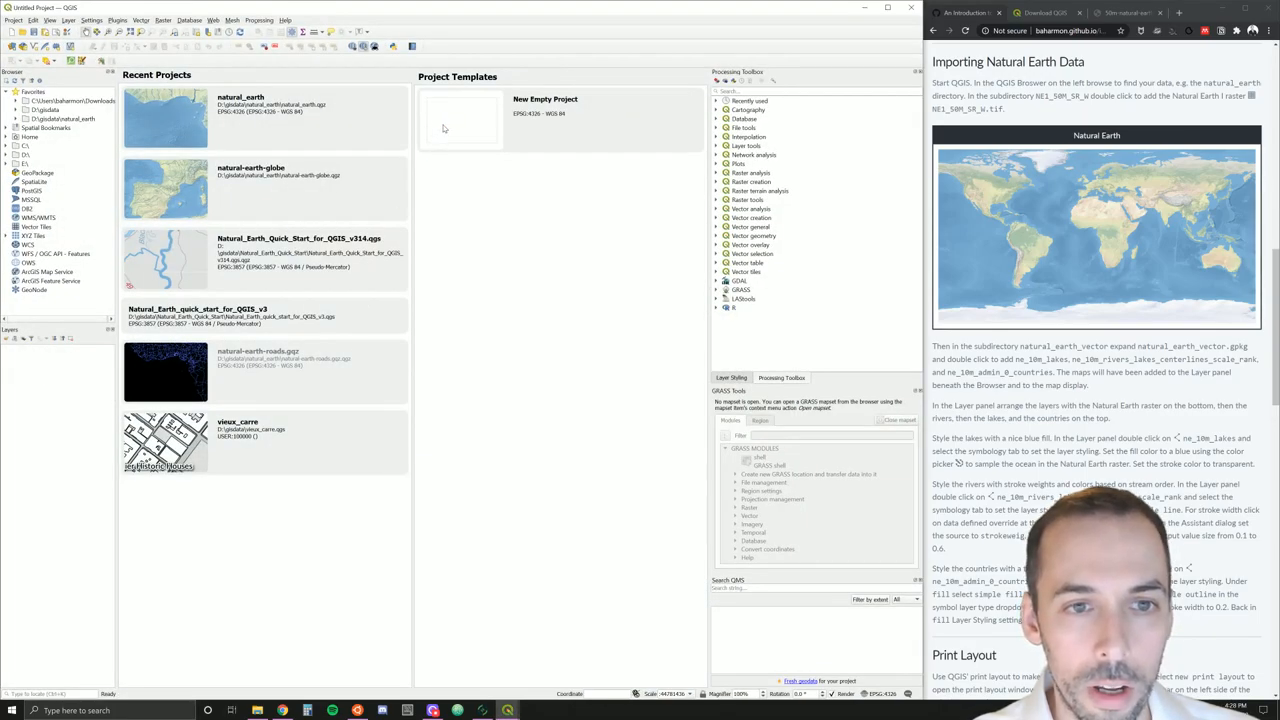
left_click(460, 120)
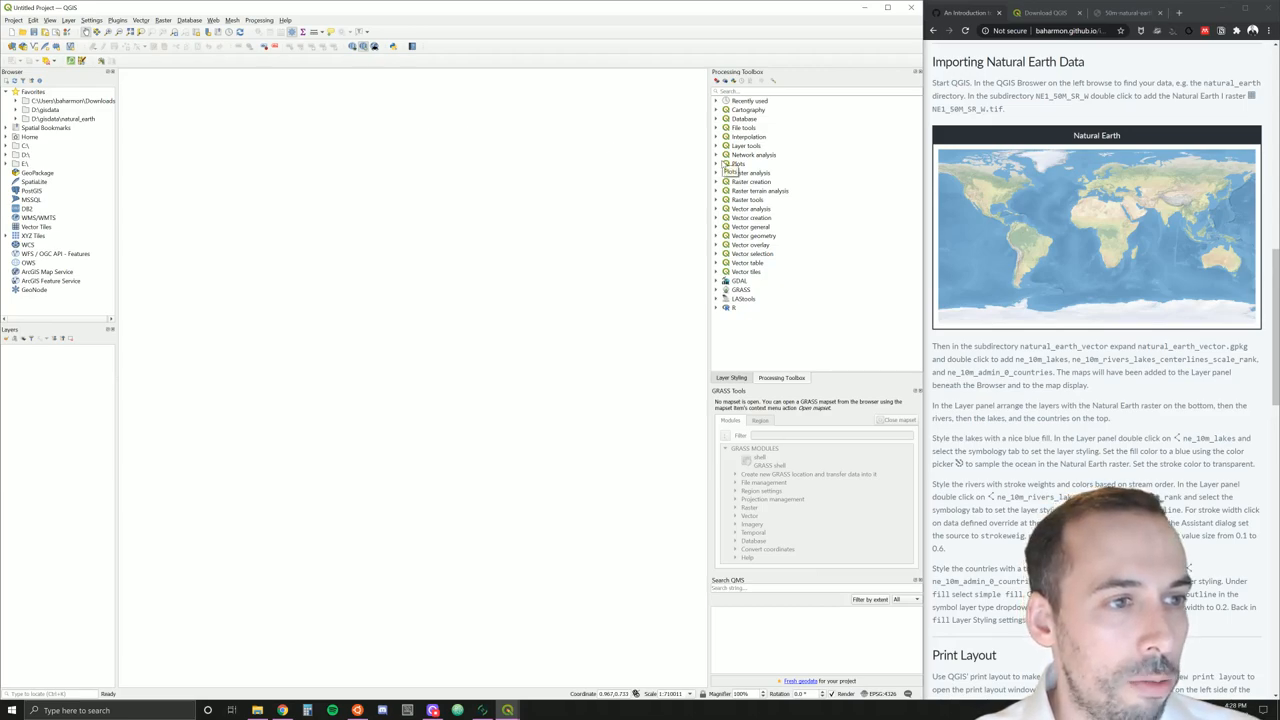
mouse_move(308, 160)
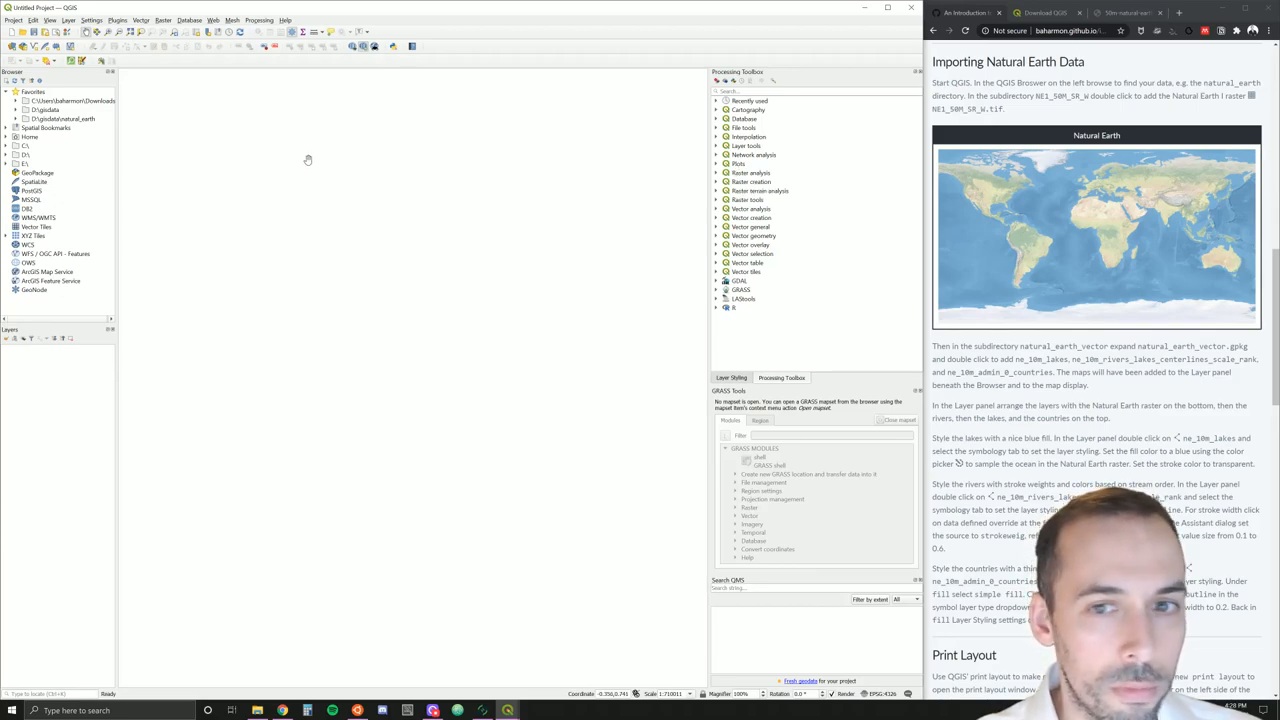
mouse_move(230, 120)
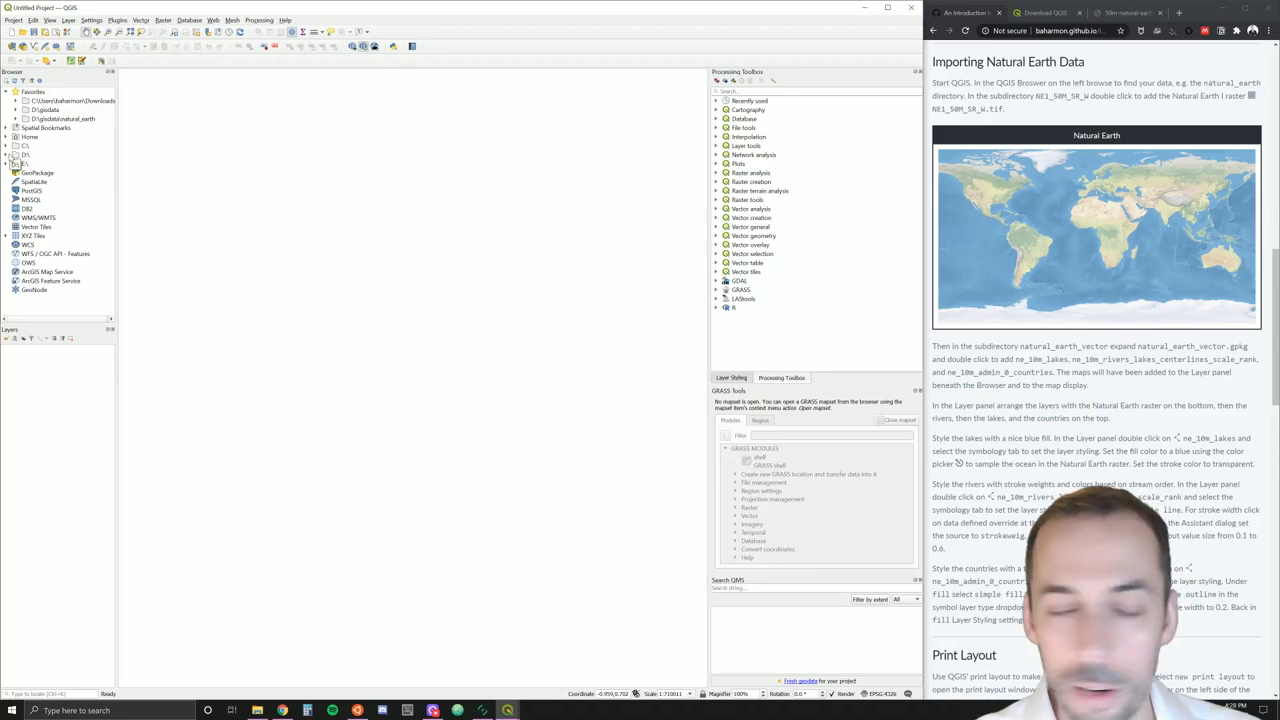
Browse C: down through the GIS data and natural_earth folders to the NE1_50M_SR_W raster files
left_click(8, 158)
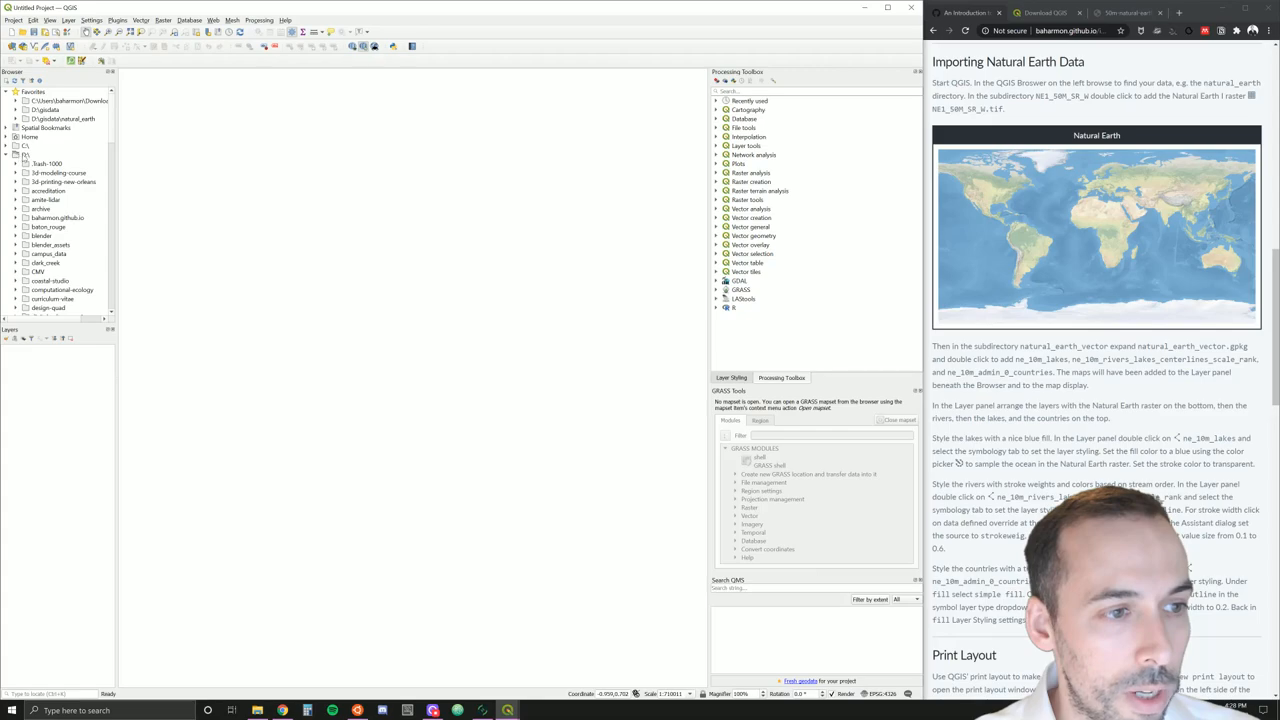
scroll("down", 3)
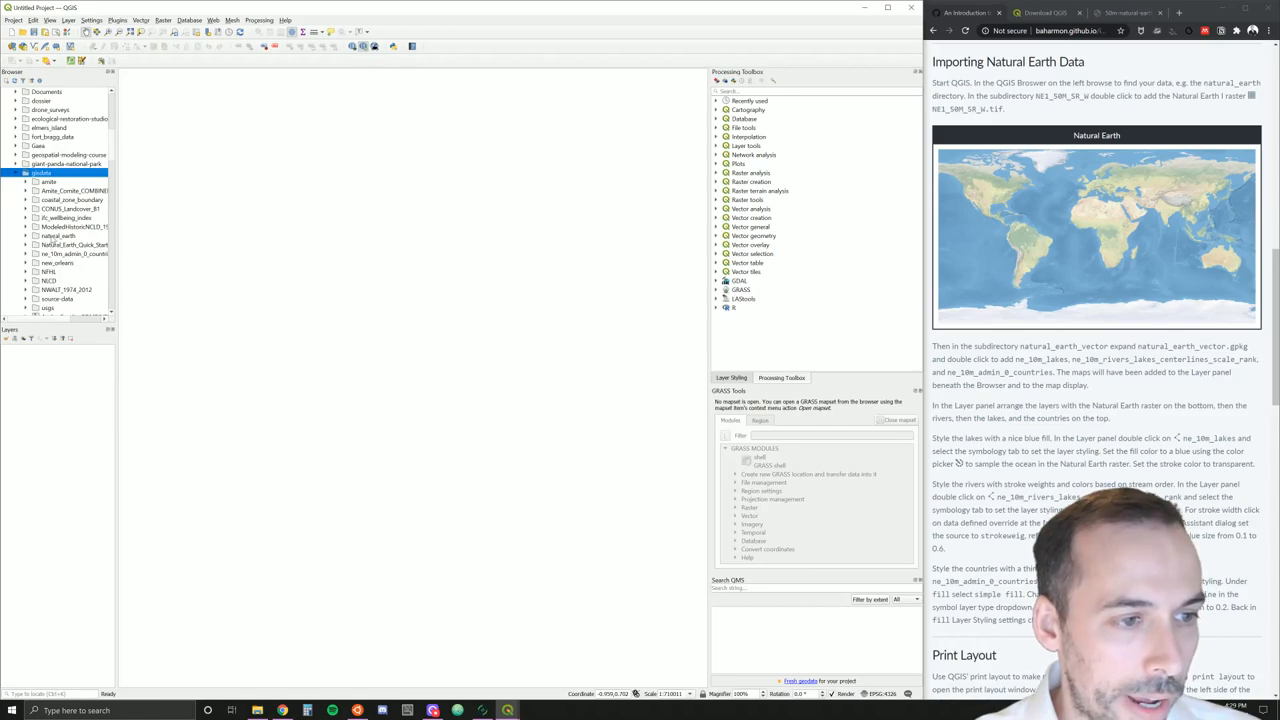
left_click(28, 234)
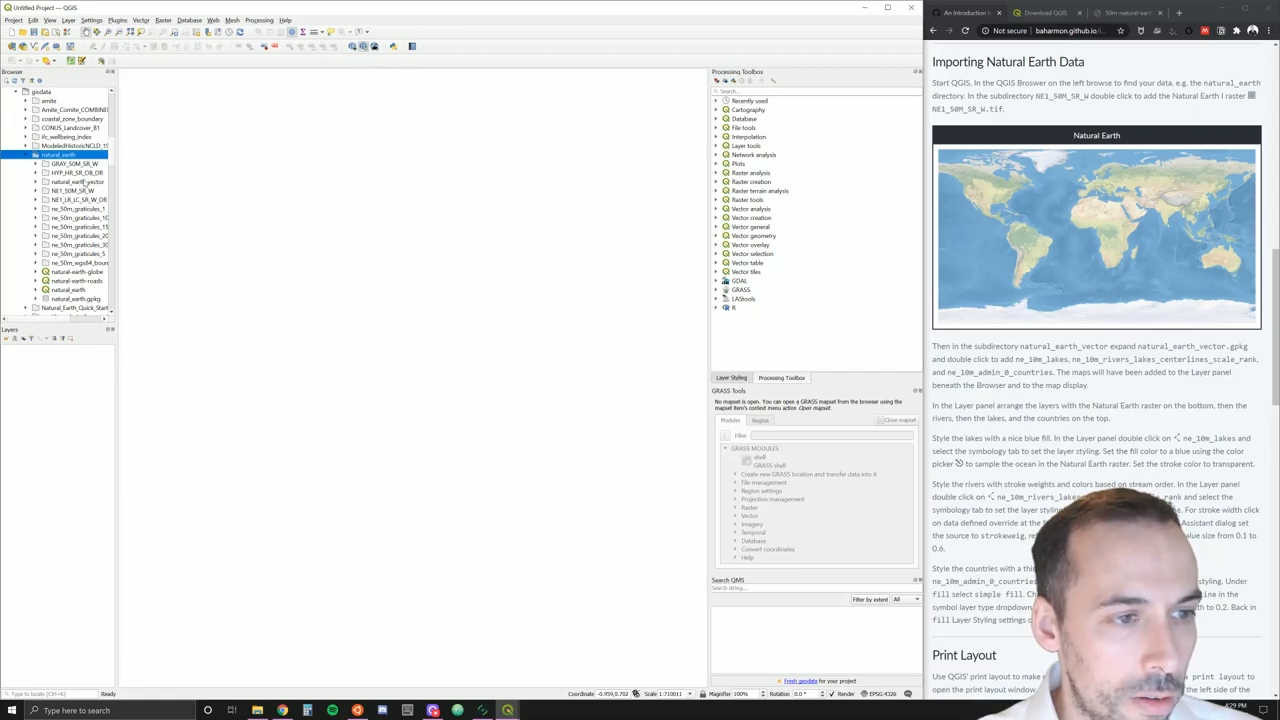
mouse_move(72, 184)
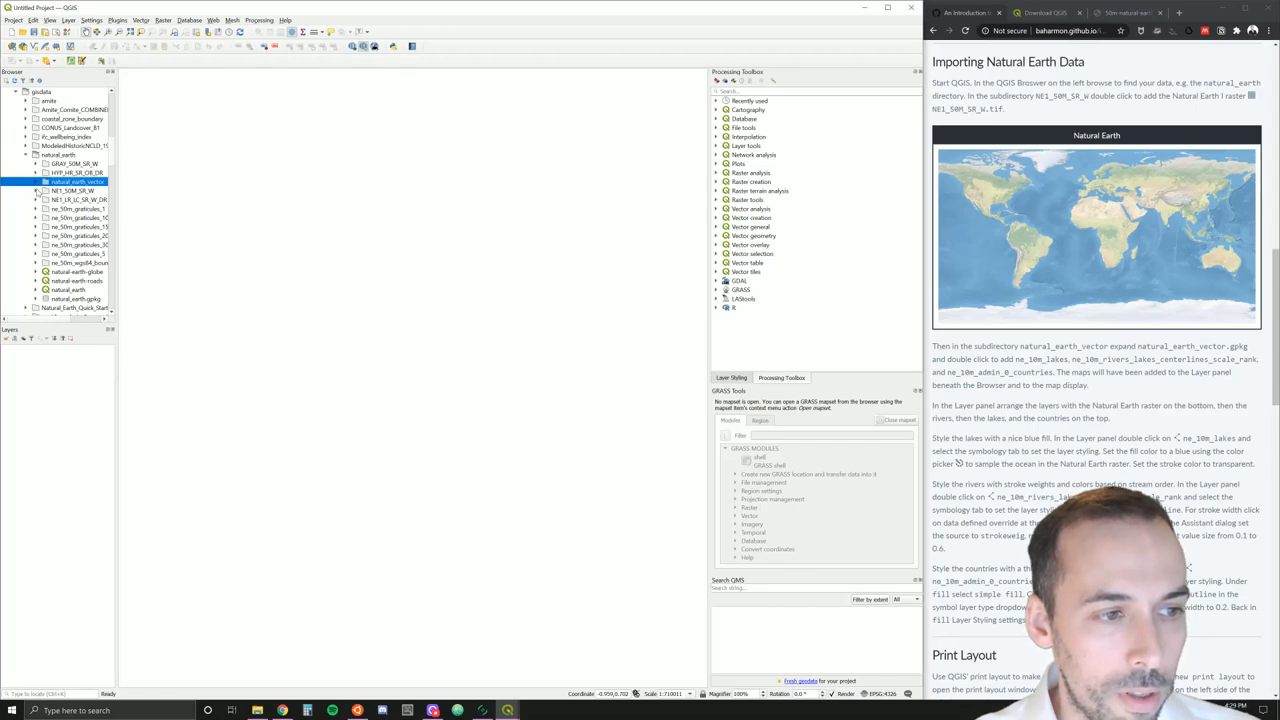
left_click(40, 192)
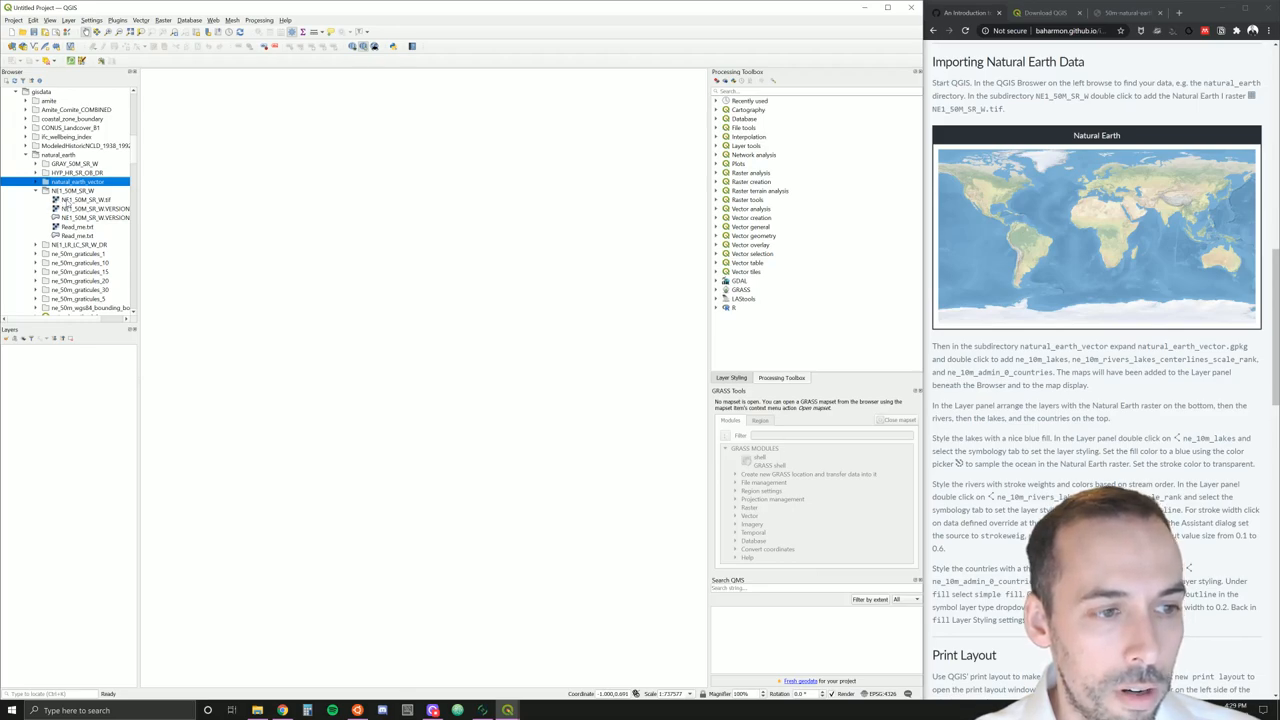
left_click(84, 200)
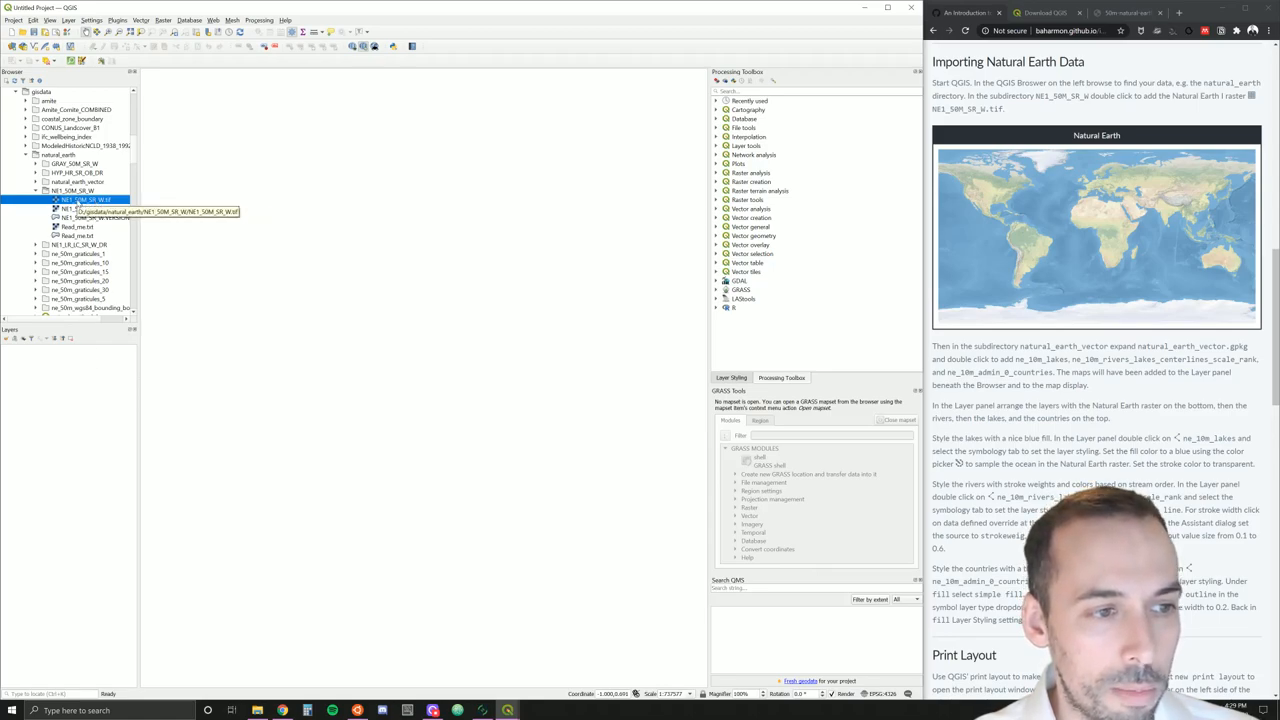
Add the NE1_50M_SR_W shaded-relief raster to the map as a layer
double_click(72, 204)
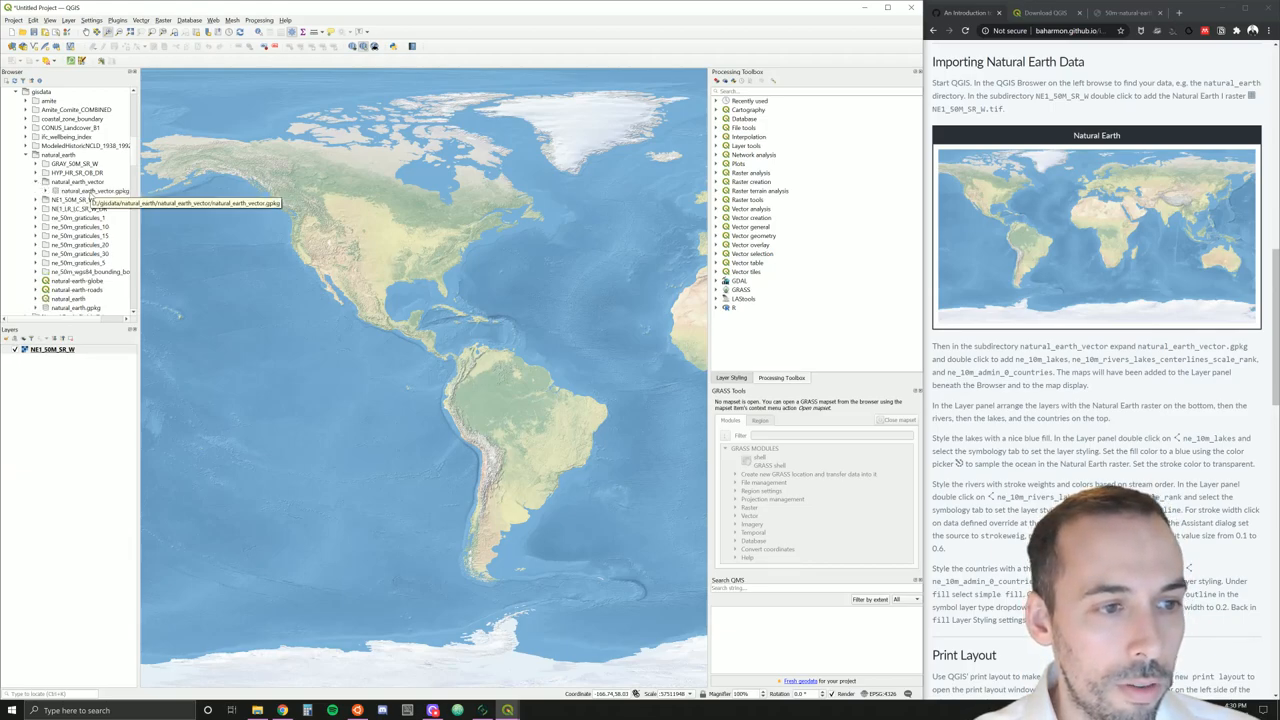
Add ne_10m_admin_0_countries from the natural_earth_vector GeoPackage and select it in Layers
left_click(78, 190)
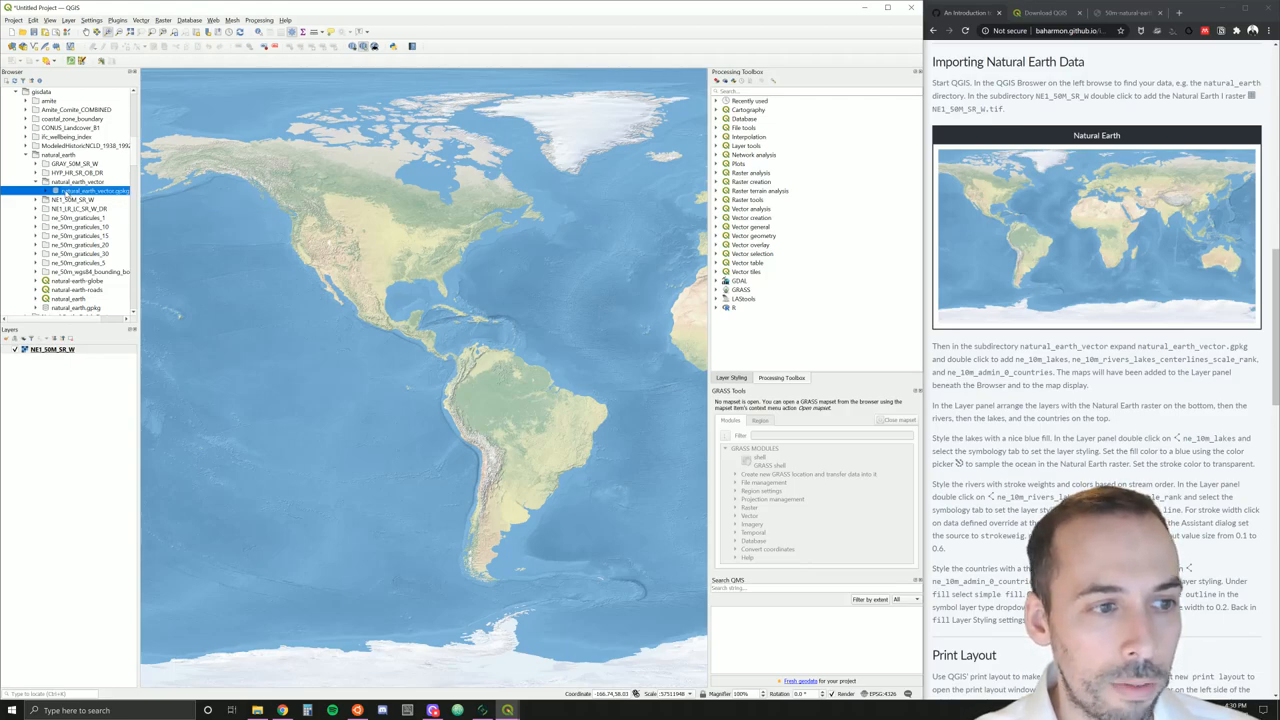
left_click(48, 194)
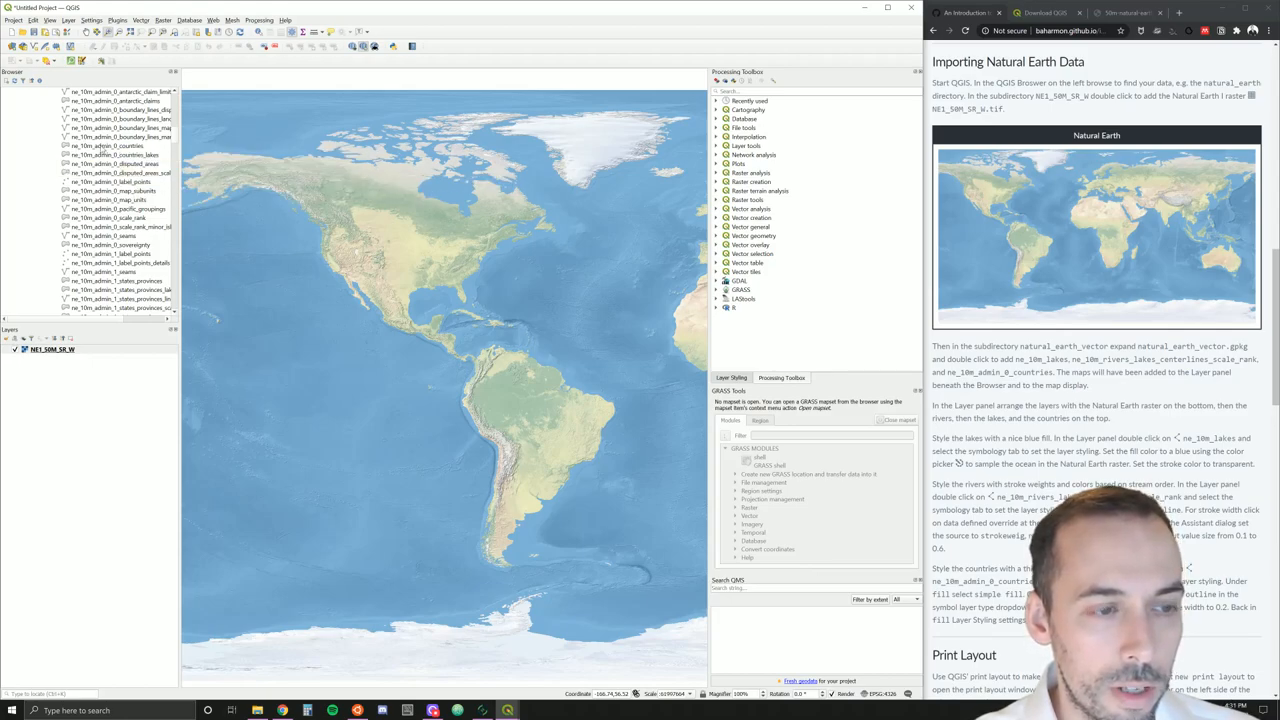
left_click(104, 146)
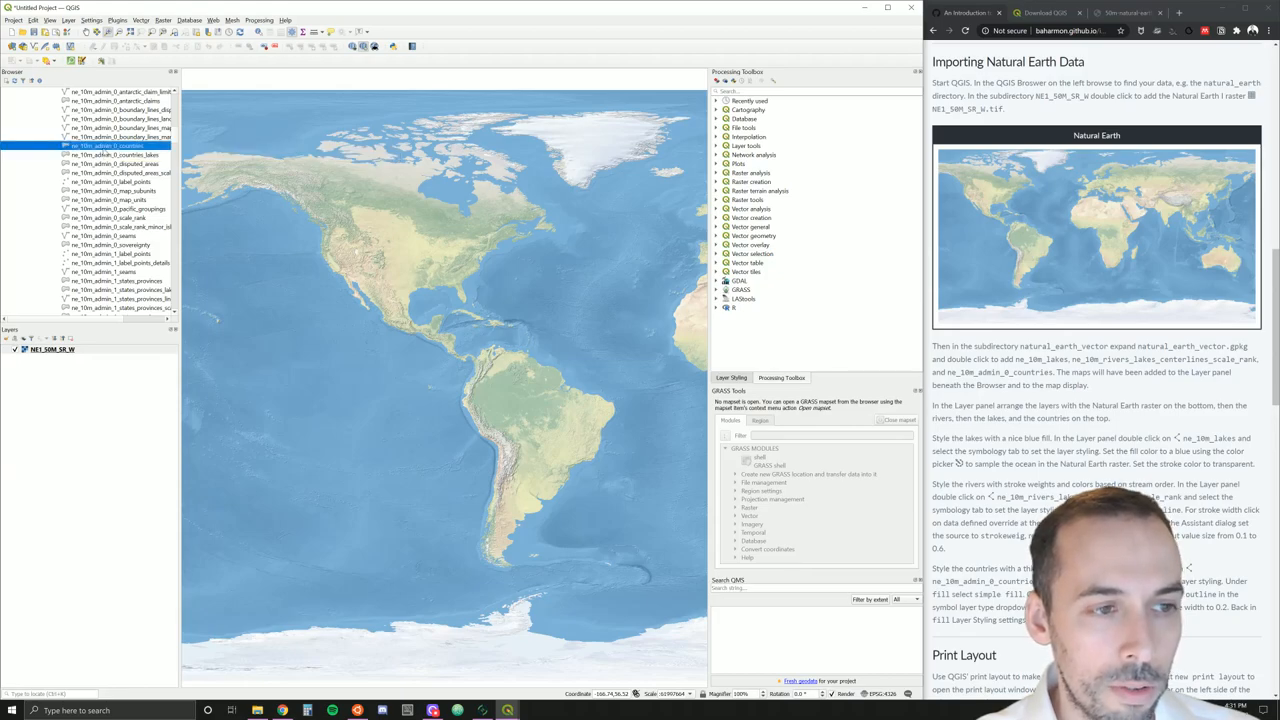
double_click(108, 148)
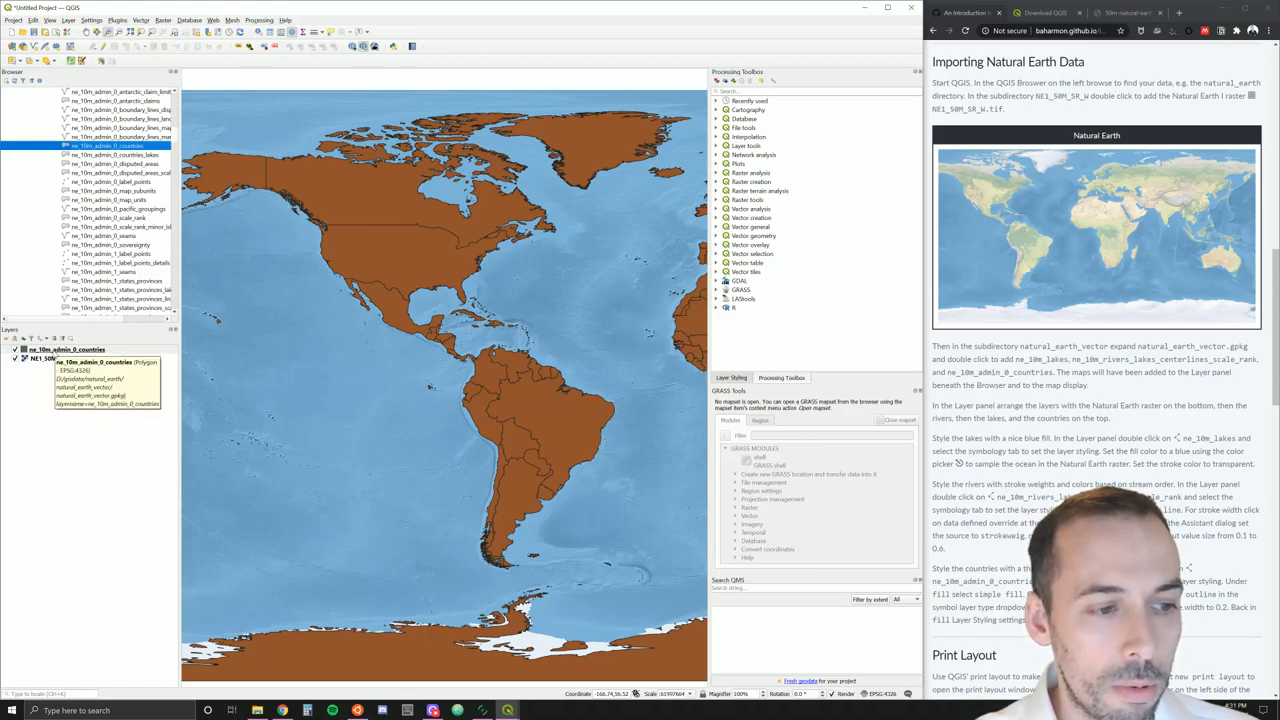
left_click(70, 348)
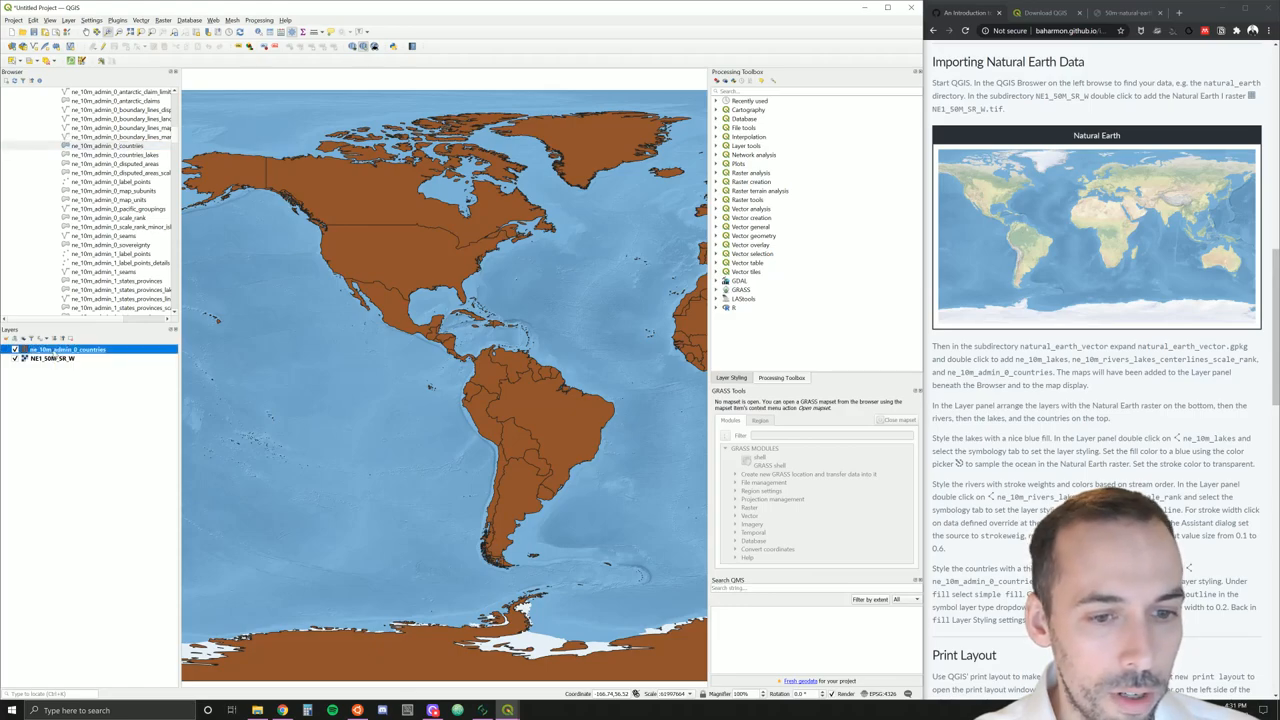
Restyle the countries layer as an outline-only single symbol and apply it to the map
double_click(64, 348)
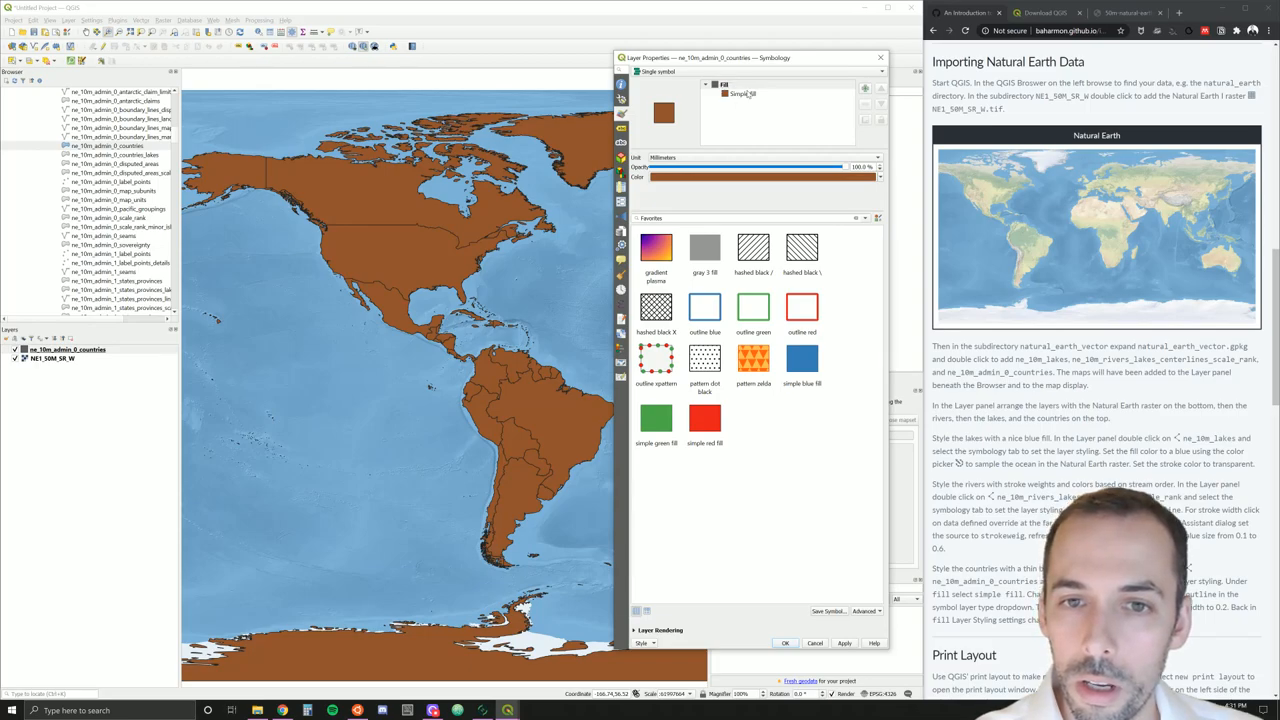
left_click(684, 72)
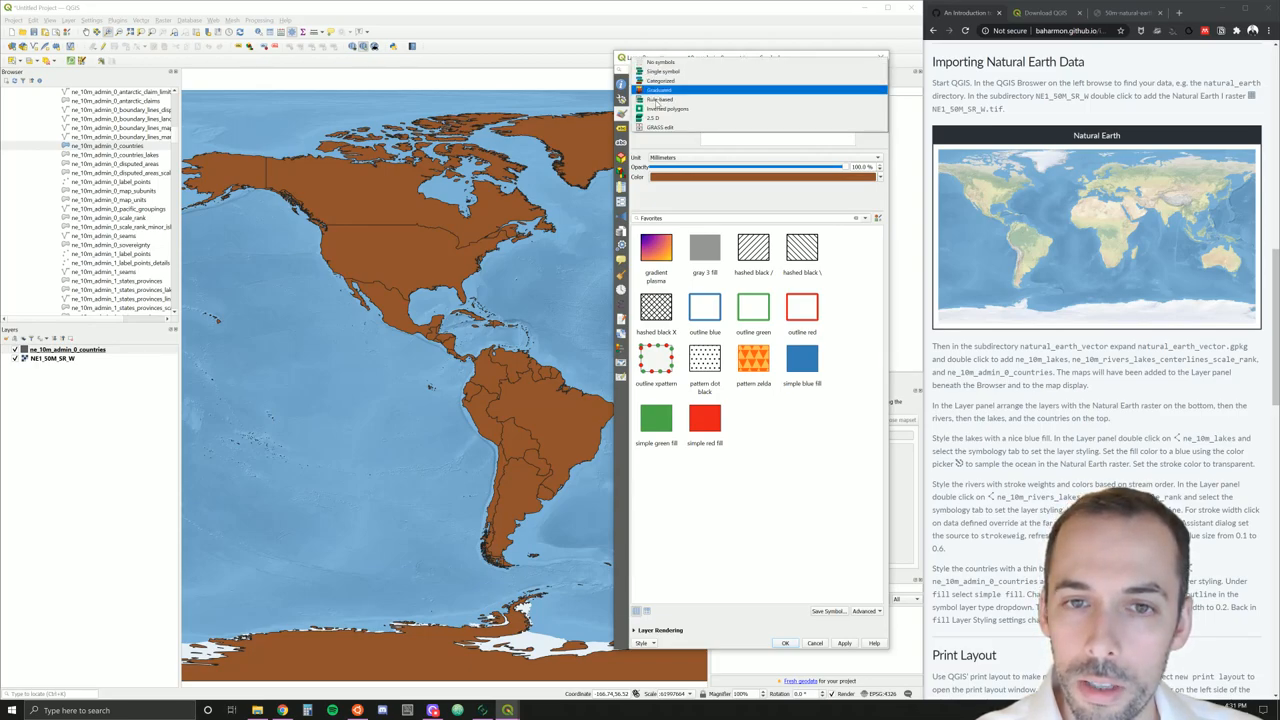
left_click(674, 76)
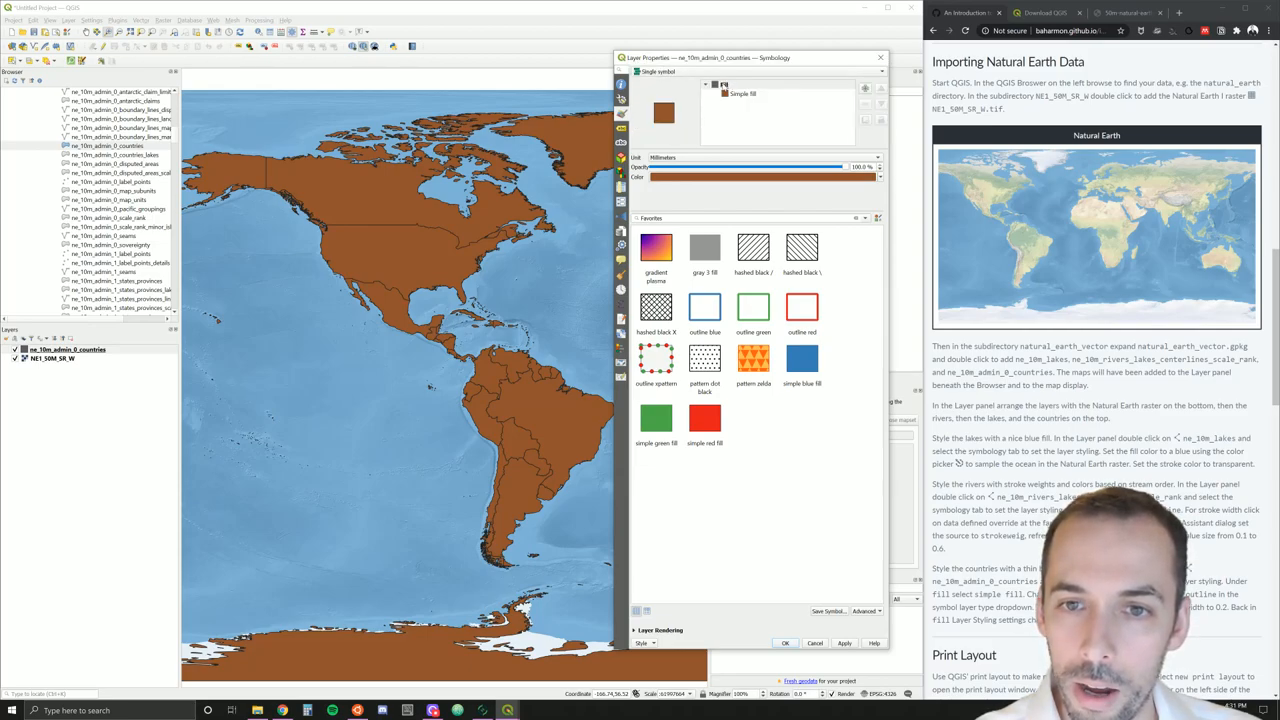
left_click(752, 92)
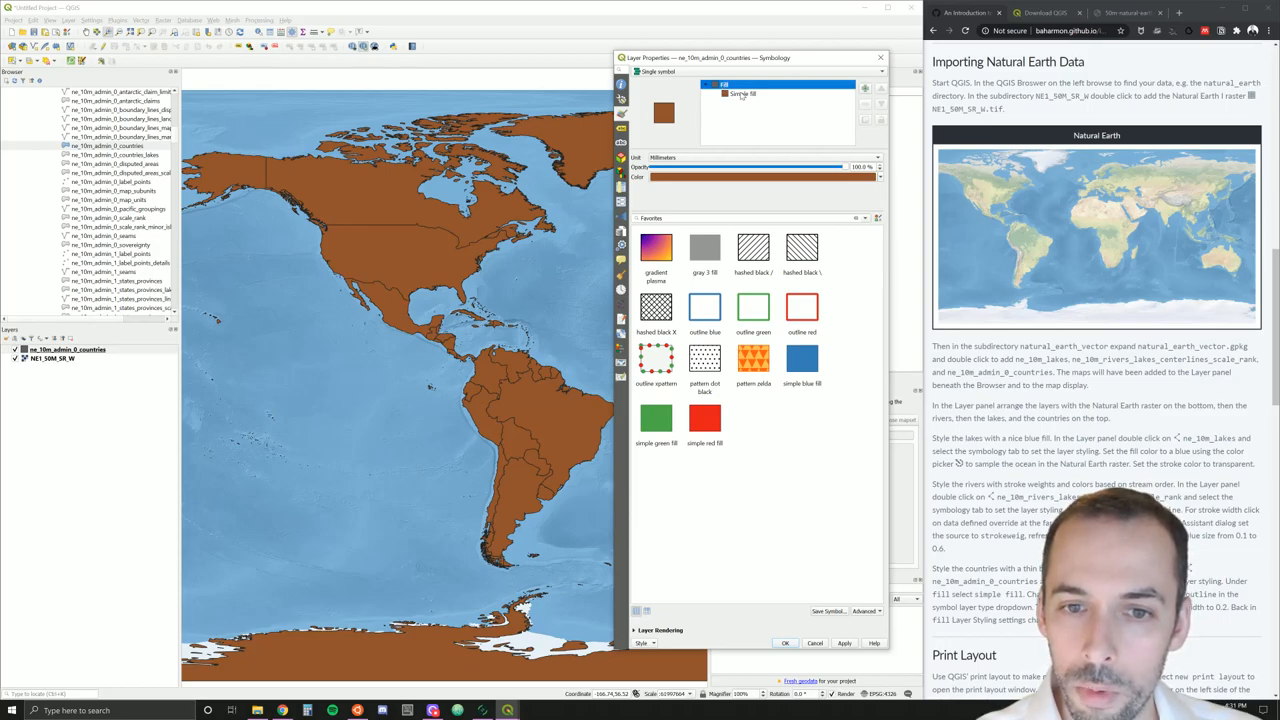
left_click(746, 96)
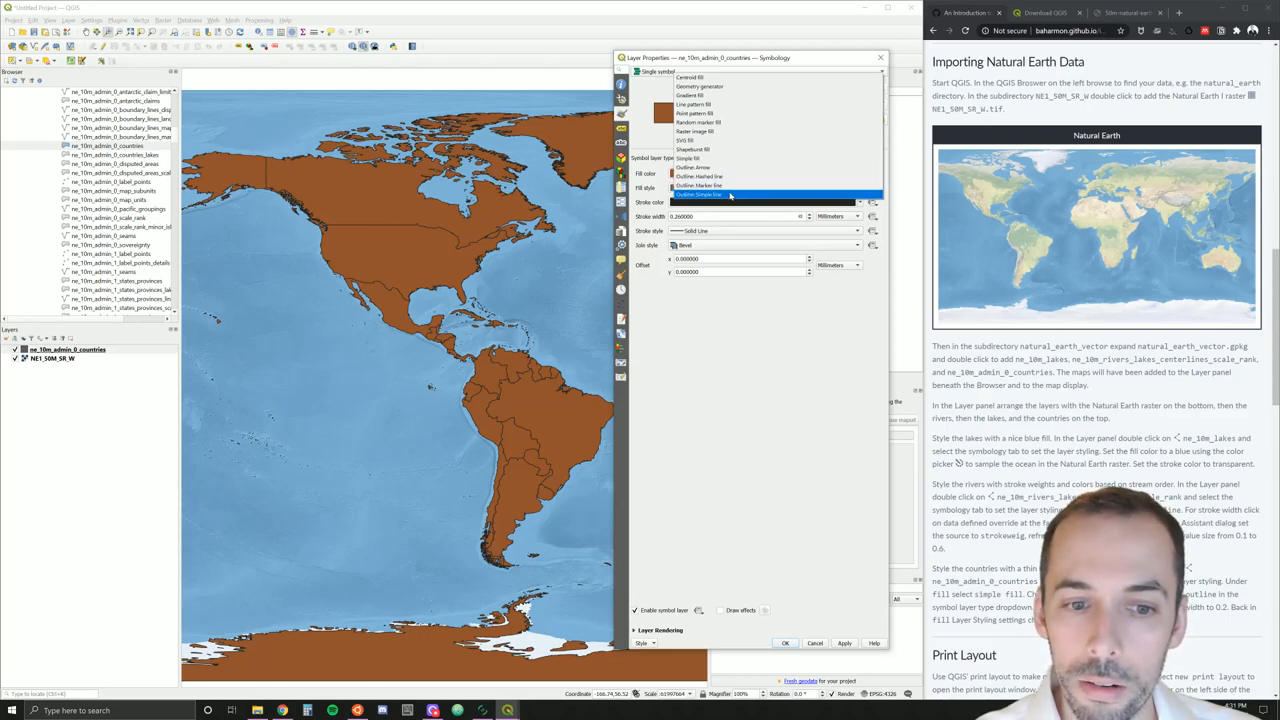
left_click(704, 198)
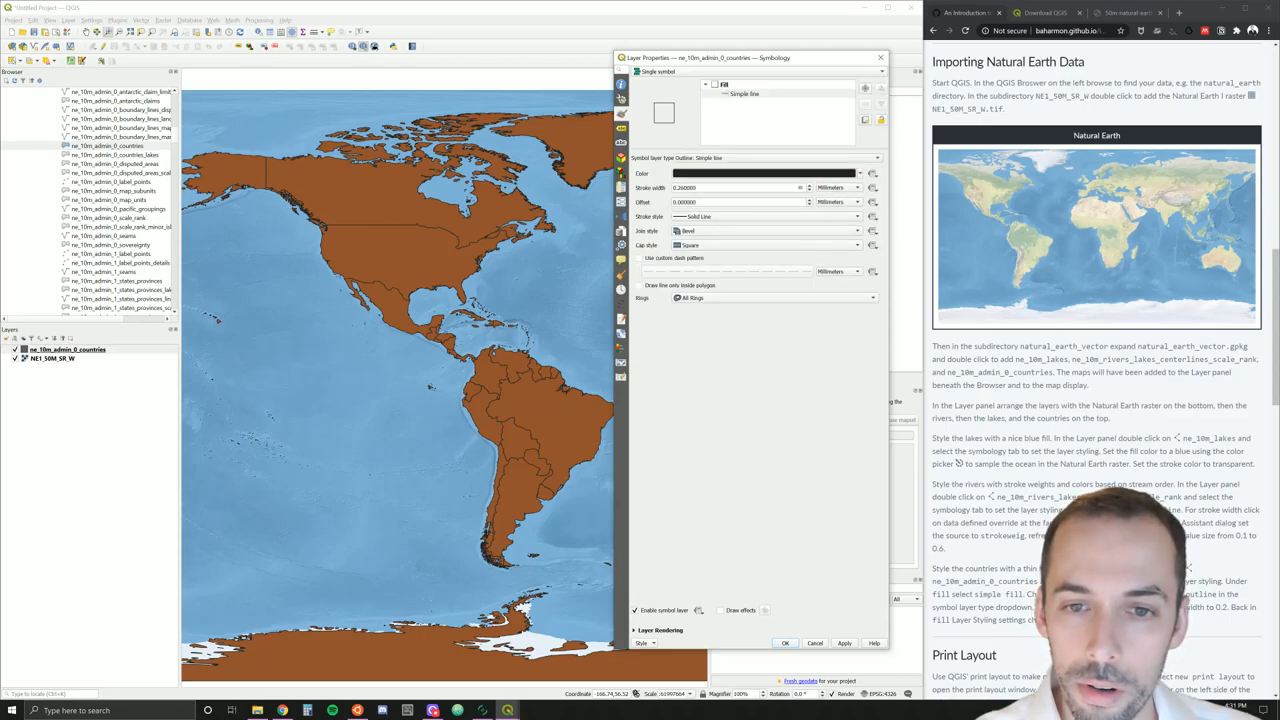
left_click(844, 644)
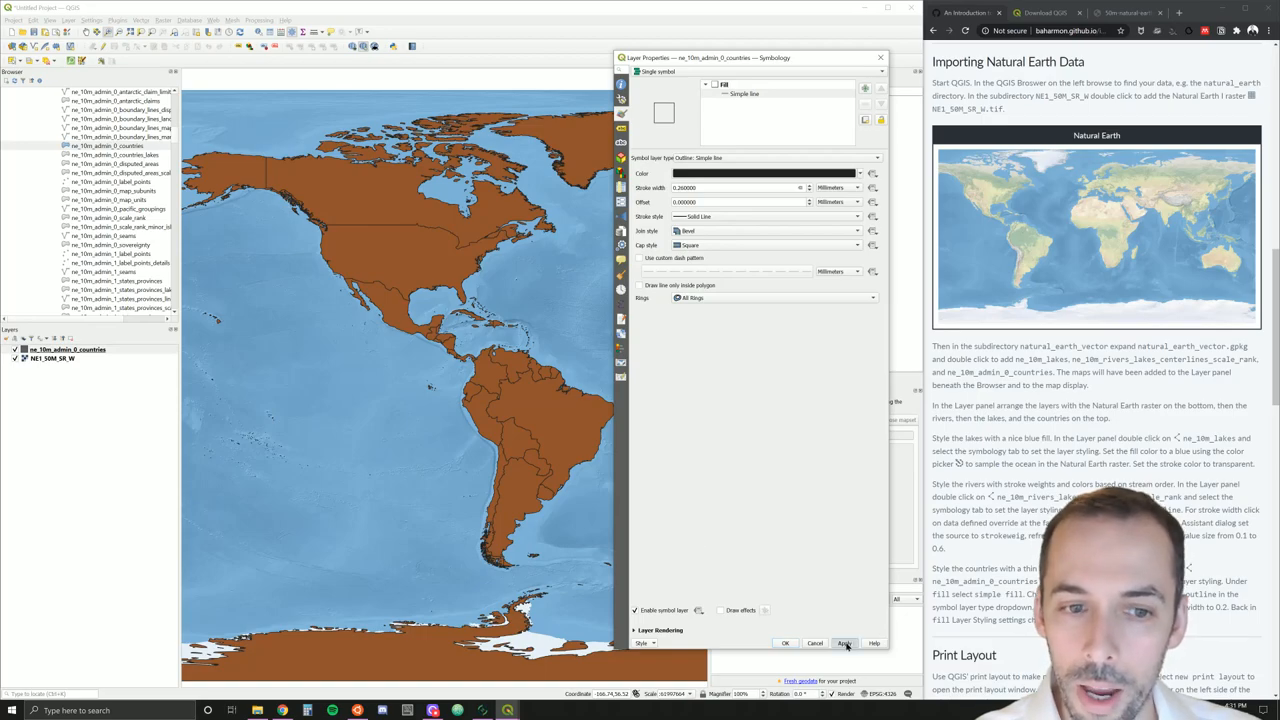
left_click(844, 644)
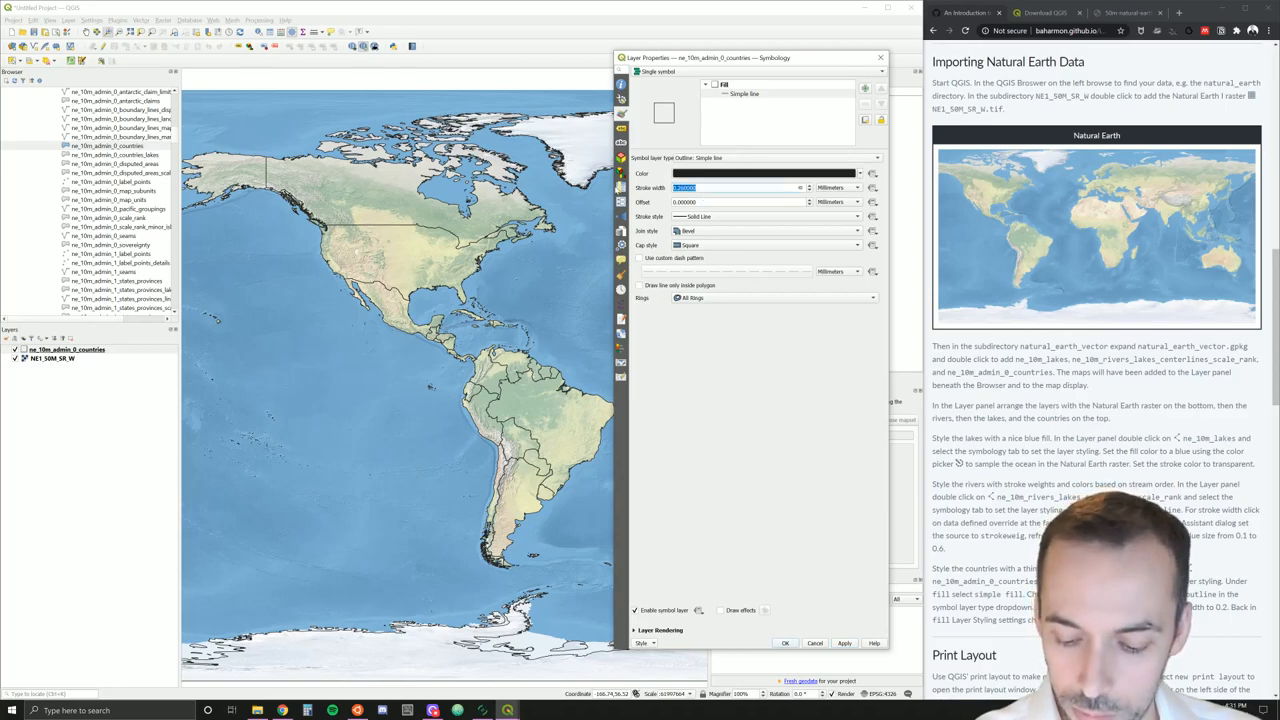
Give the country outline a new colour and lower the fill opacity
type("0.1")
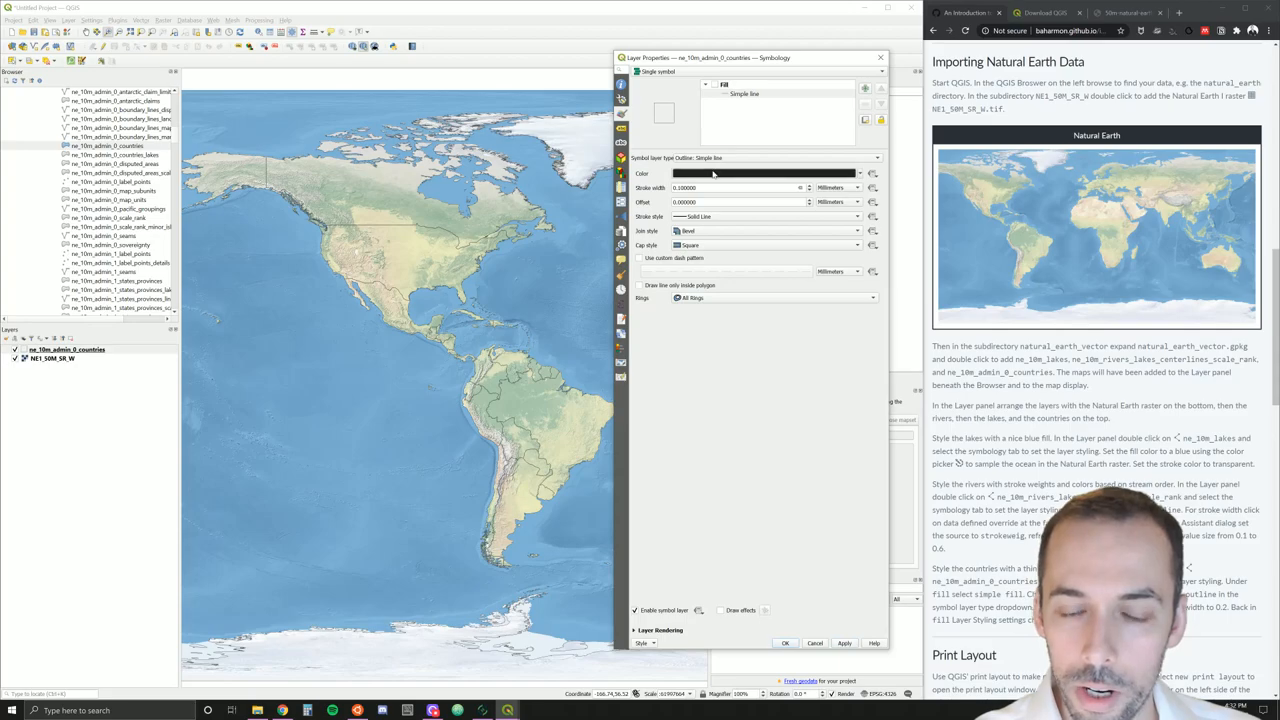
left_click(764, 172)
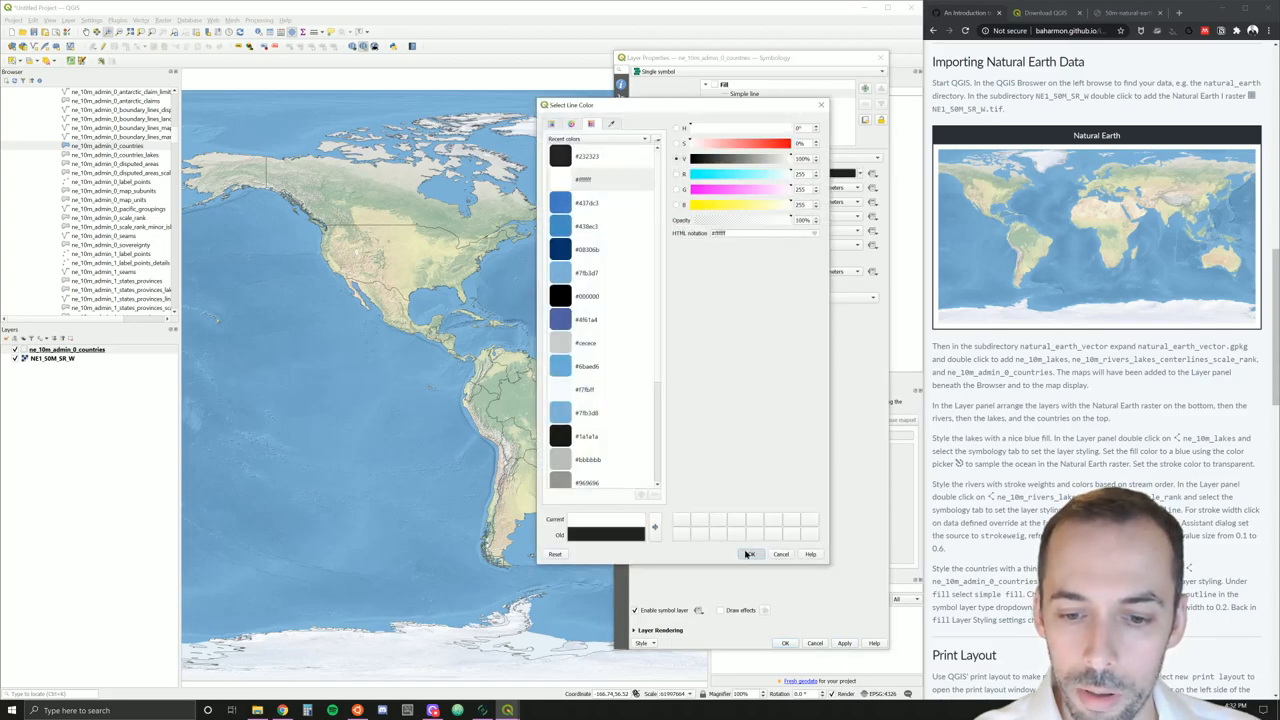
left_click(752, 554)
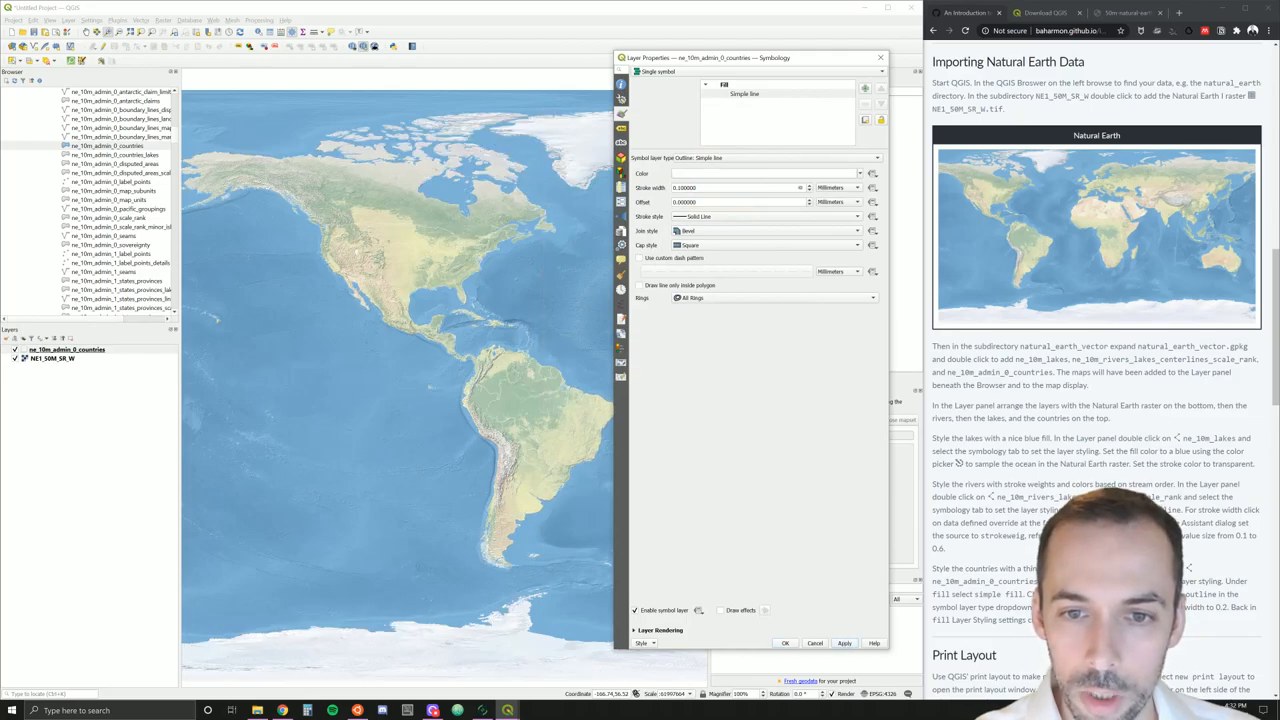
type("0.2")
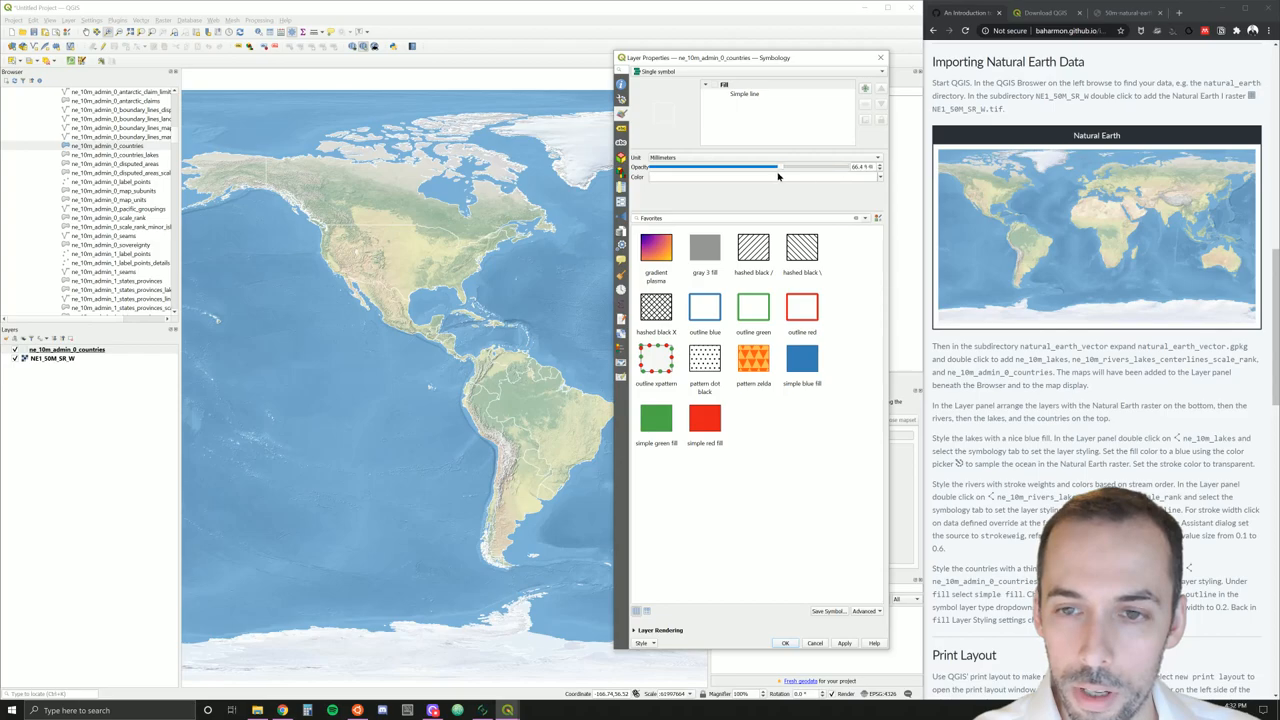
left_click_drag(796, 166, 760, 166)
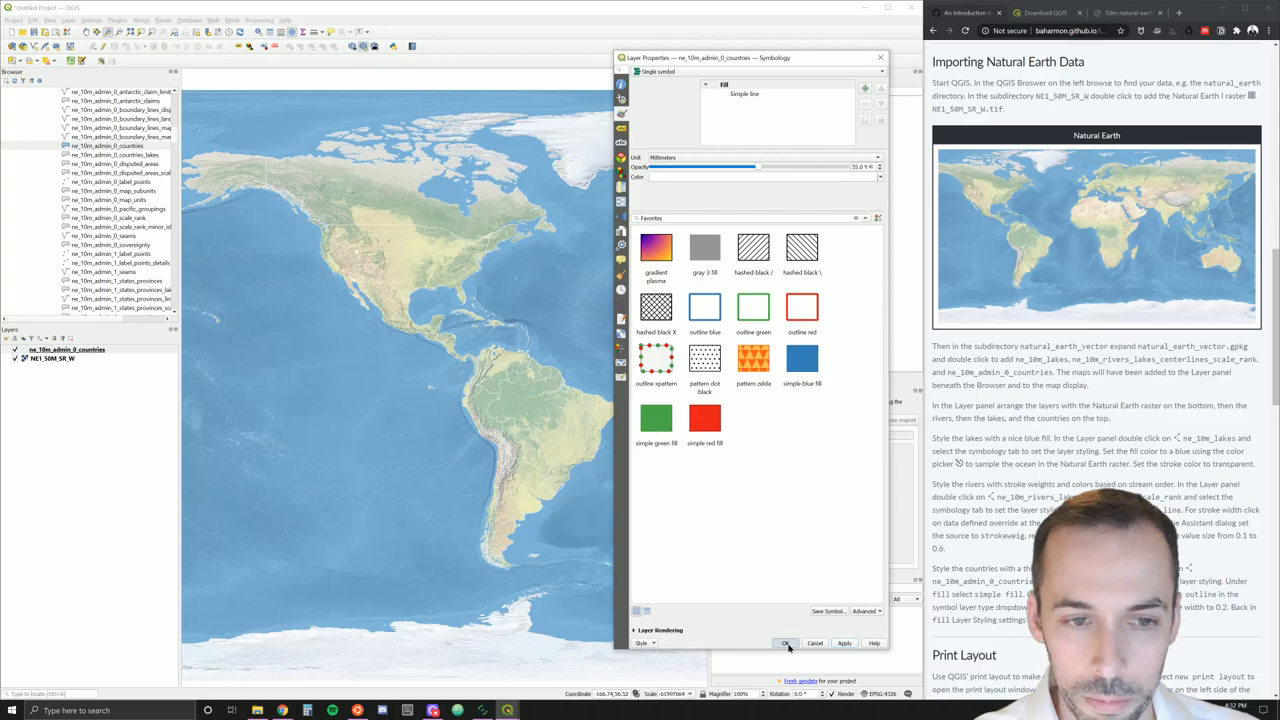
Close the countries properties and add the ne_10m_lakes layer to the map
left_click(784, 644)
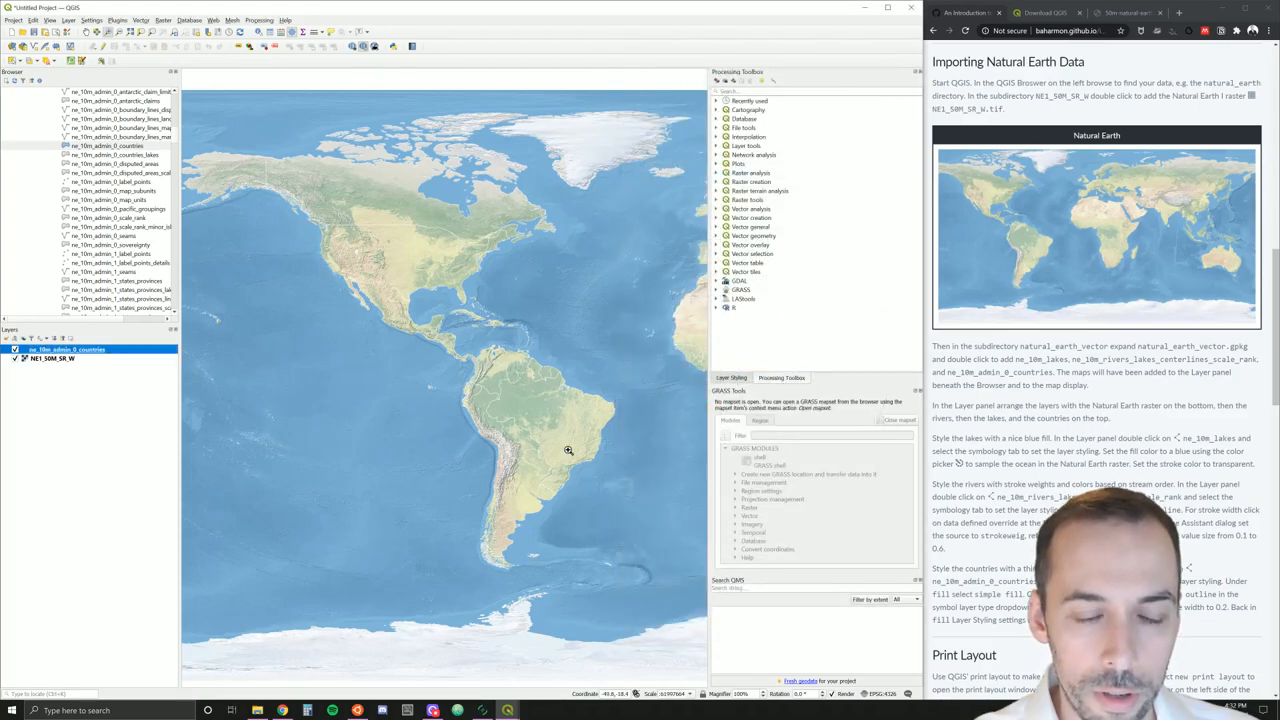
mouse_move(524, 428)
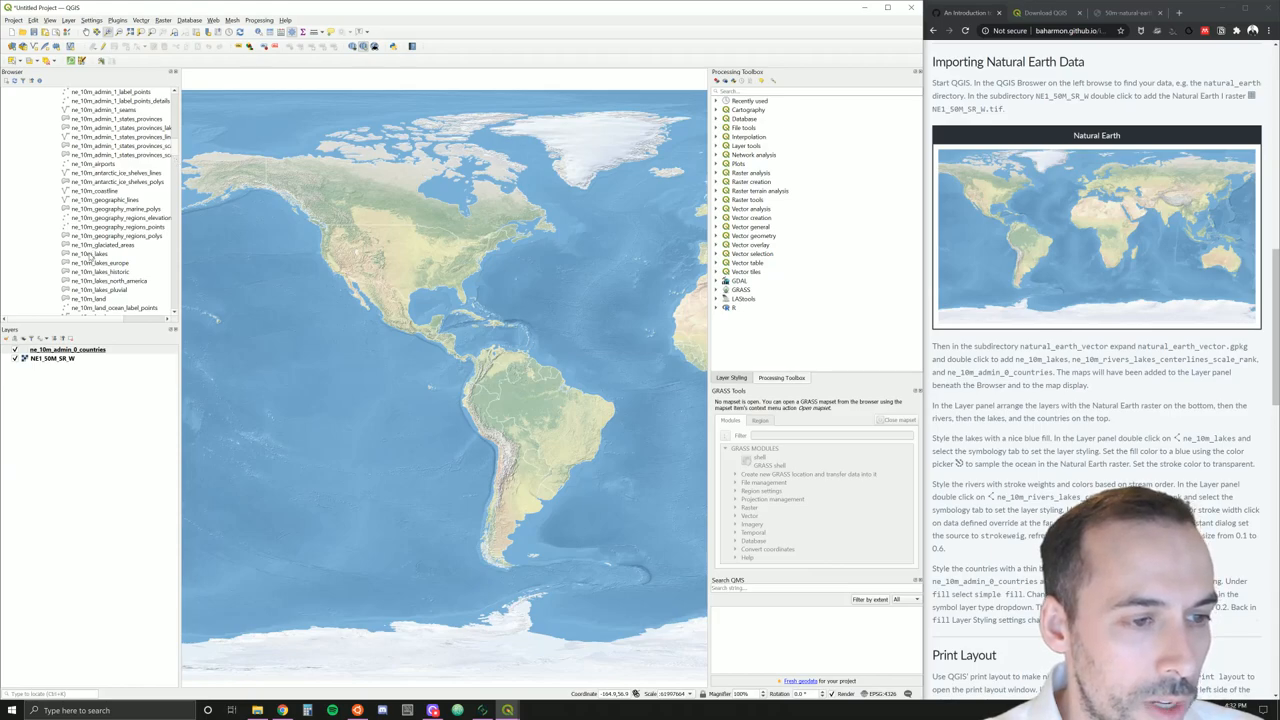
left_click(90, 256)
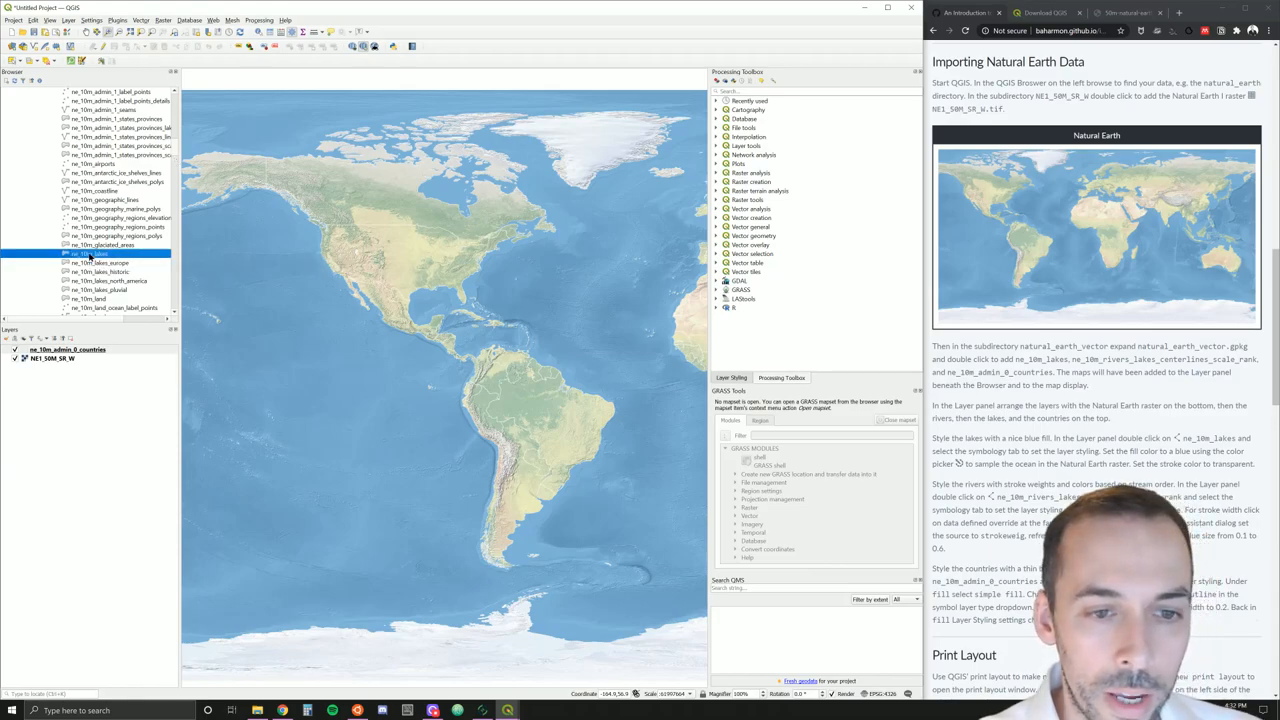
double_click(102, 260)
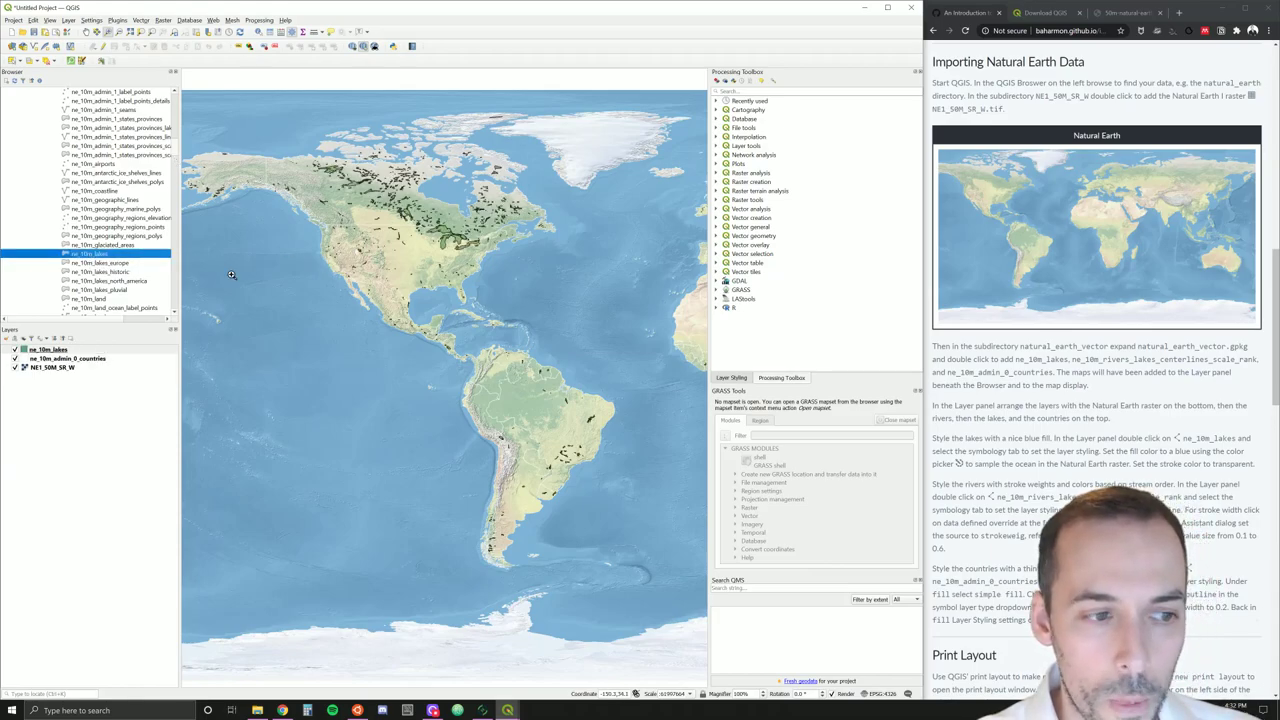
mouse_move(50, 360)
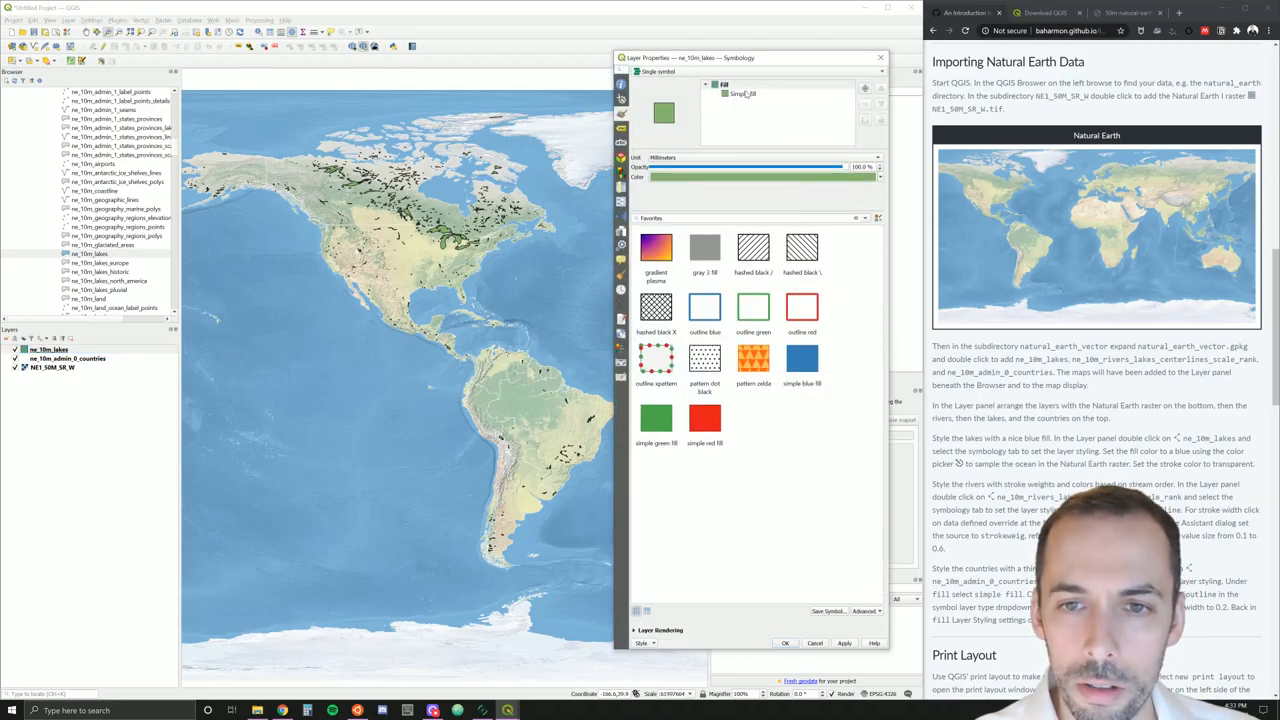
Fill the lakes with a light blue sampled from the relief map's ocean
left_click(742, 96)
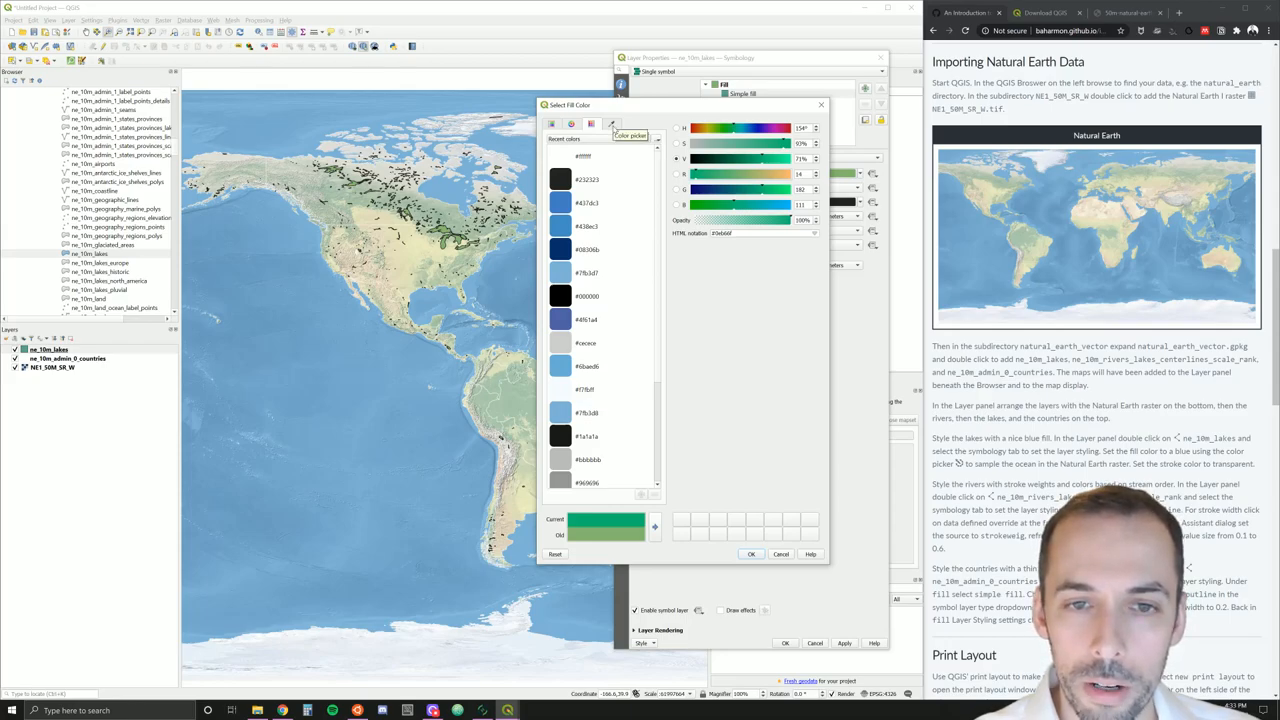
left_click(610, 124)
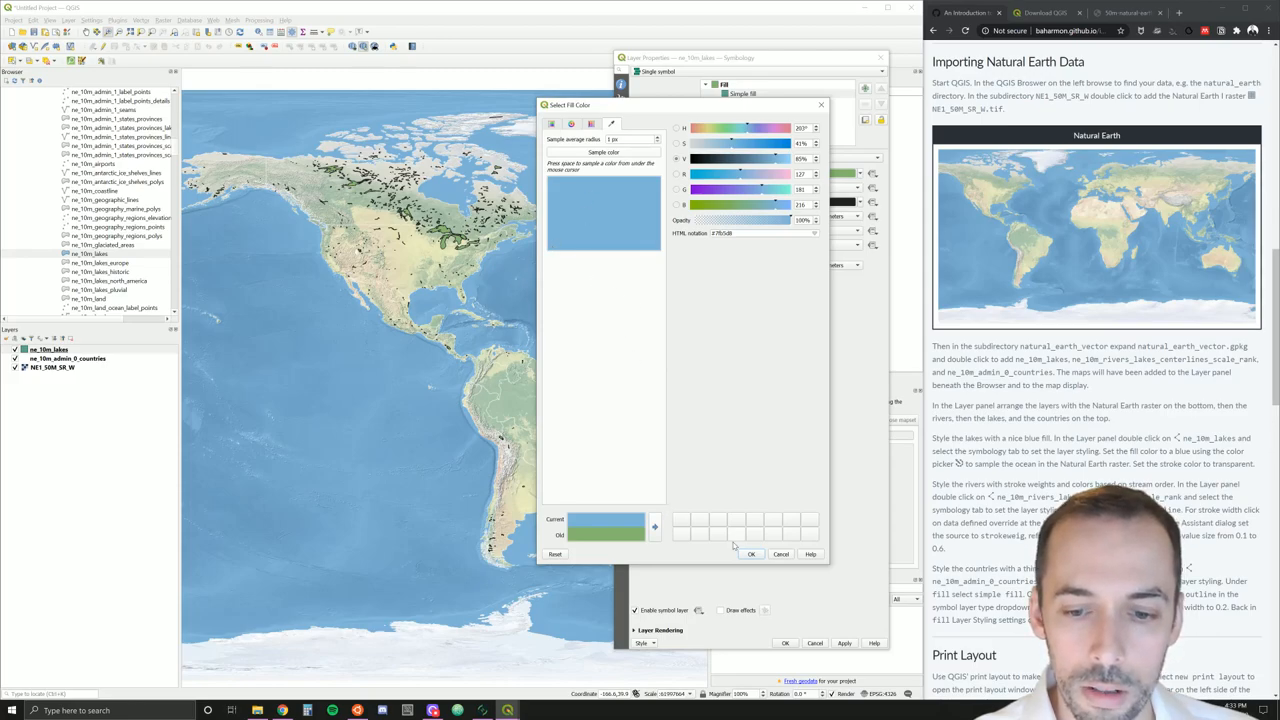
left_click(752, 552)
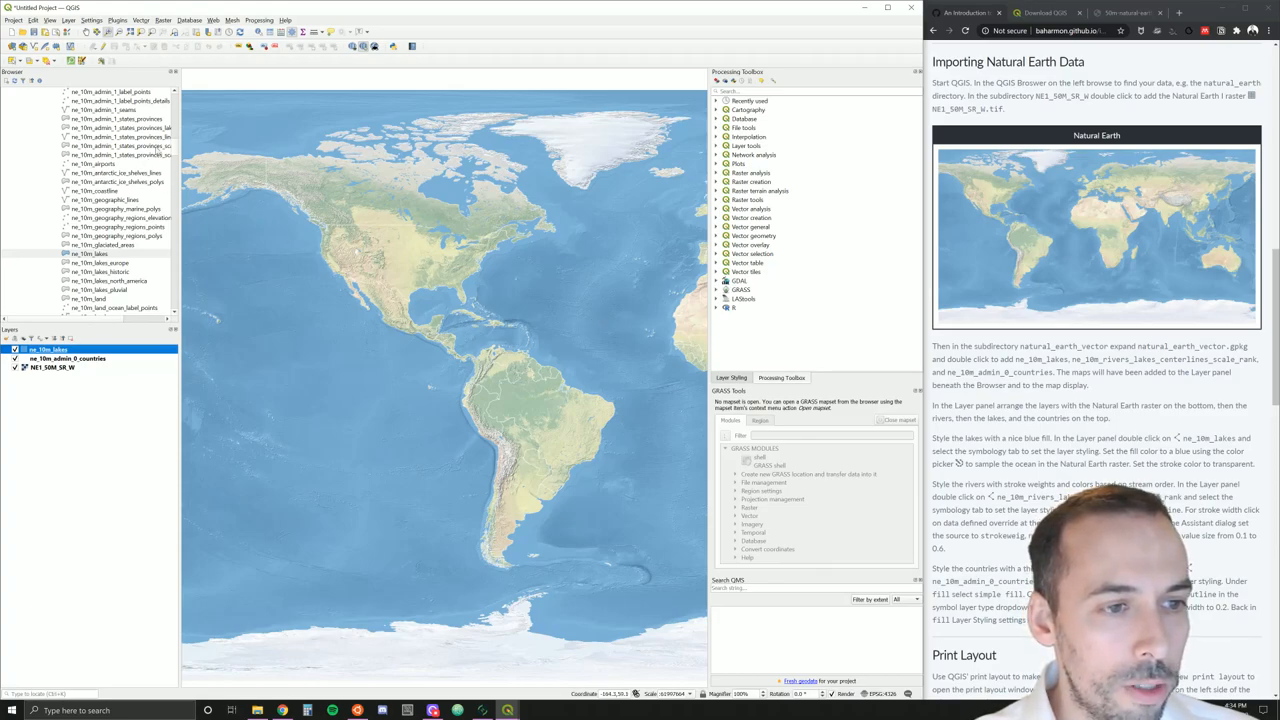
Add the ne_10m_rivers_lake_centerlines_scale_rank layer from the Browser
scroll("down", 3)
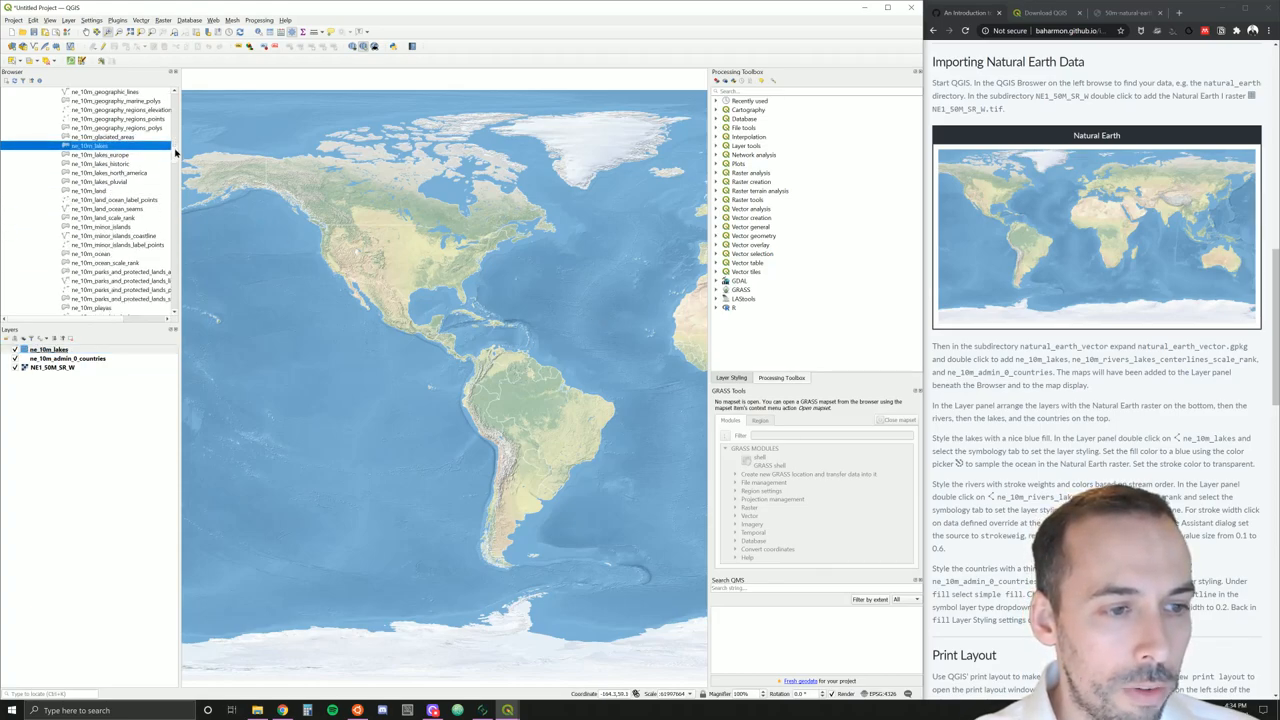
scroll("down", 3)
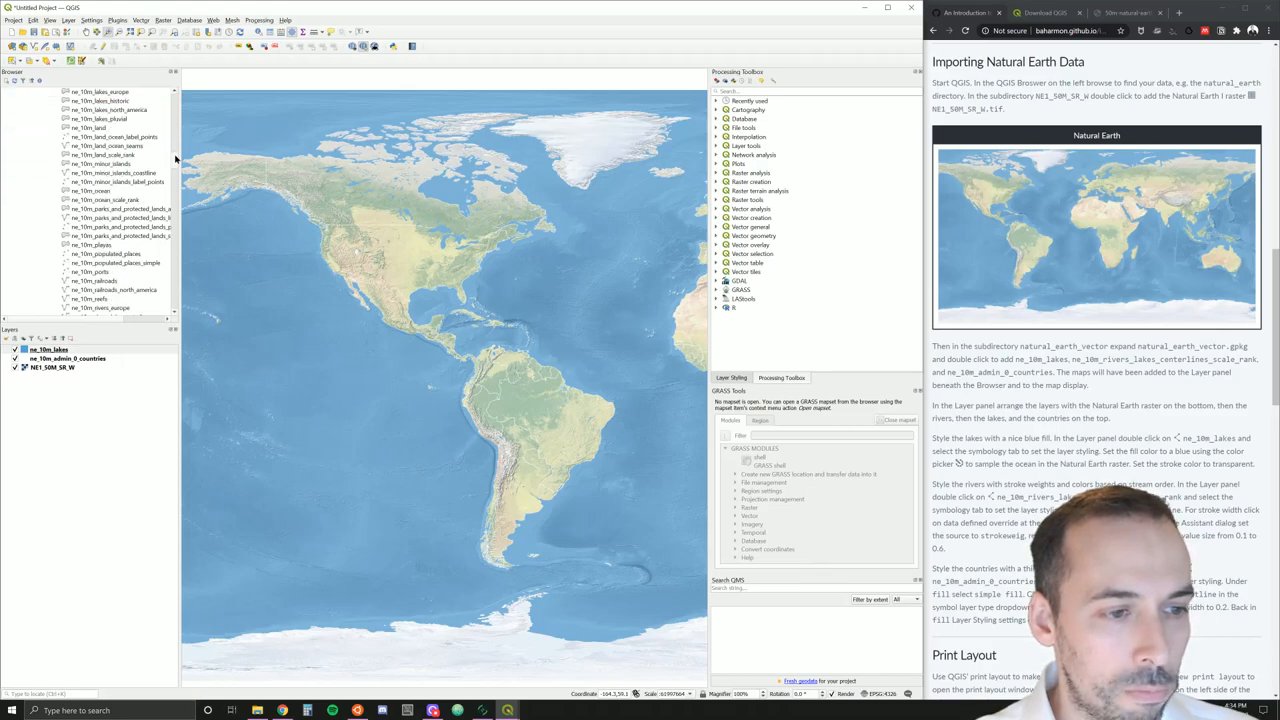
scroll("down", 3)
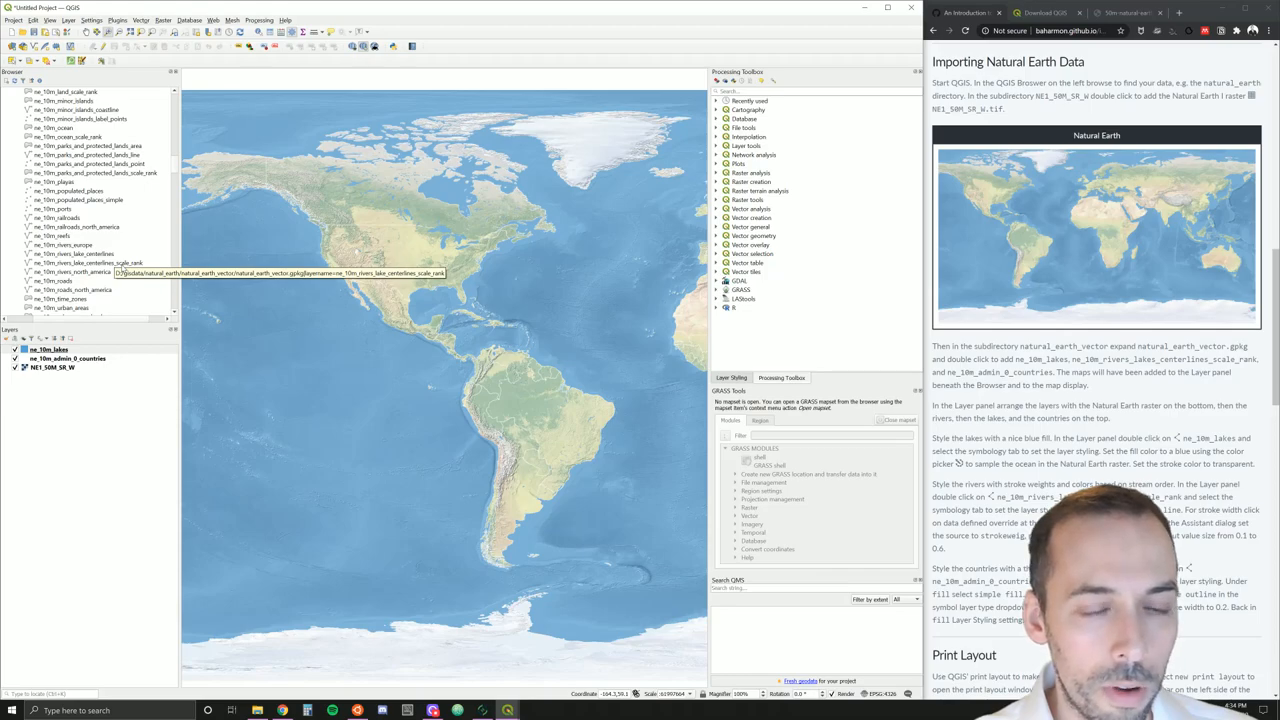
left_click(90, 266)
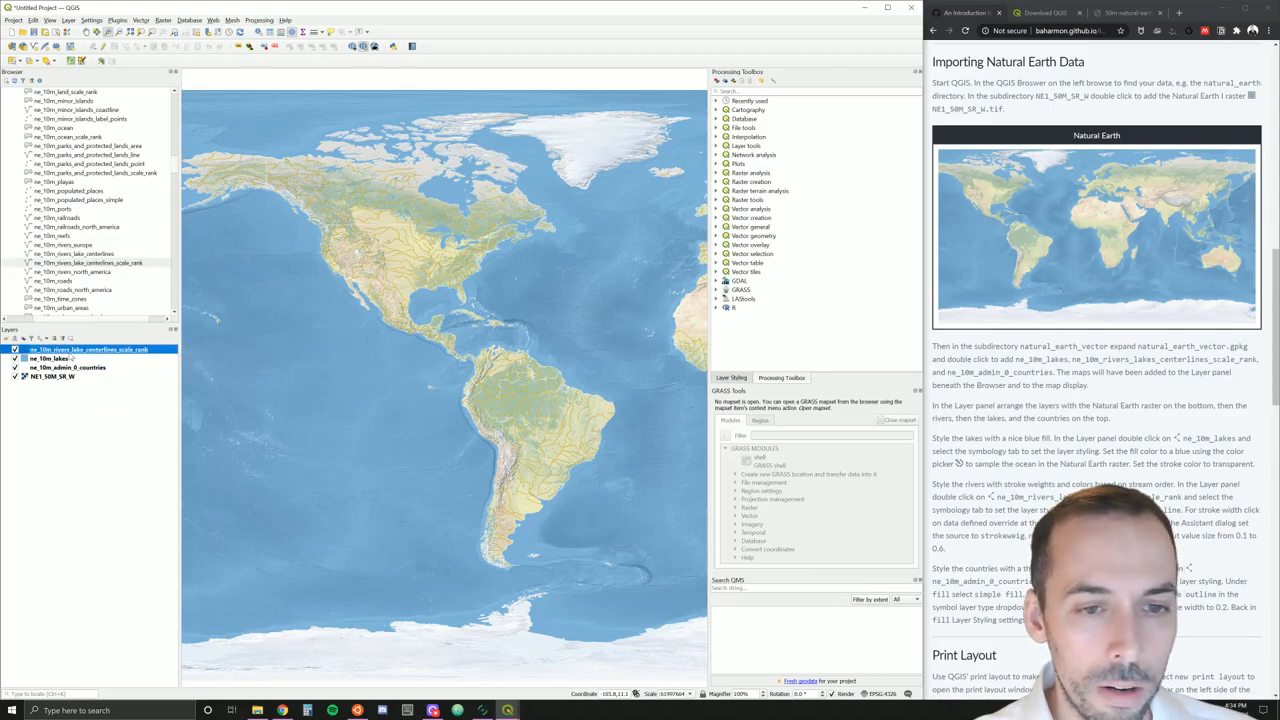
Recolour the river centerlines from orange to a blue, adjusting the shade once
double_click(84, 348)
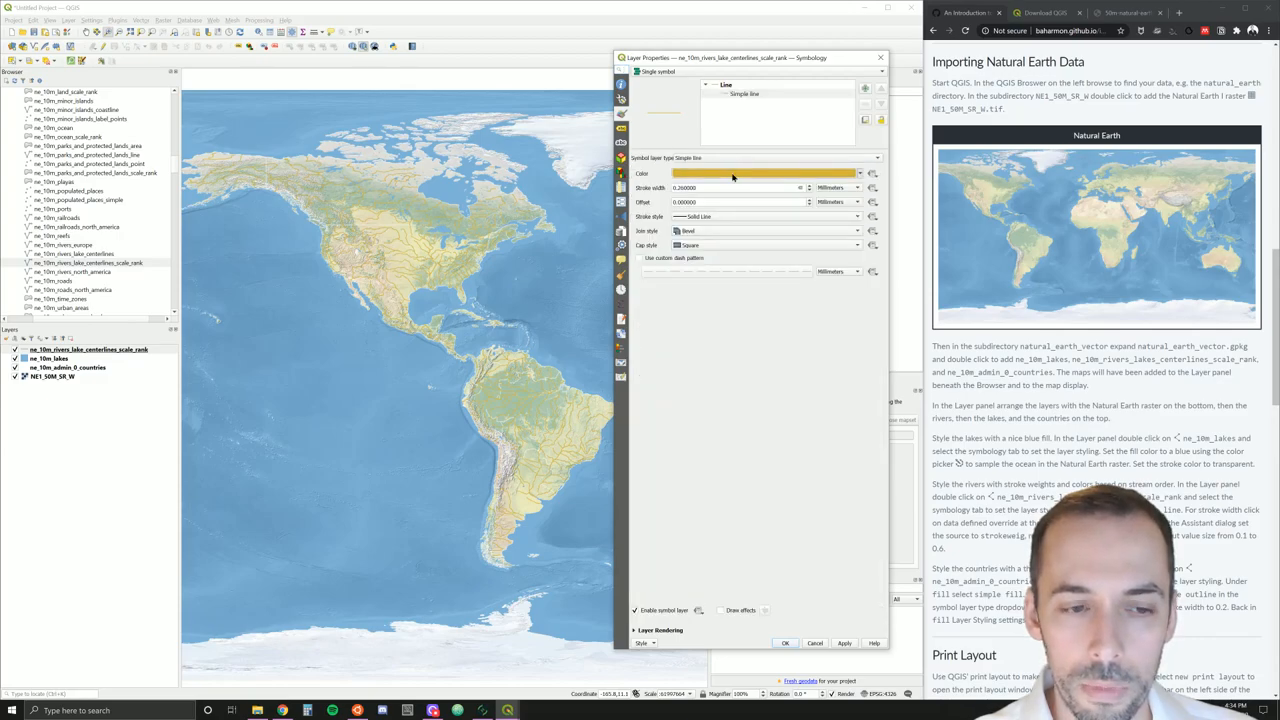
left_click(750, 172)
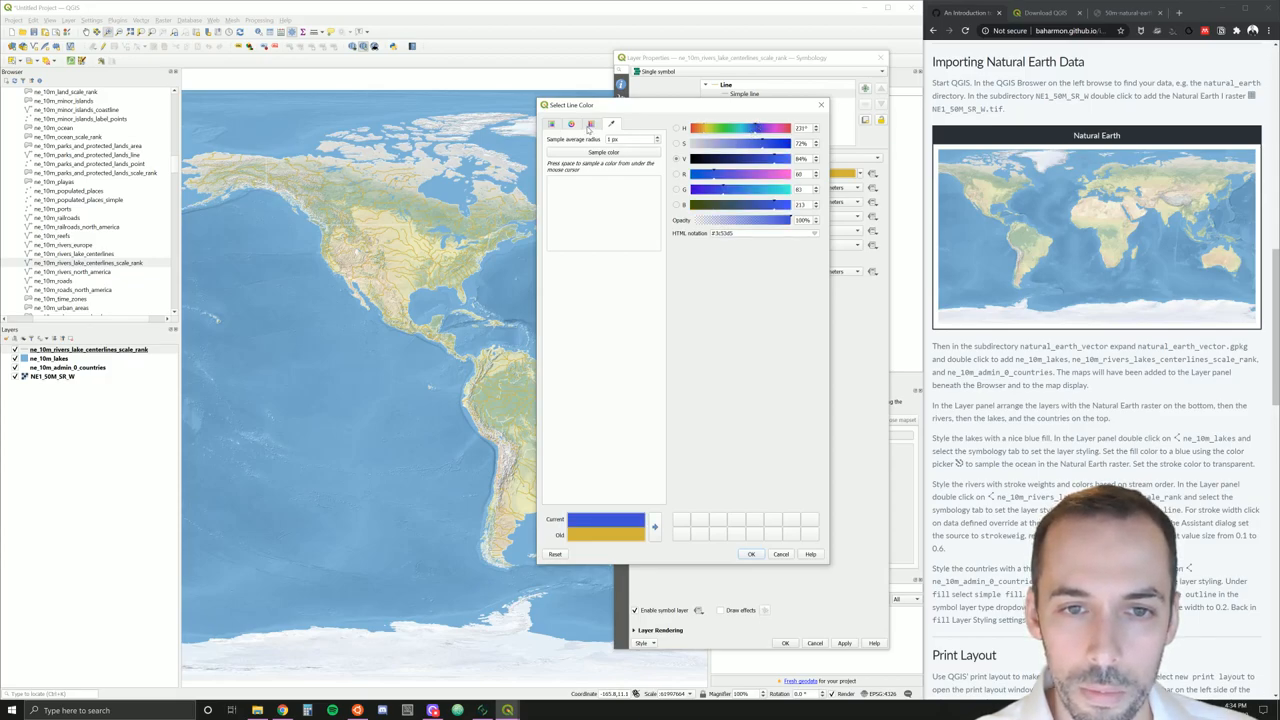
left_click(568, 124)
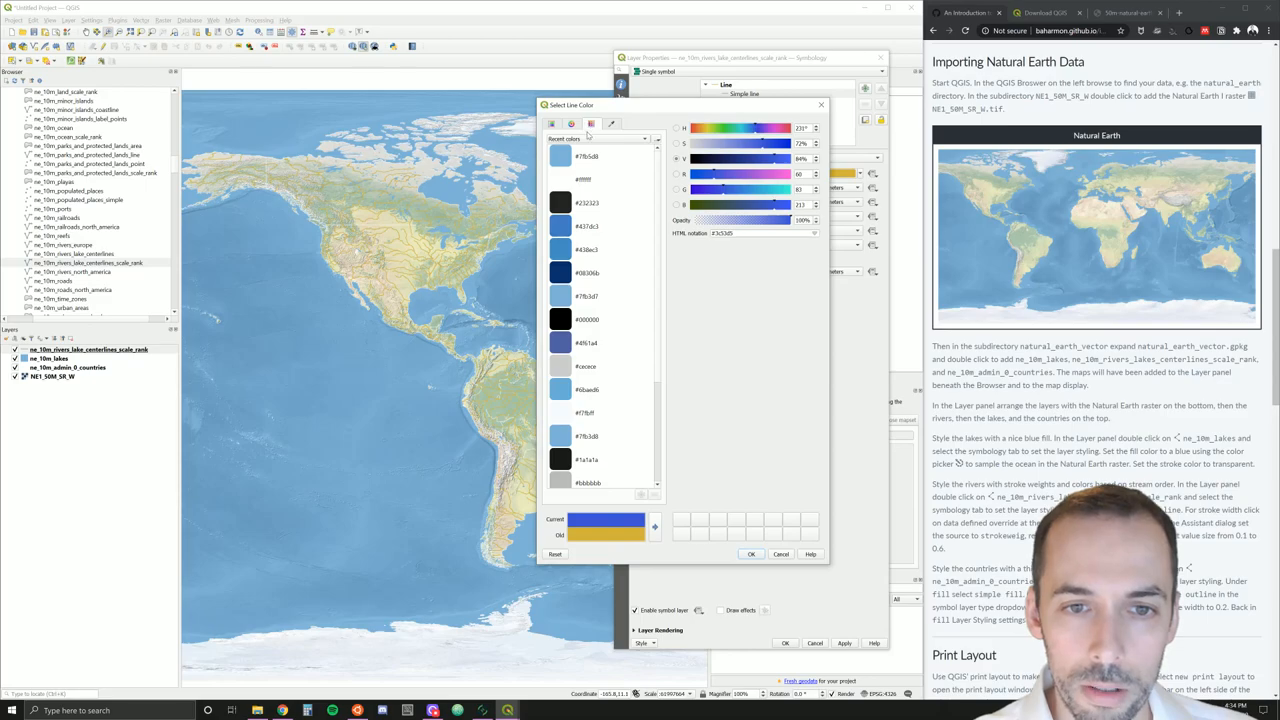
left_click(560, 156)
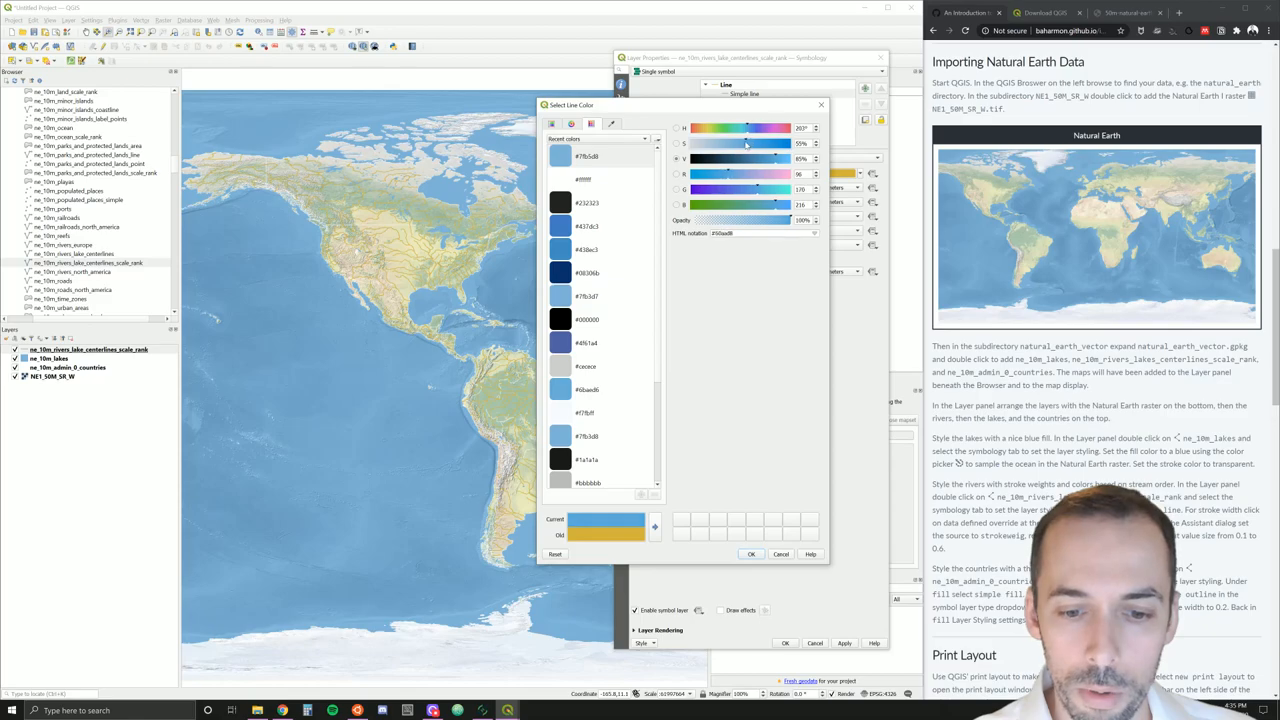
left_click(752, 554)
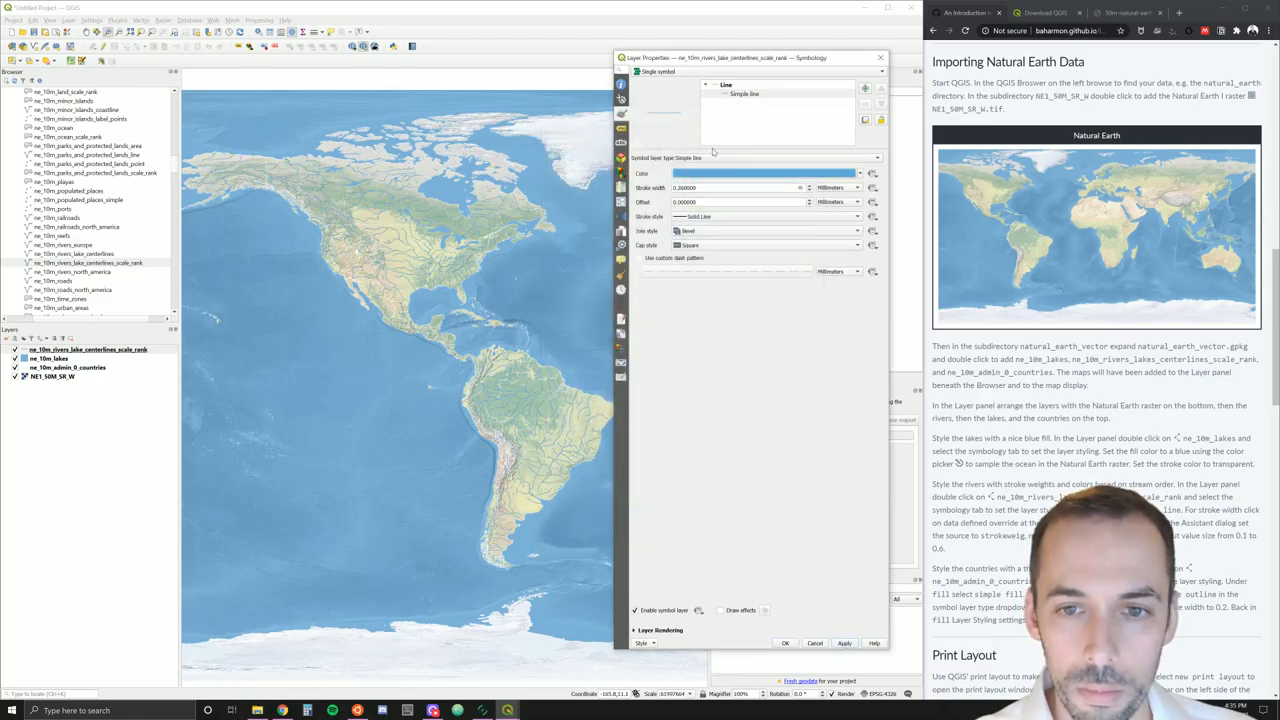
left_click(744, 172)
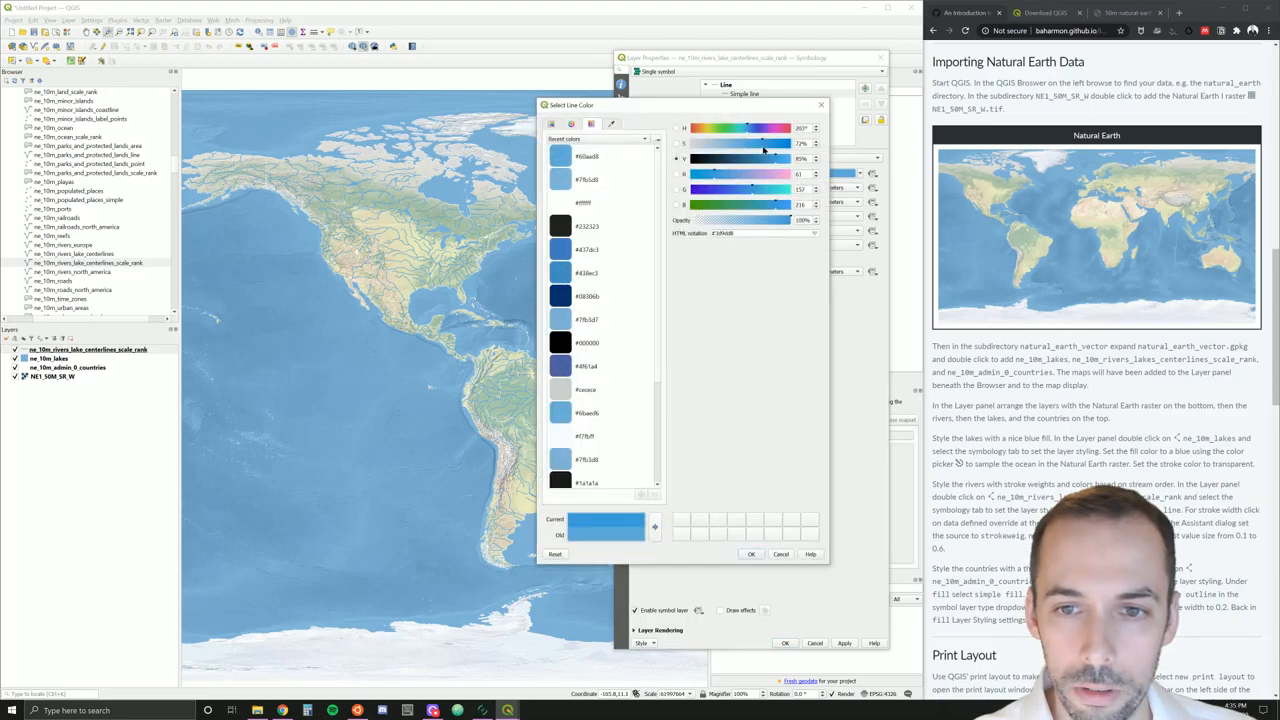
left_click(750, 554)
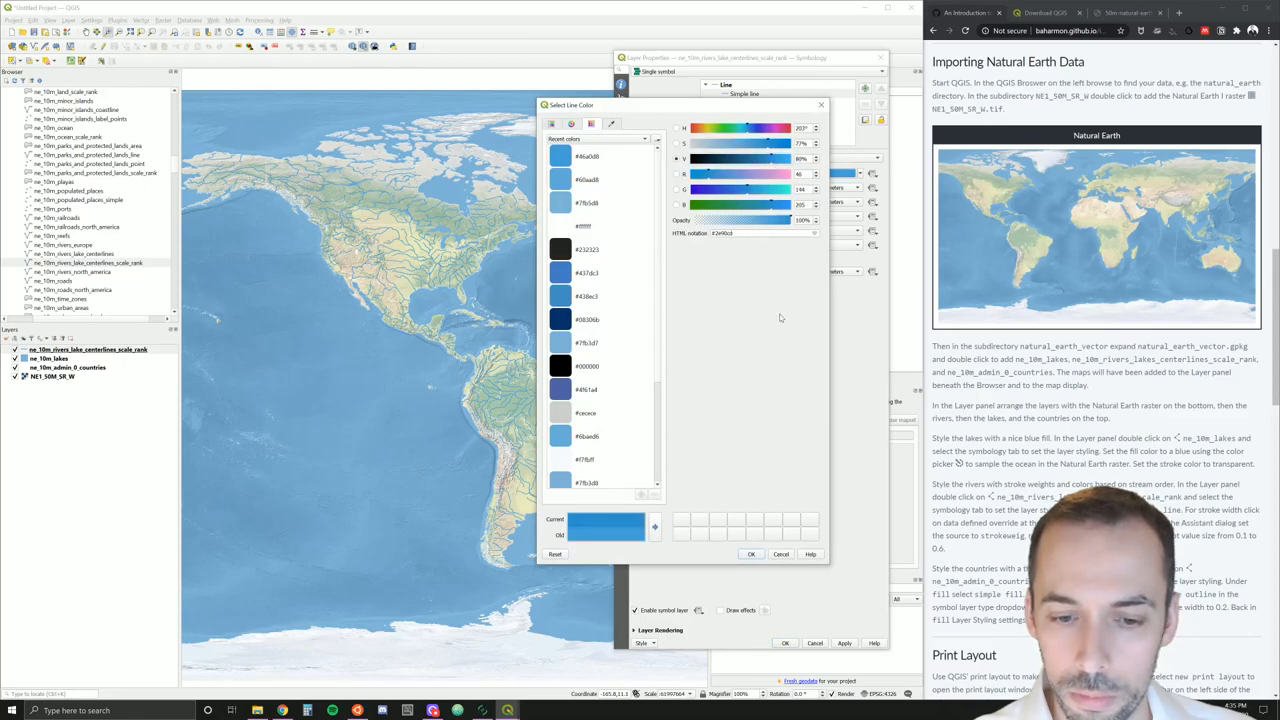
left_click(752, 552)
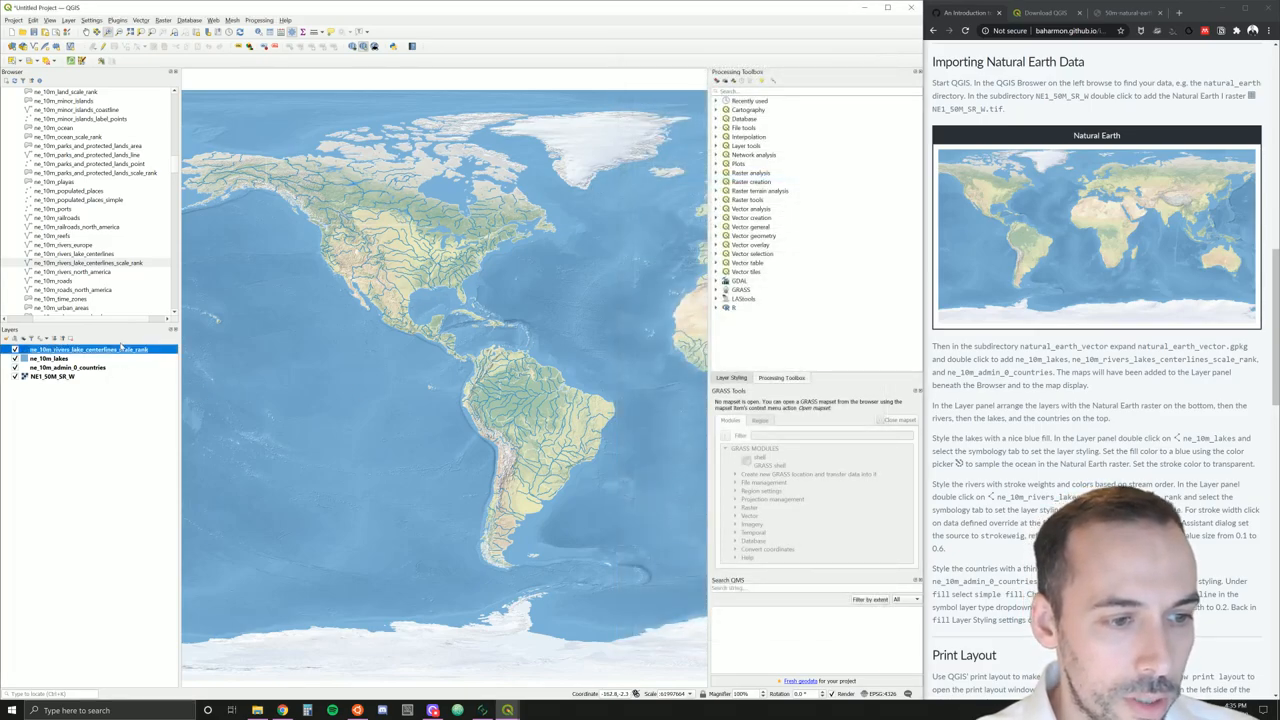
mouse_move(96, 348)
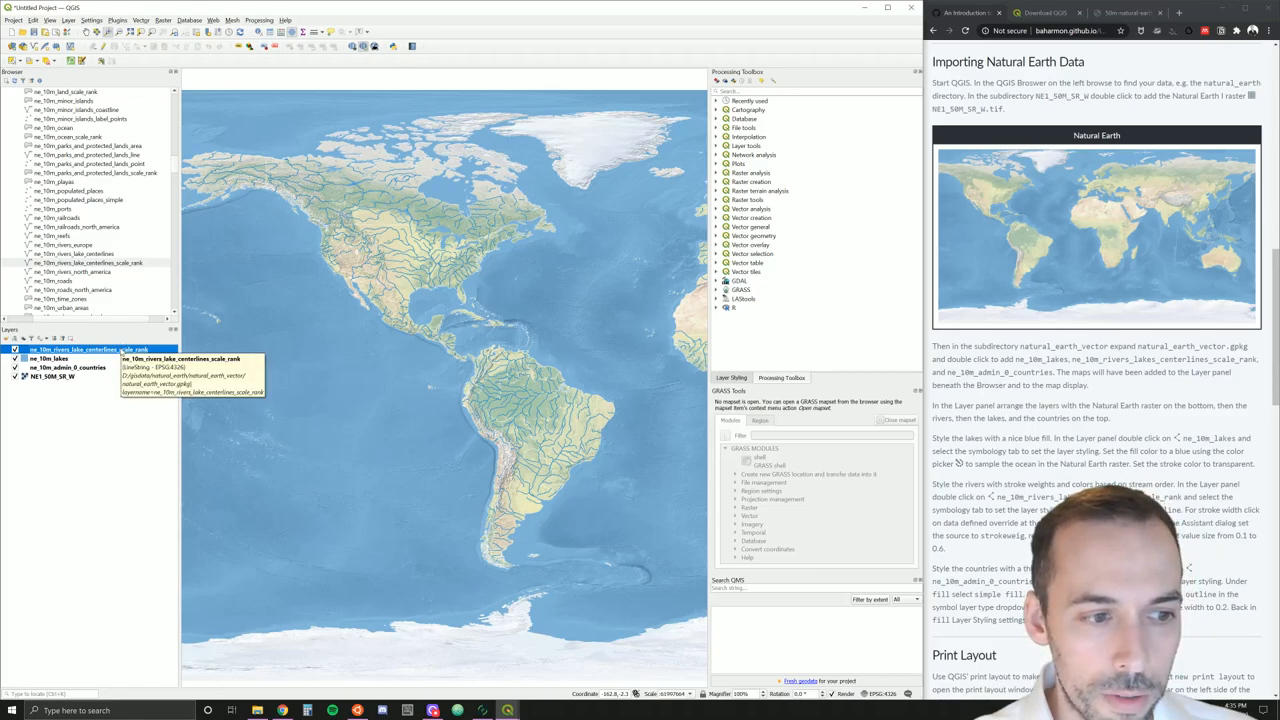
right_click(70, 348)
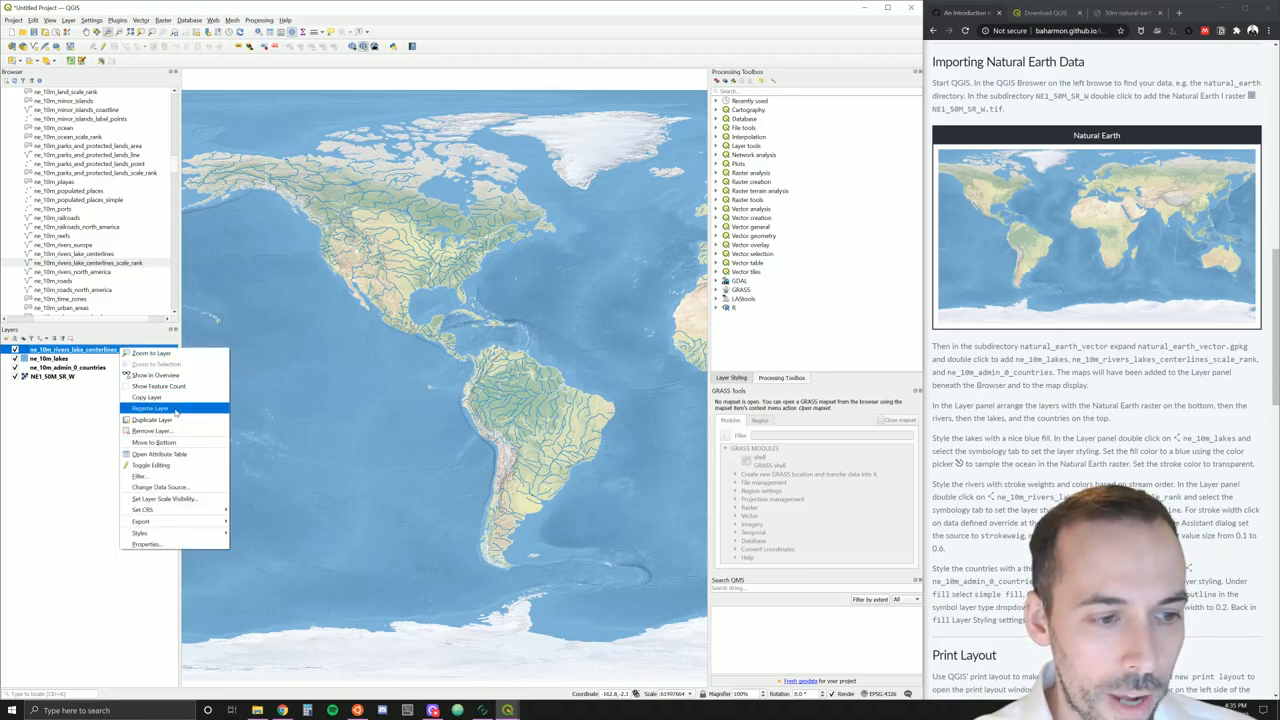
mouse_move(164, 498)
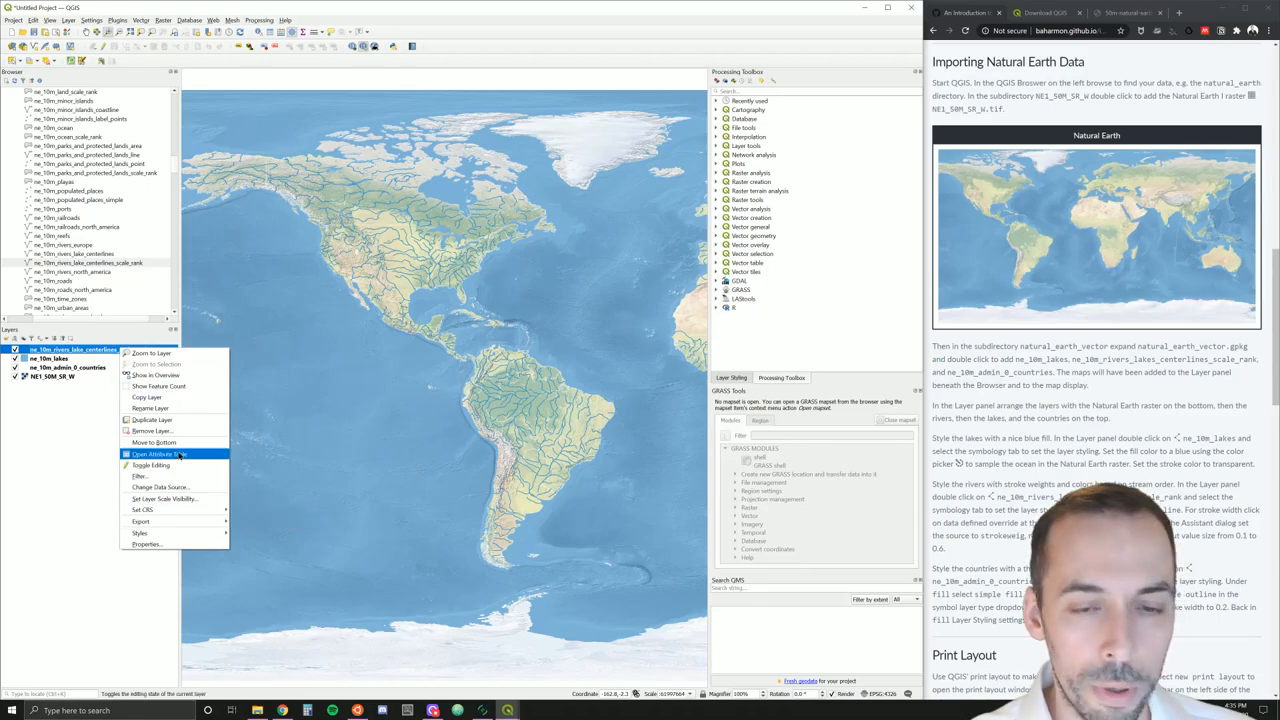
left_click(156, 454)
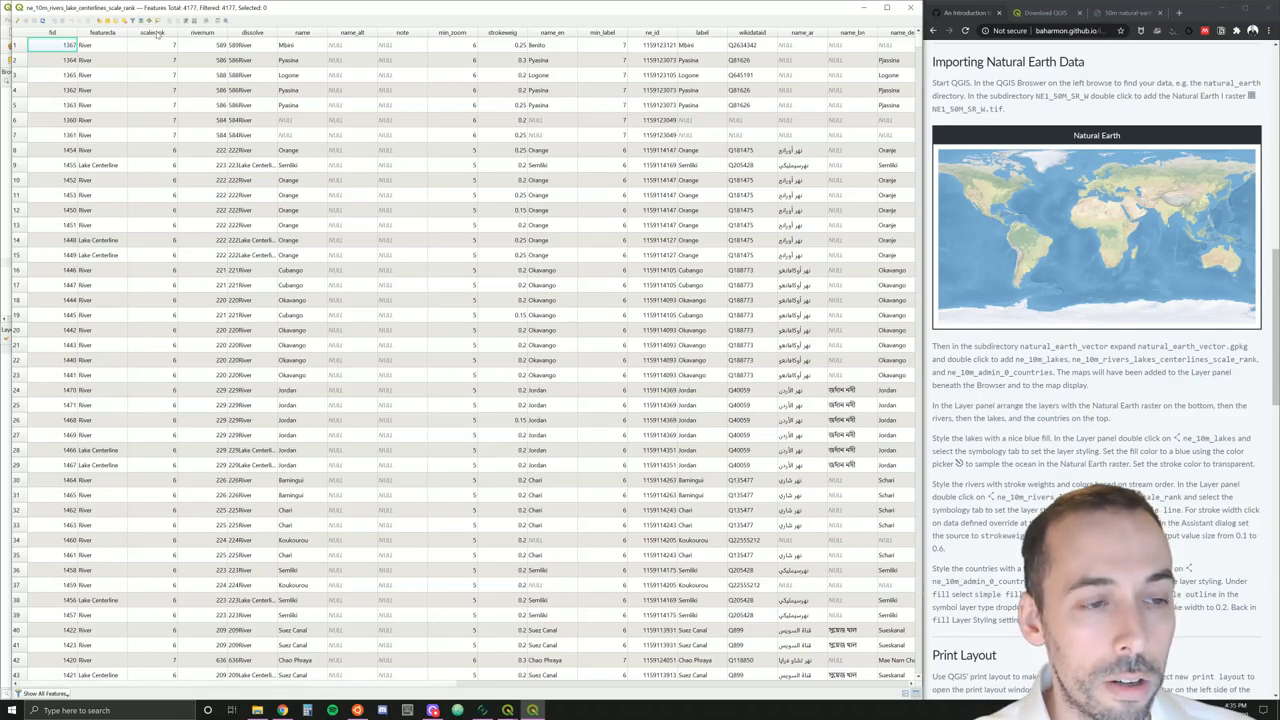
left_click(148, 32)
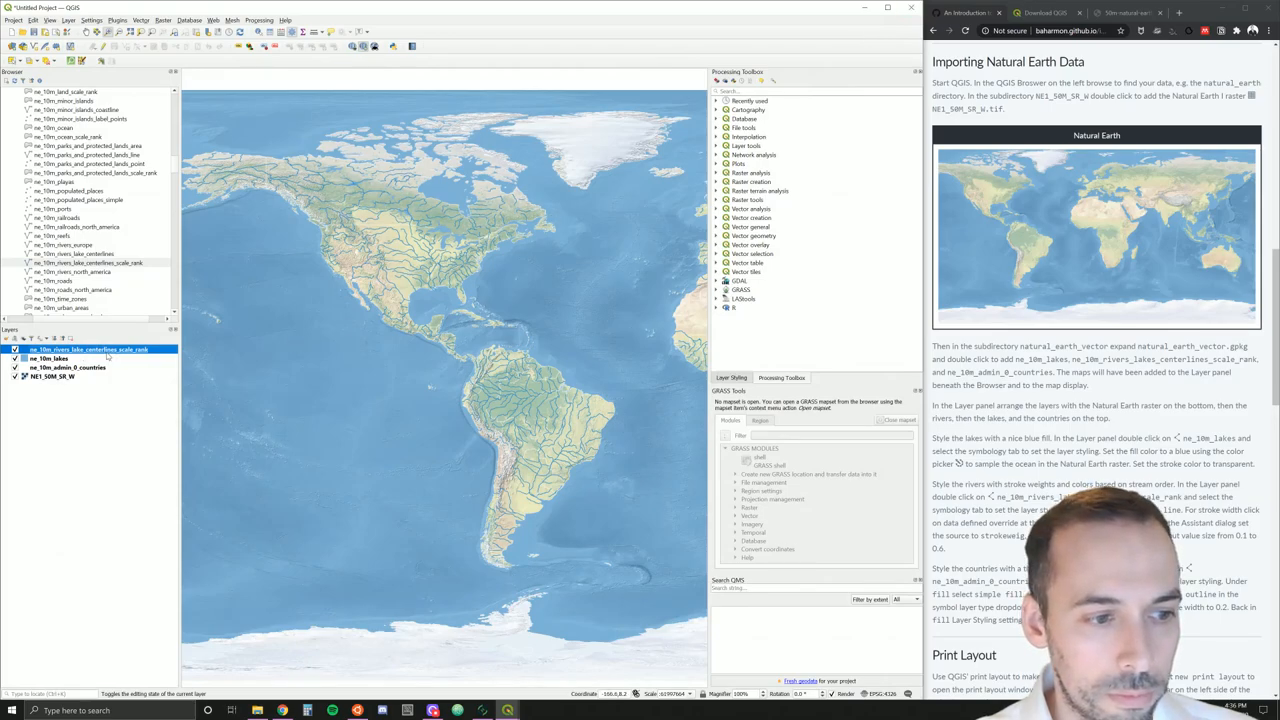
mouse_move(90, 348)
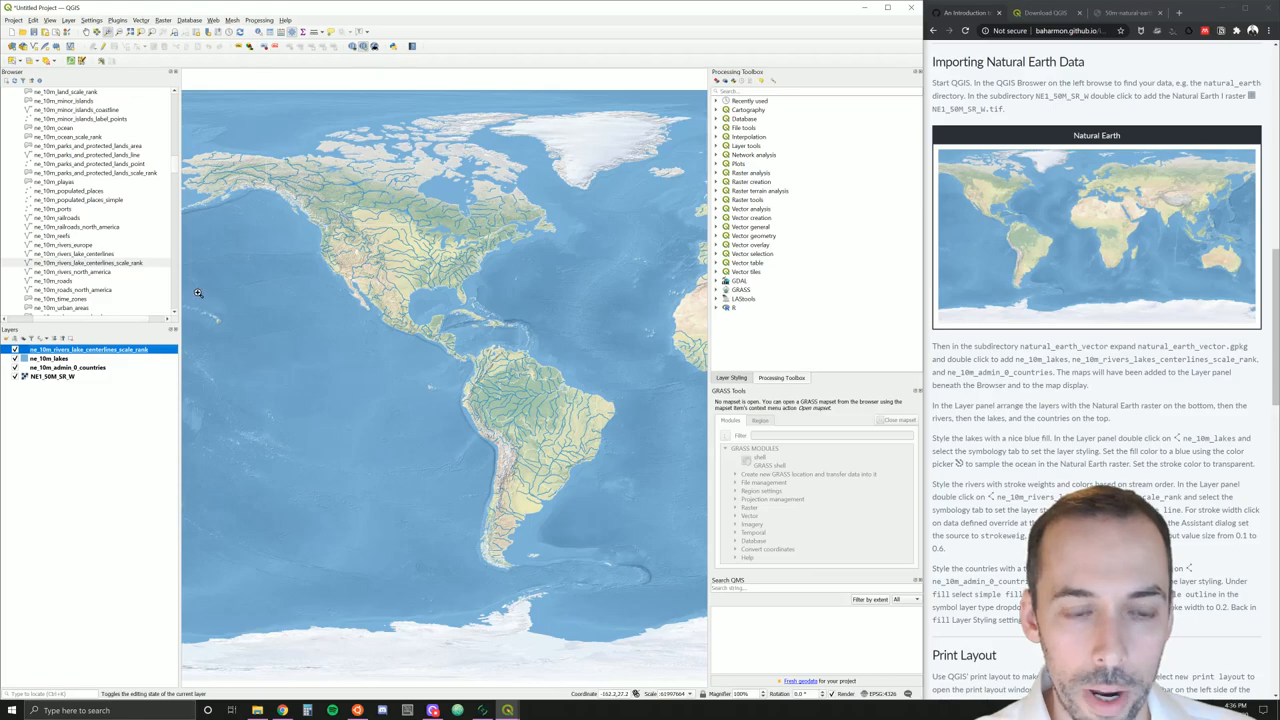
mouse_move(90, 348)
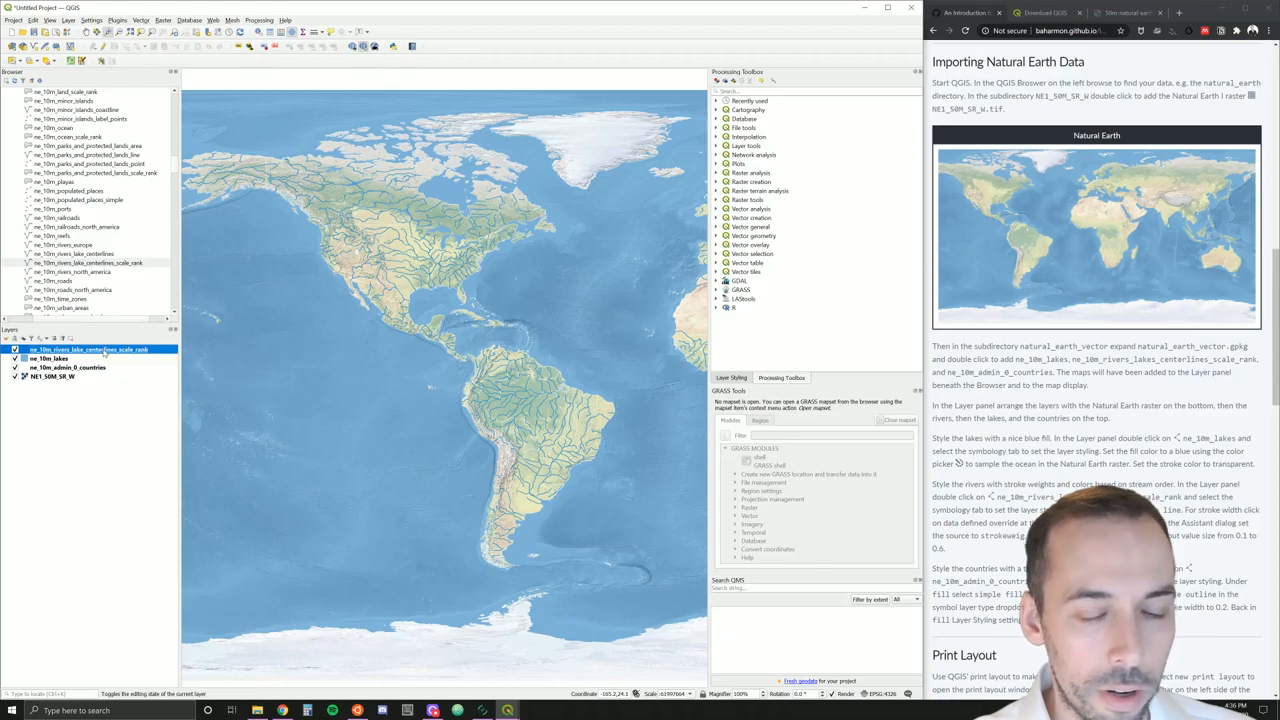
Start the data-defined Assistant for the rivers' simple line stroke width
double_click(90, 348)
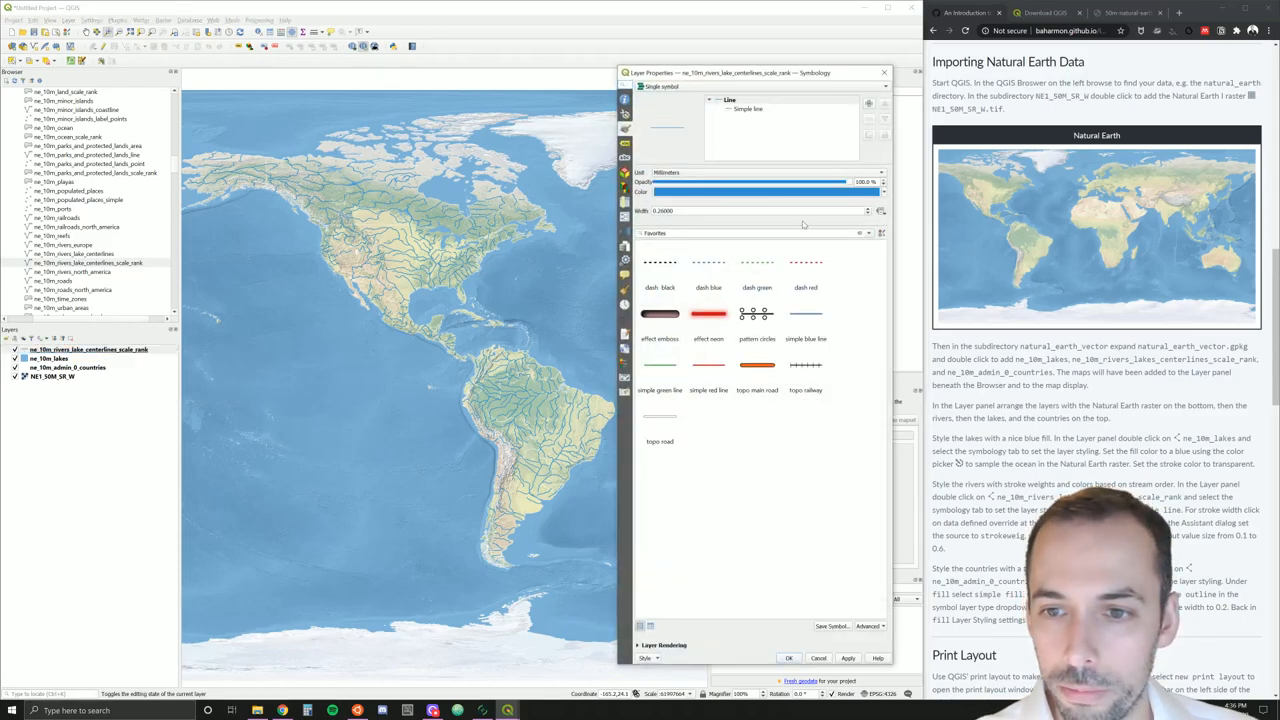
left_click(760, 112)
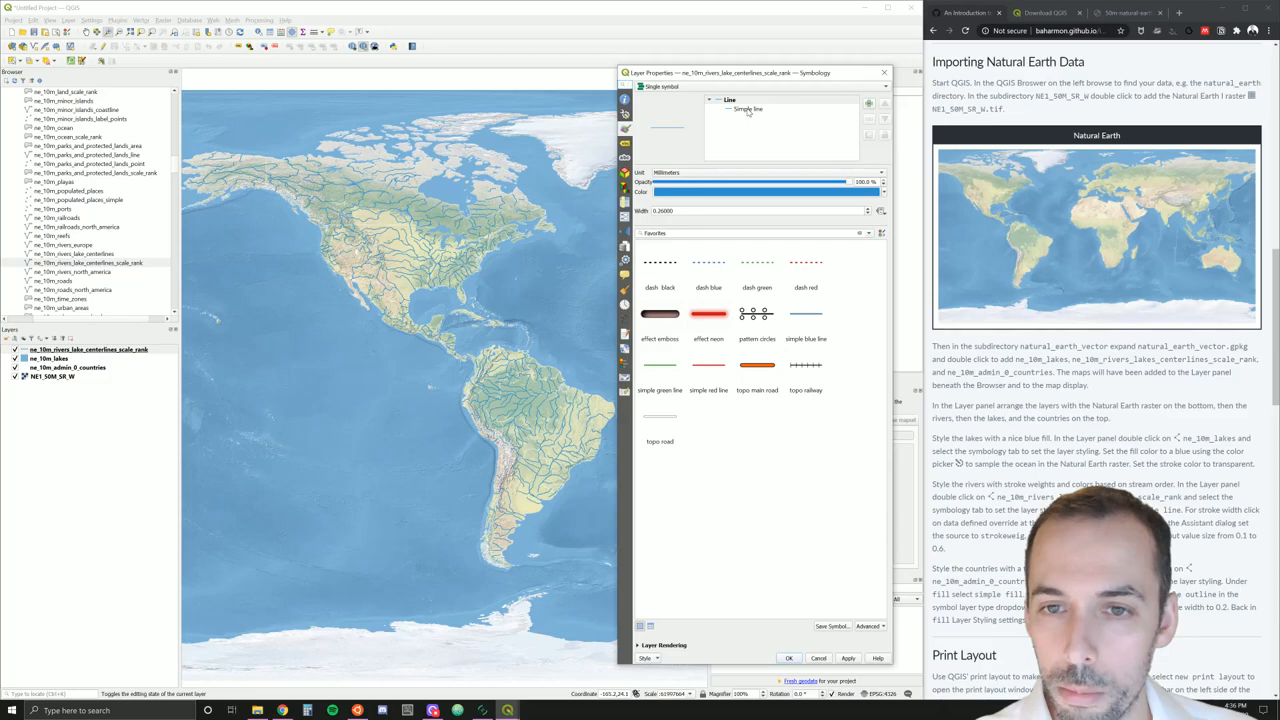
left_click(736, 108)
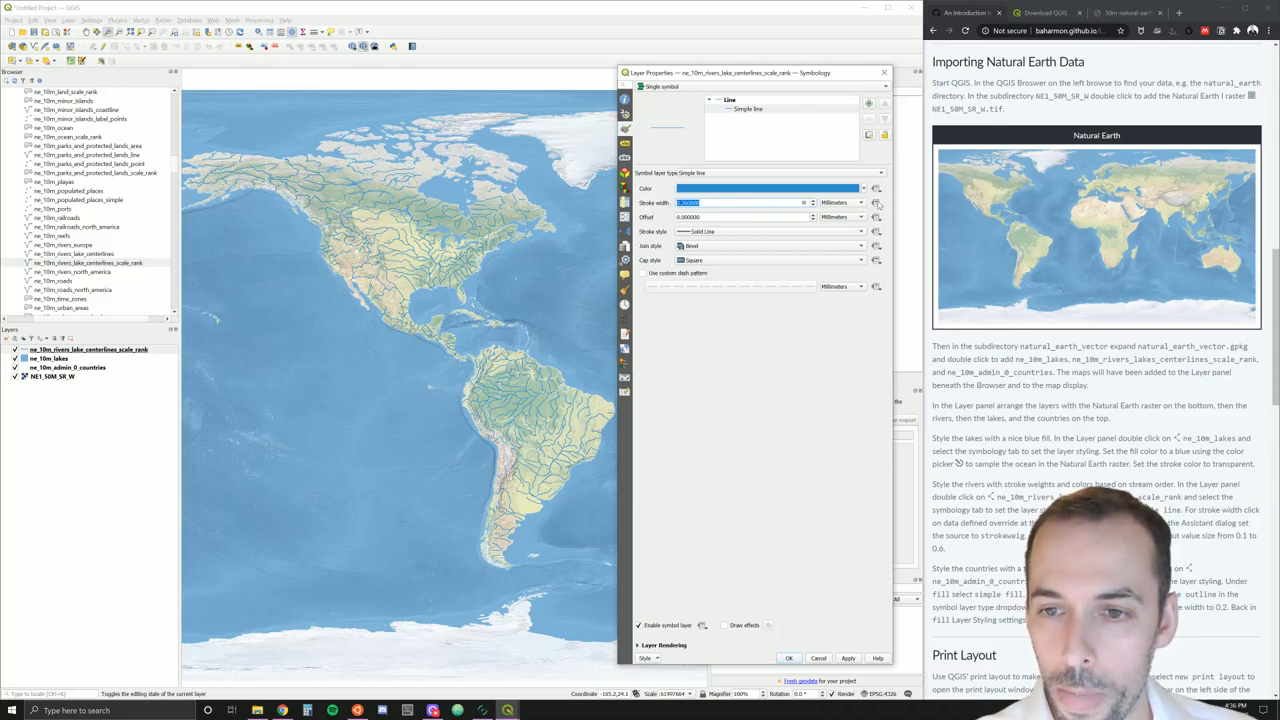
mouse_move(876, 202)
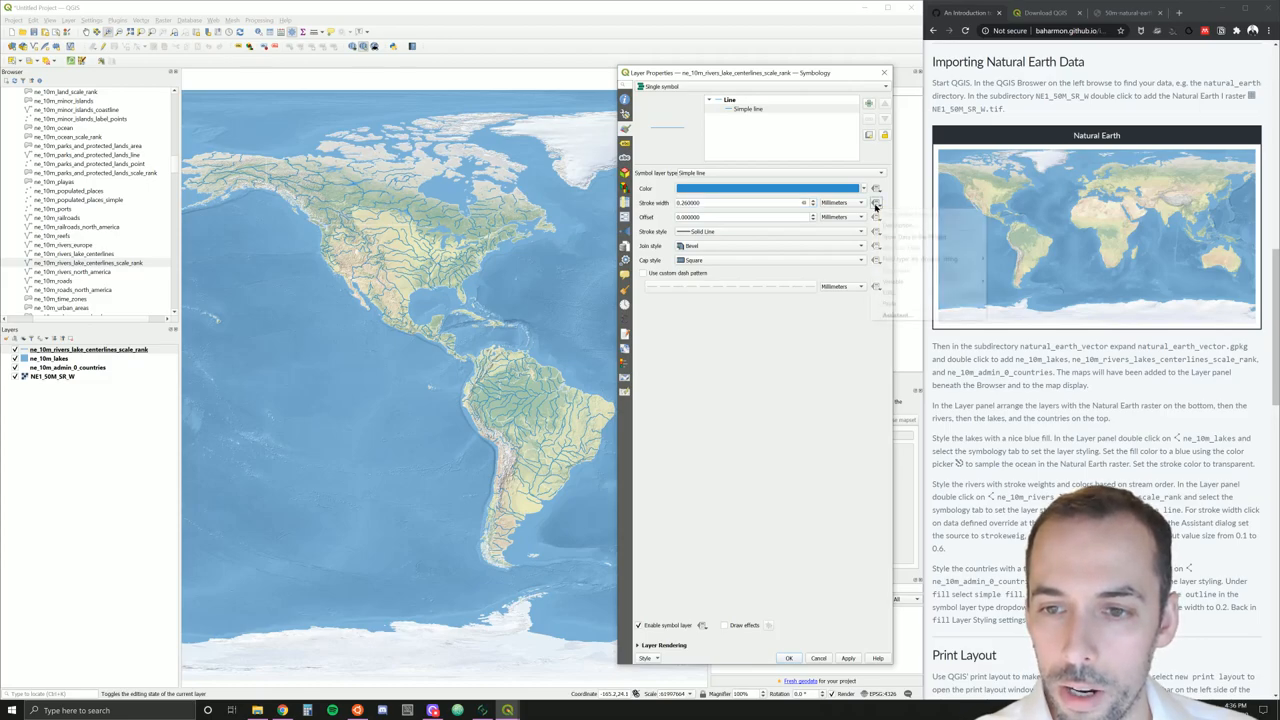
left_click(876, 204)
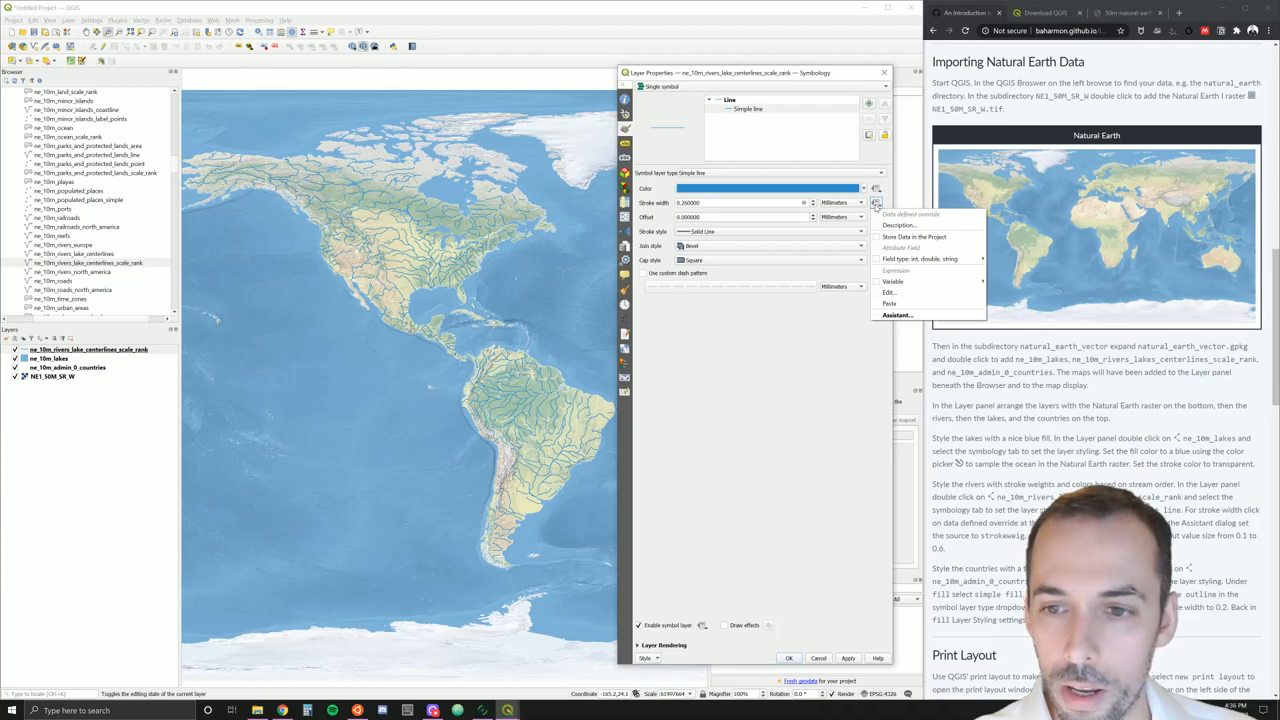
left_click(922, 258)
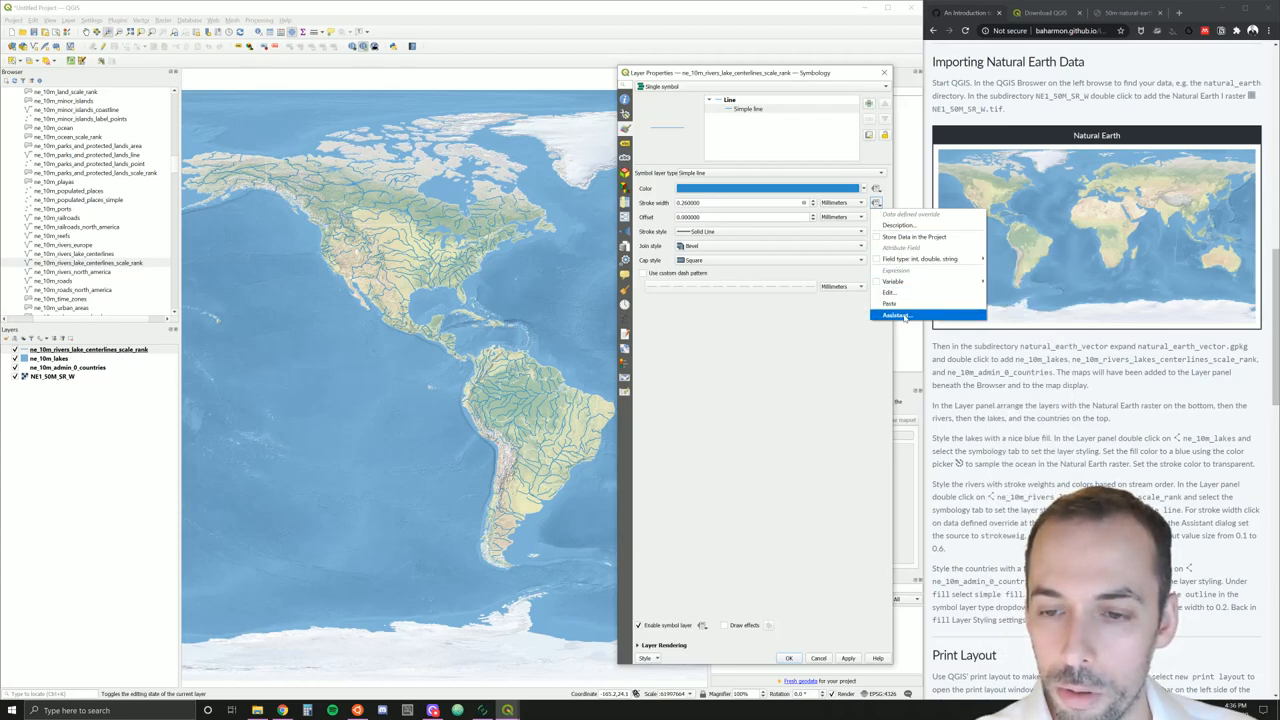
left_click(904, 316)
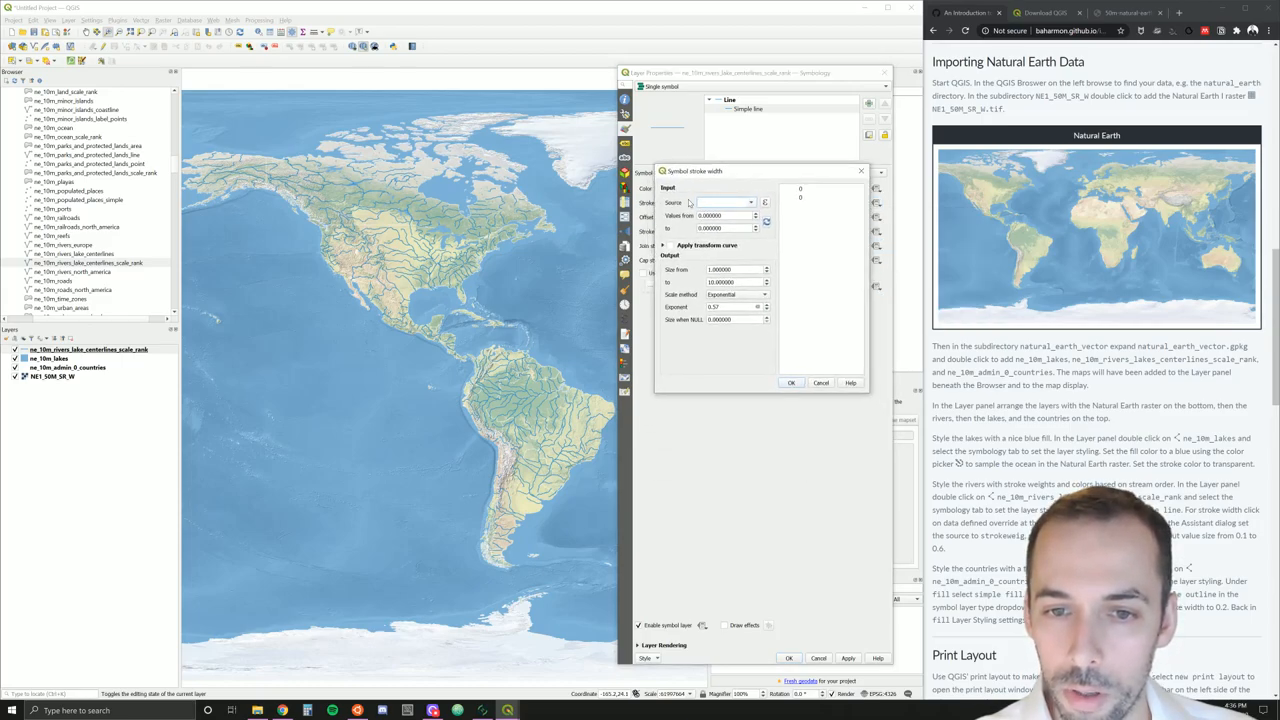
Scale the river stroke width by an attribute ramp, then apply and close the properties
left_click(752, 202)
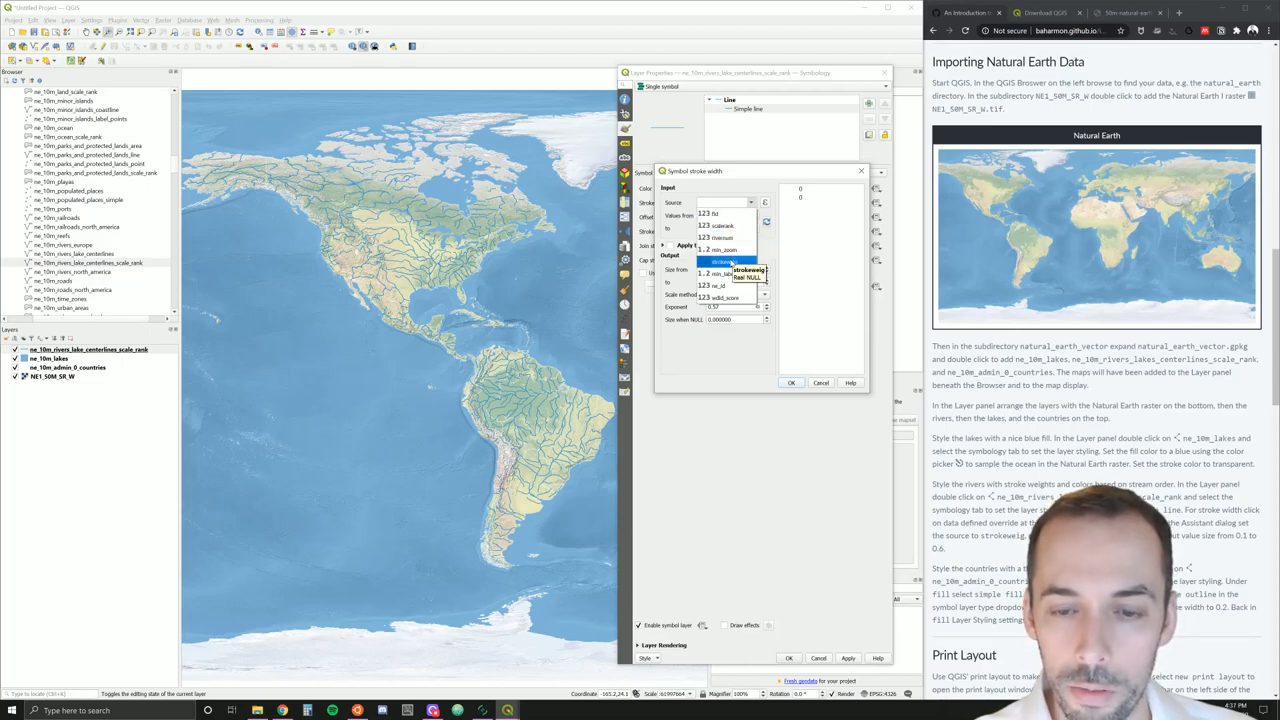
left_click(724, 260)
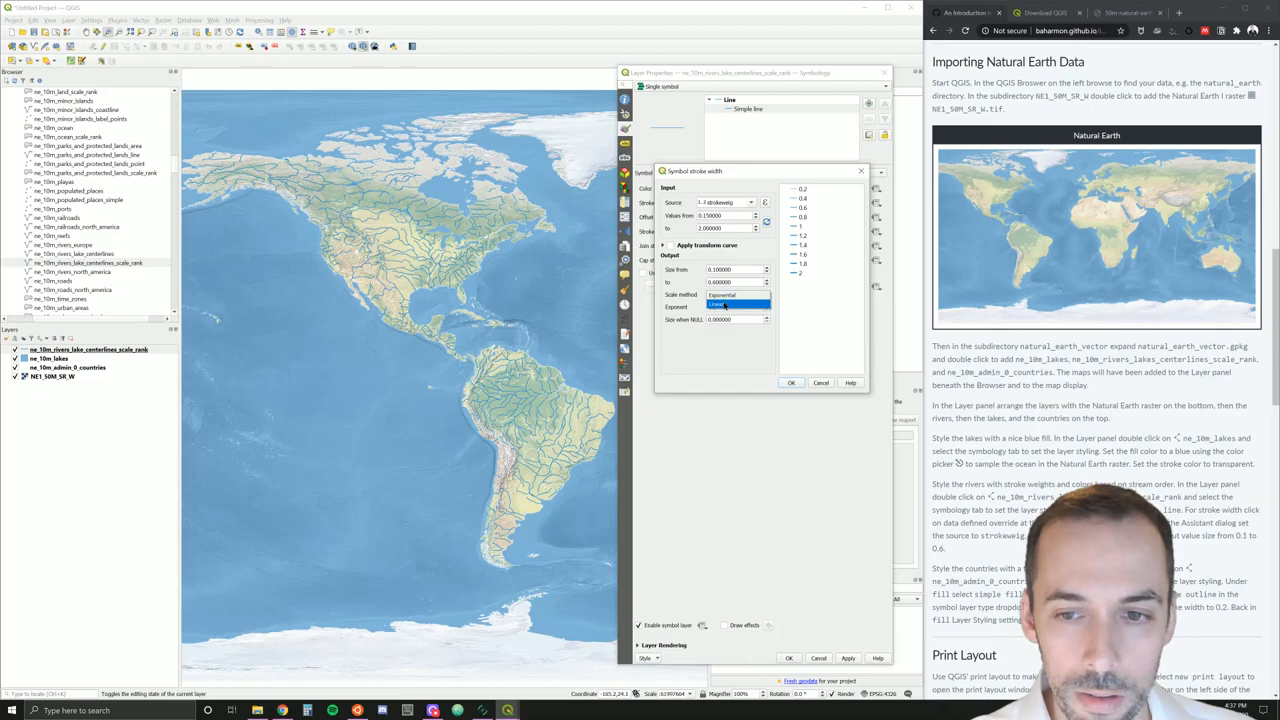
left_click(730, 306)
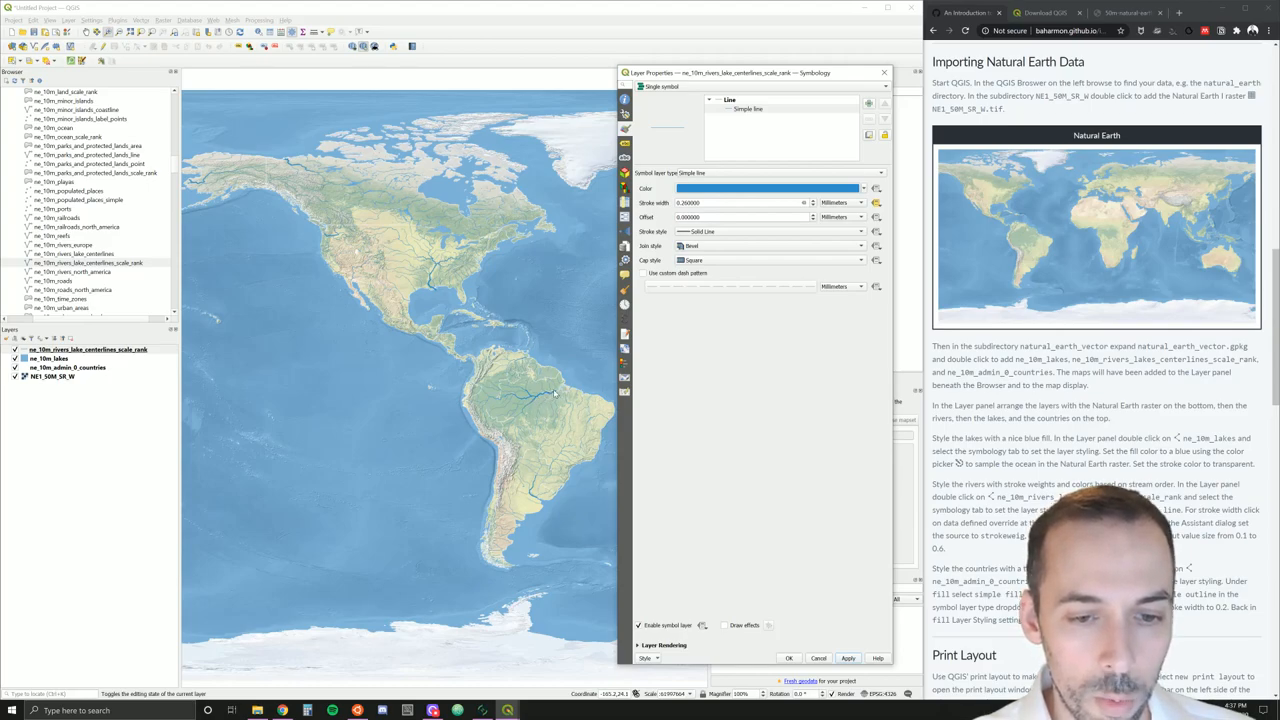
mouse_move(504, 400)
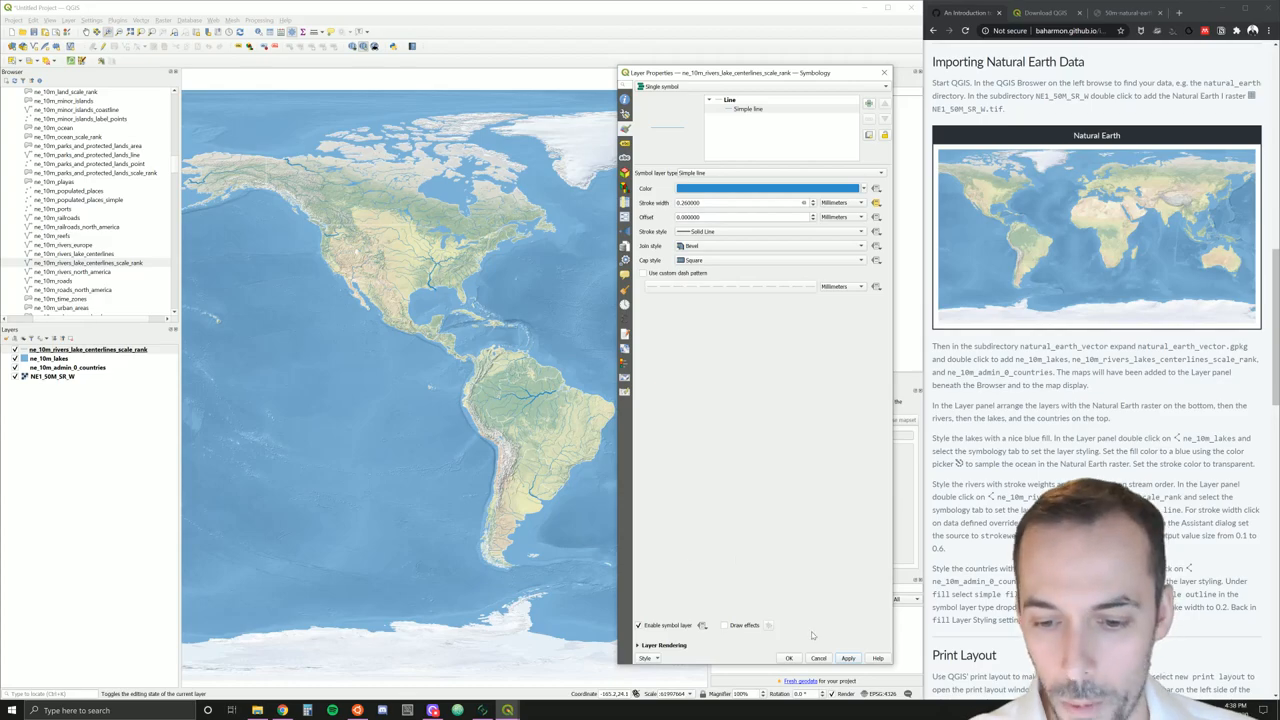
left_click(788, 658)
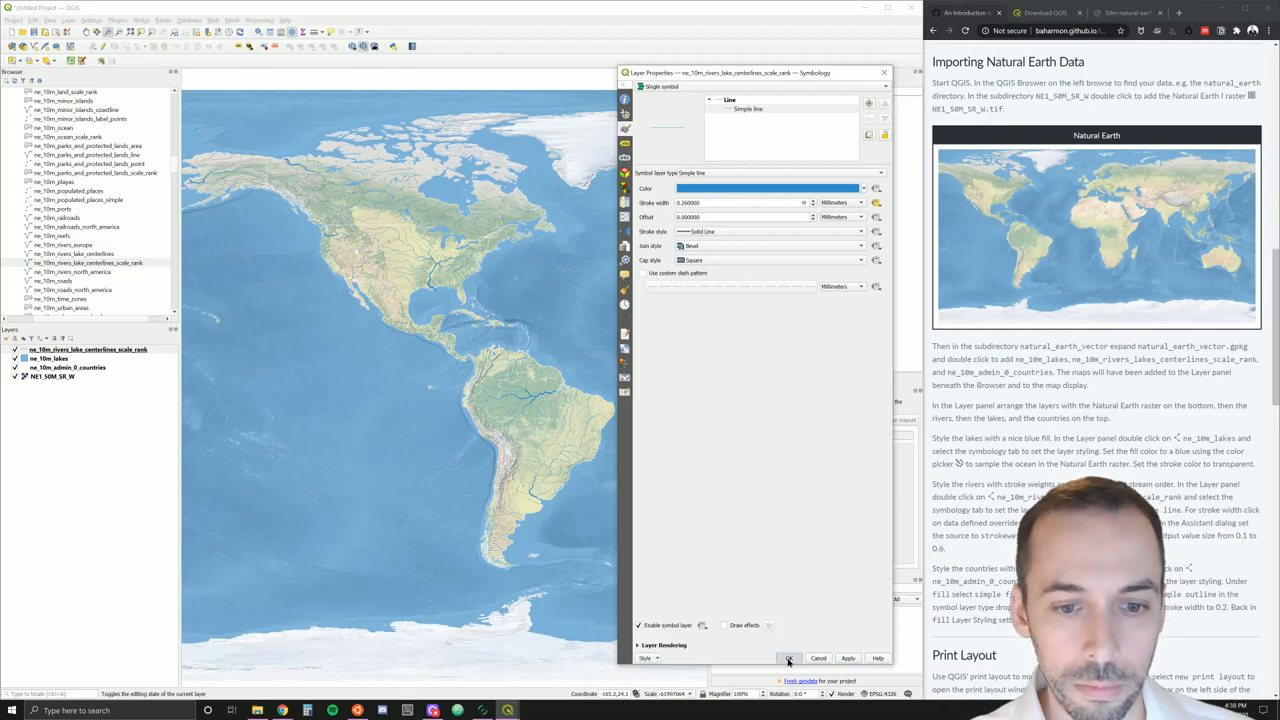
left_click(784, 658)
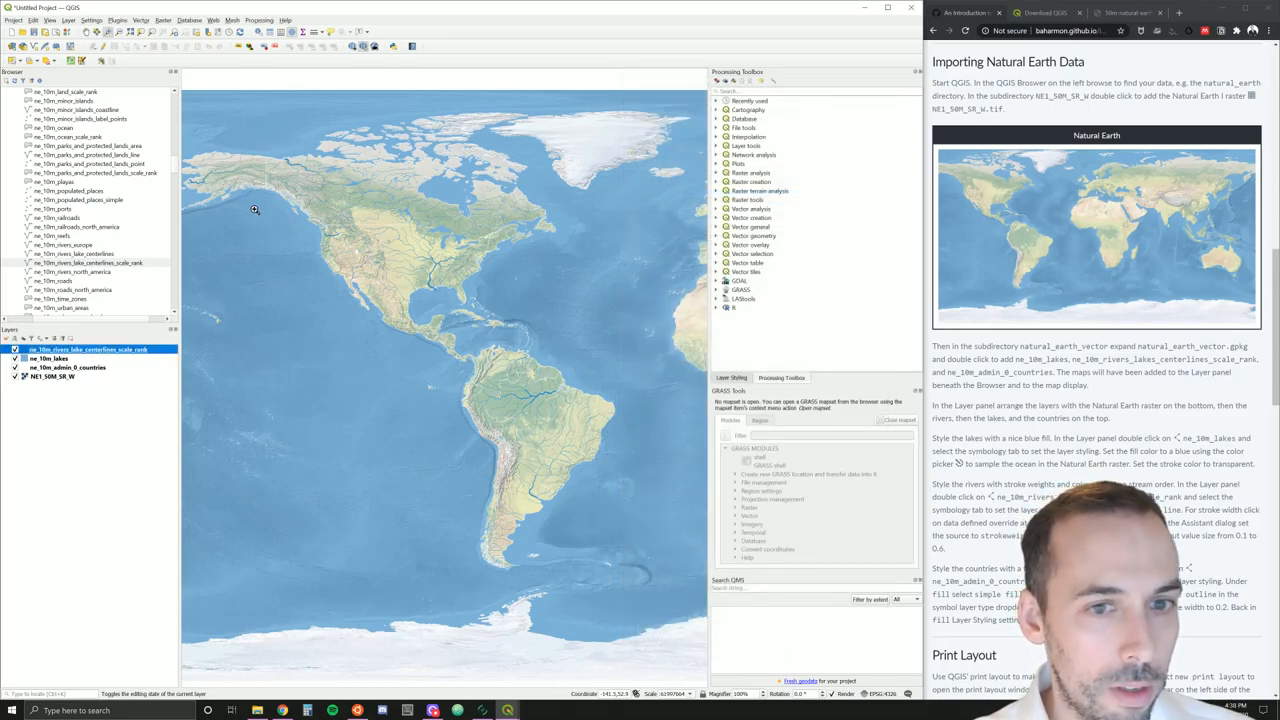
Create a new print layout titled Natural Earth from the Project menu
left_click(12, 16)
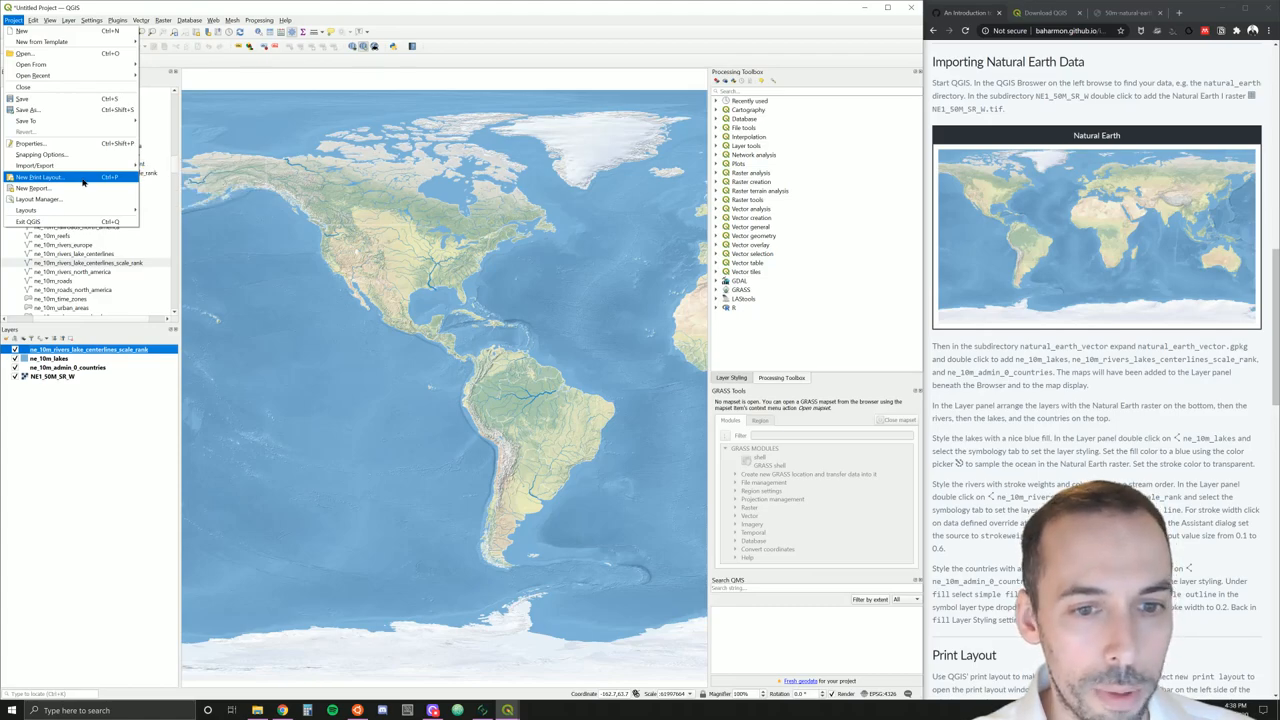
left_click(40, 180)
type("natural")
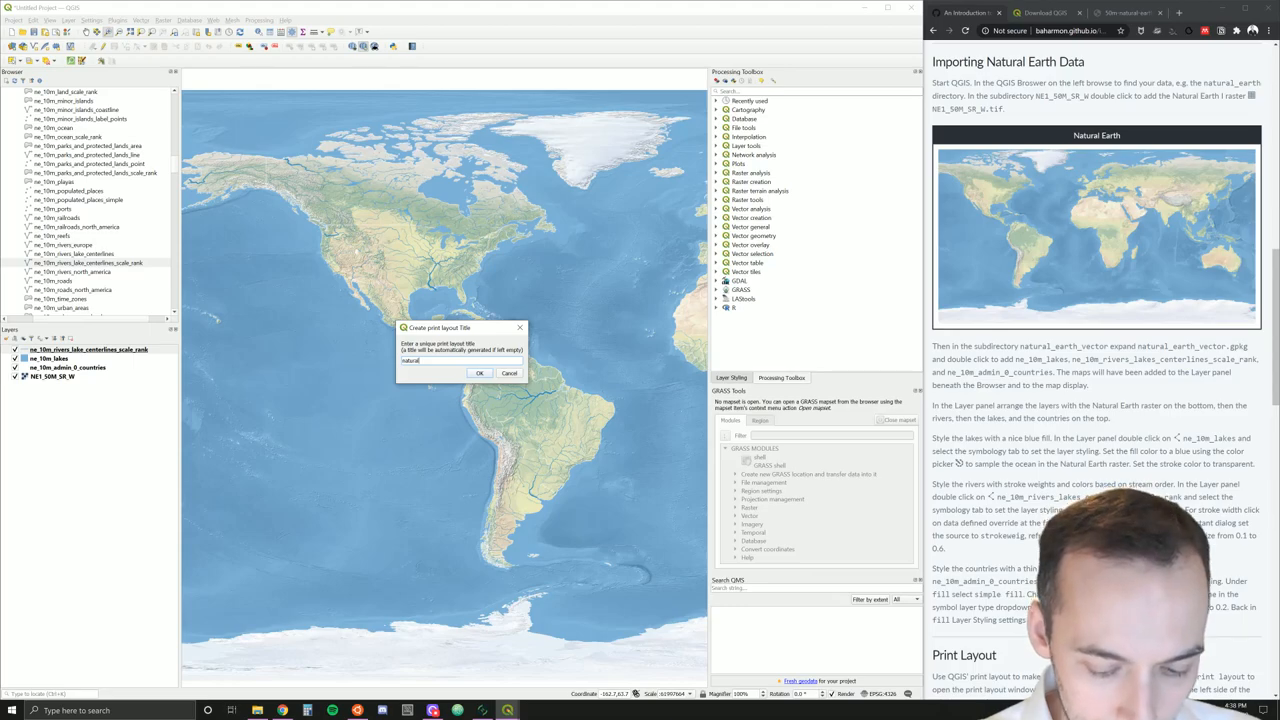
type("-earth")
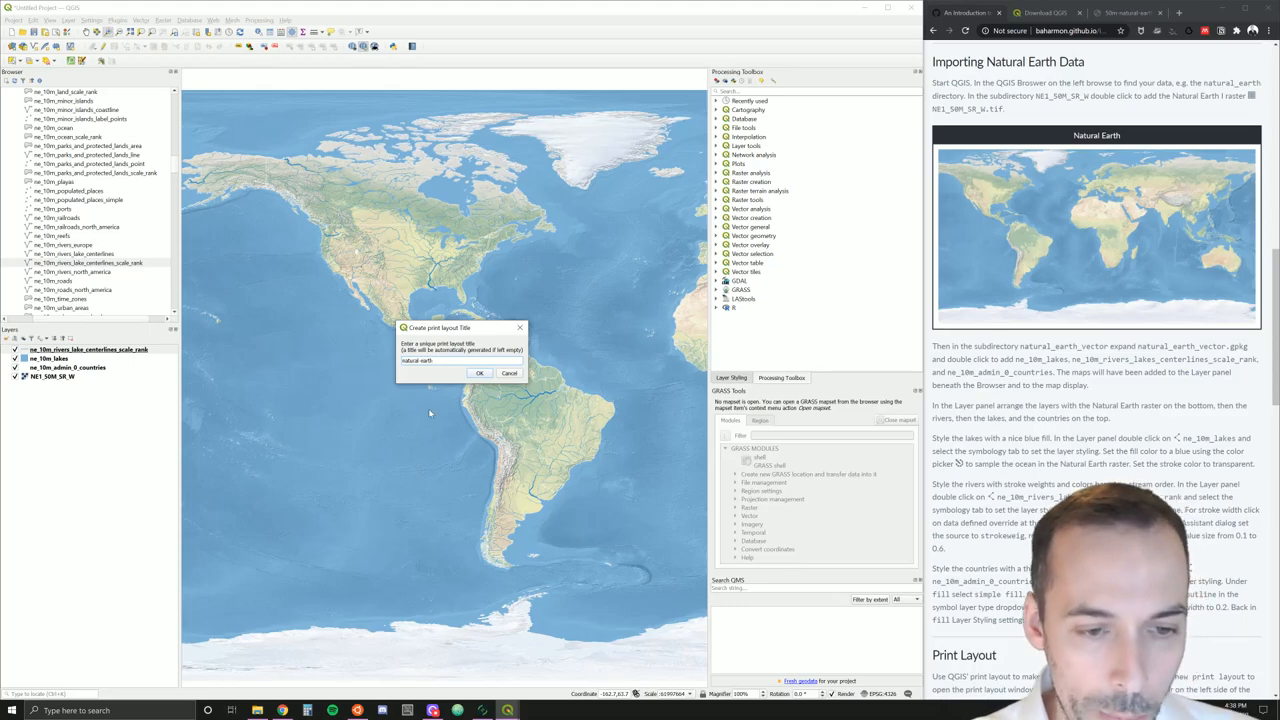
left_click(480, 374)
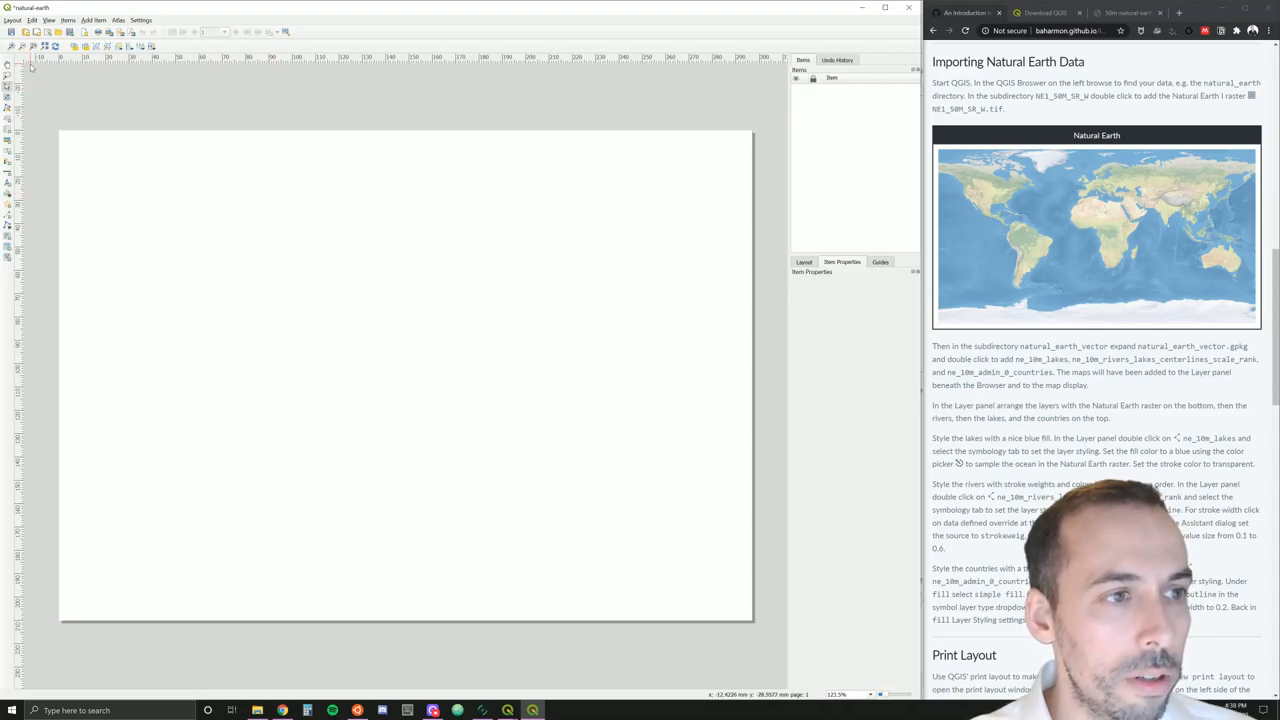
mouse_move(102, 90)
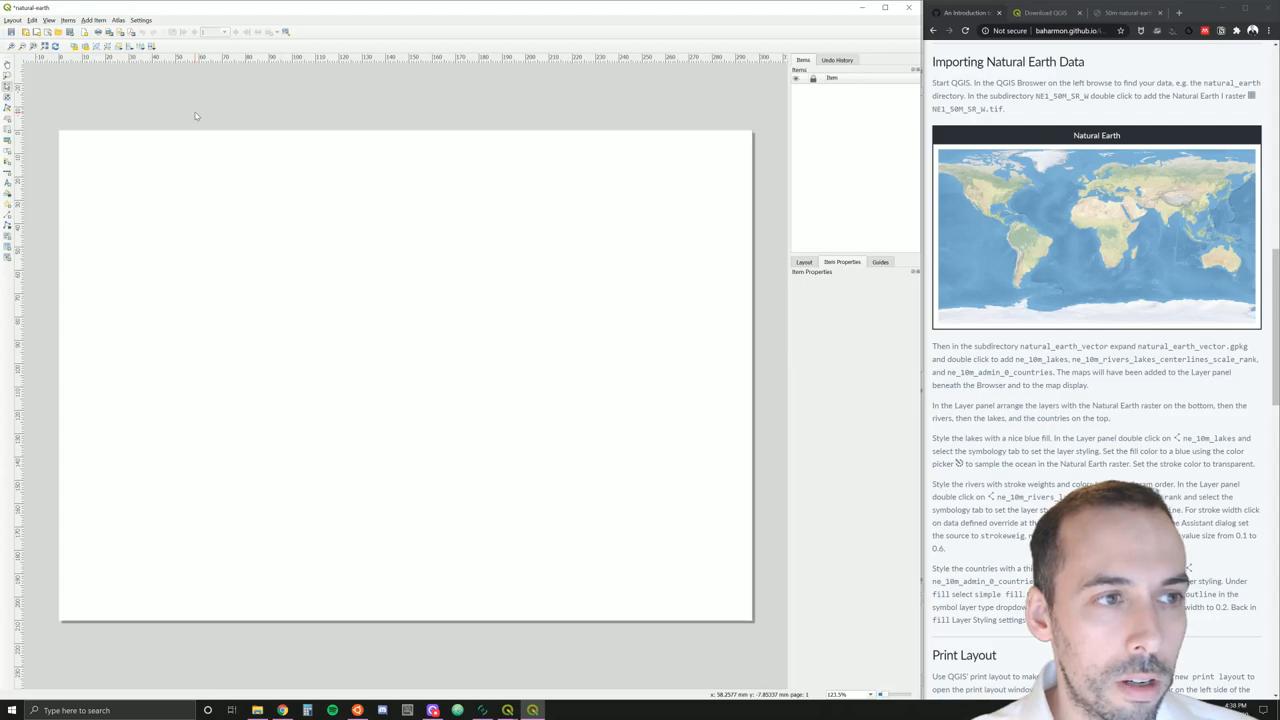
mouse_move(208, 166)
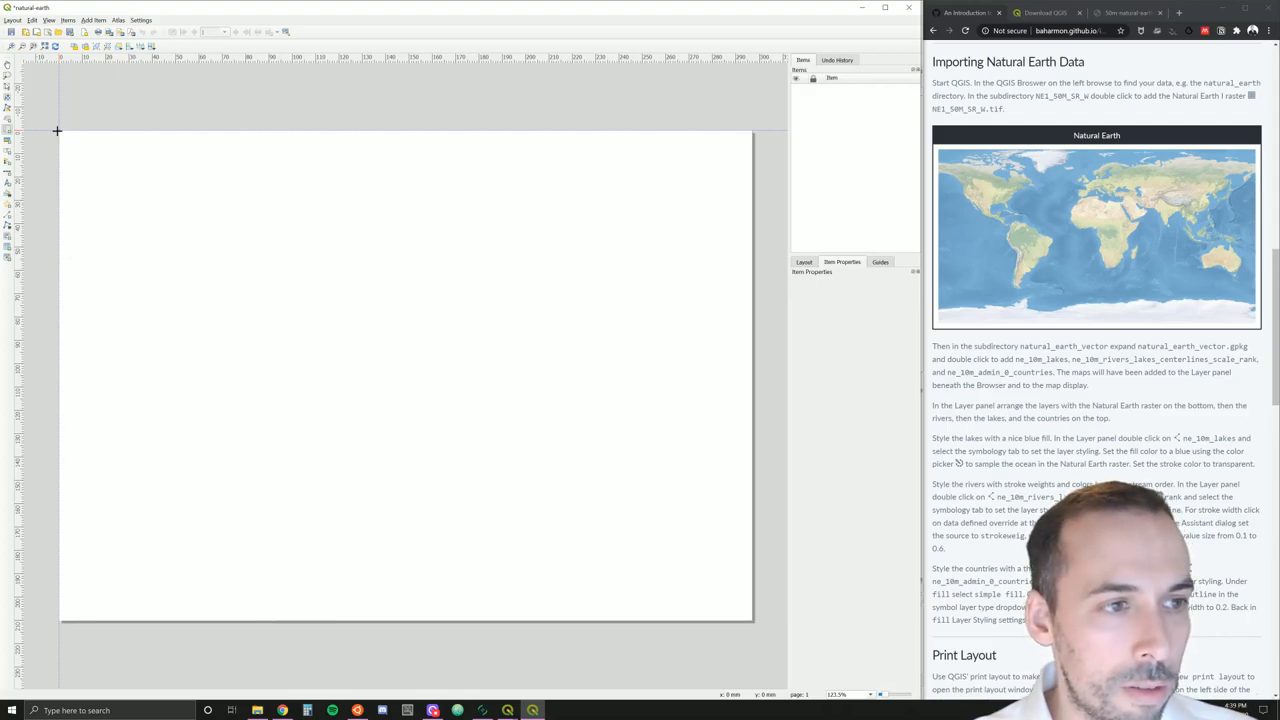
mouse_move(64, 76)
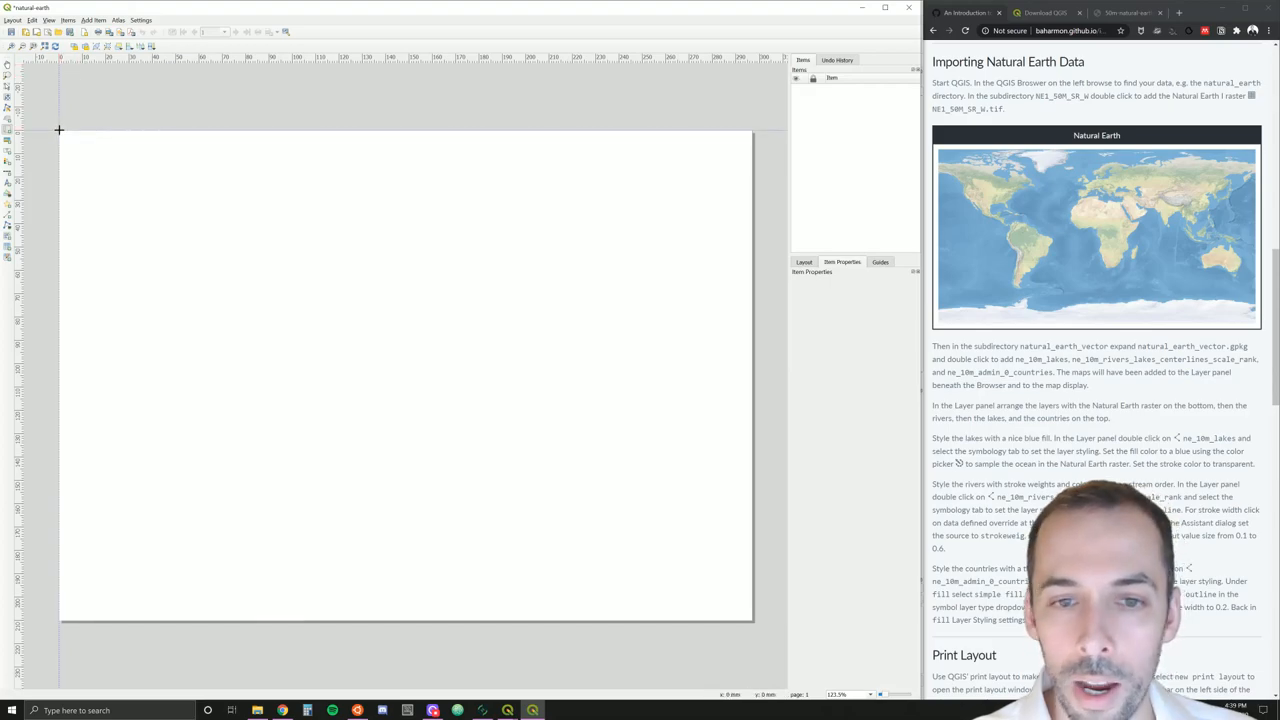
Show the Guides settings in the layout's right-hand panel
left_click(880, 262)
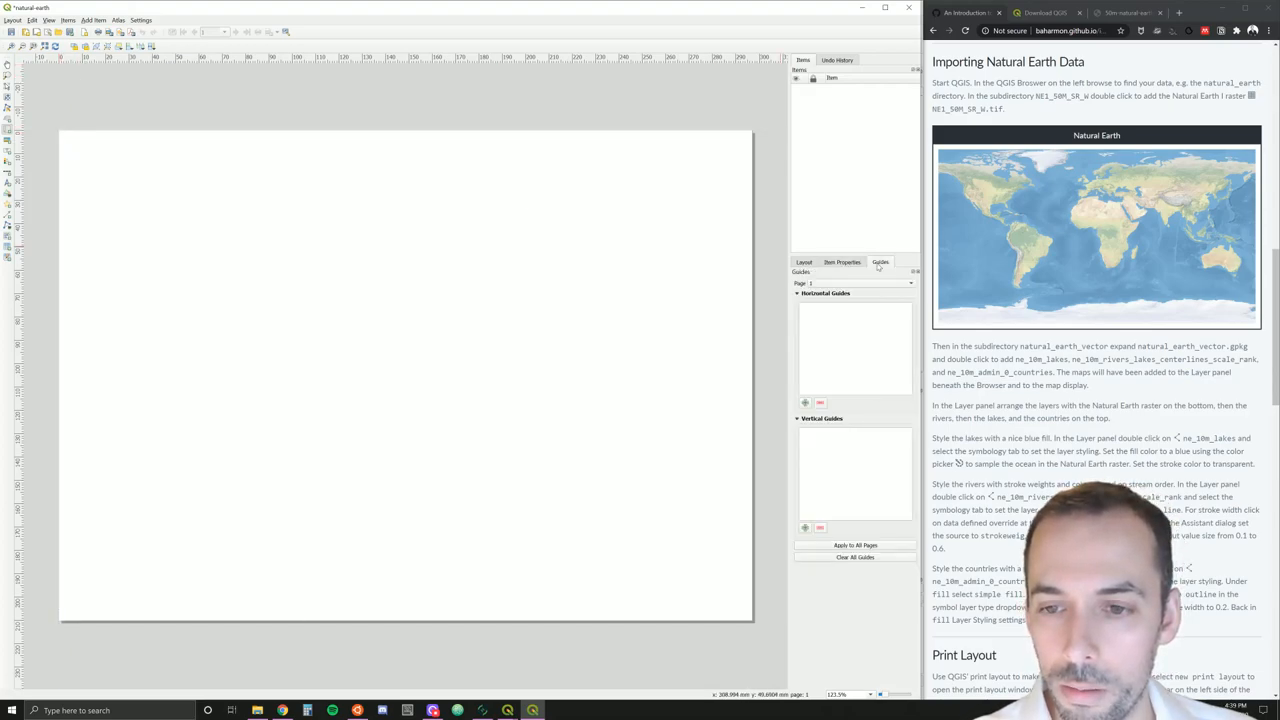
Add a map item spanning the whole page and select it for editing
left_click(842, 262)
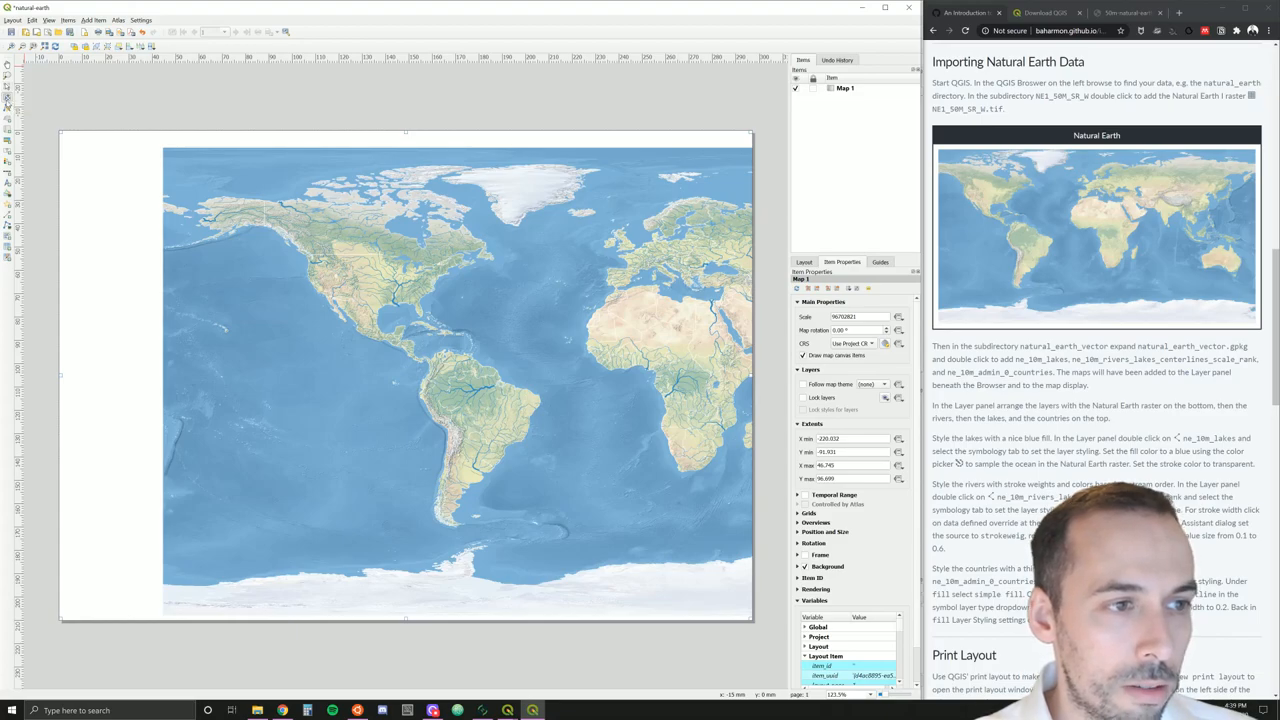
mouse_move(484, 296)
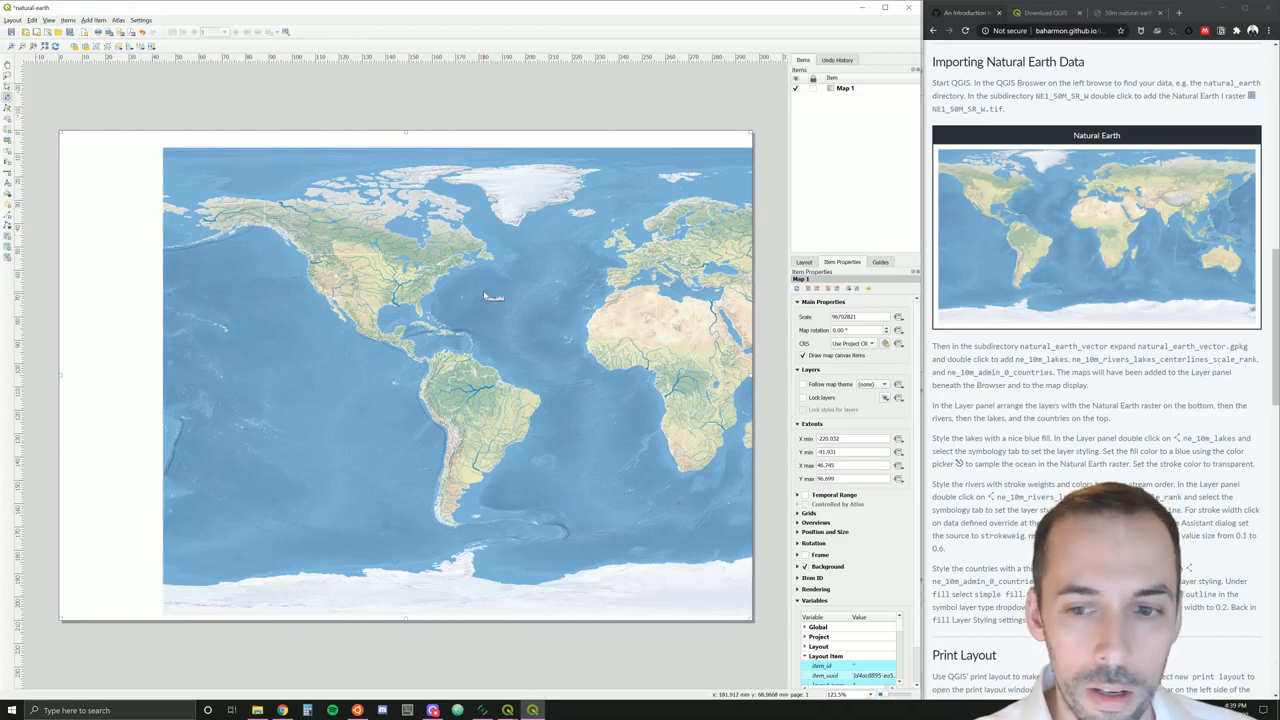
left_click(852, 88)
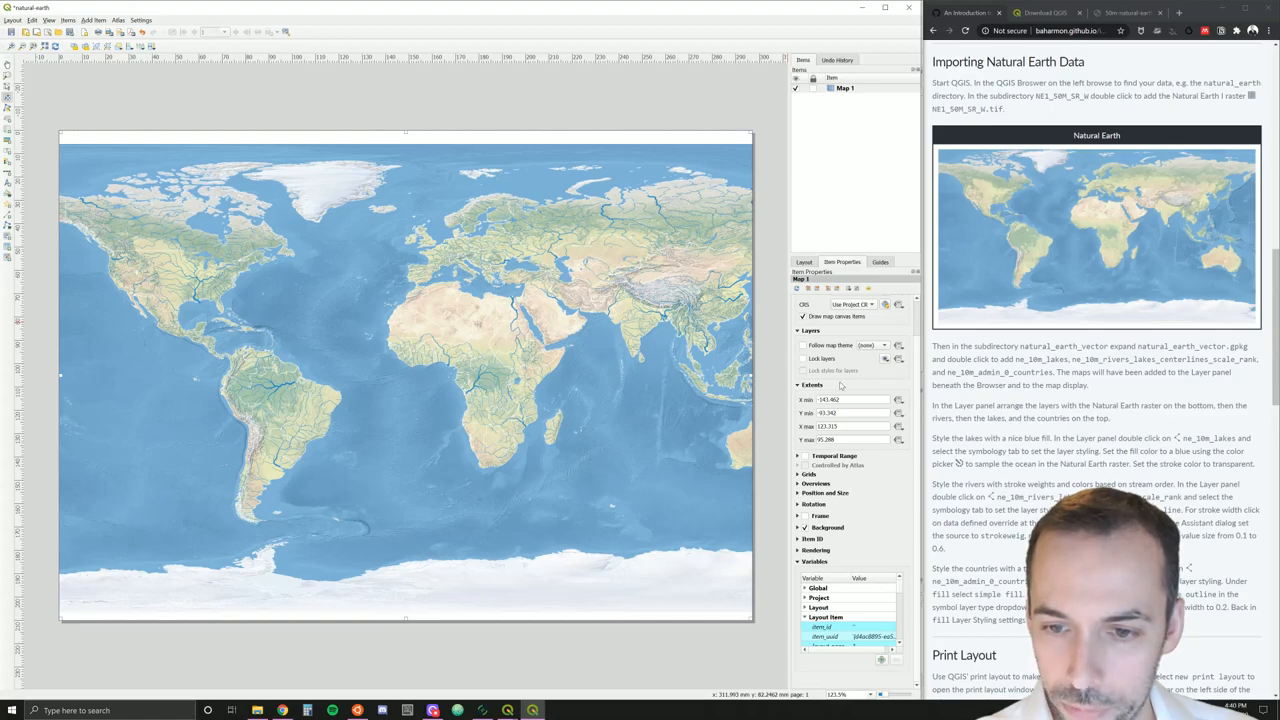
Replace the map item's Scale value so it zooms onto the Americas and Caribbean
left_click(800, 260)
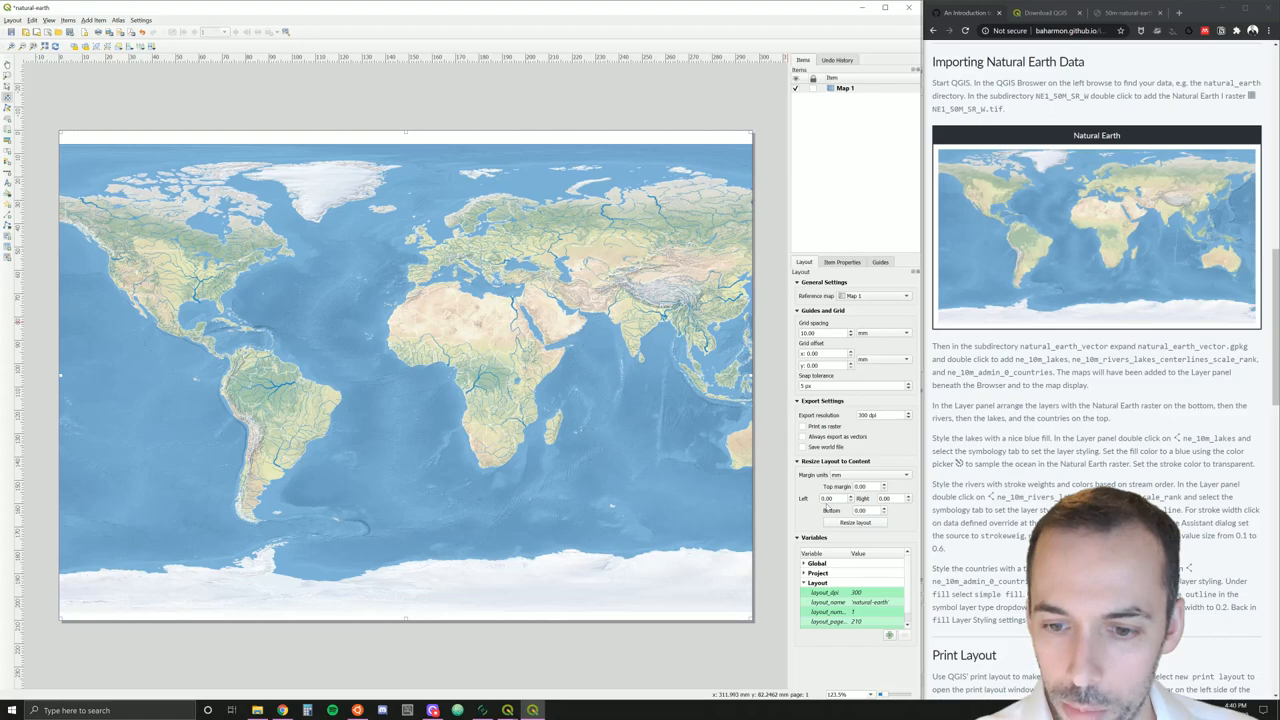
mouse_move(676, 426)
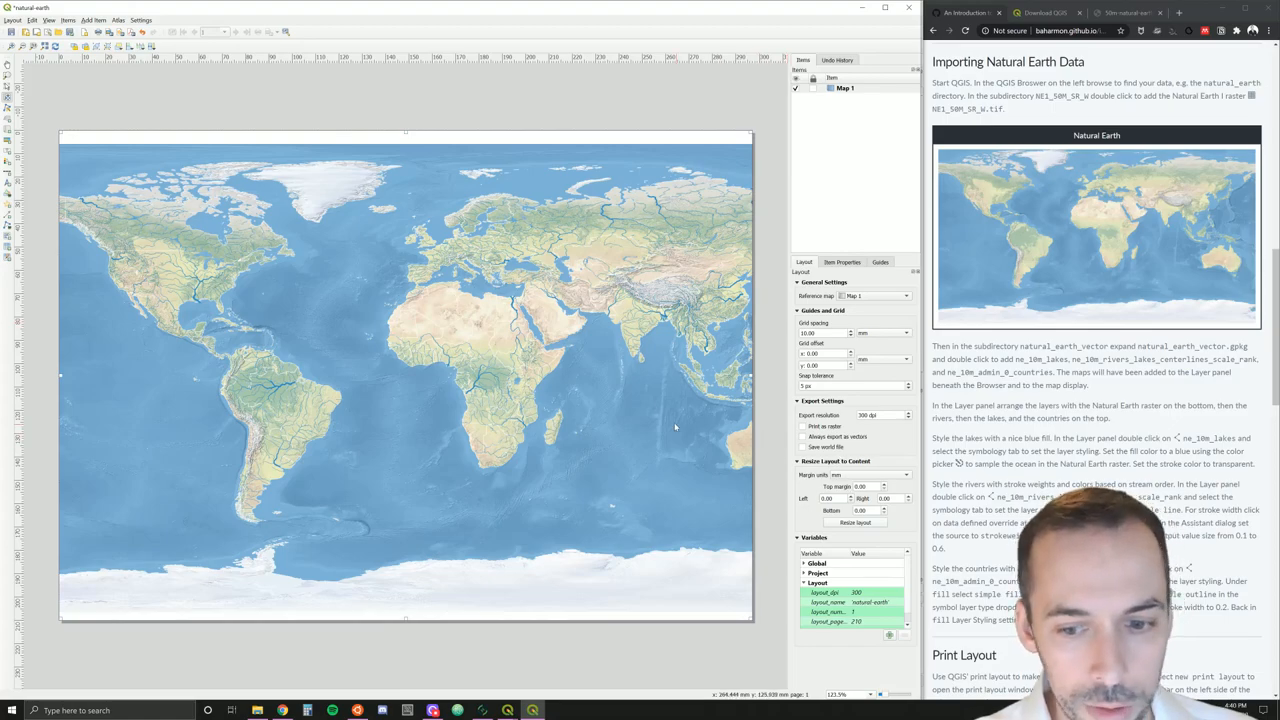
mouse_move(852, 522)
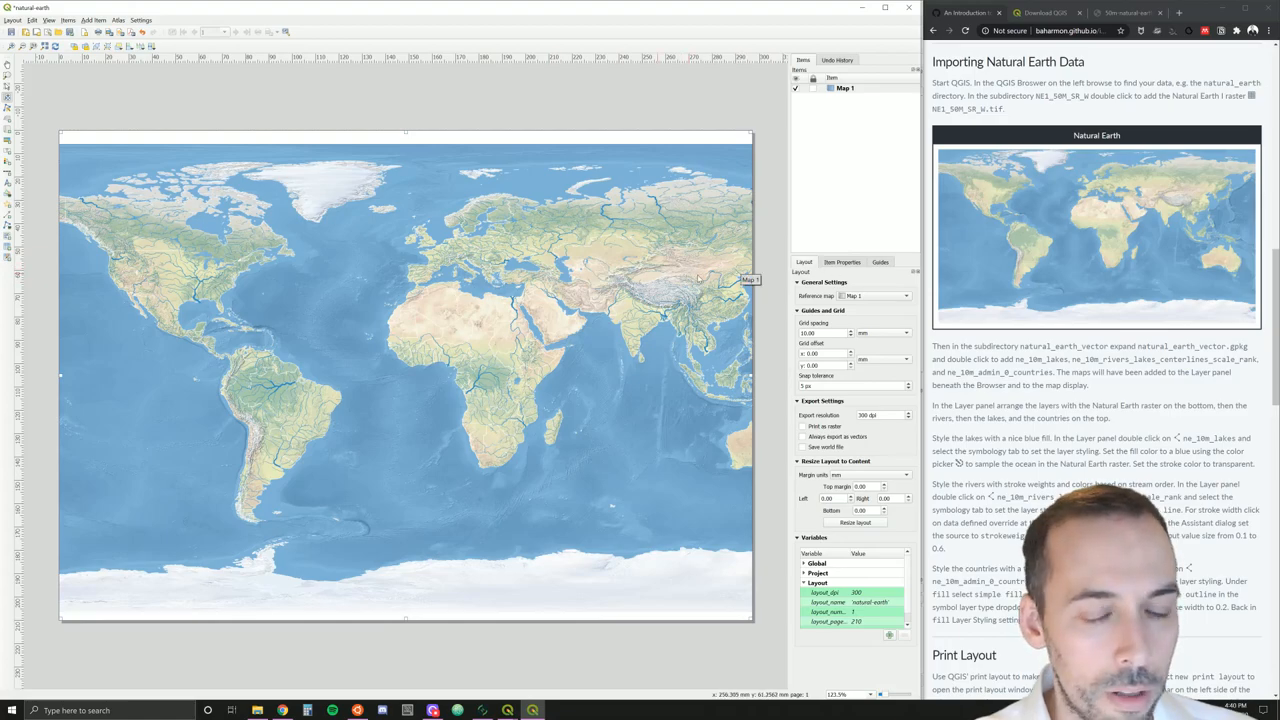
left_click(840, 262)
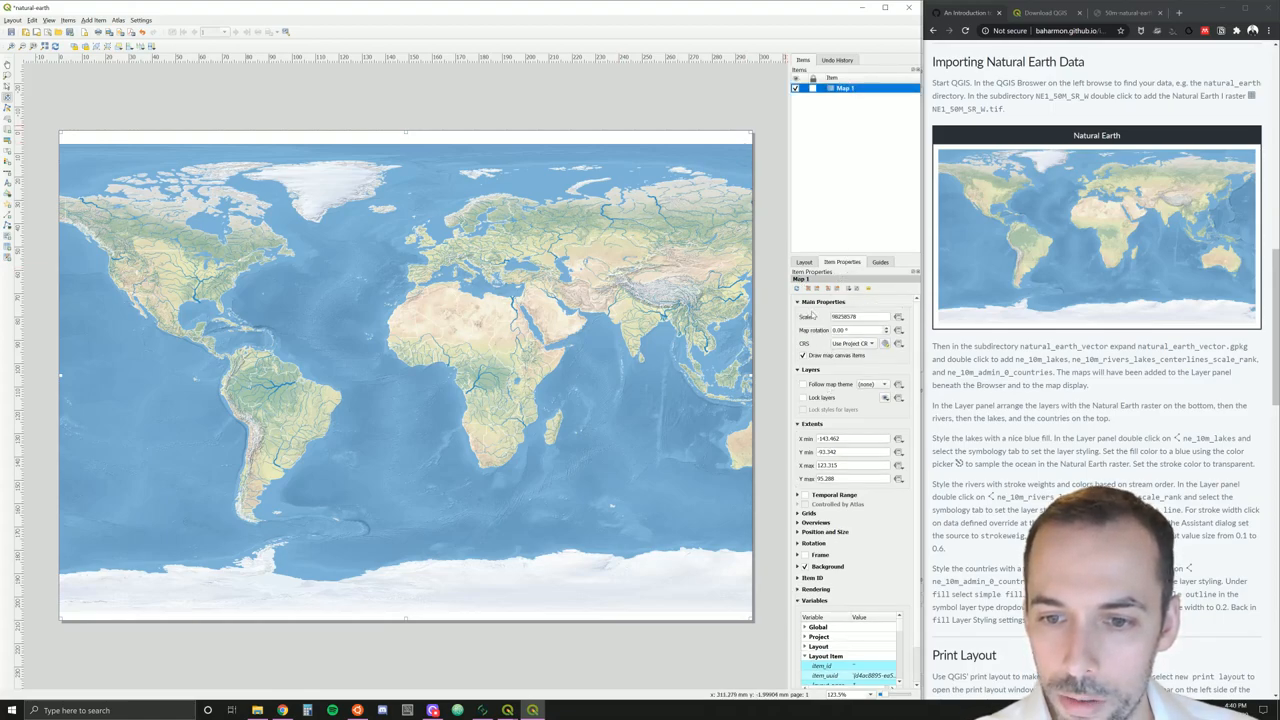
triple_click(858, 316)
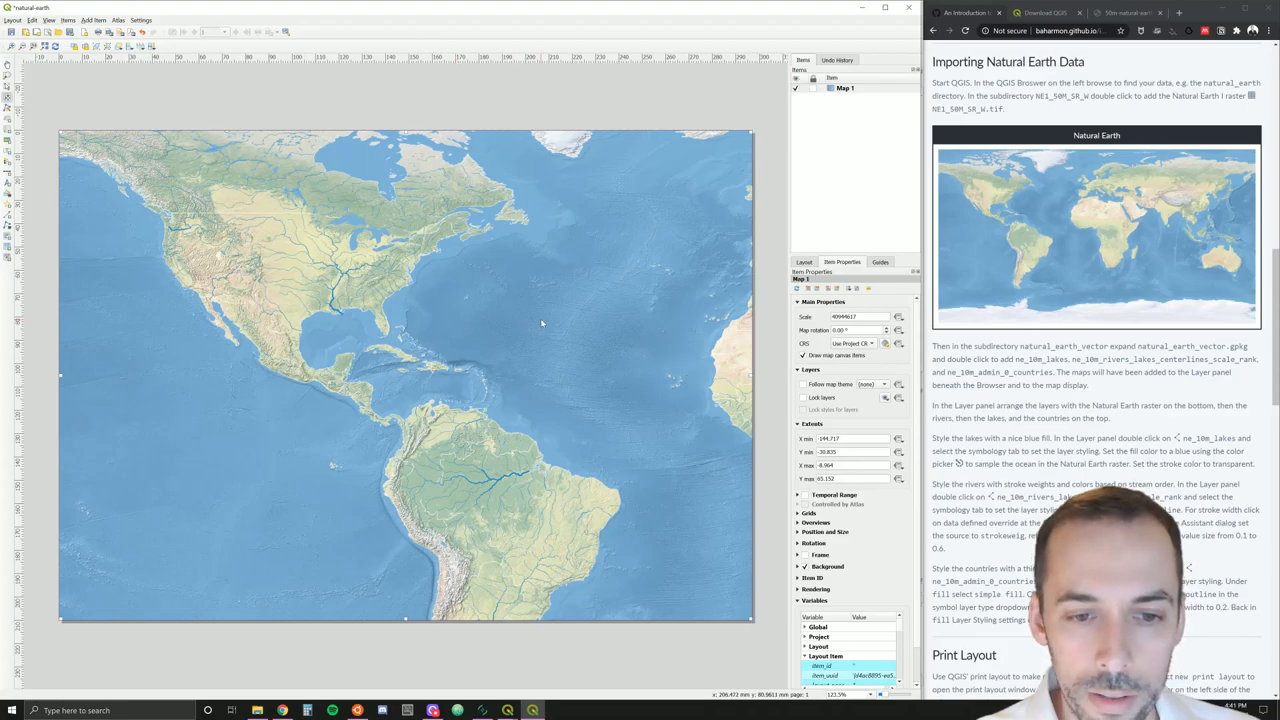
Set the layout page orientation to Portrait through the page's properties
right_click(544, 322)
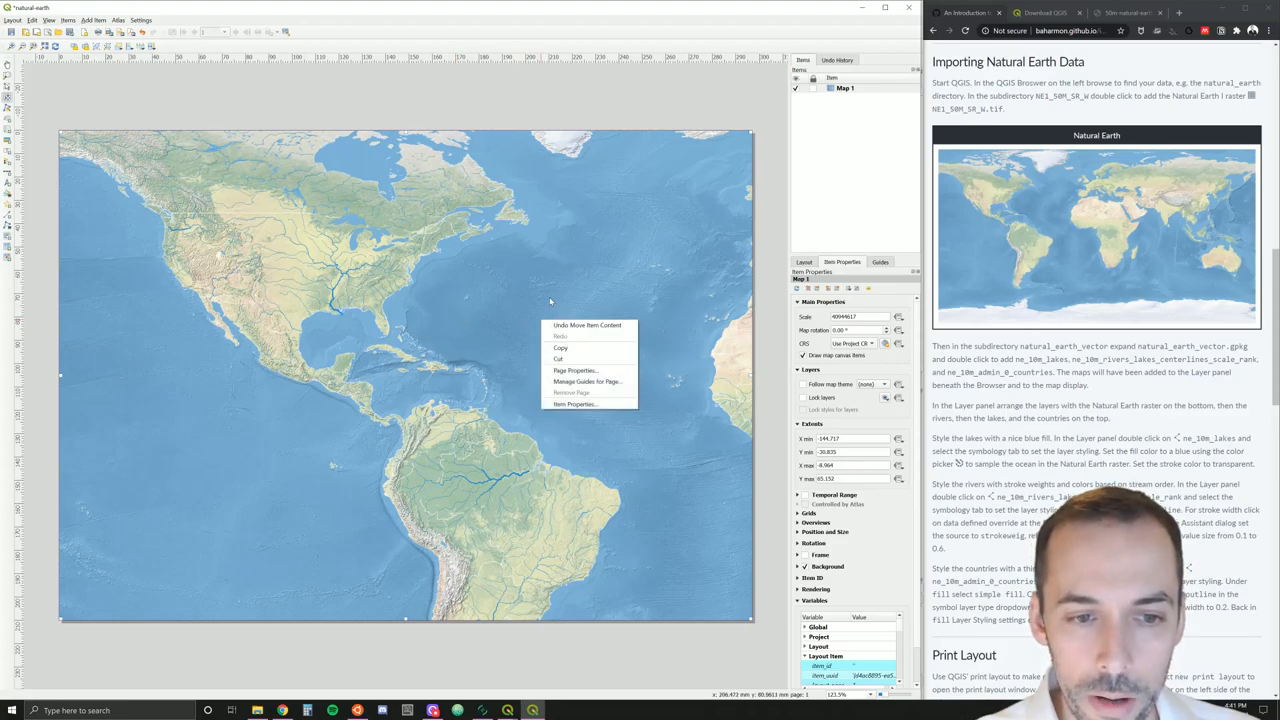
mouse_move(576, 370)
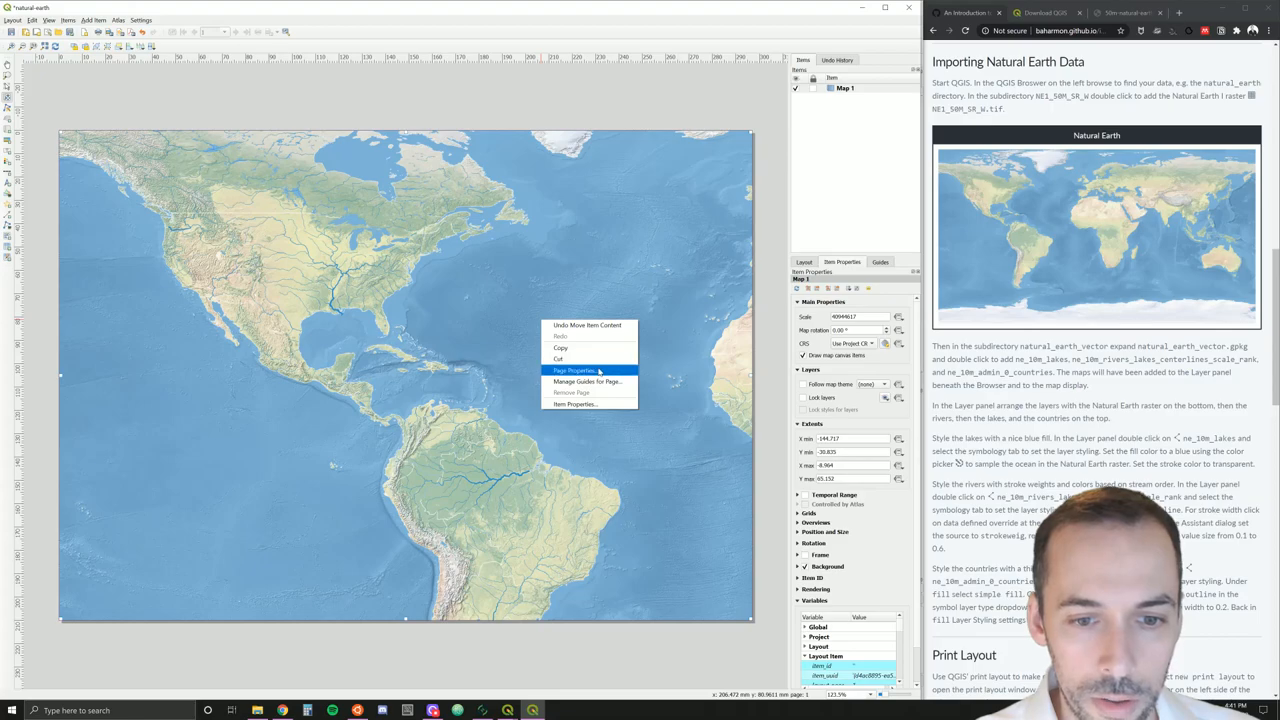
left_click(576, 368)
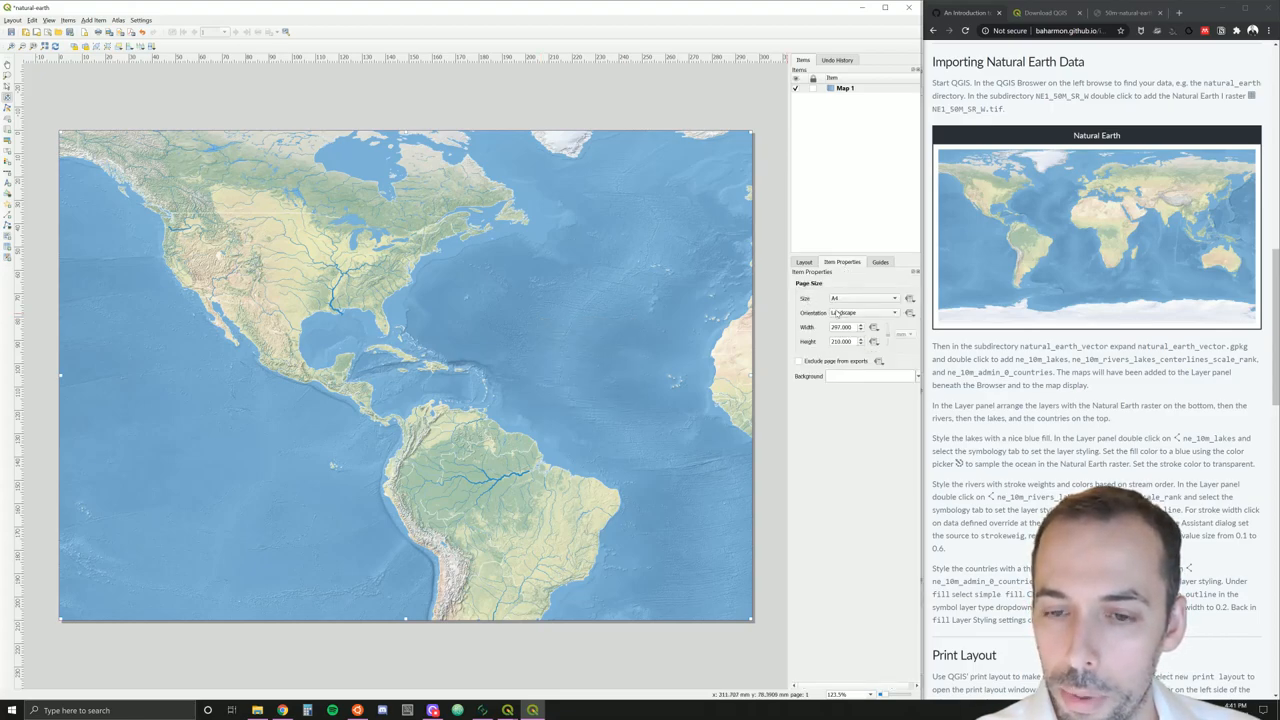
left_click(890, 312)
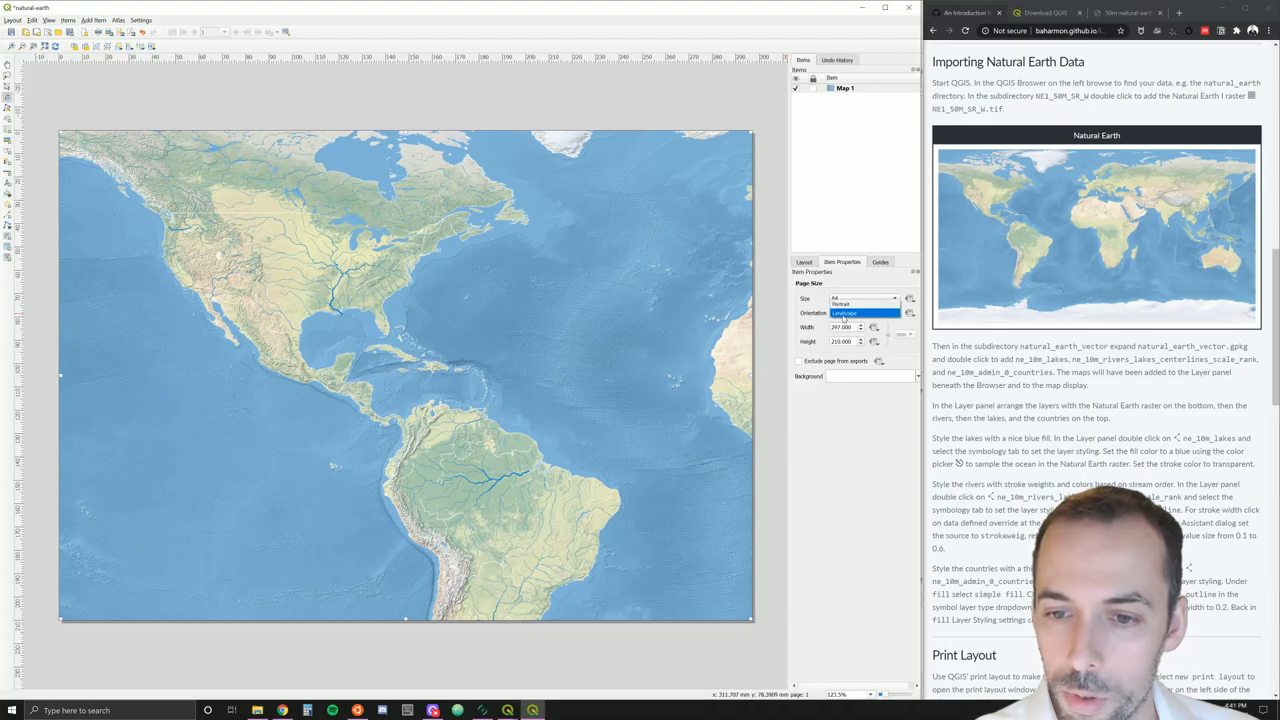
left_click(860, 312)
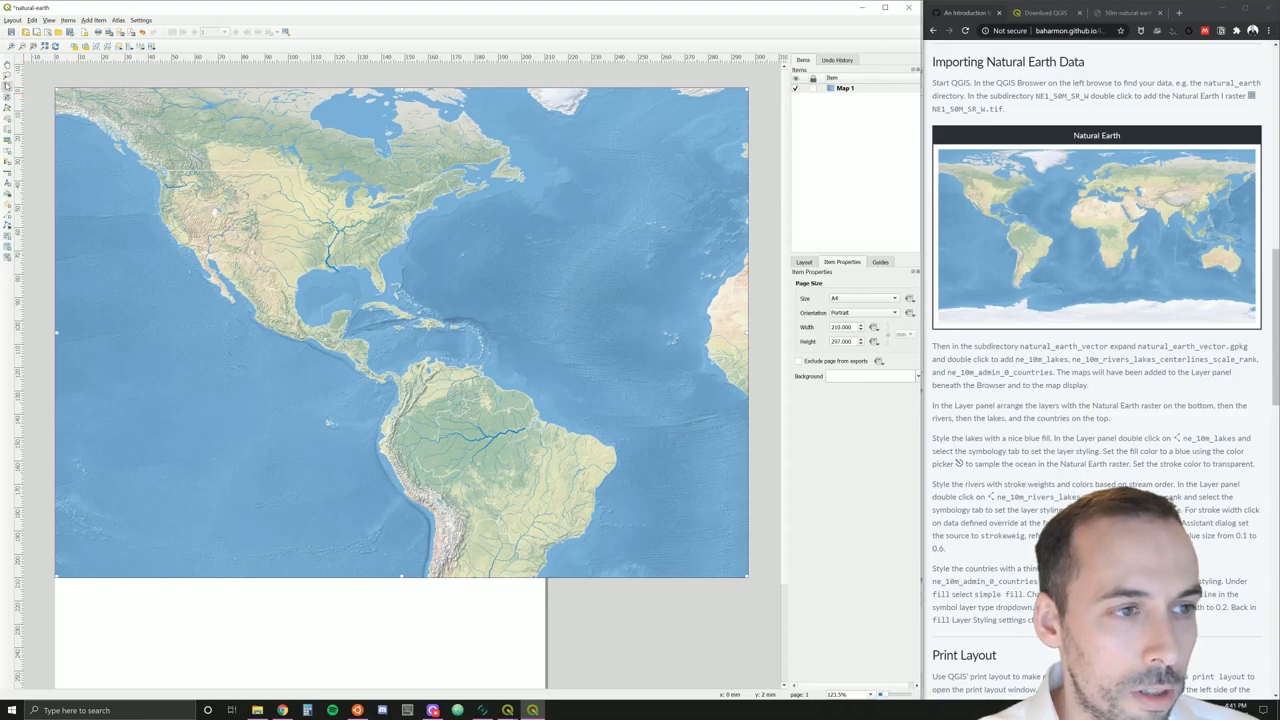
mouse_move(520, 488)
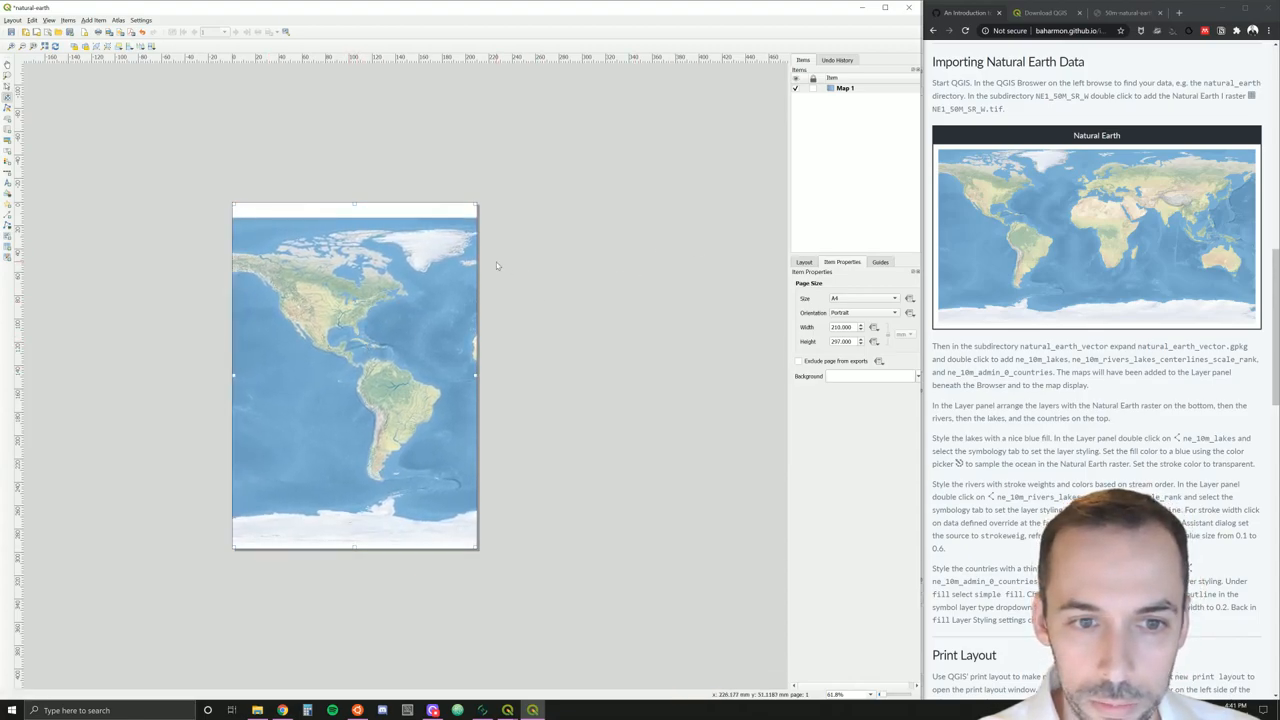
Give Map 1 a scale of 500000 so both Americas fill the portrait page
left_click(842, 88)
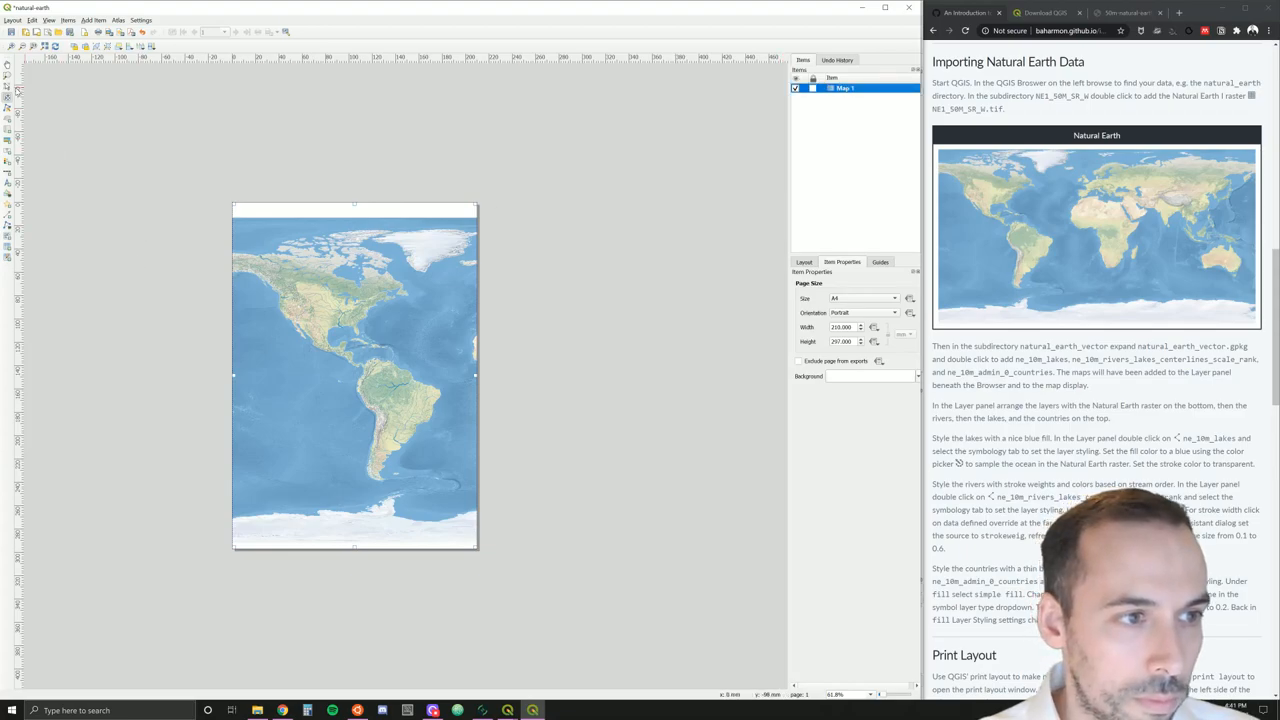
mouse_move(272, 280)
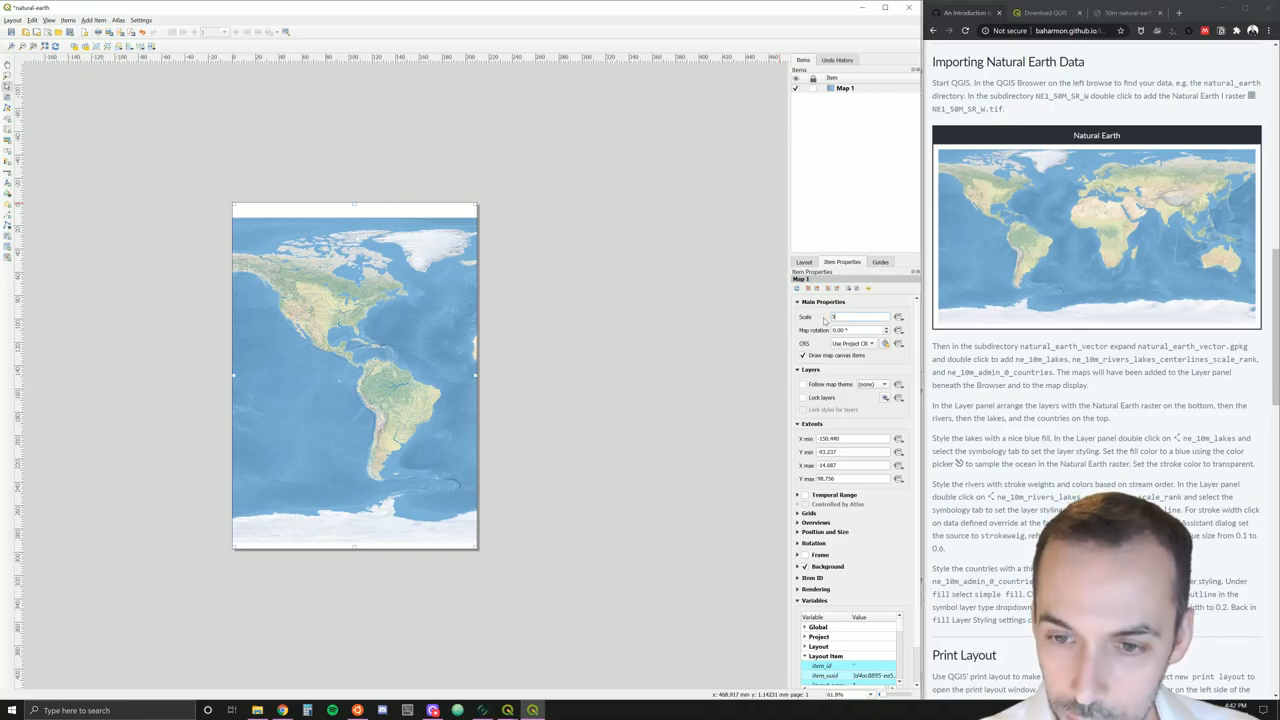
type("500000")
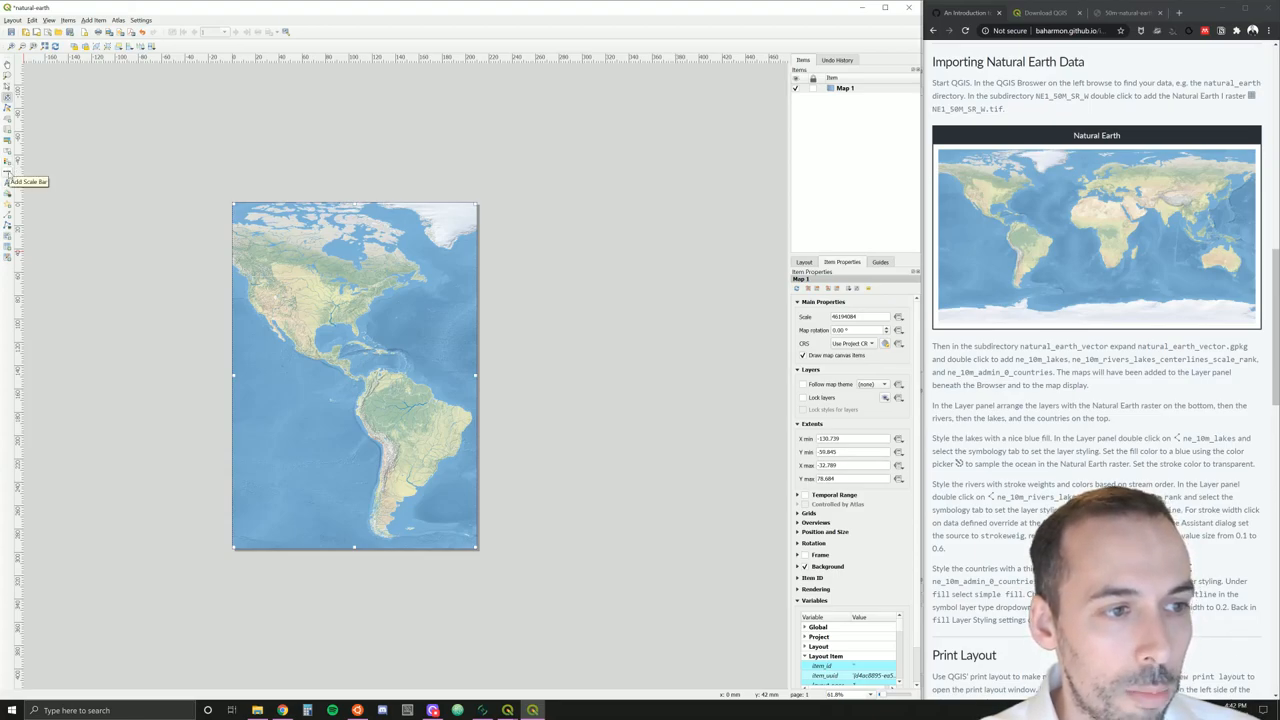
mouse_move(270, 520)
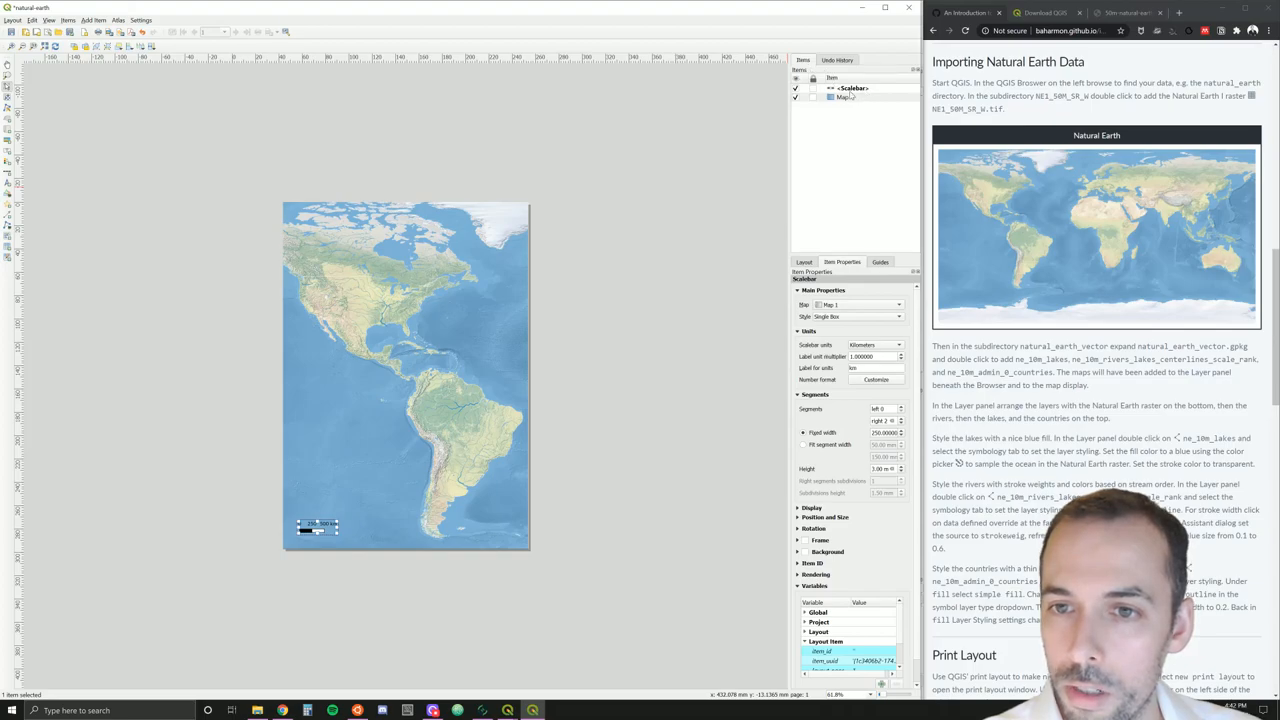
Set the scale bar's style to Numeric
left_click(848, 92)
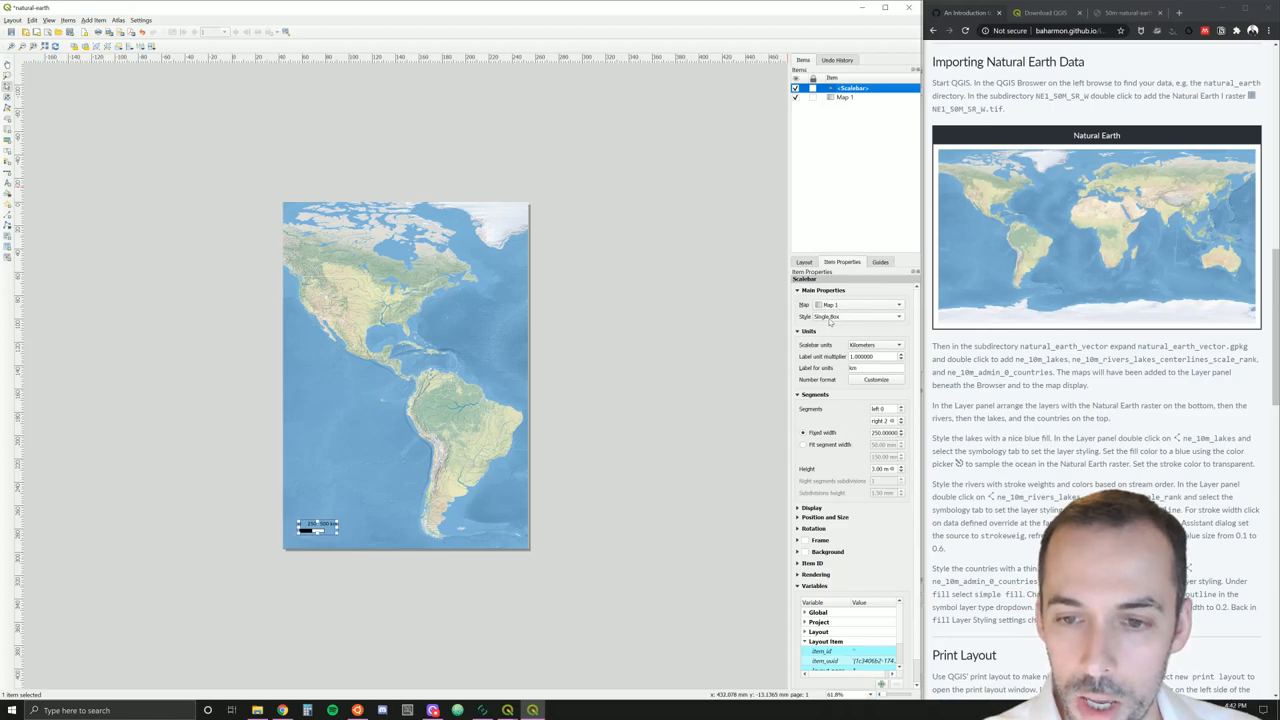
left_click(888, 316)
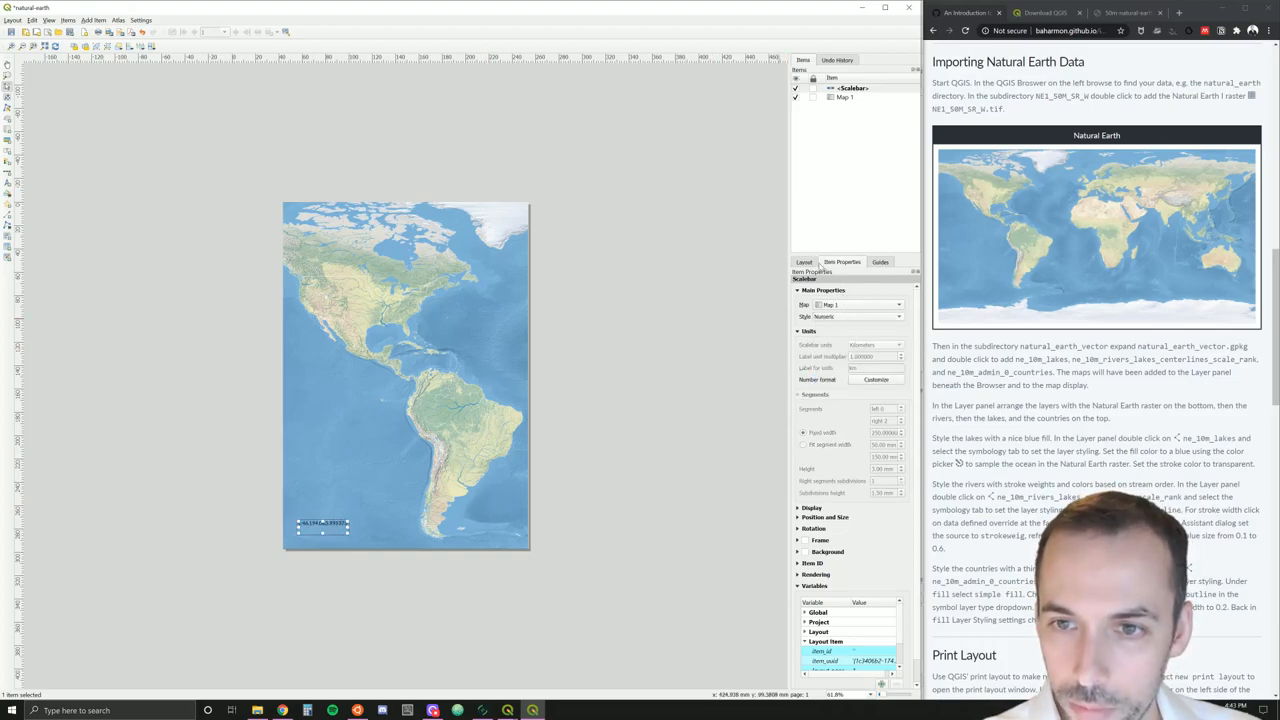
left_click(840, 100)
type("50000000")
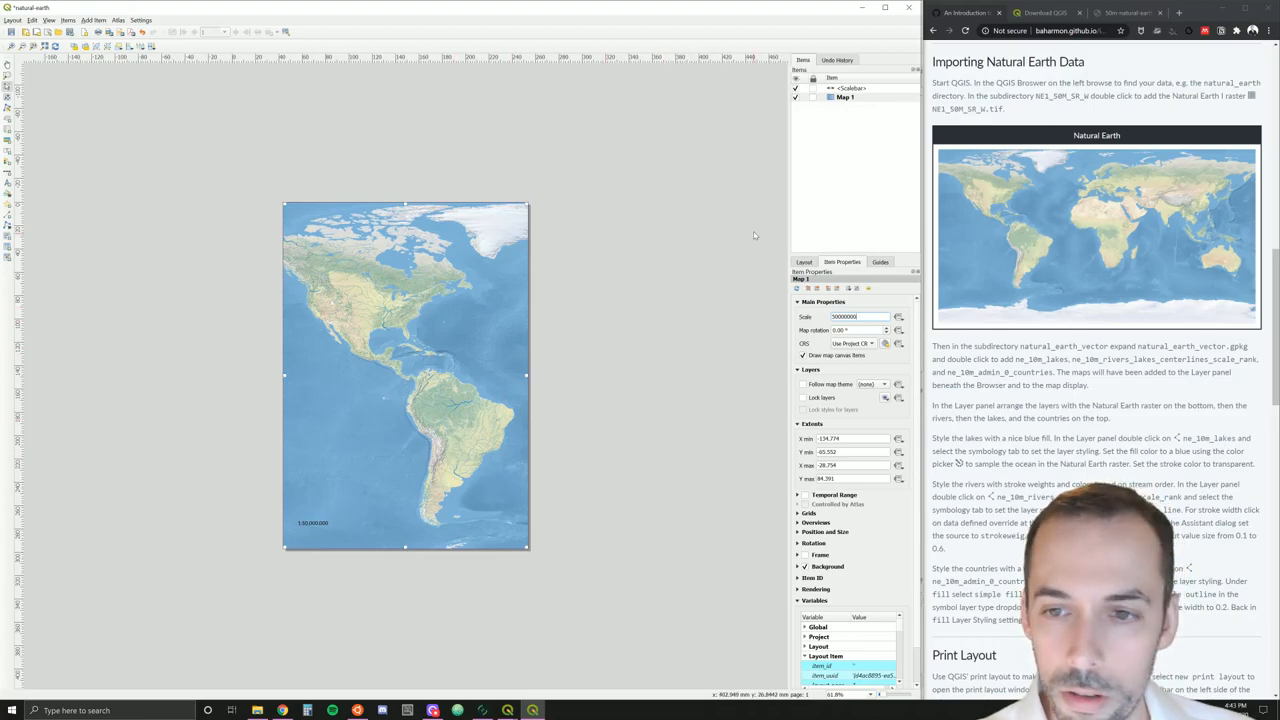
mouse_move(796, 148)
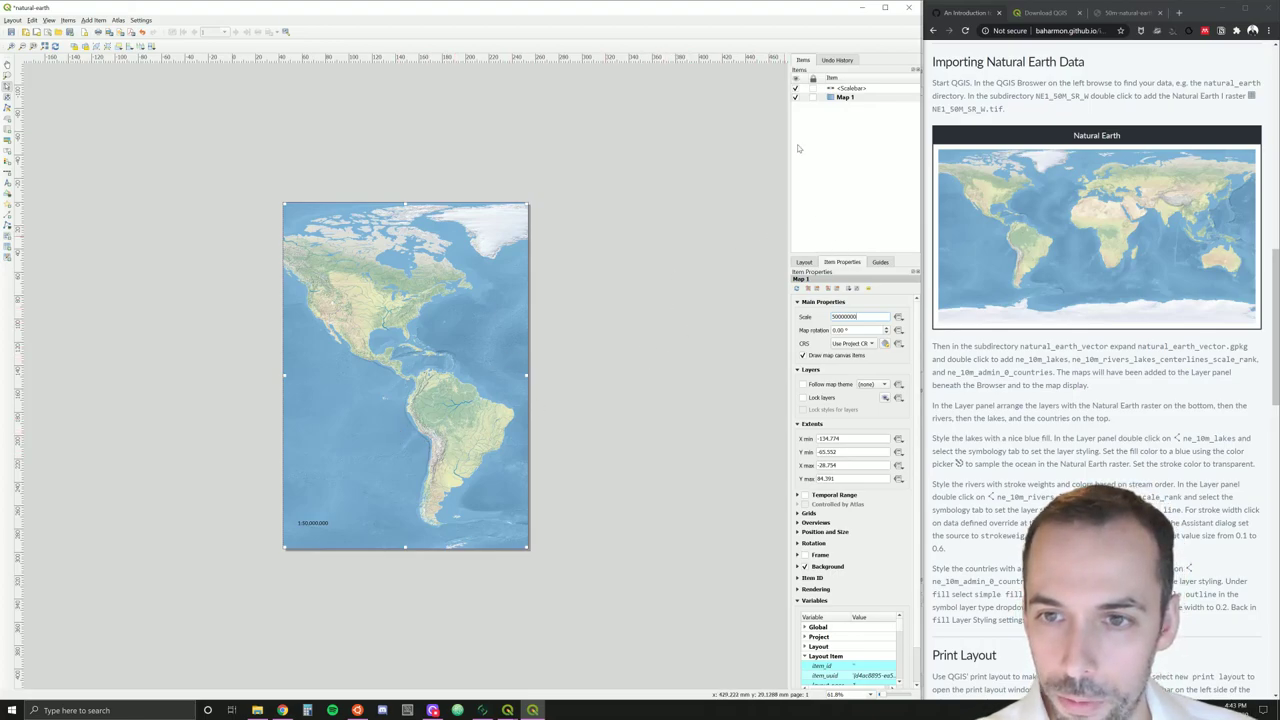
Reselect the scale bar and expand its rendering options
left_click(848, 92)
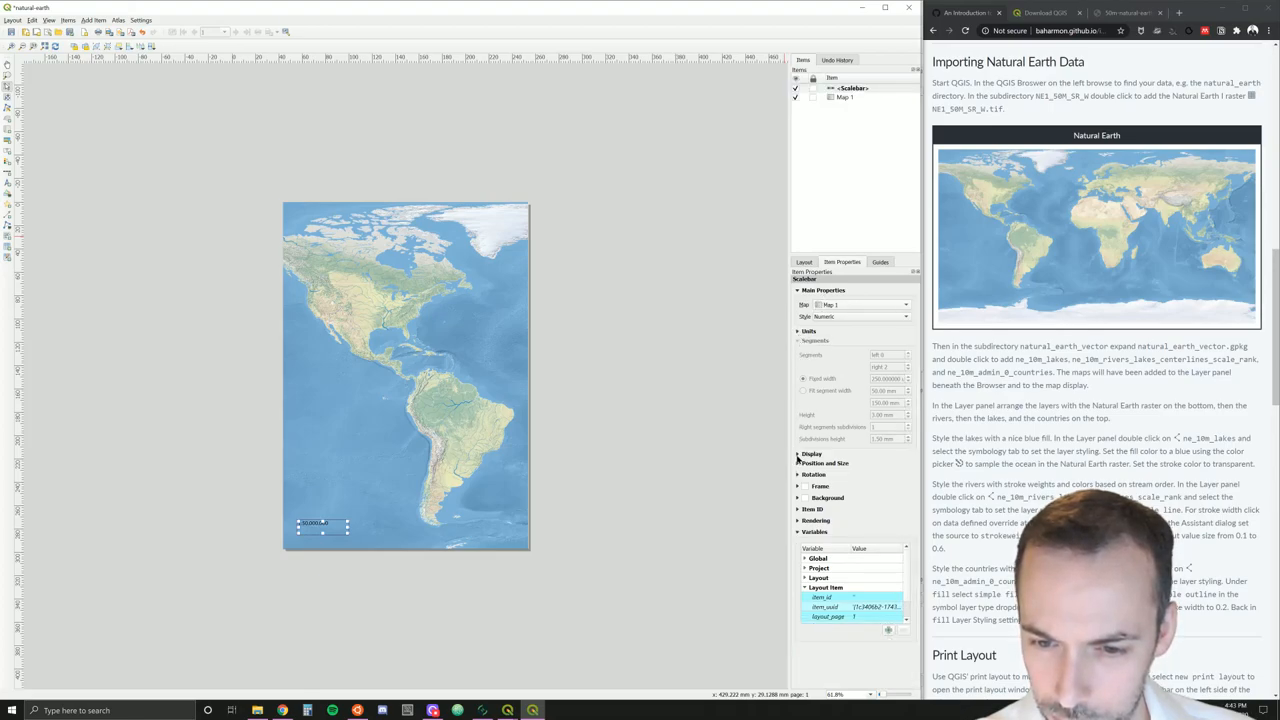
left_click(800, 452)
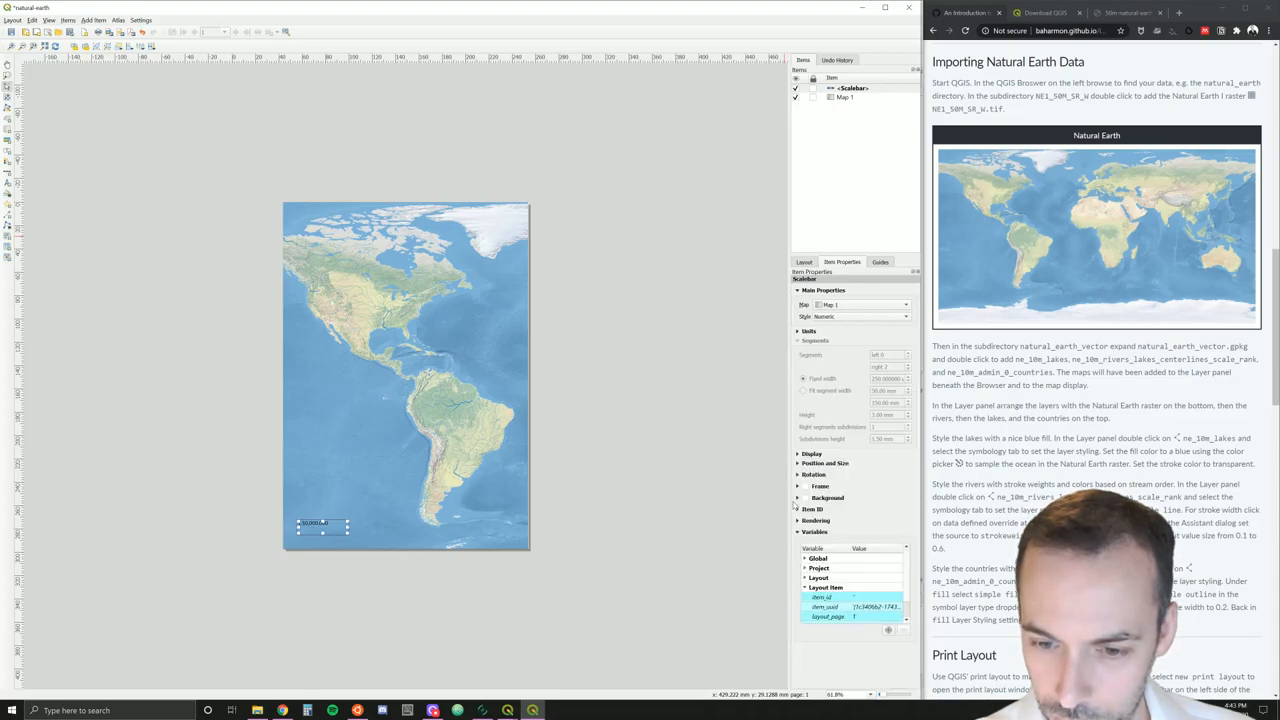
left_click(814, 520)
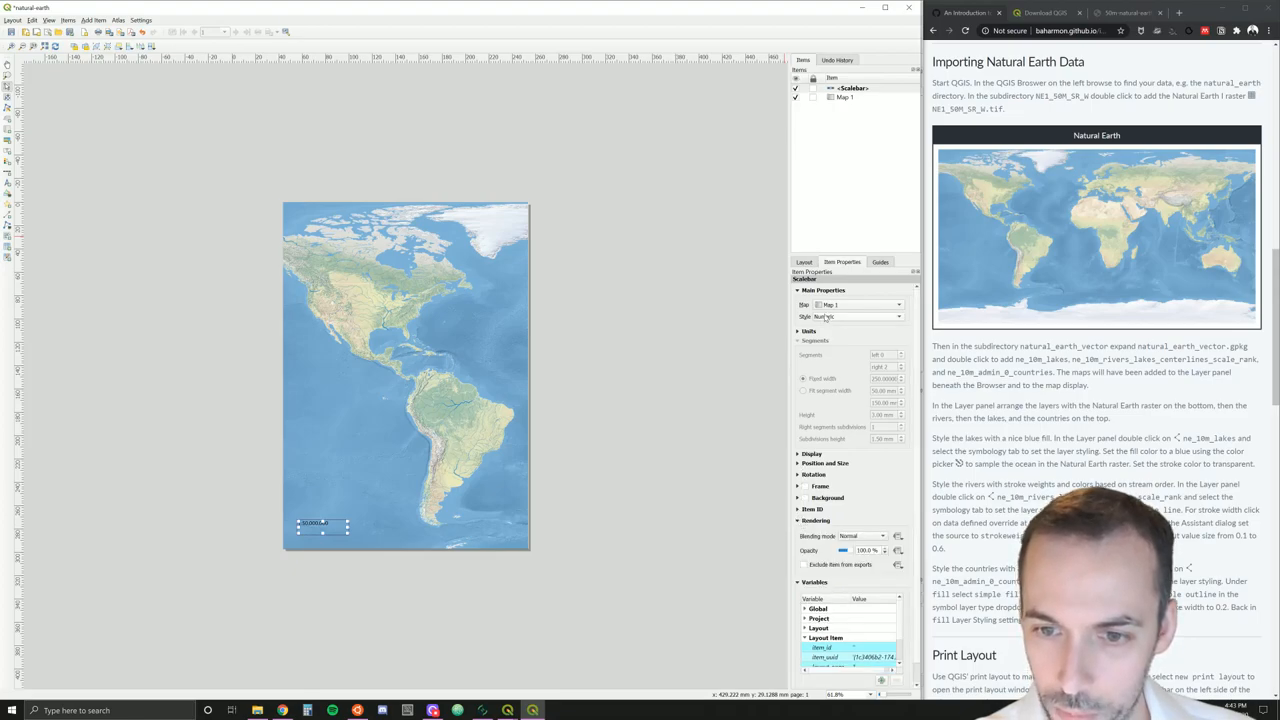
mouse_move(616, 186)
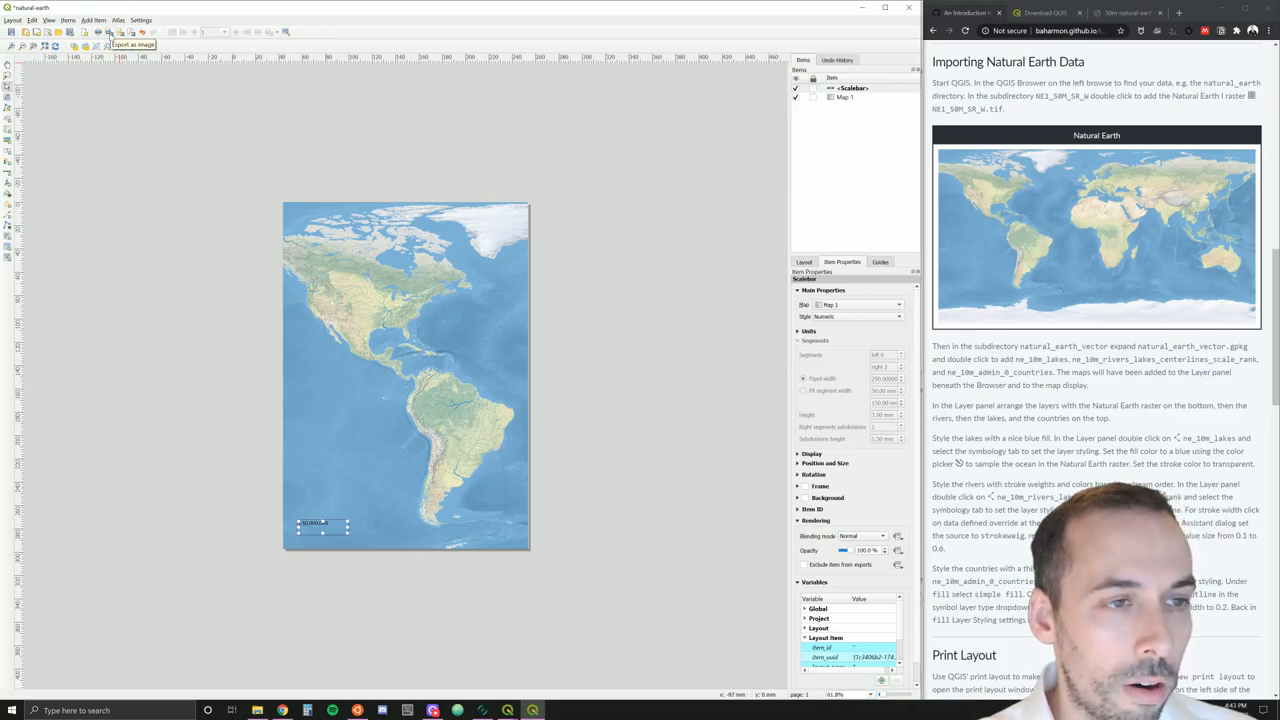
mouse_move(112, 32)
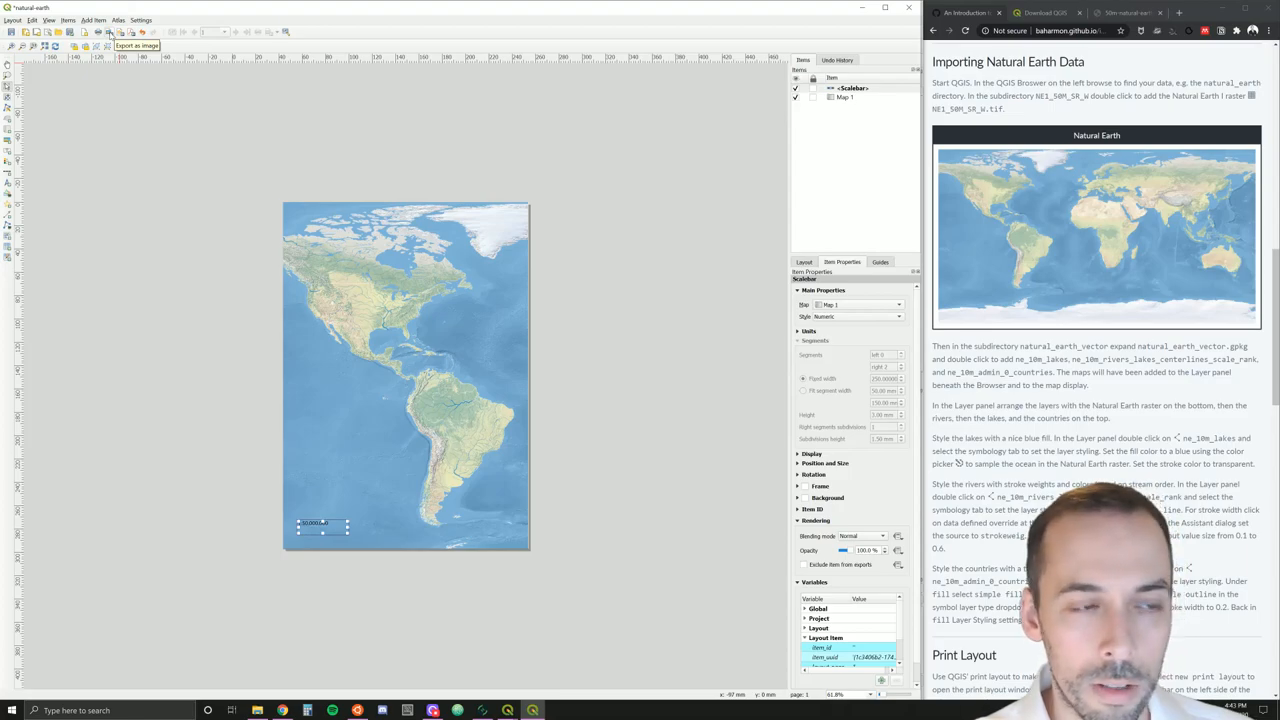
Export the layout as a .jpg image, confirming the Image Export Options
left_click(108, 32)
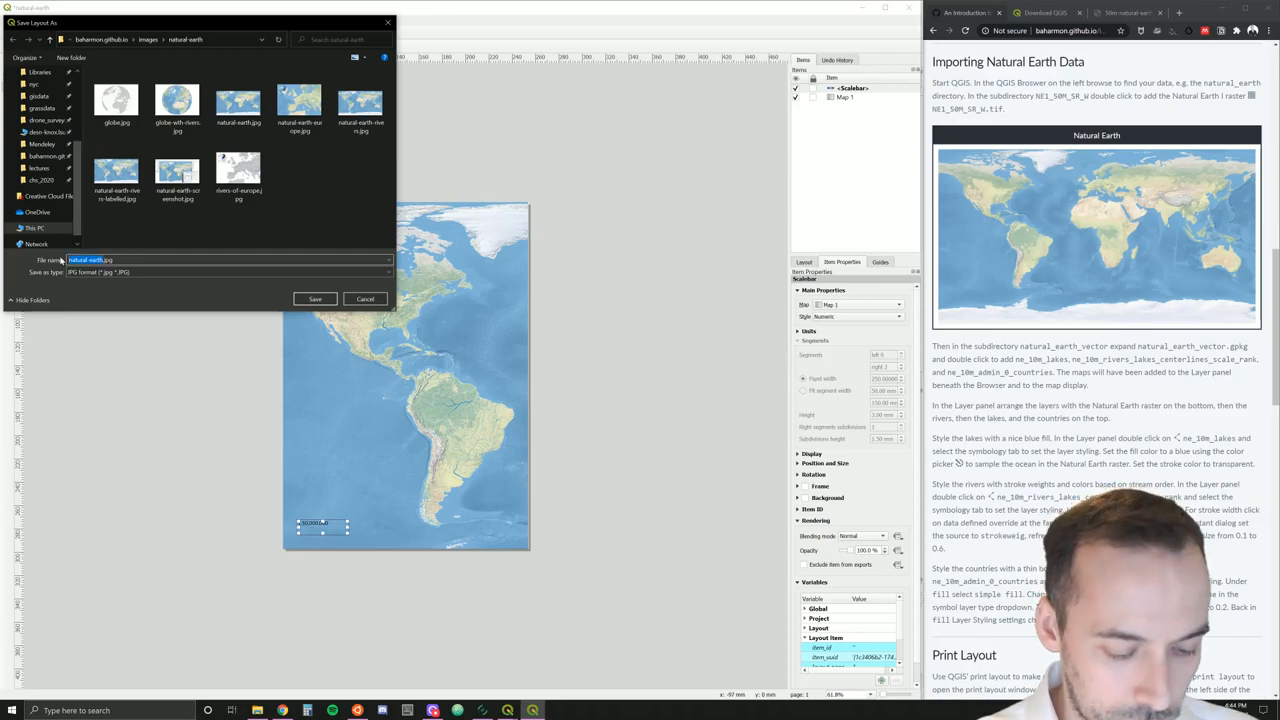
type(".jpg")
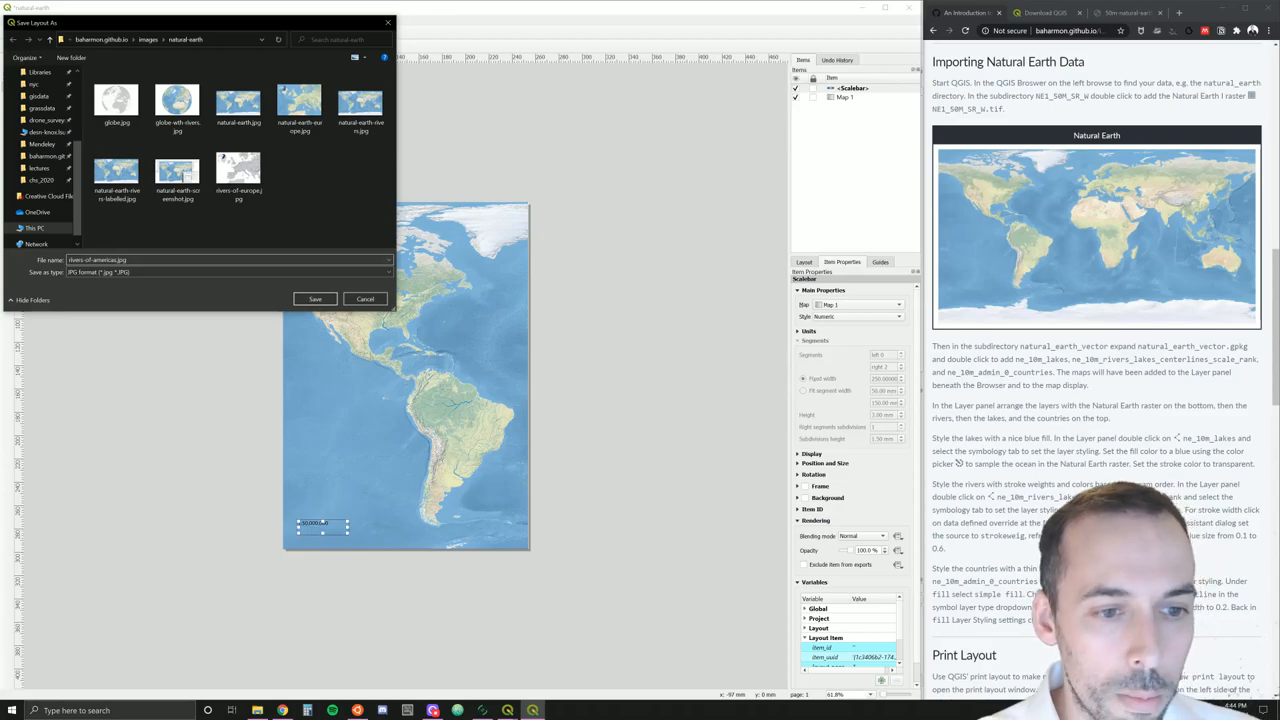
left_click(314, 298)
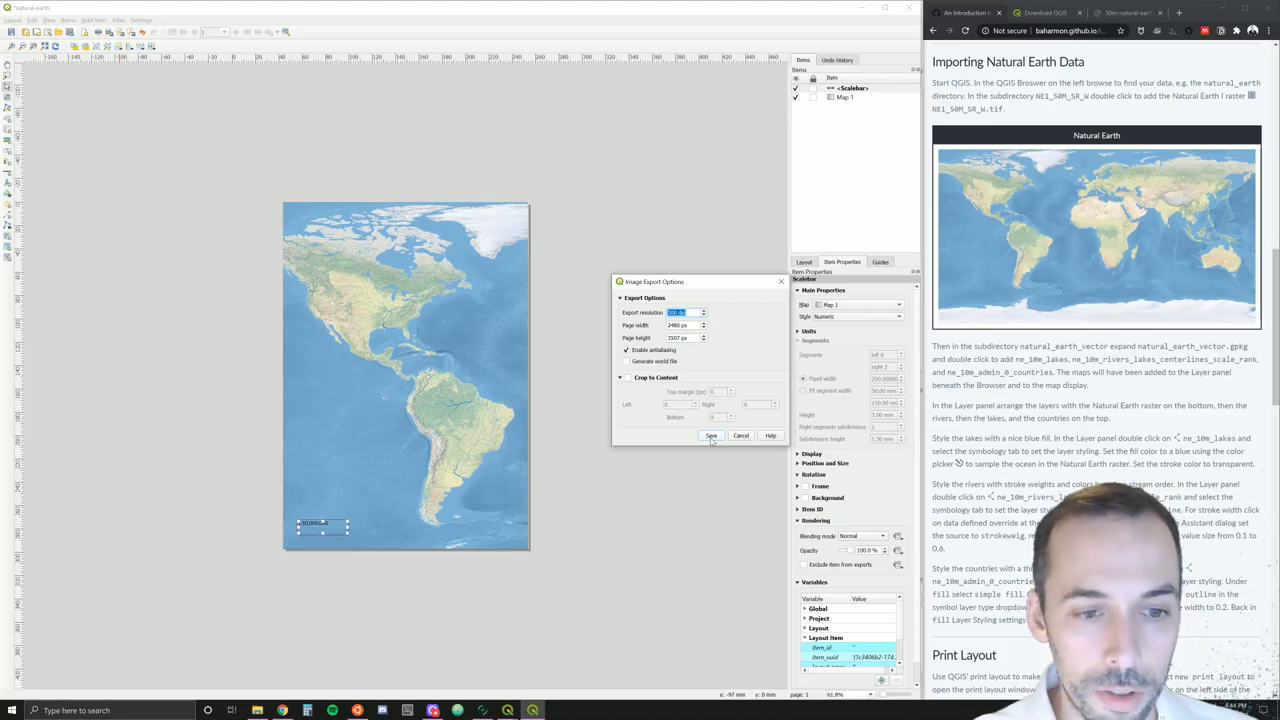
left_click(712, 436)
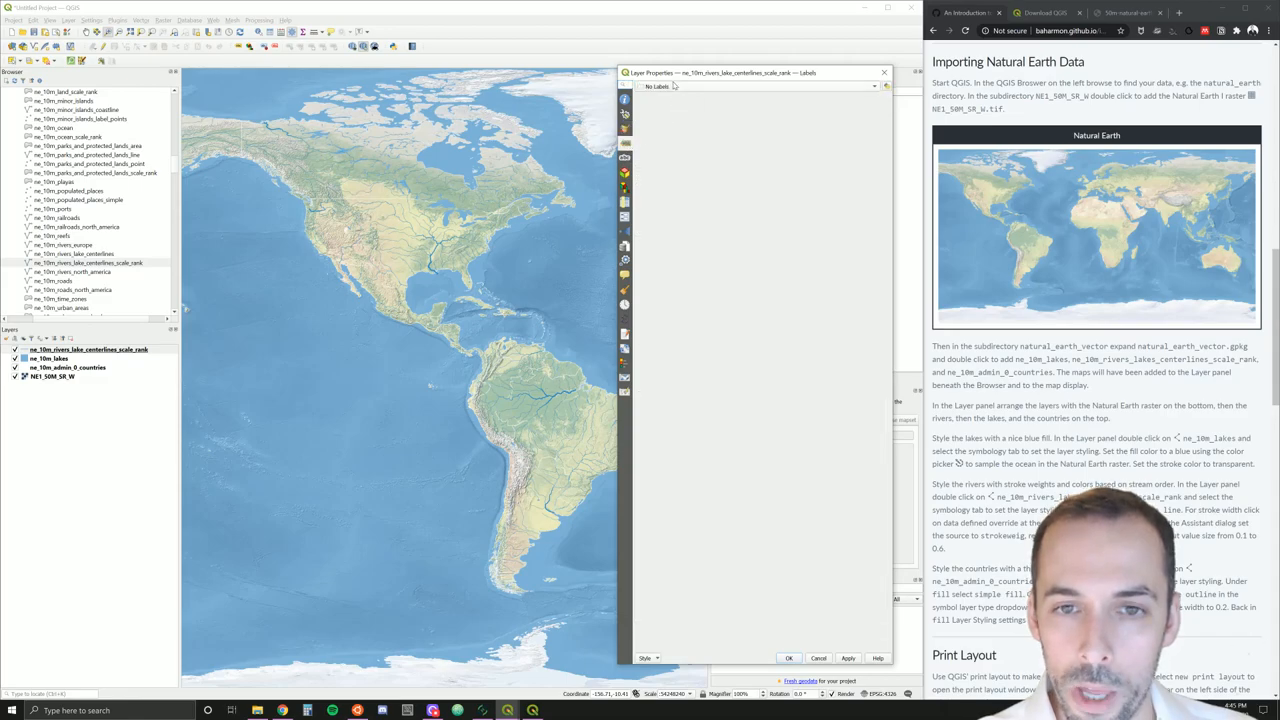
Switch the rivers layer's labelling from No Labels to Single Labels
left_click(752, 84)
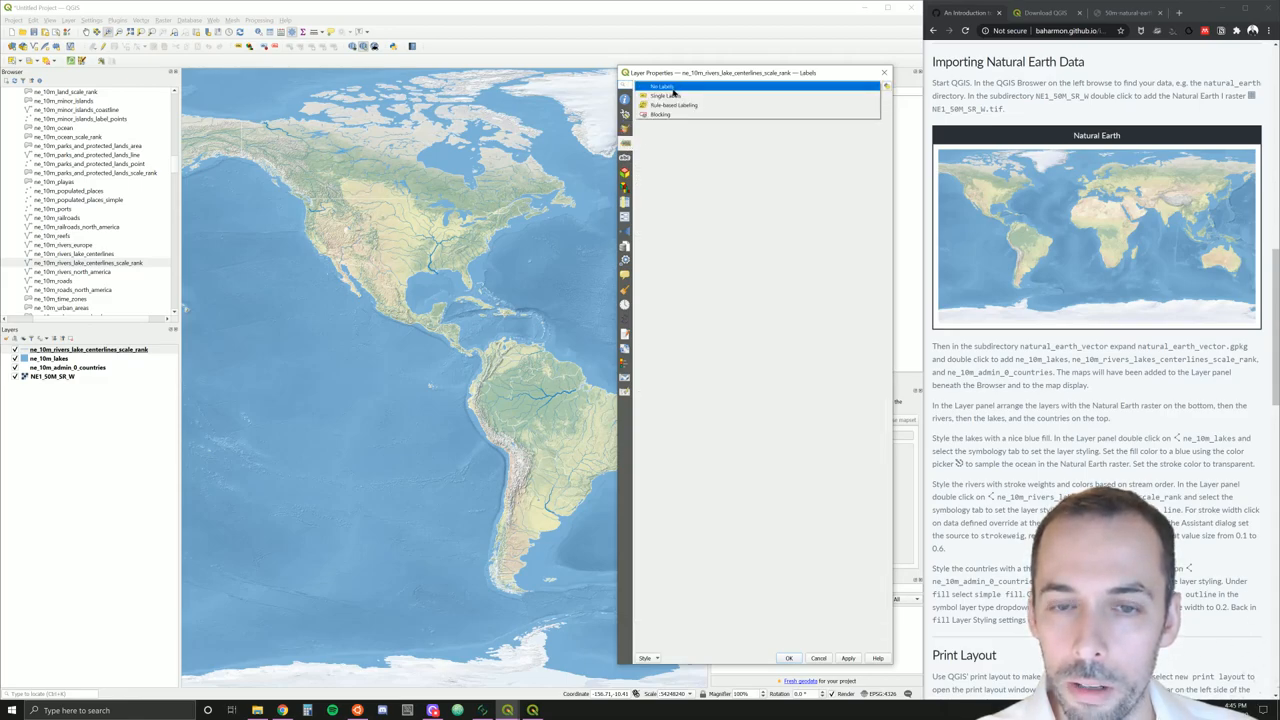
left_click(670, 96)
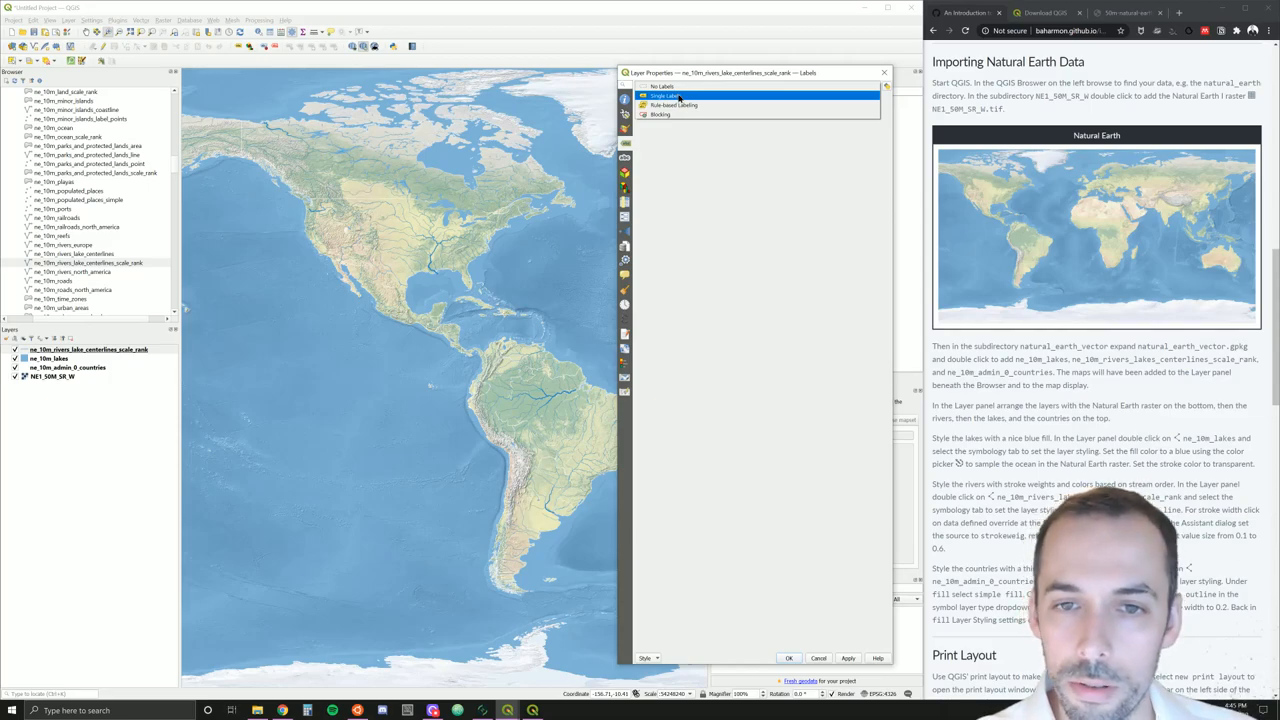
left_click(660, 74)
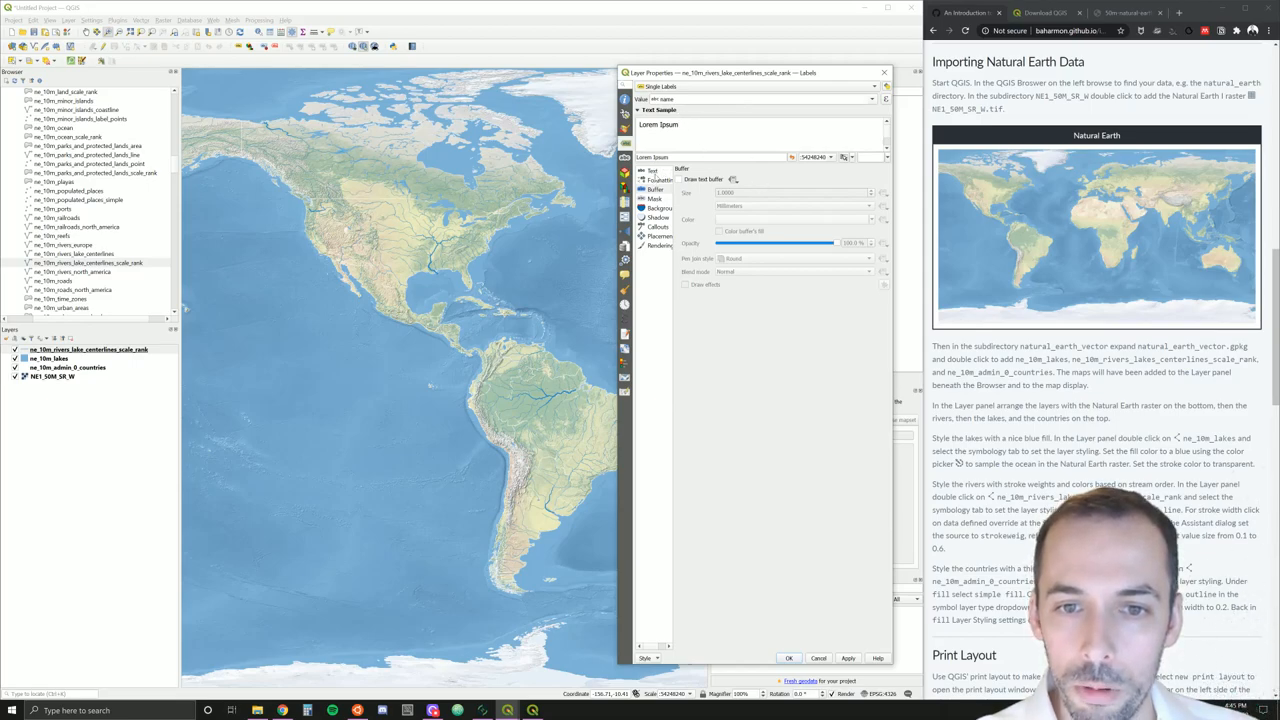
Apply the river name labels and change their placement along the river lines
left_click(648, 168)
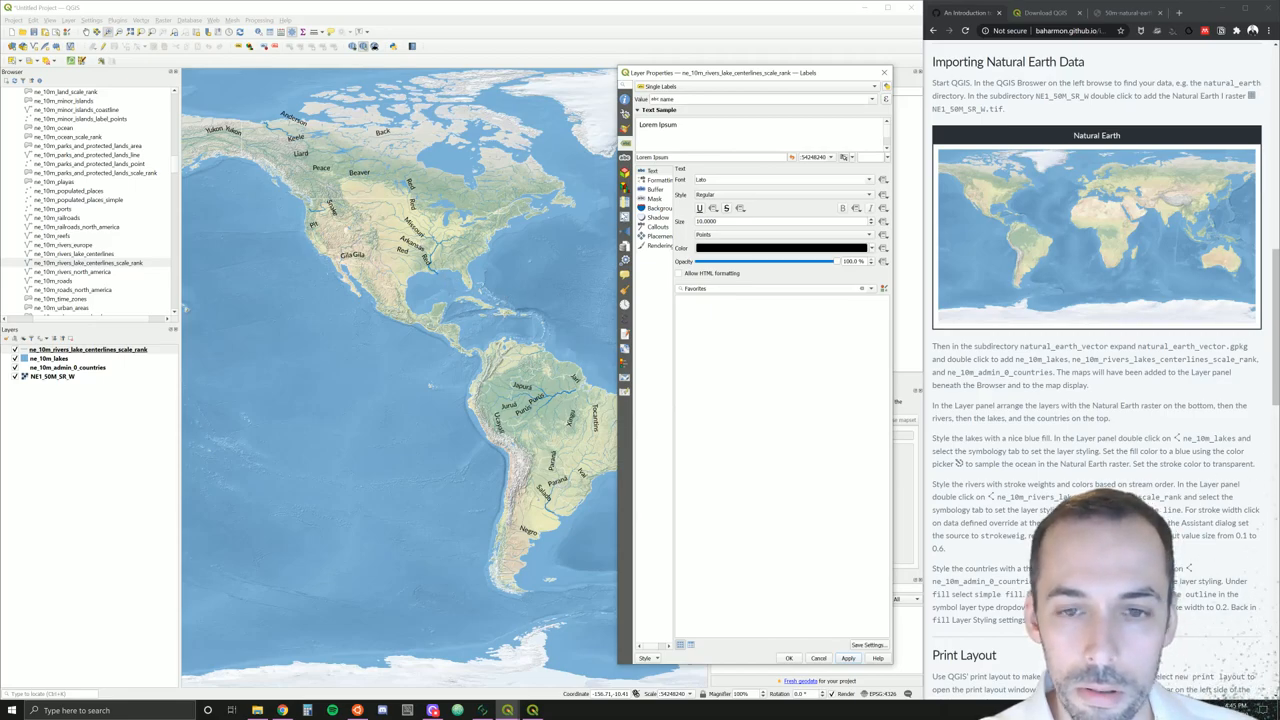
left_click(658, 236)
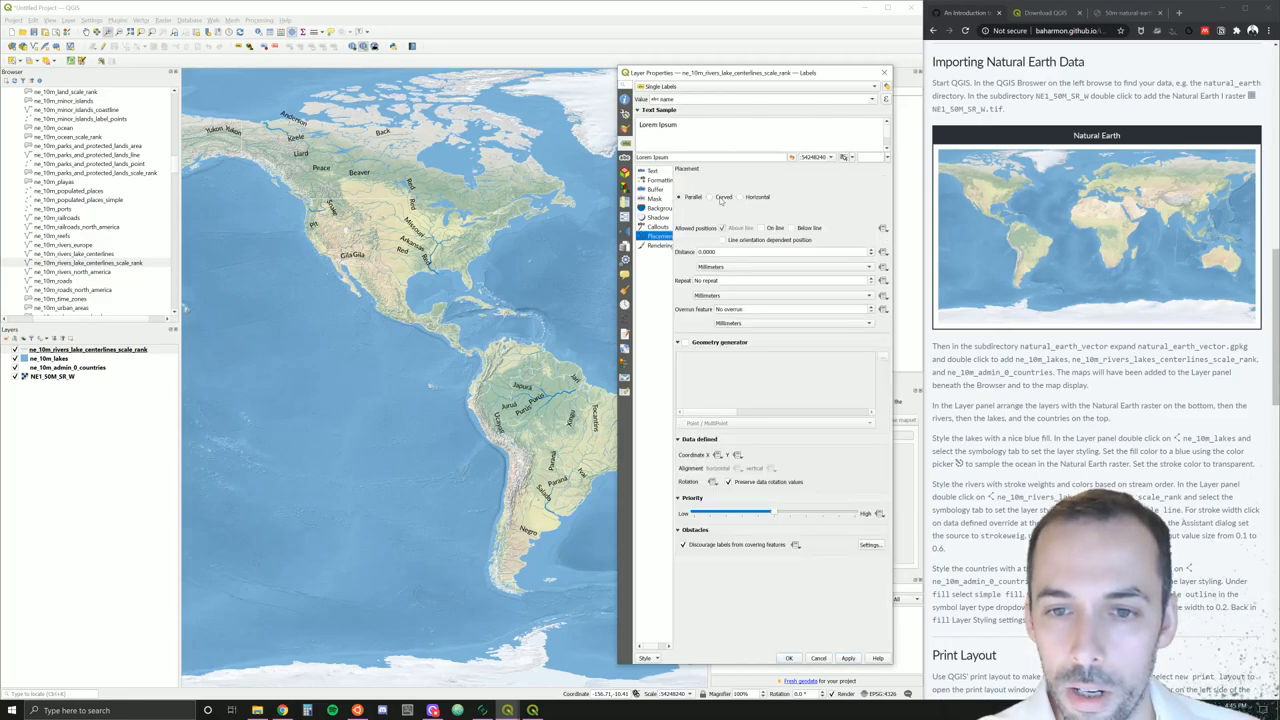
left_click(724, 196)
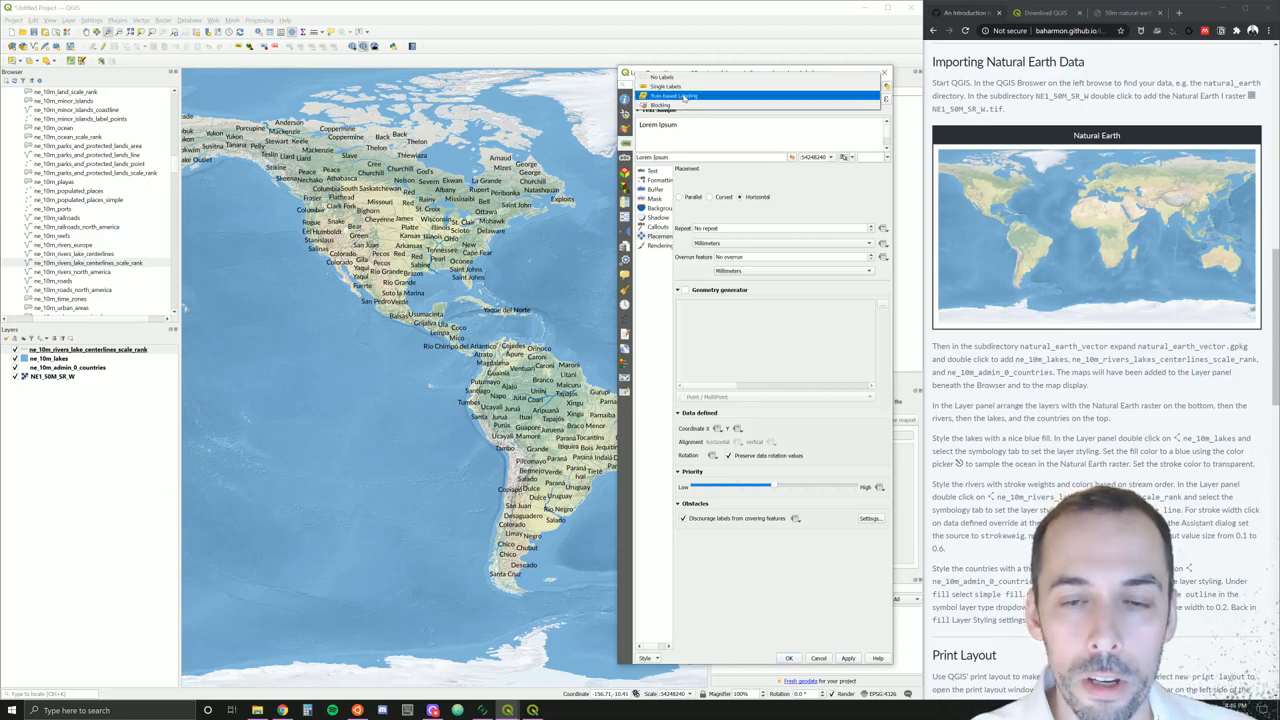
Switch to Rule-based labelling and edit the rule with the expression builder
left_click(692, 96)
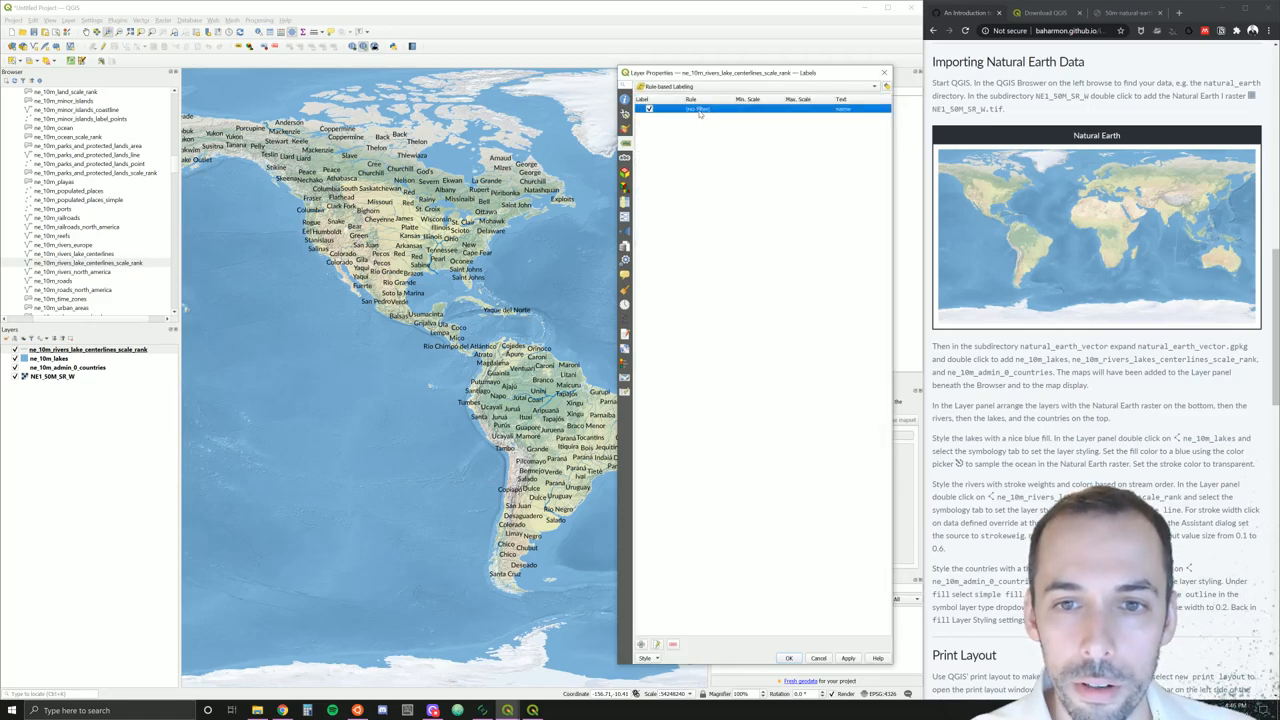
double_click(720, 118)
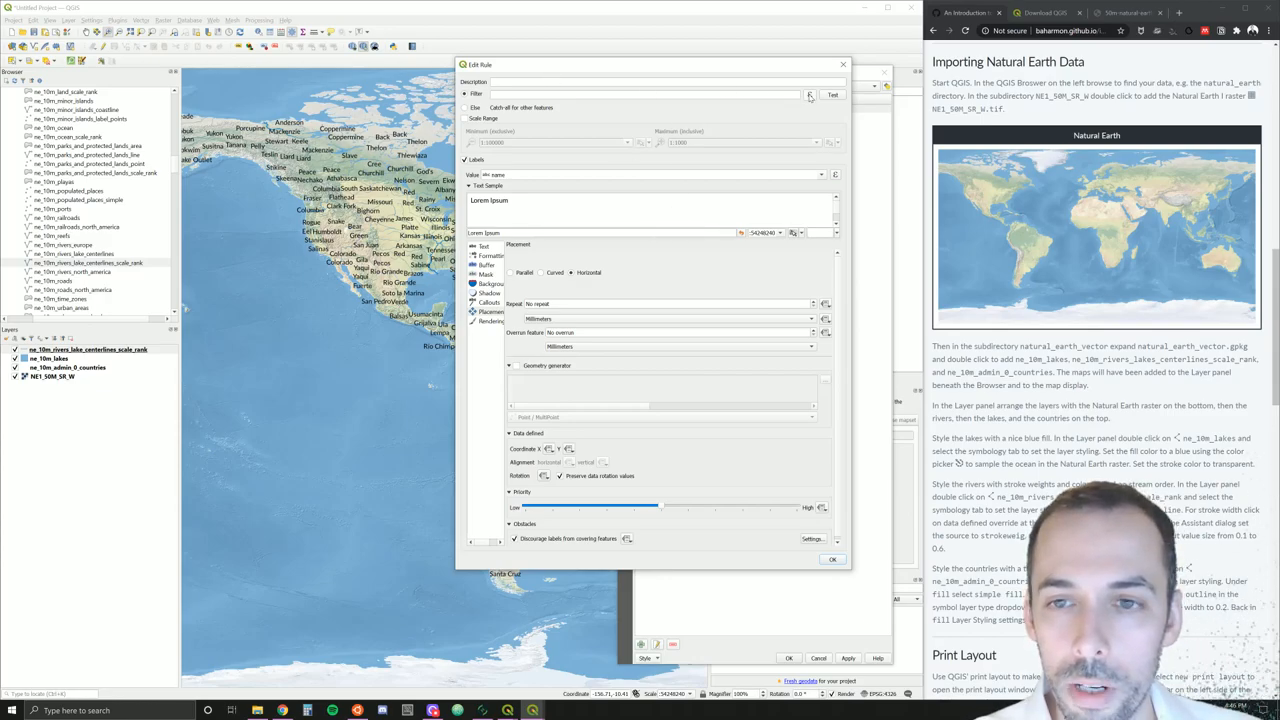
left_click(808, 94)
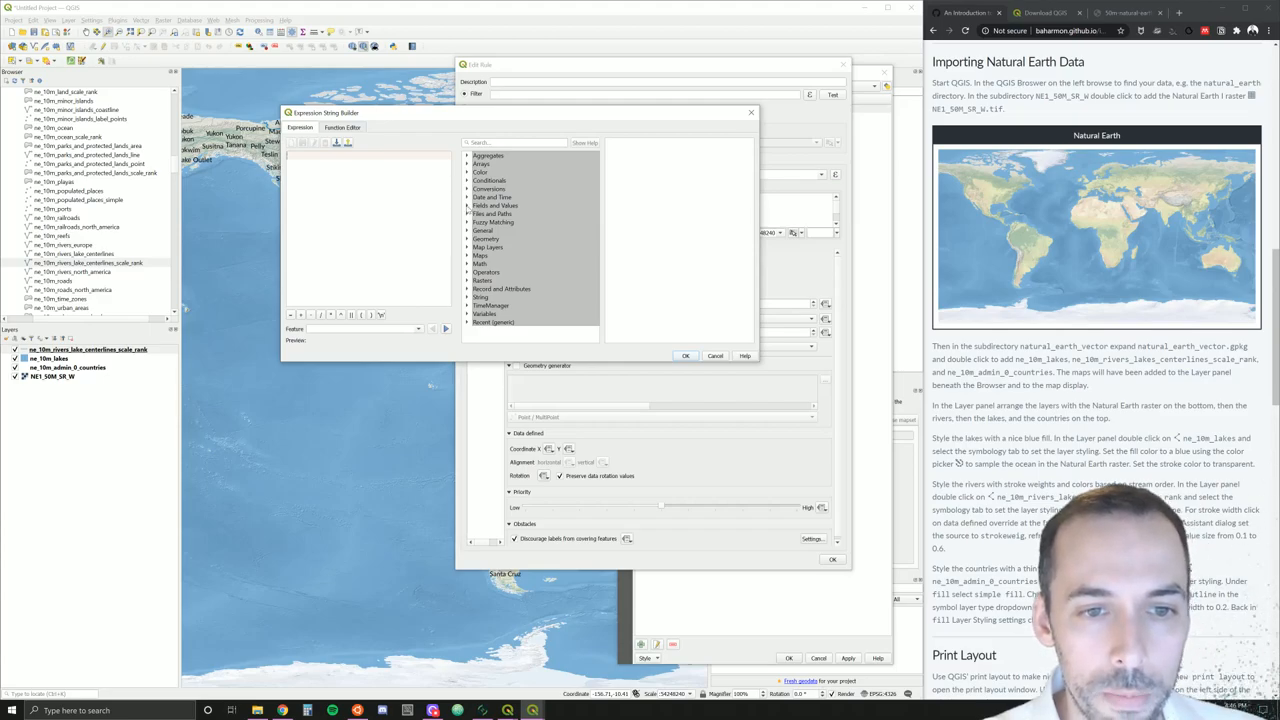
Build the rule's scale rank filter expression and confirm it back to the rule editor
left_click(468, 204)
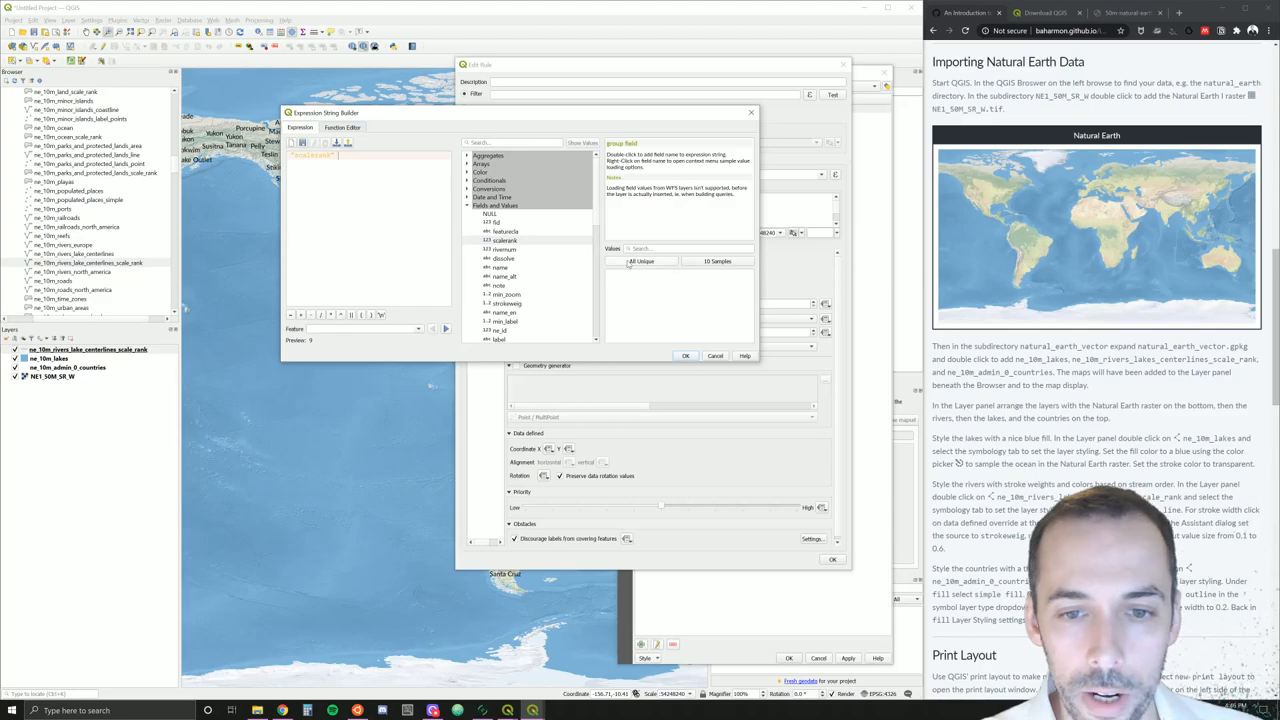
left_click(640, 260)
type(" < 3")
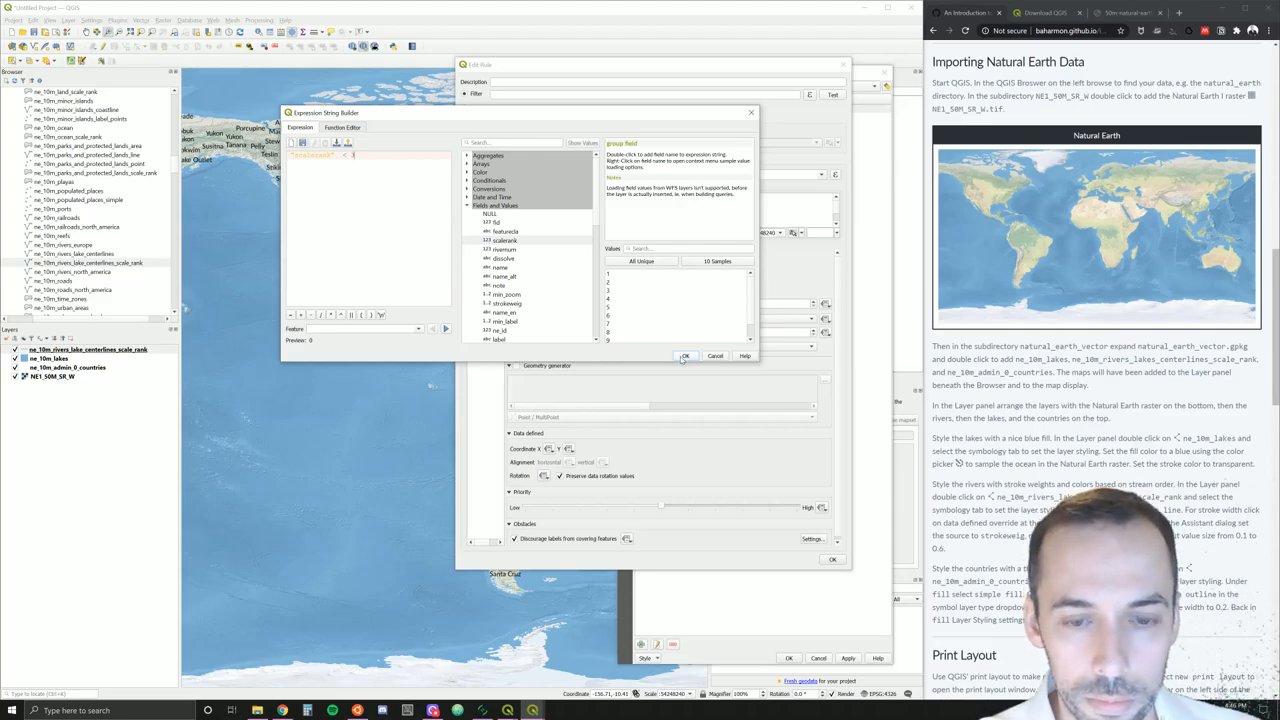
left_click(684, 356)
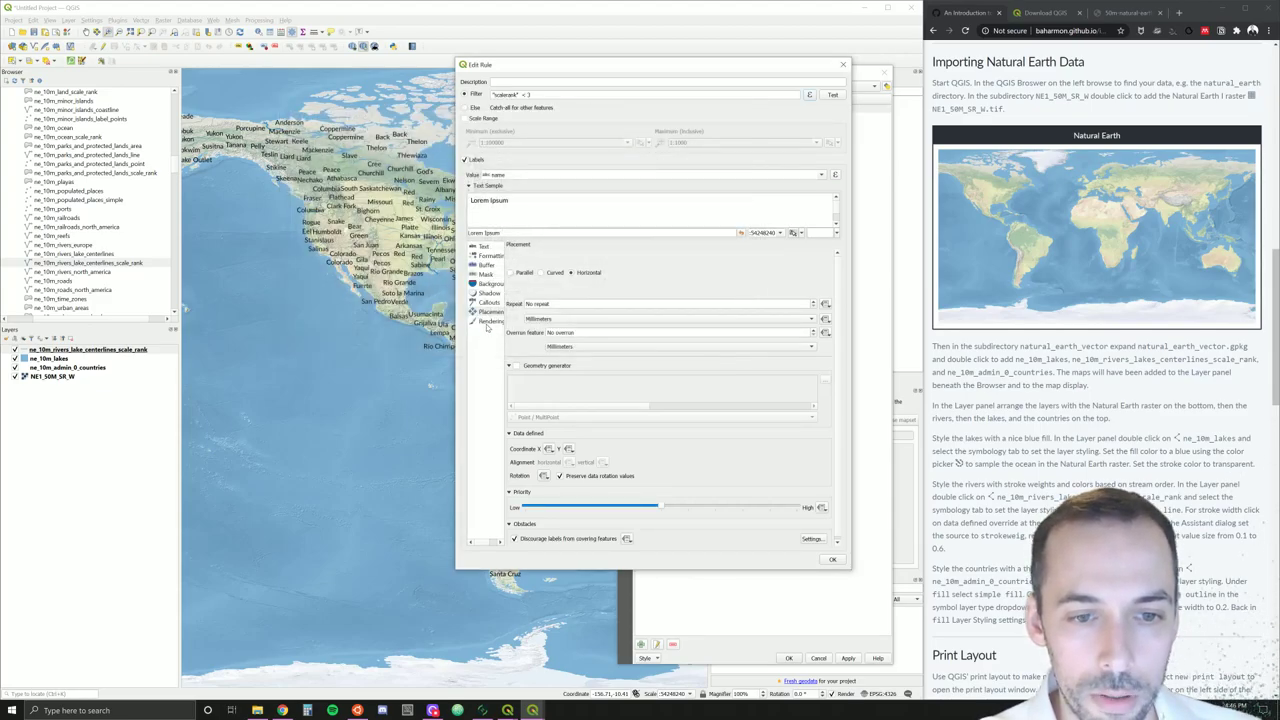
Review formatting and placement, enable 'Merge connected lines to avoid duplicate labels' under Rendering, then show Shadow options
left_click(488, 256)
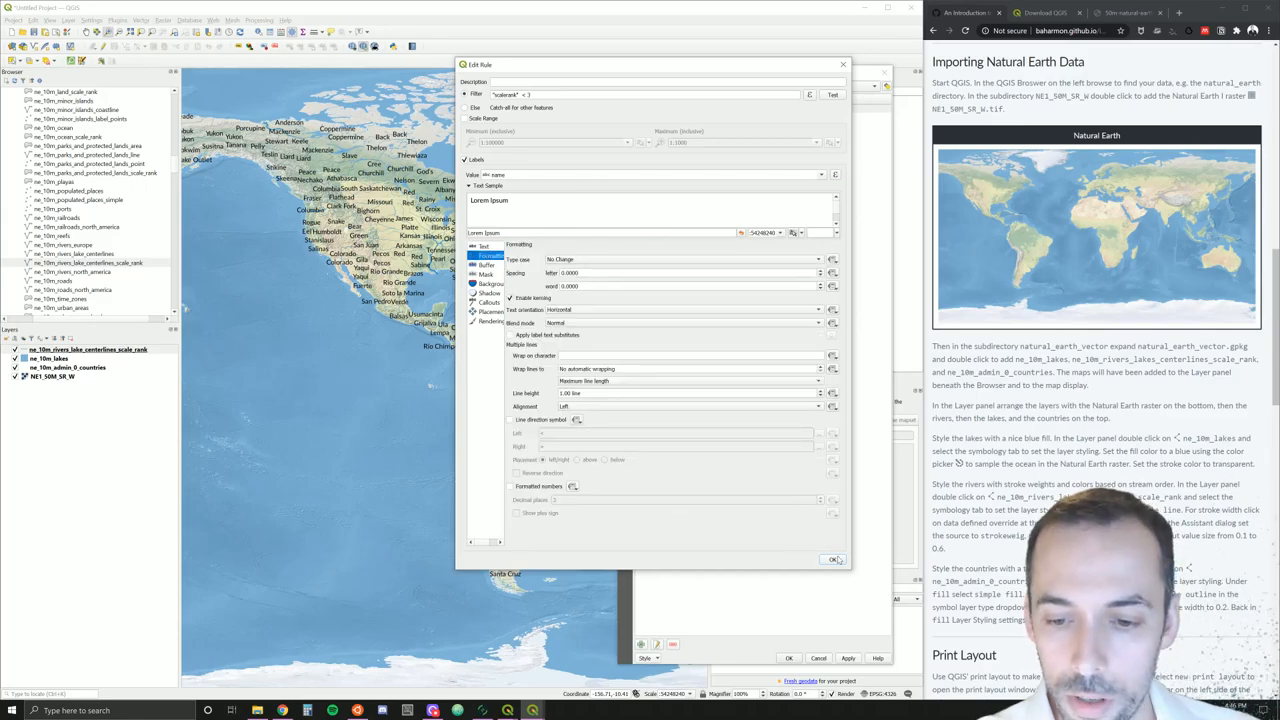
left_click(832, 560)
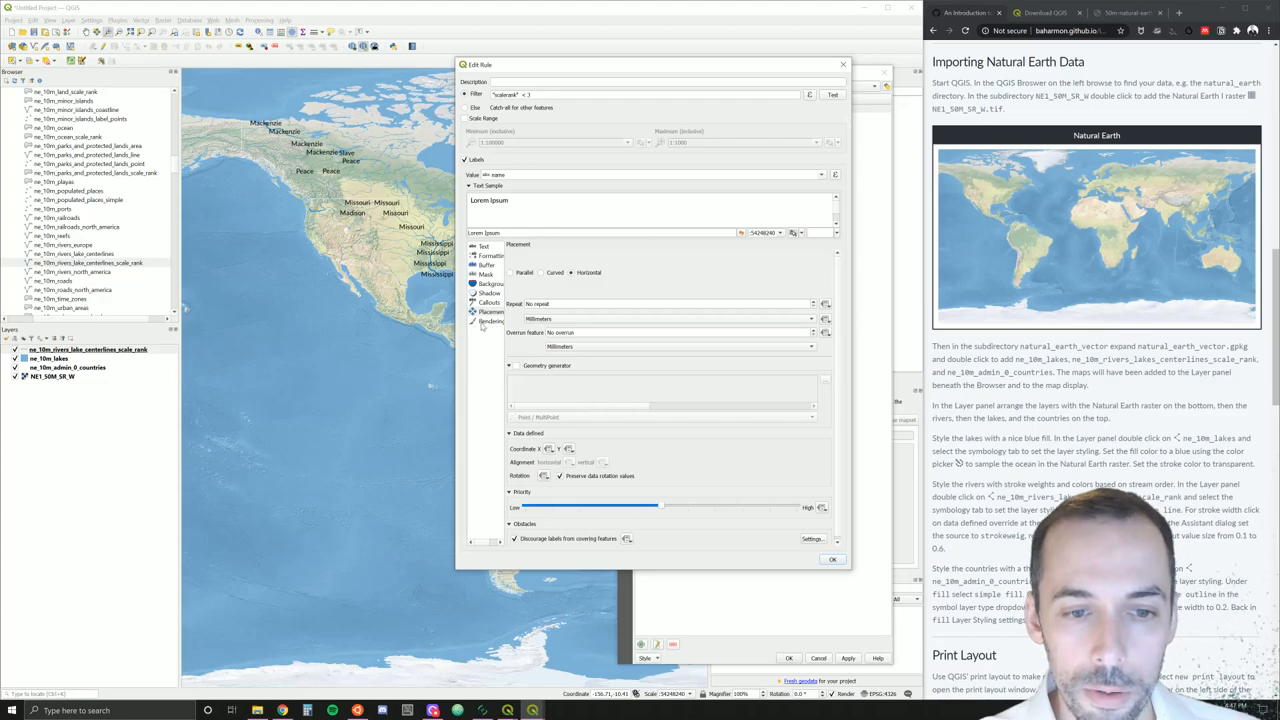
left_click(486, 320)
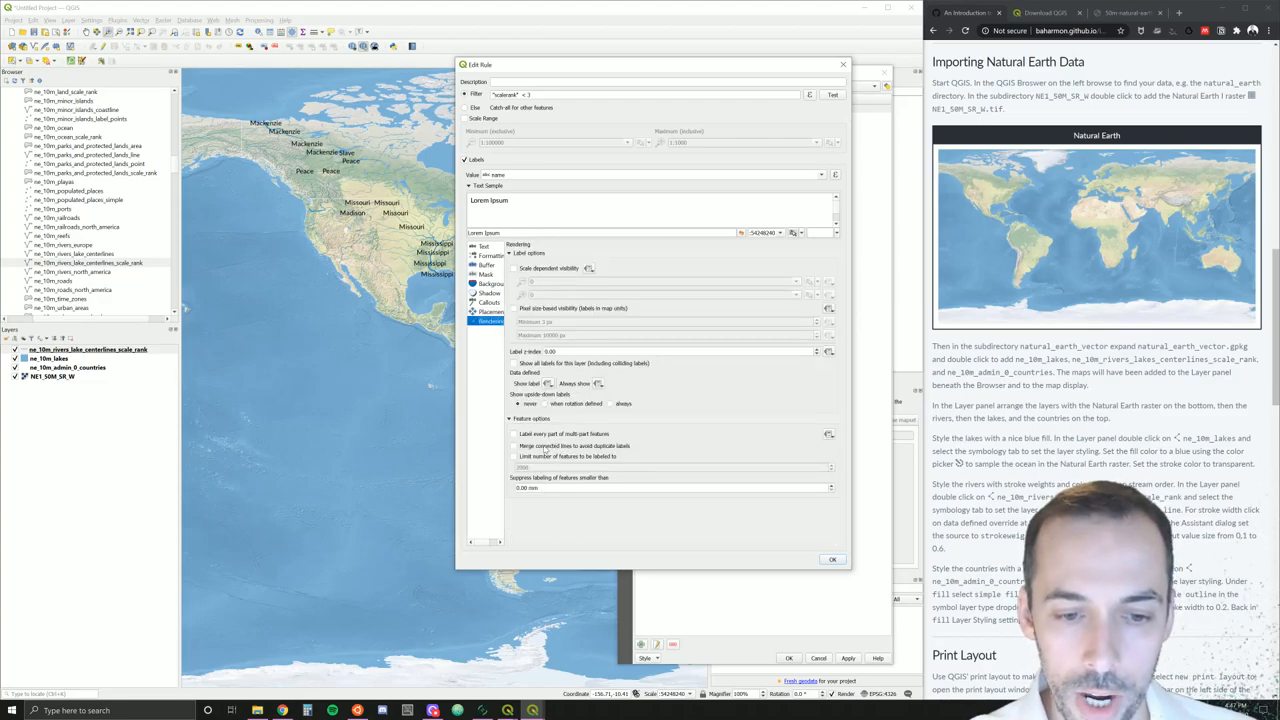
left_click(514, 444)
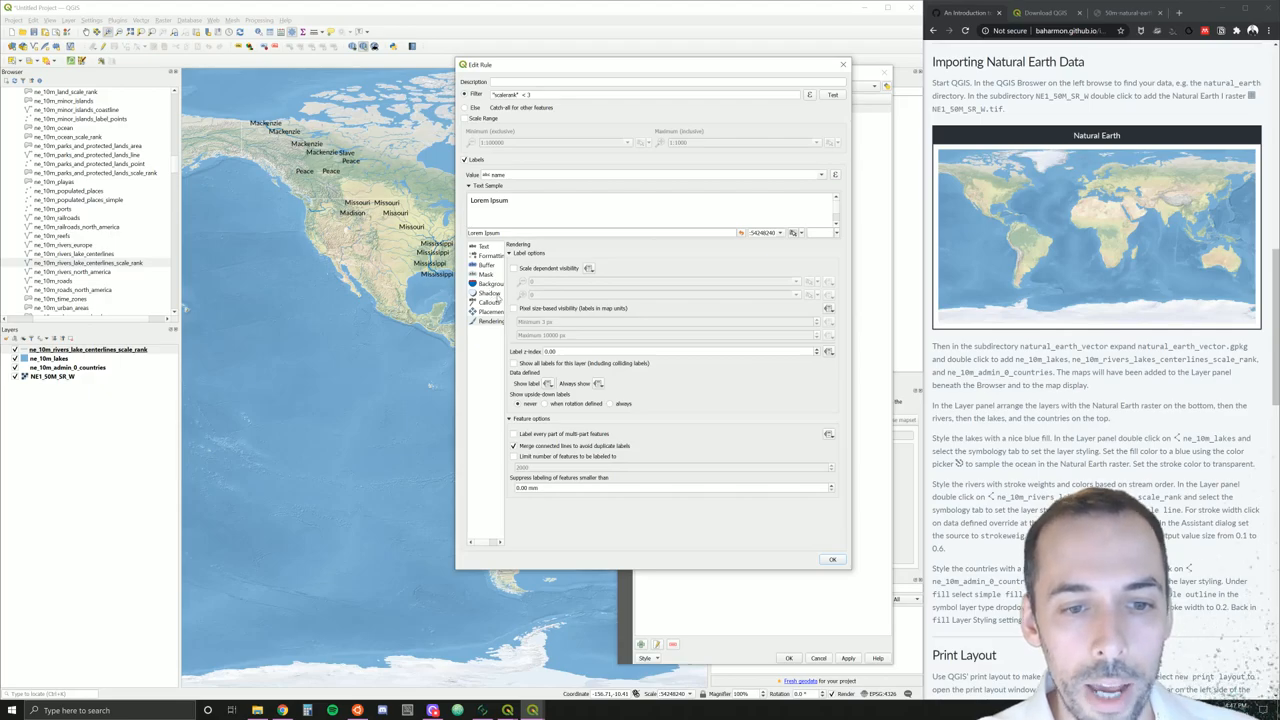
left_click(488, 292)
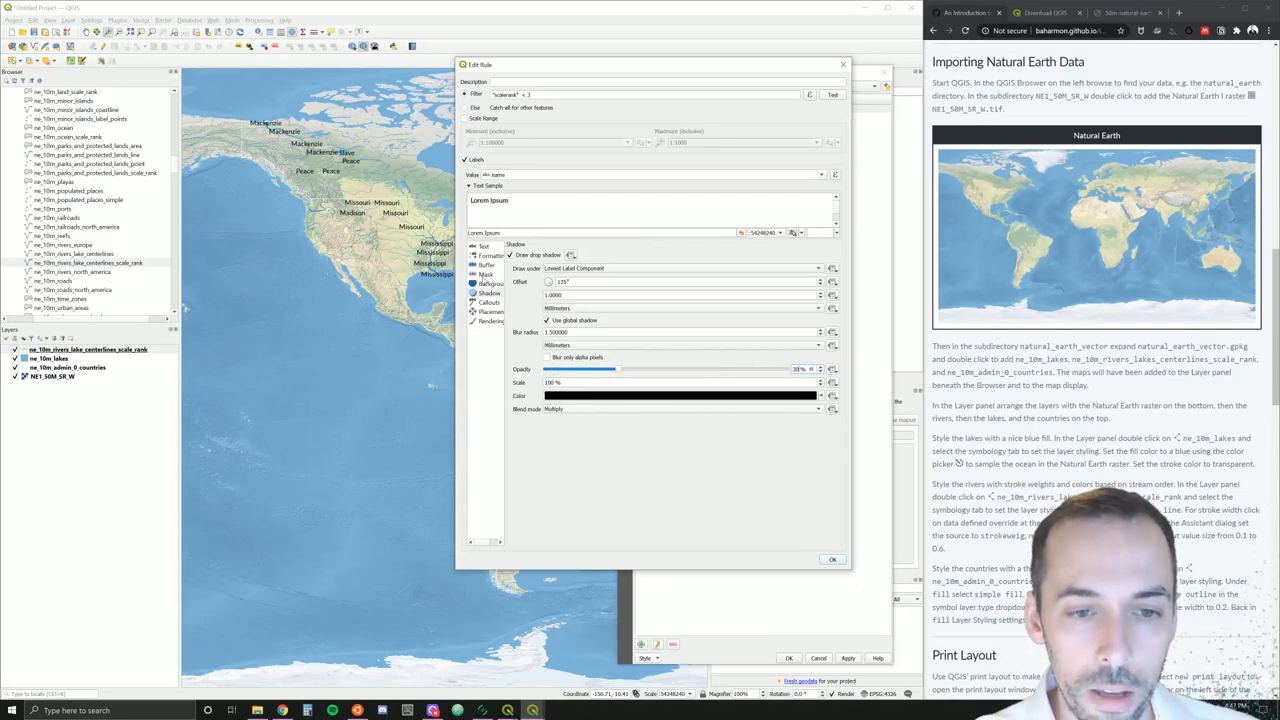
Enable a 0.3 mm text buffer on the river labels and choose a different buffer blend mode
left_click(492, 274)
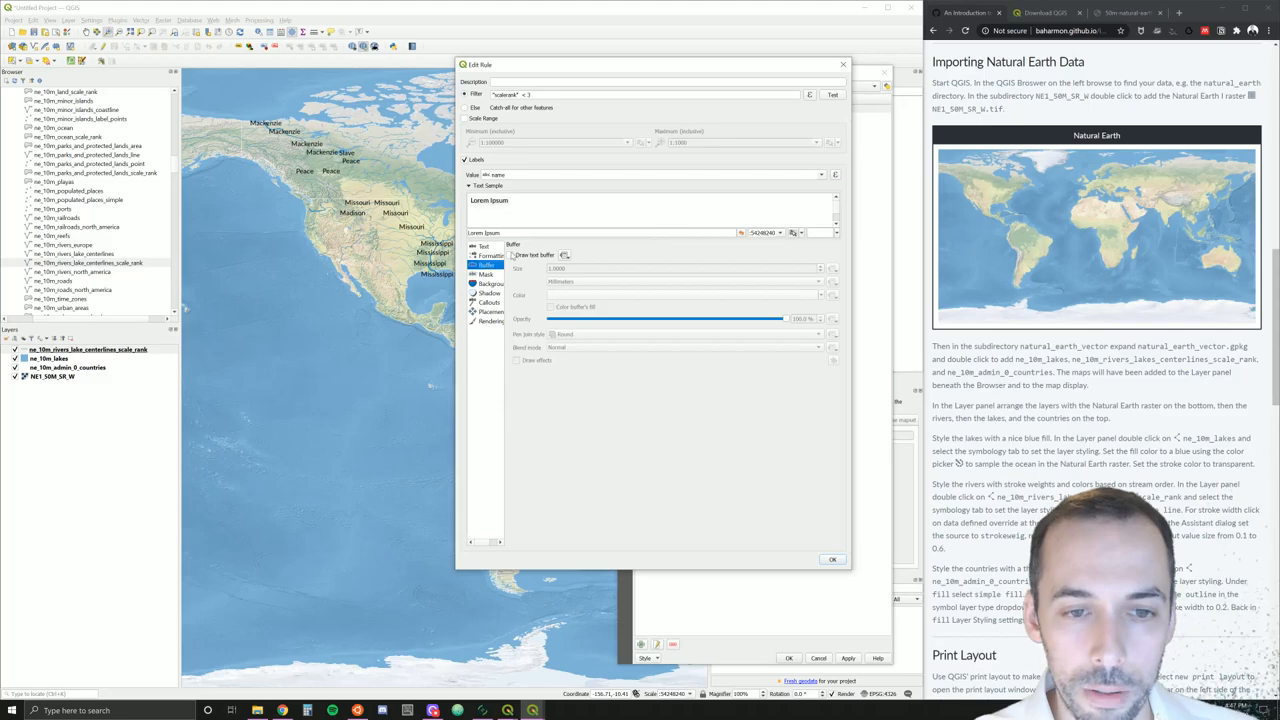
left_click(512, 256)
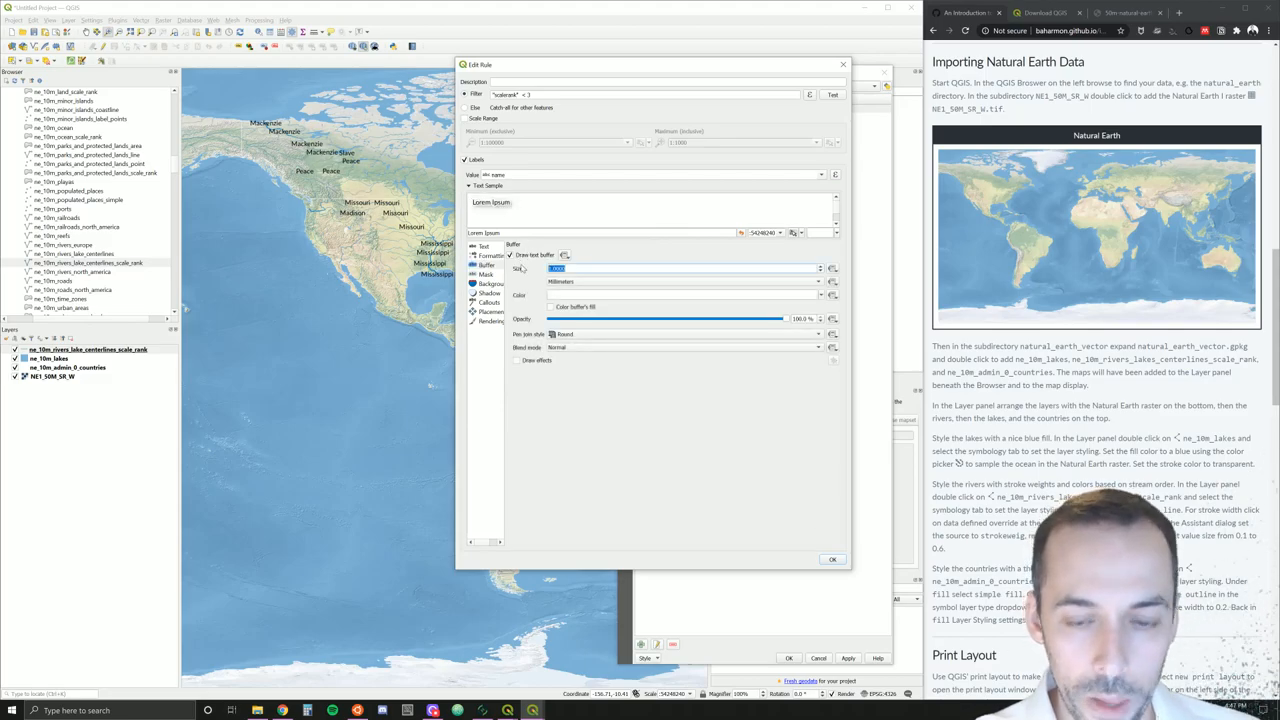
type("0.3")
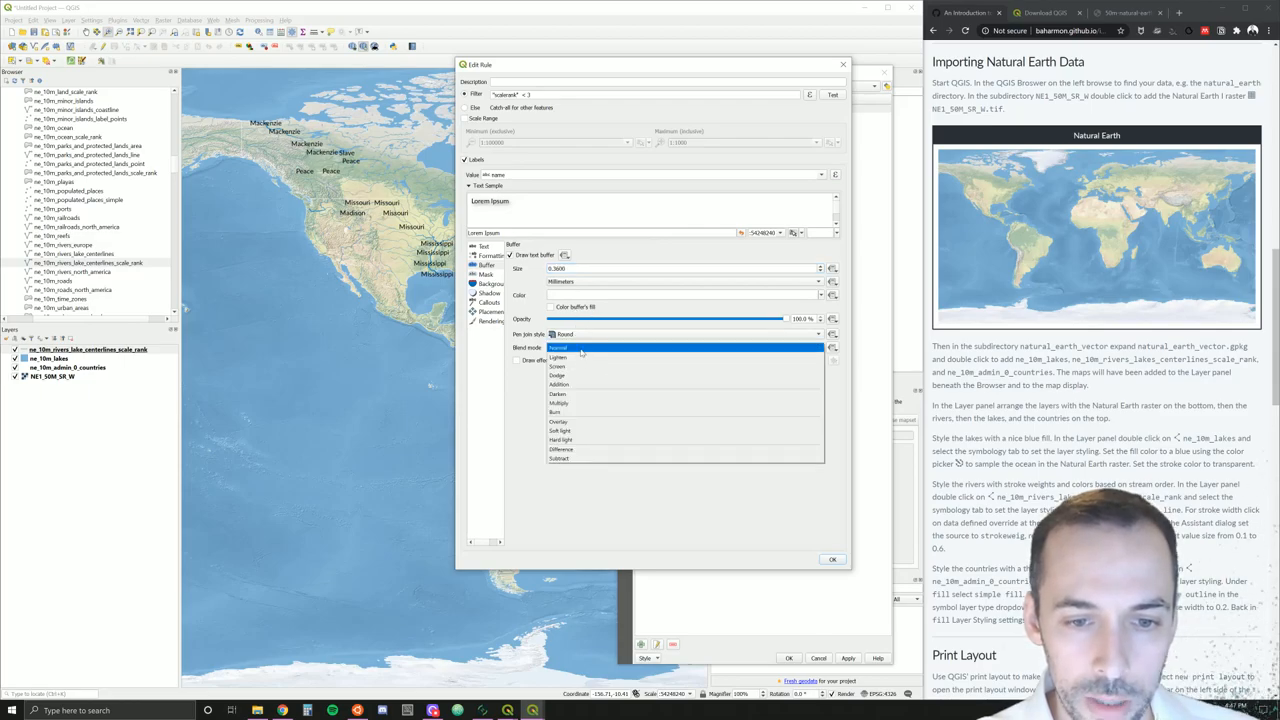
left_click(560, 432)
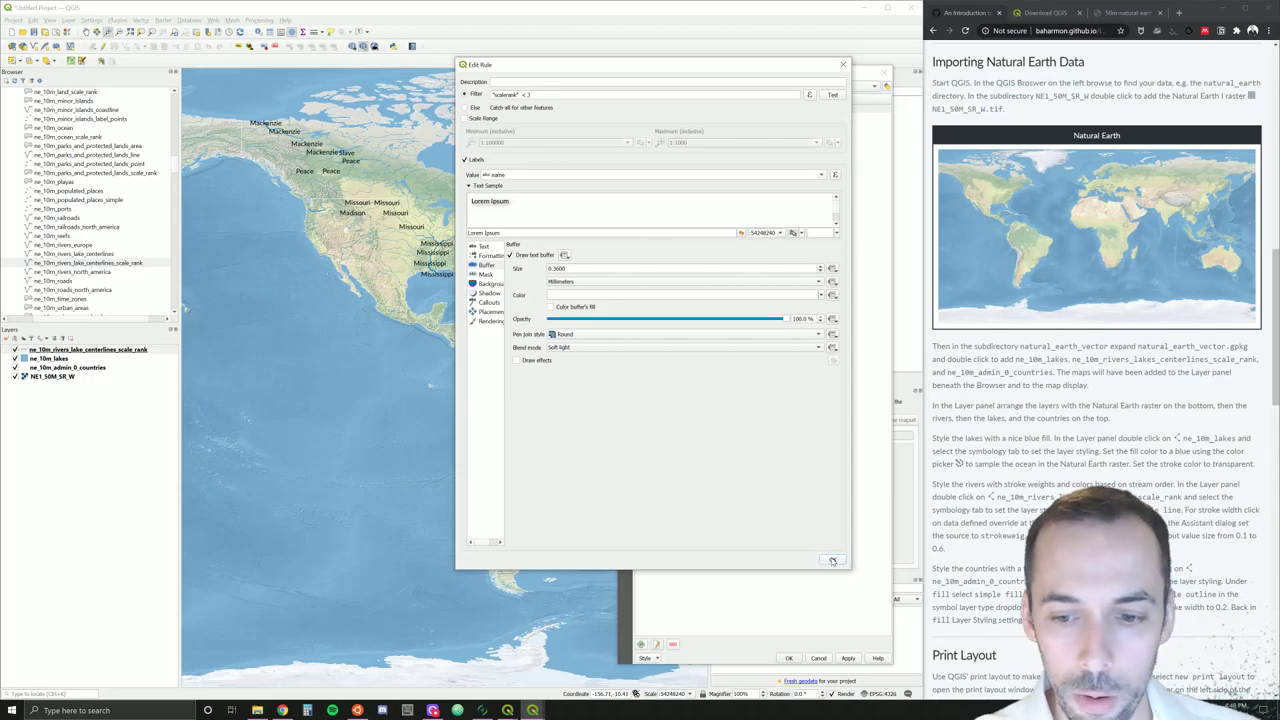
left_click(832, 560)
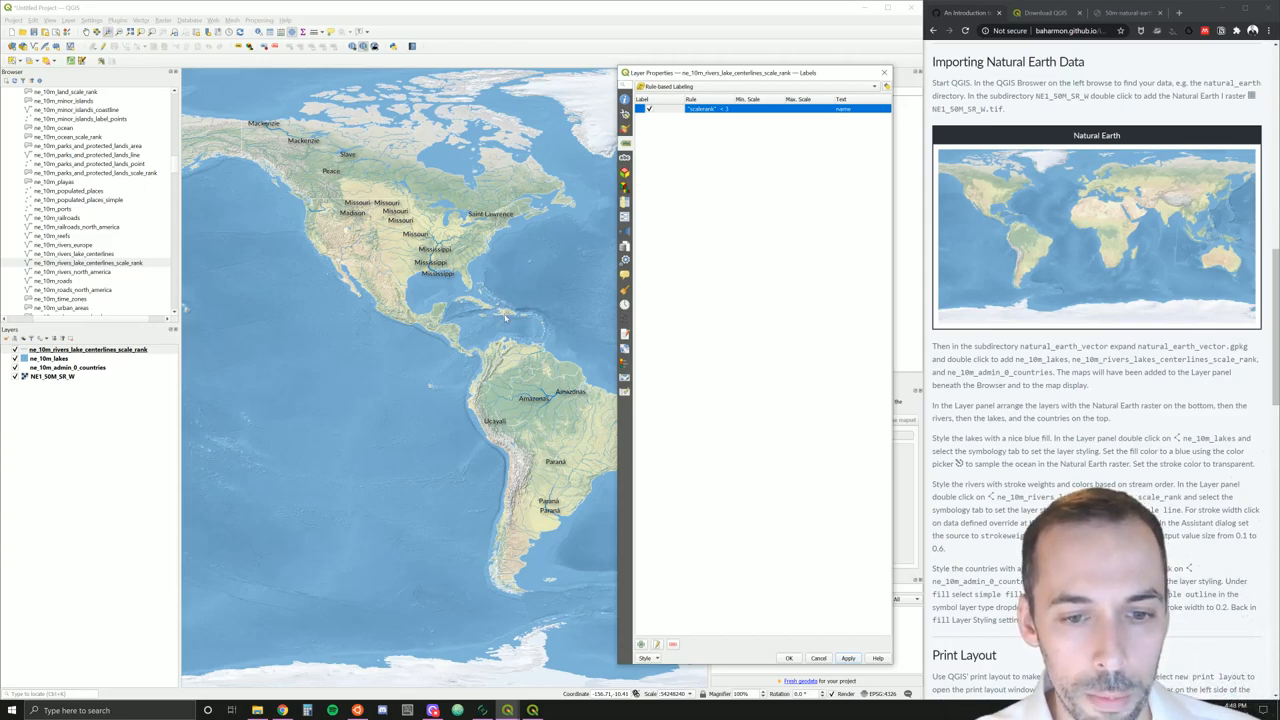
mouse_move(430, 228)
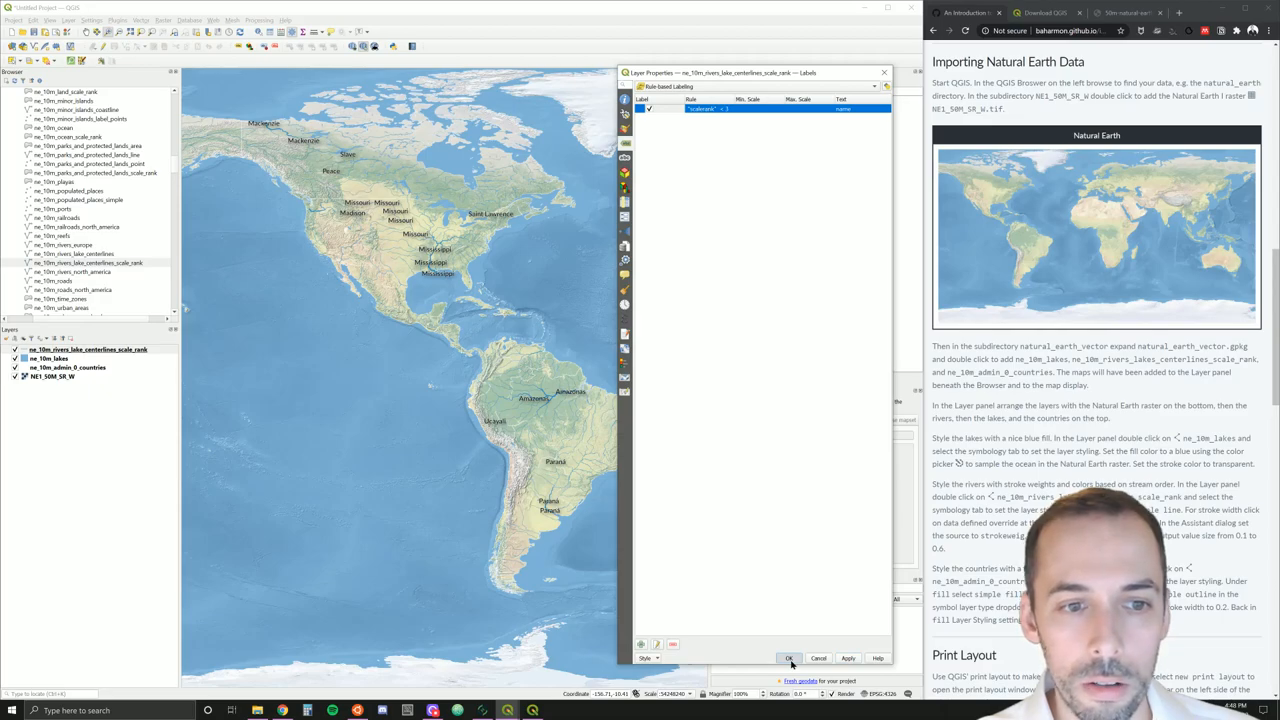
Apply the labeling rule, then reopen the rivers layer properties to check the rule and close them
left_click(788, 658)
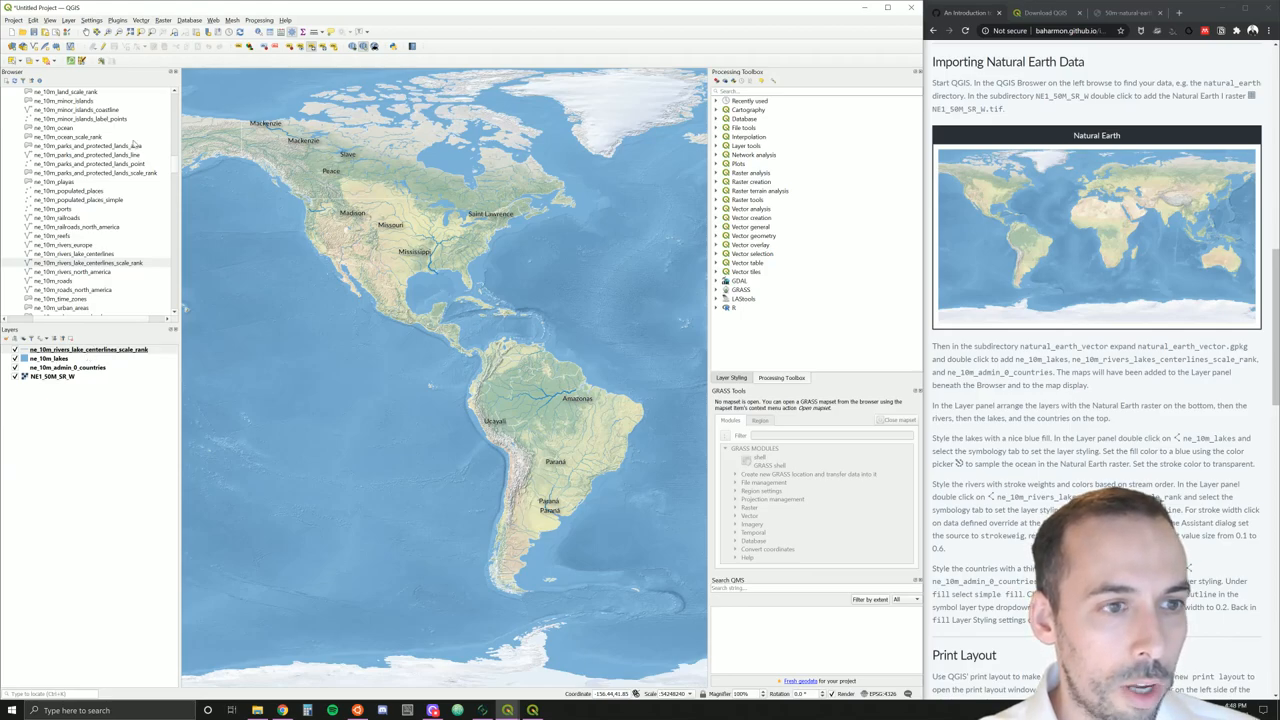
left_click(84, 348)
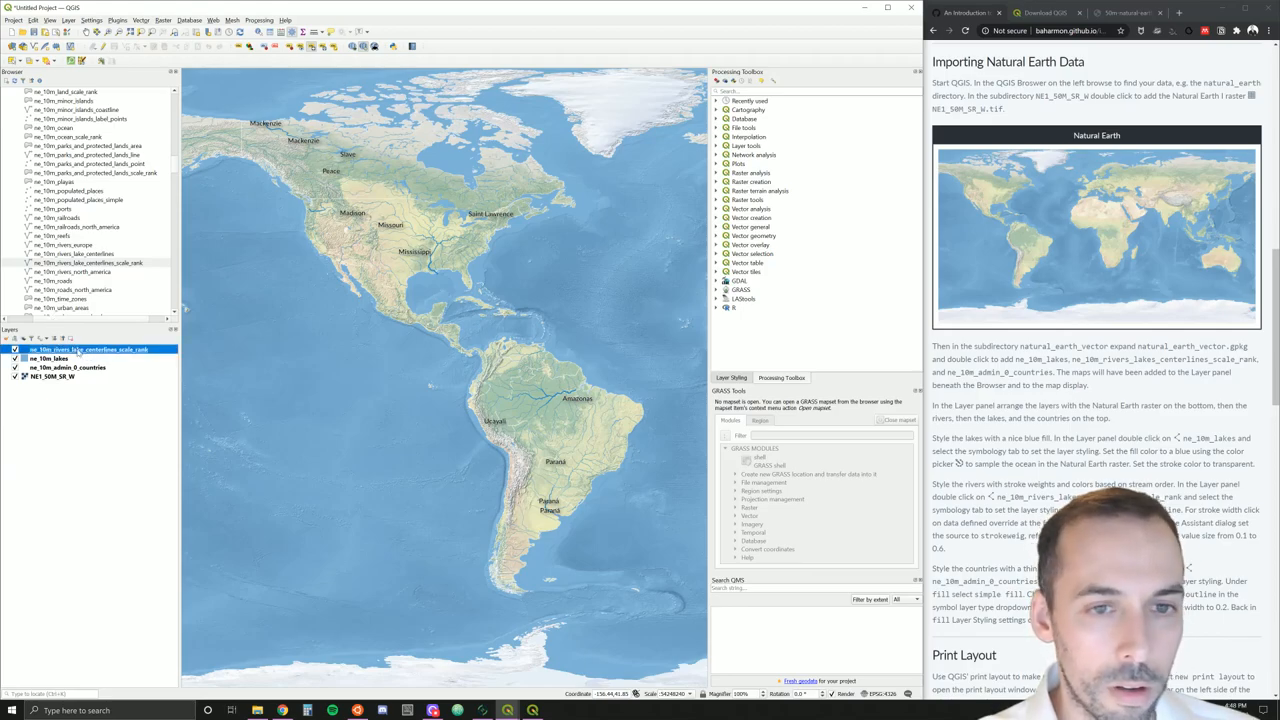
double_click(88, 348)
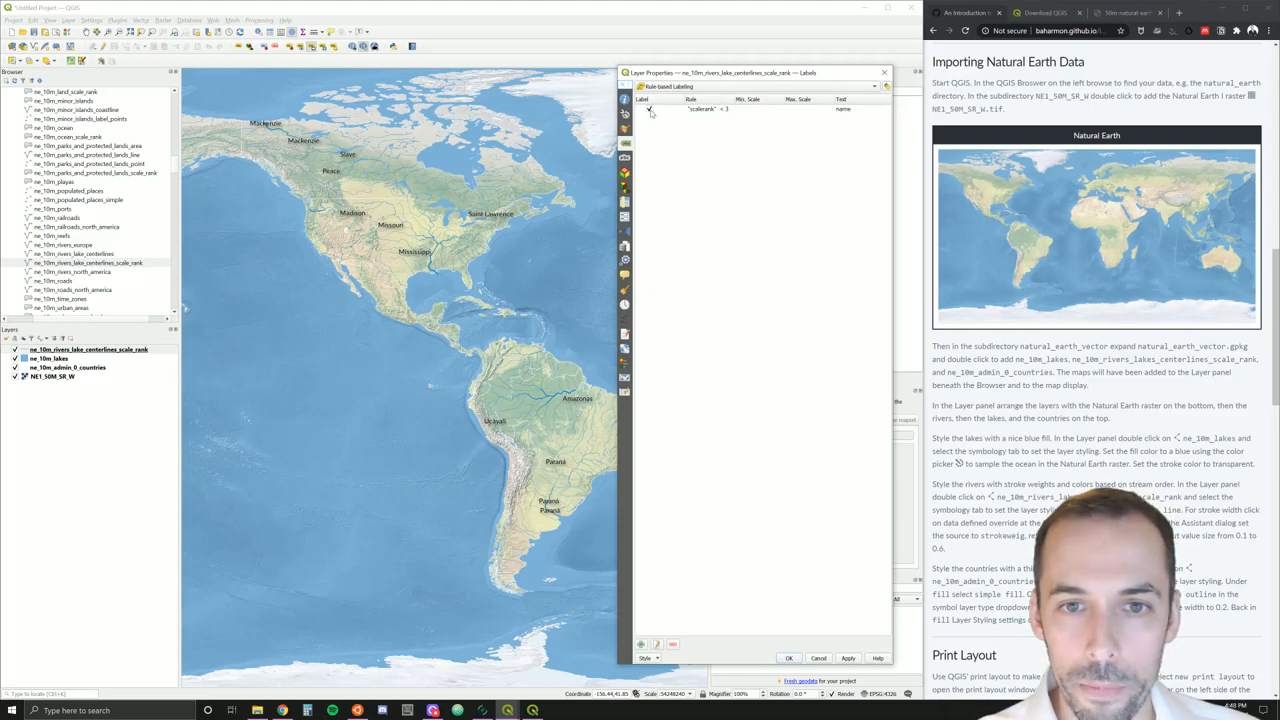
left_click(730, 122)
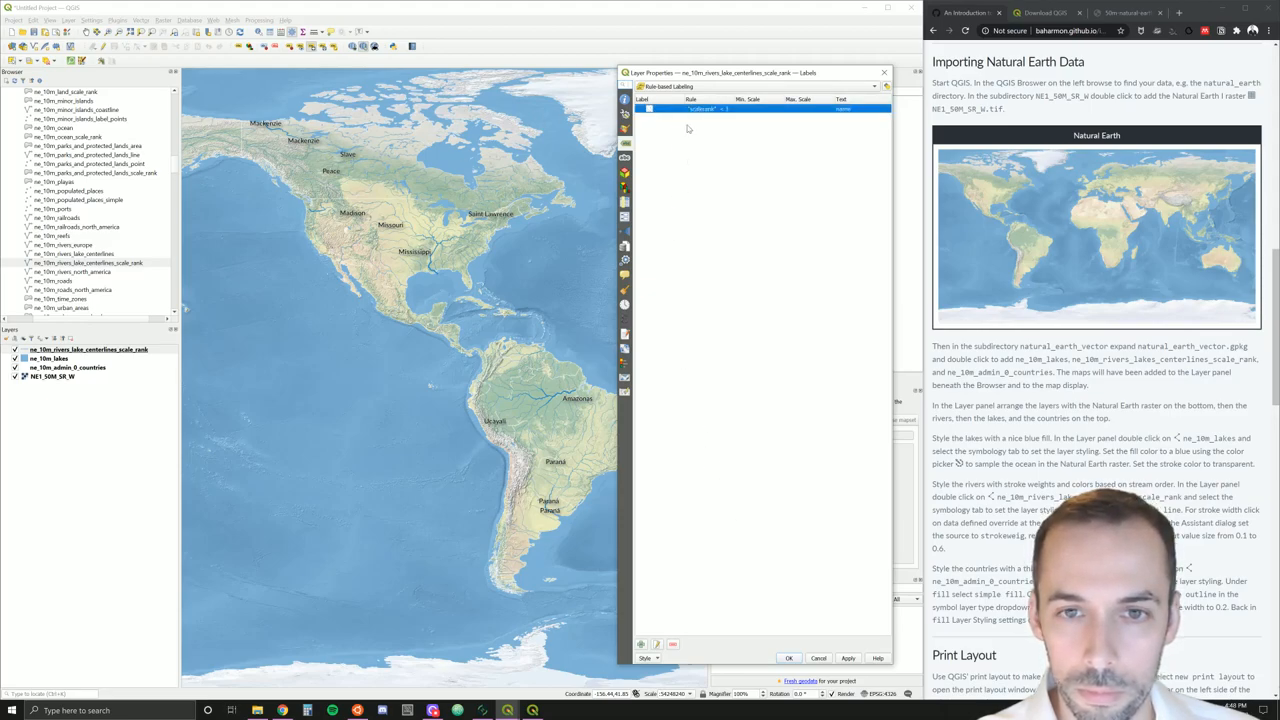
left_click(760, 86)
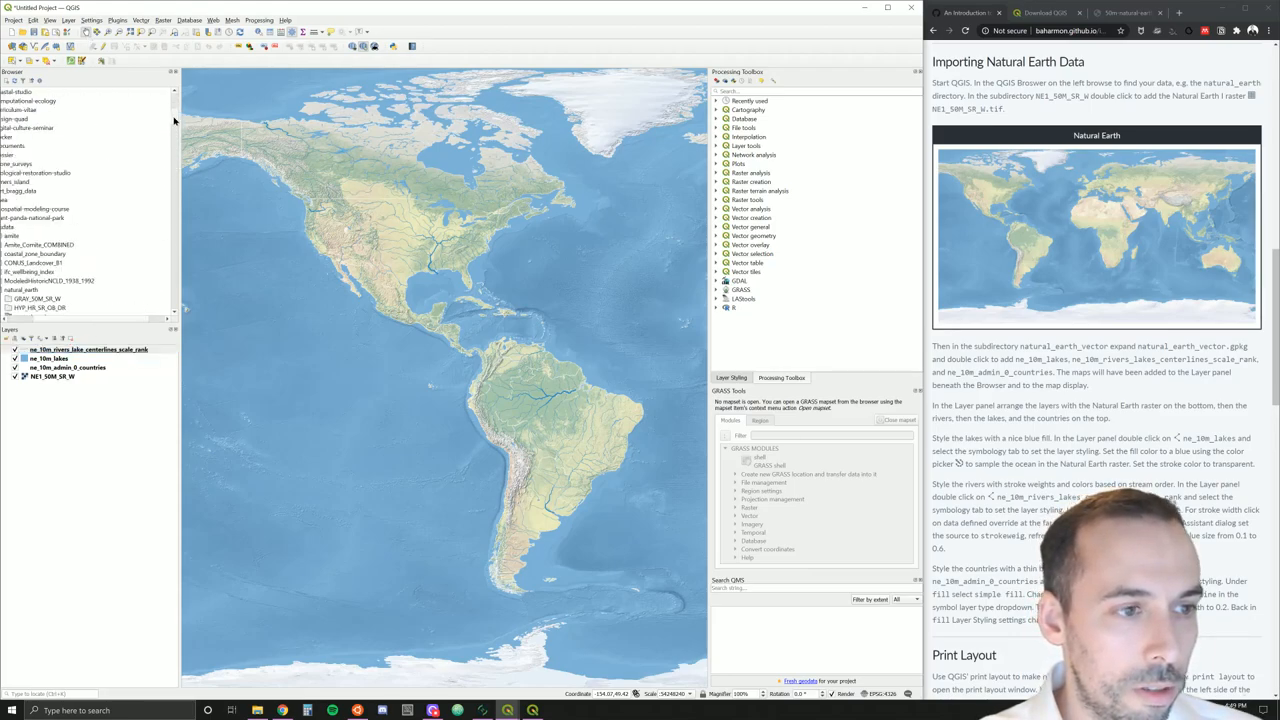
Expand the natural_earth folder in the Browser panel and open its context menu
left_click(30, 244)
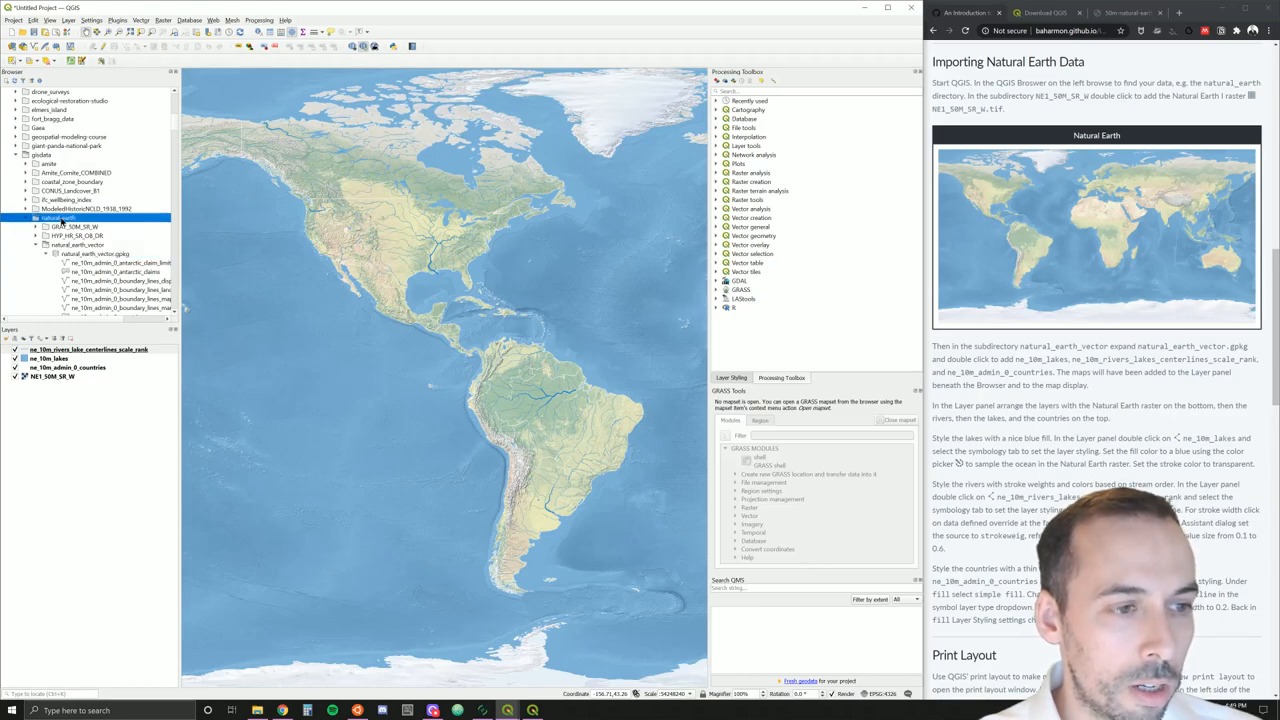
right_click(56, 218)
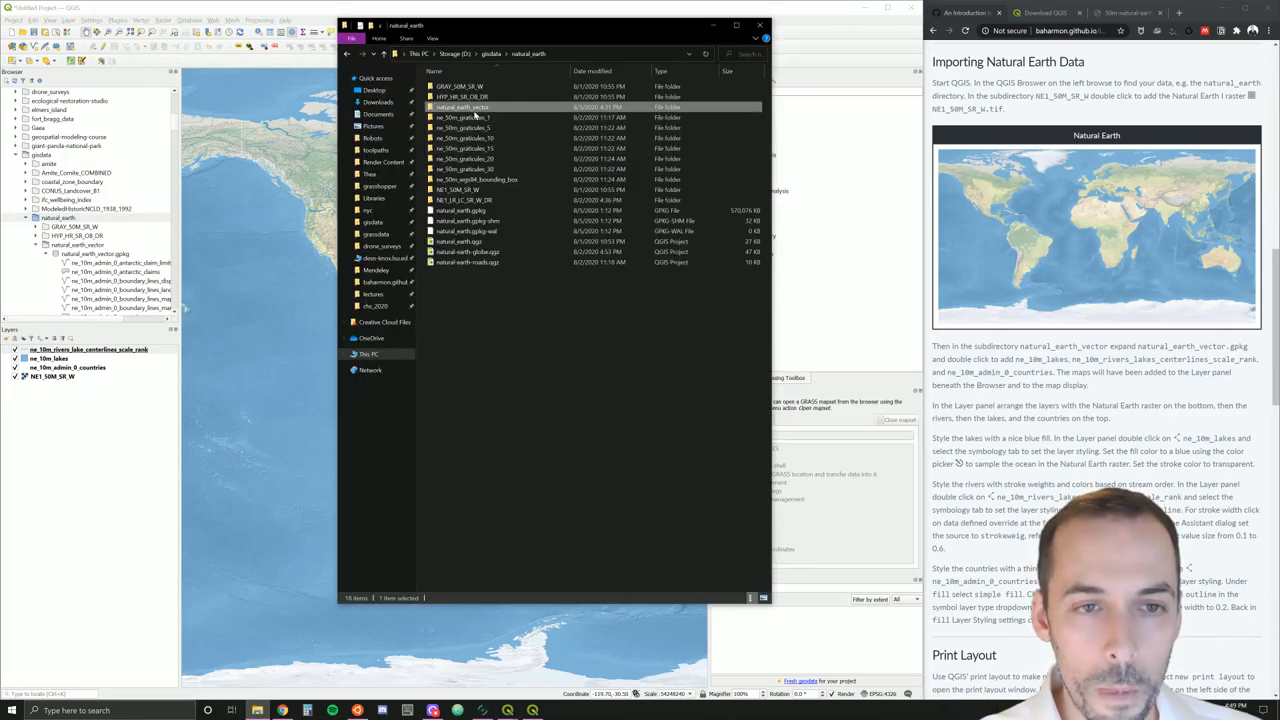
double_click(470, 100)
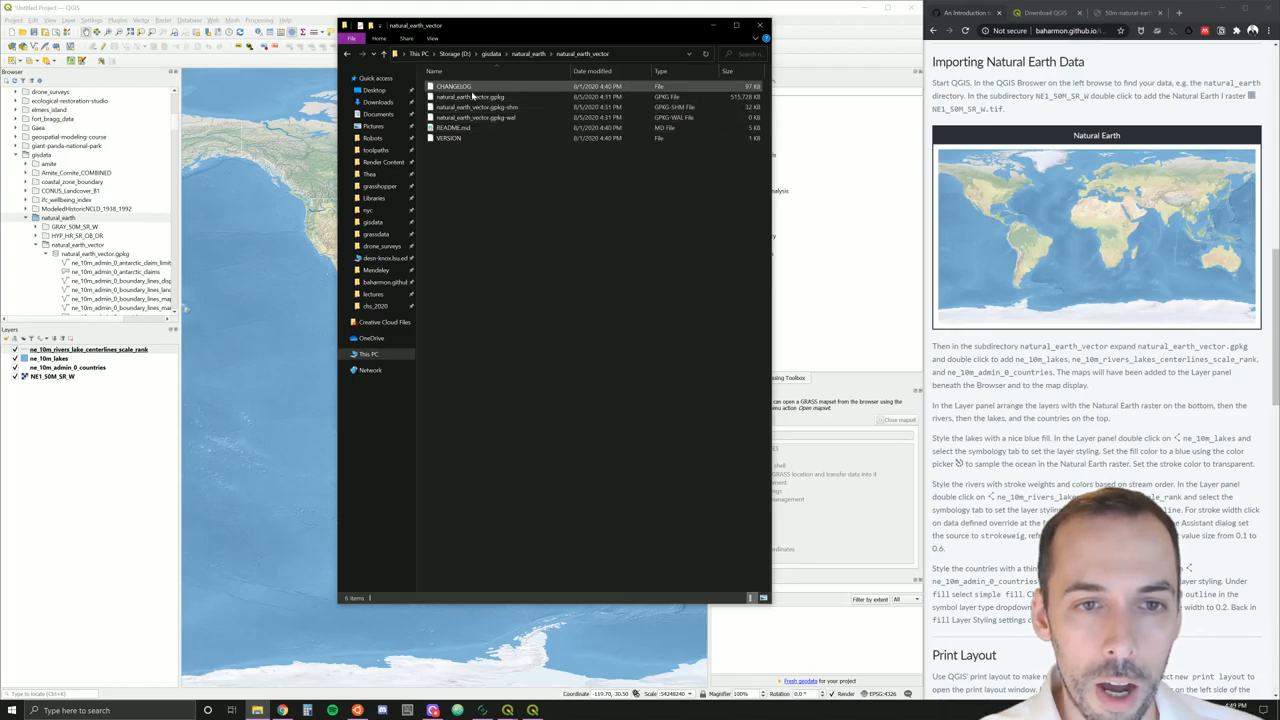
left_click(500, 96)
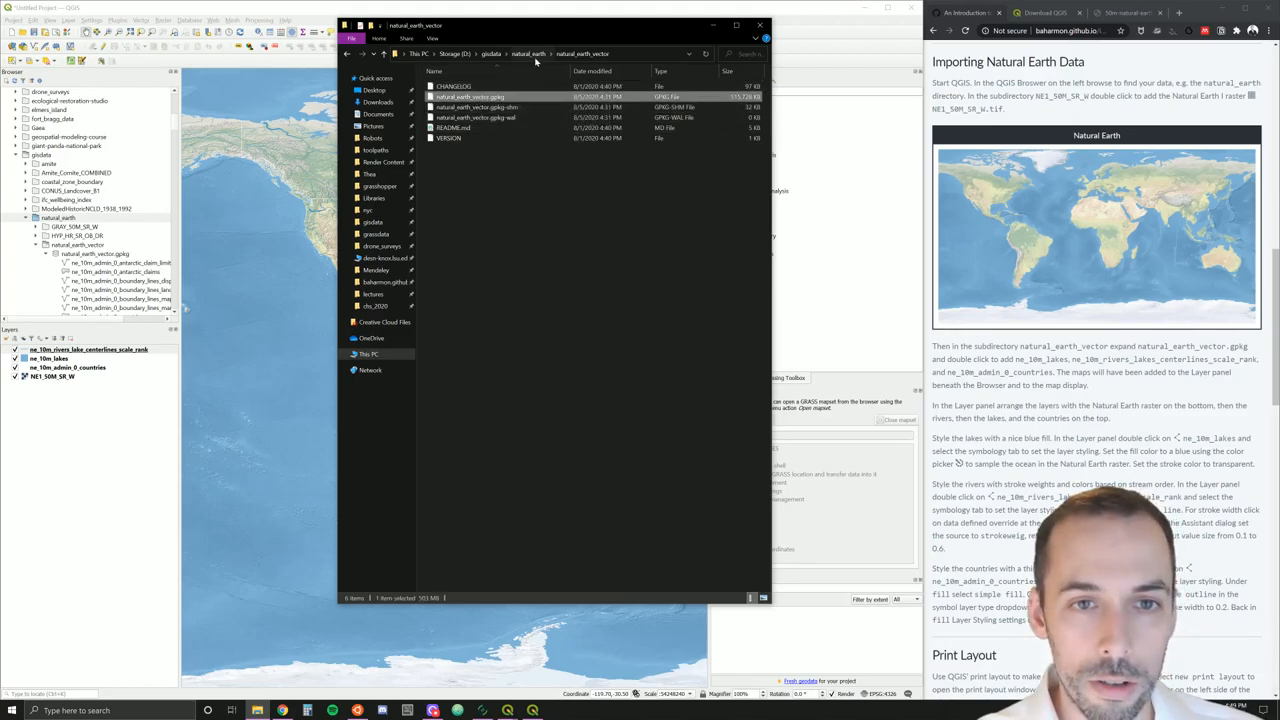
left_click(536, 54)
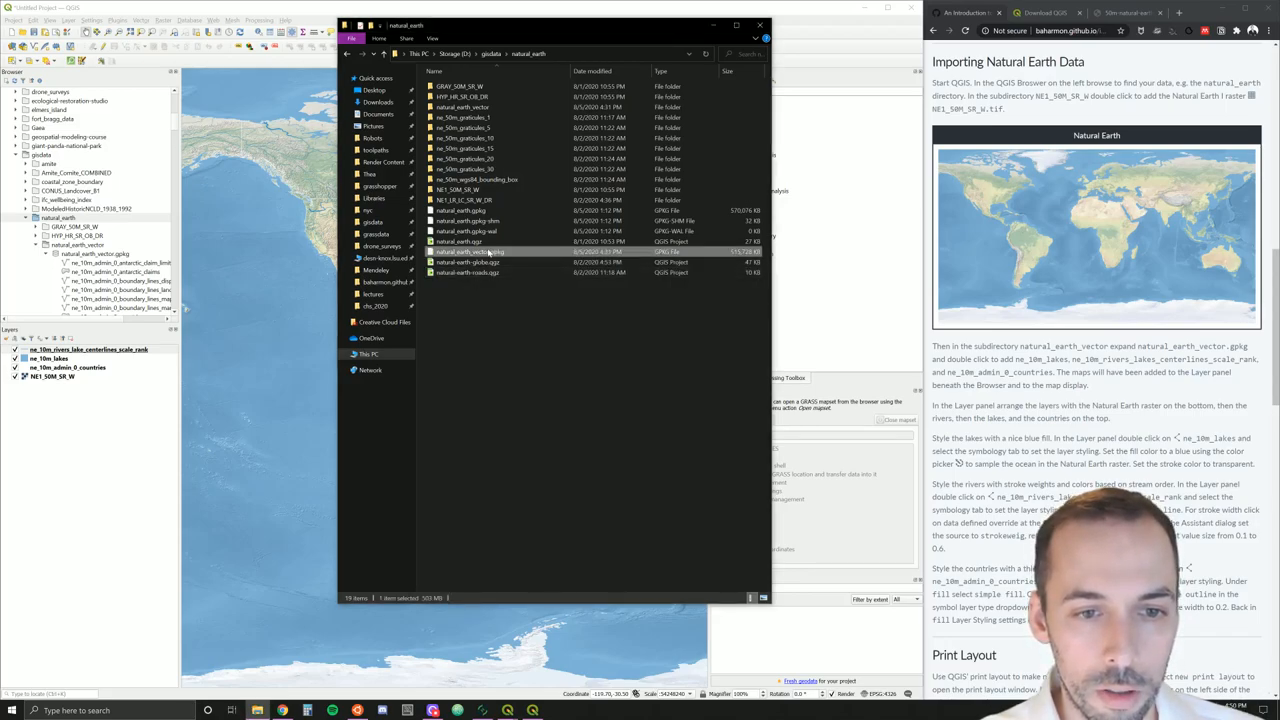
mouse_move(496, 252)
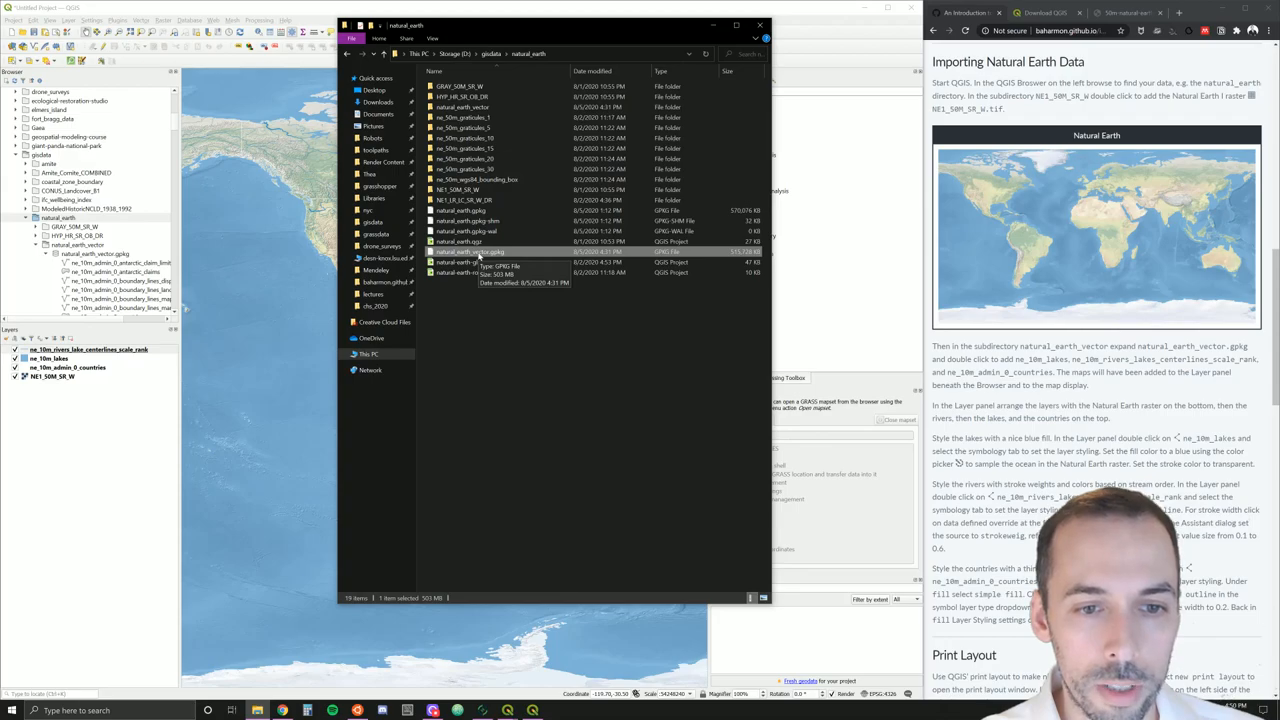
right_click(480, 252)
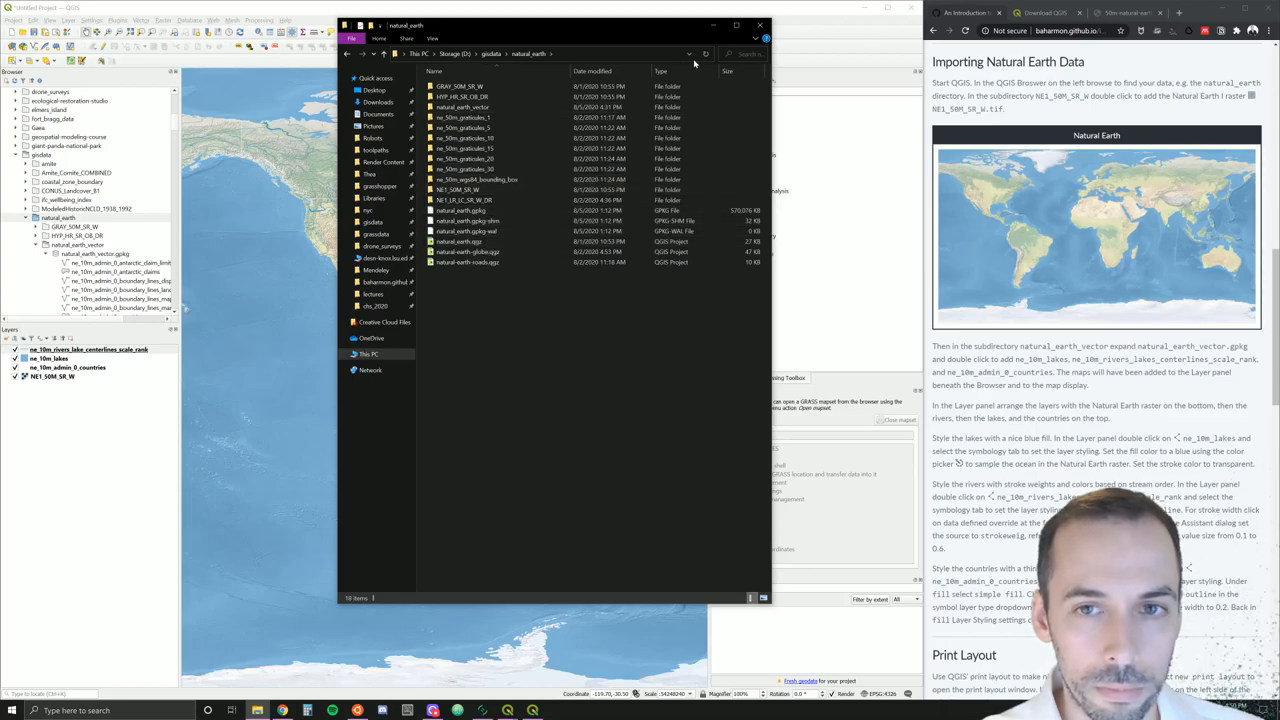
Close File Explorer and expand the natural earth GeoPackage in the Browser to list its layers
left_click(760, 24)
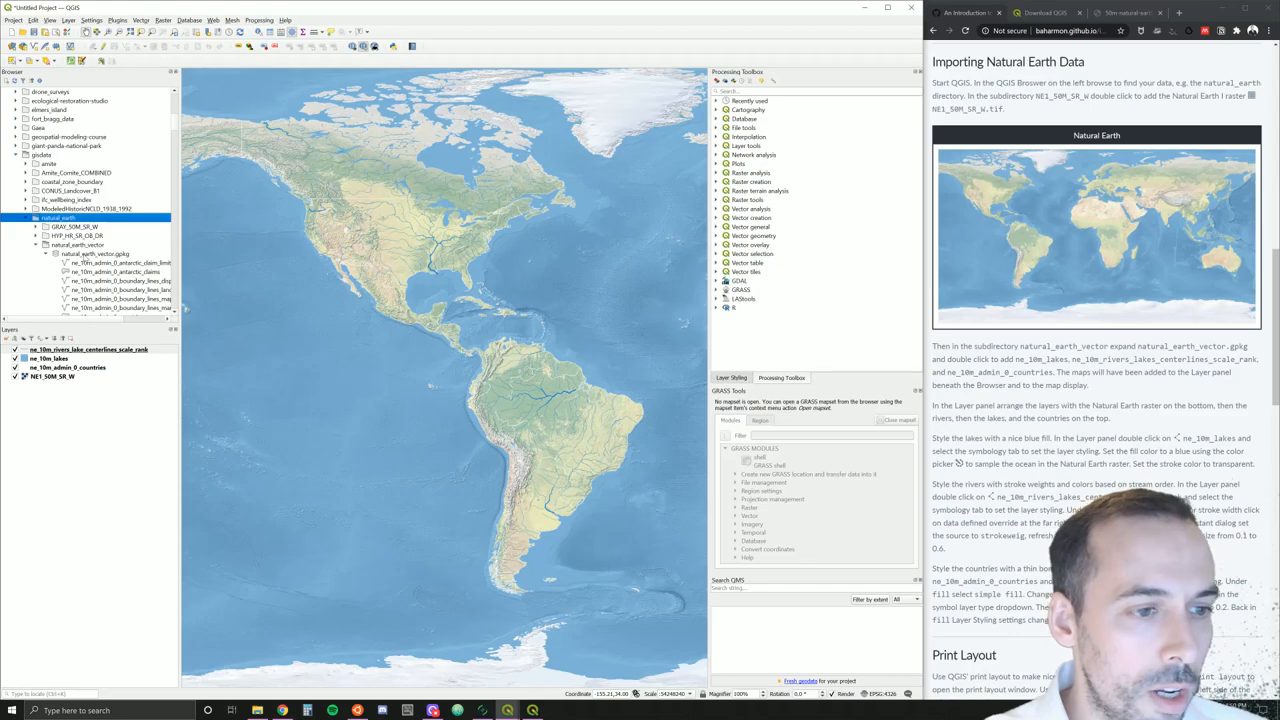
left_click(78, 236)
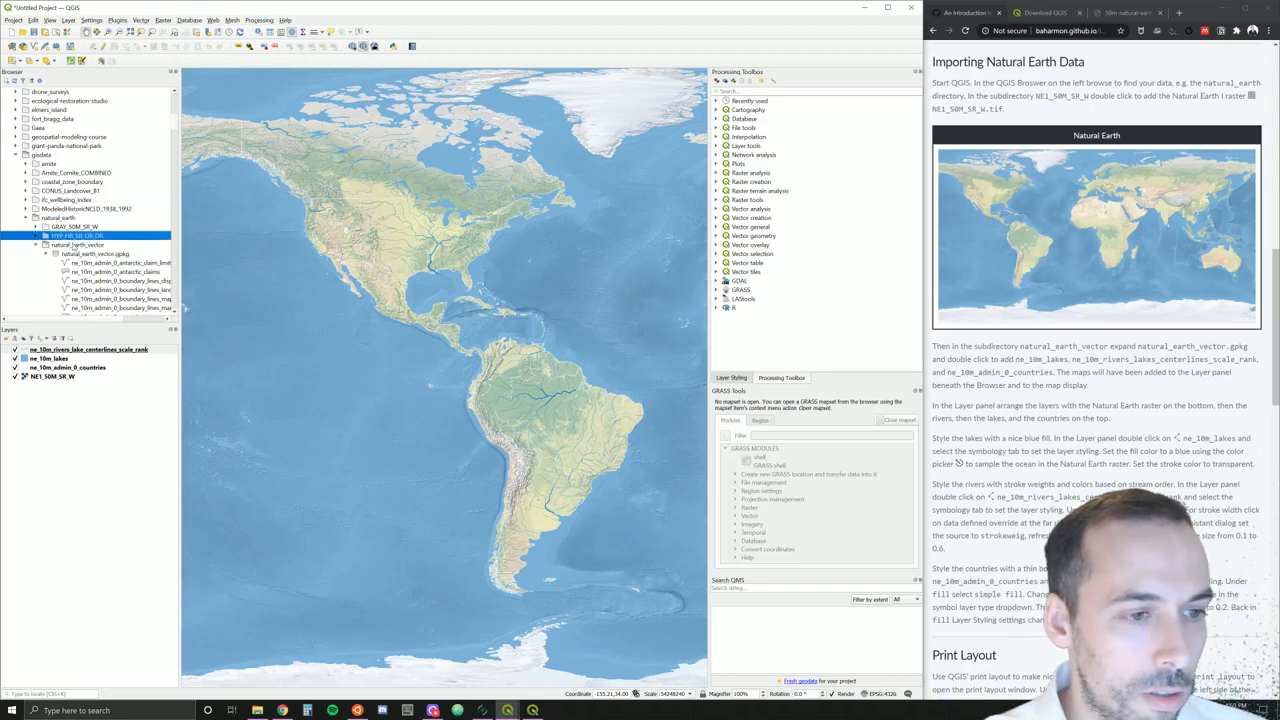
left_click(96, 252)
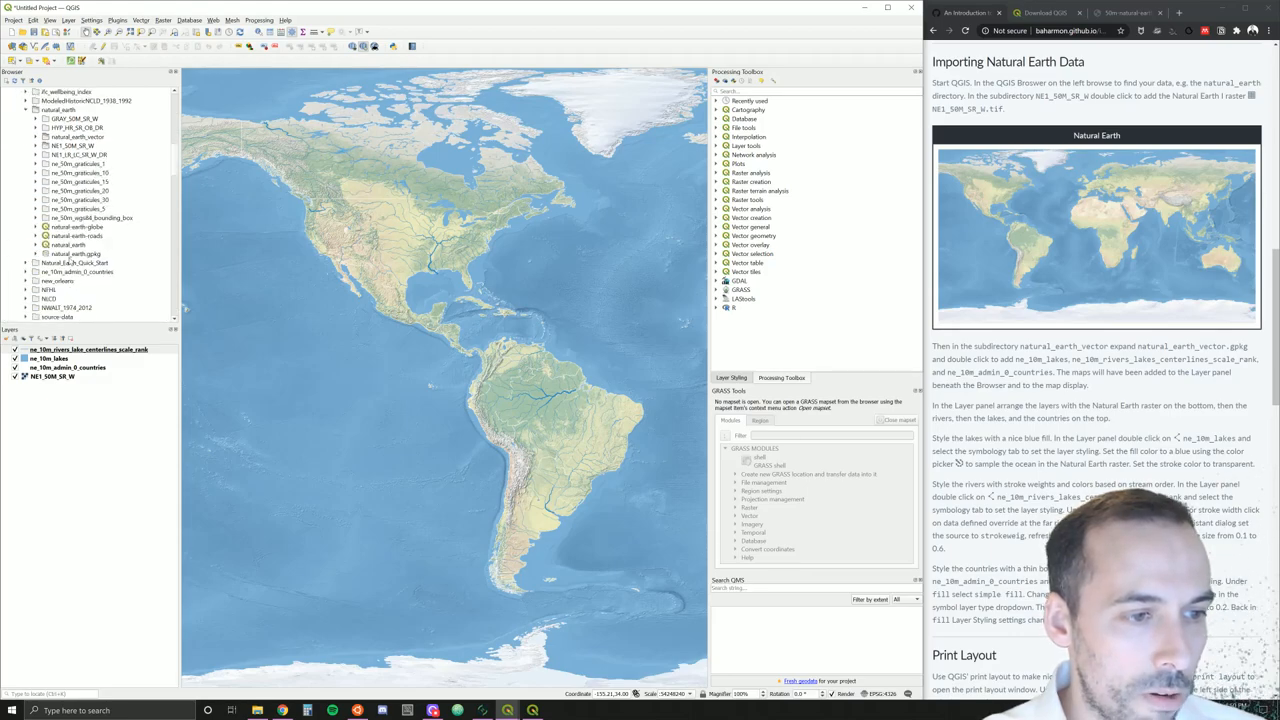
left_click(68, 252)
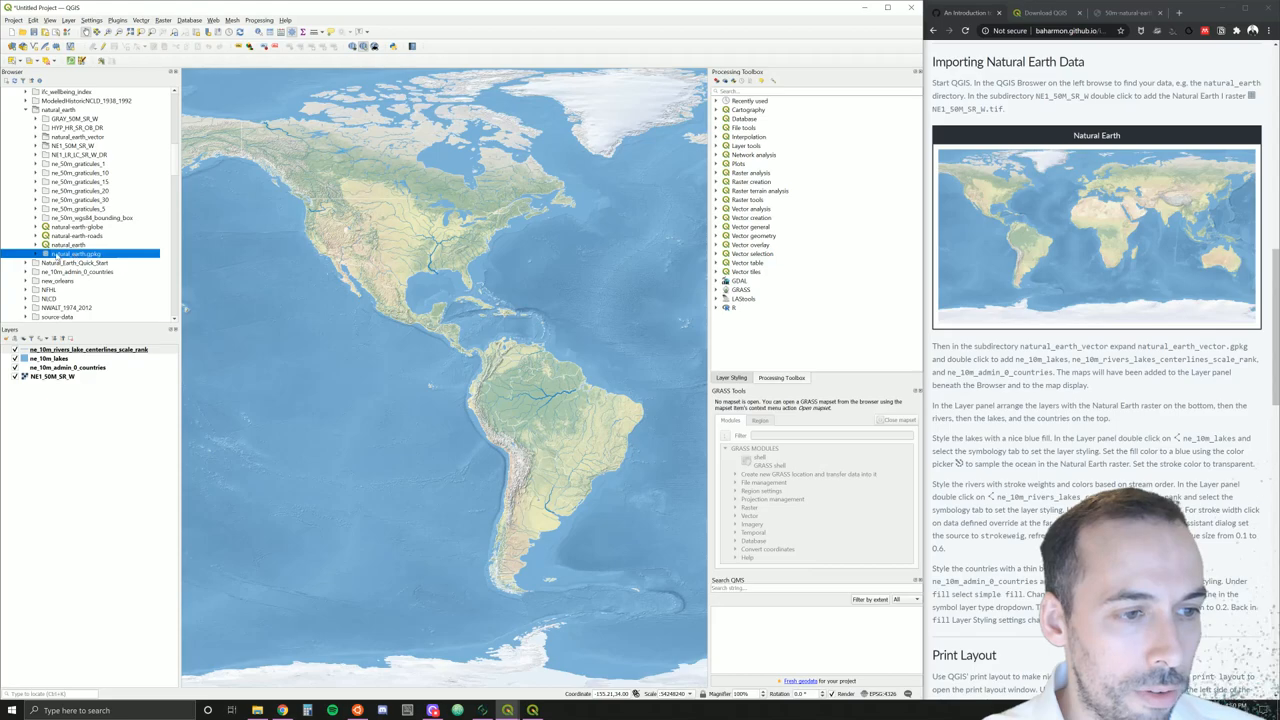
mouse_move(84, 256)
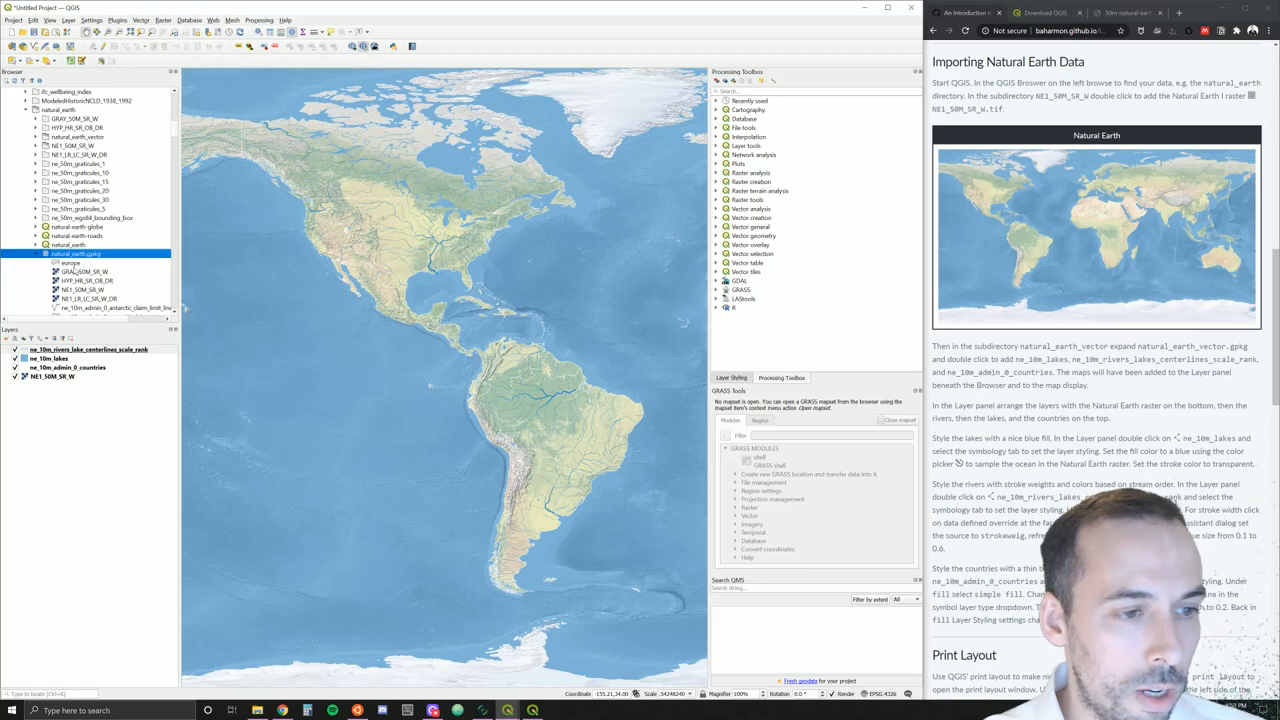
left_click(68, 264)
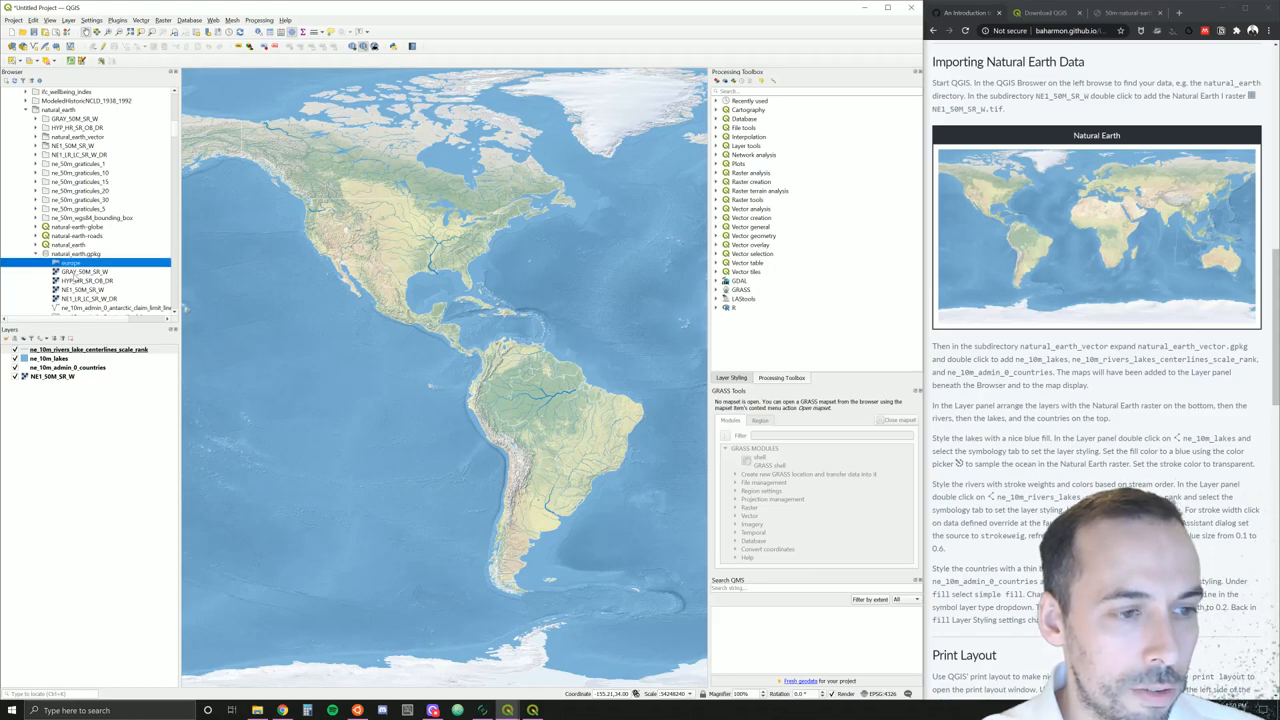
left_click(76, 272)
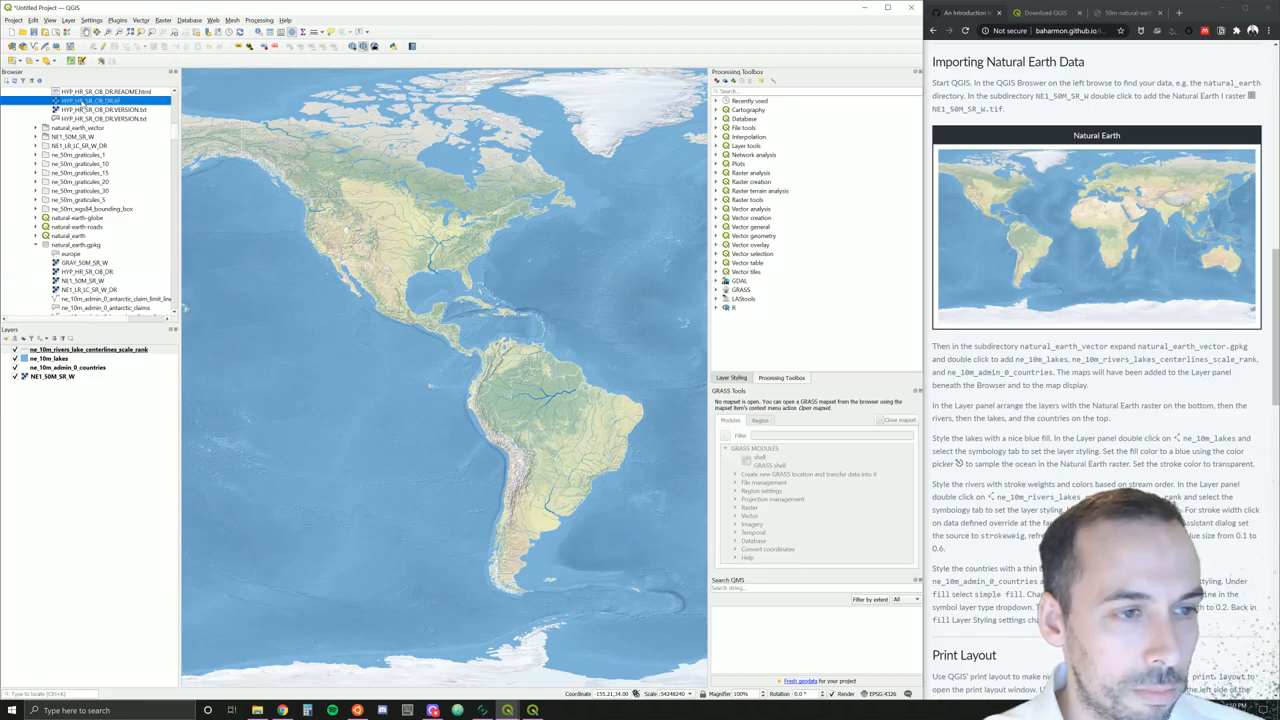
Copy the relief raster into the GeoPackage again and dismiss the 'Cannot Overwrite Layer' warning
left_click(100, 244)
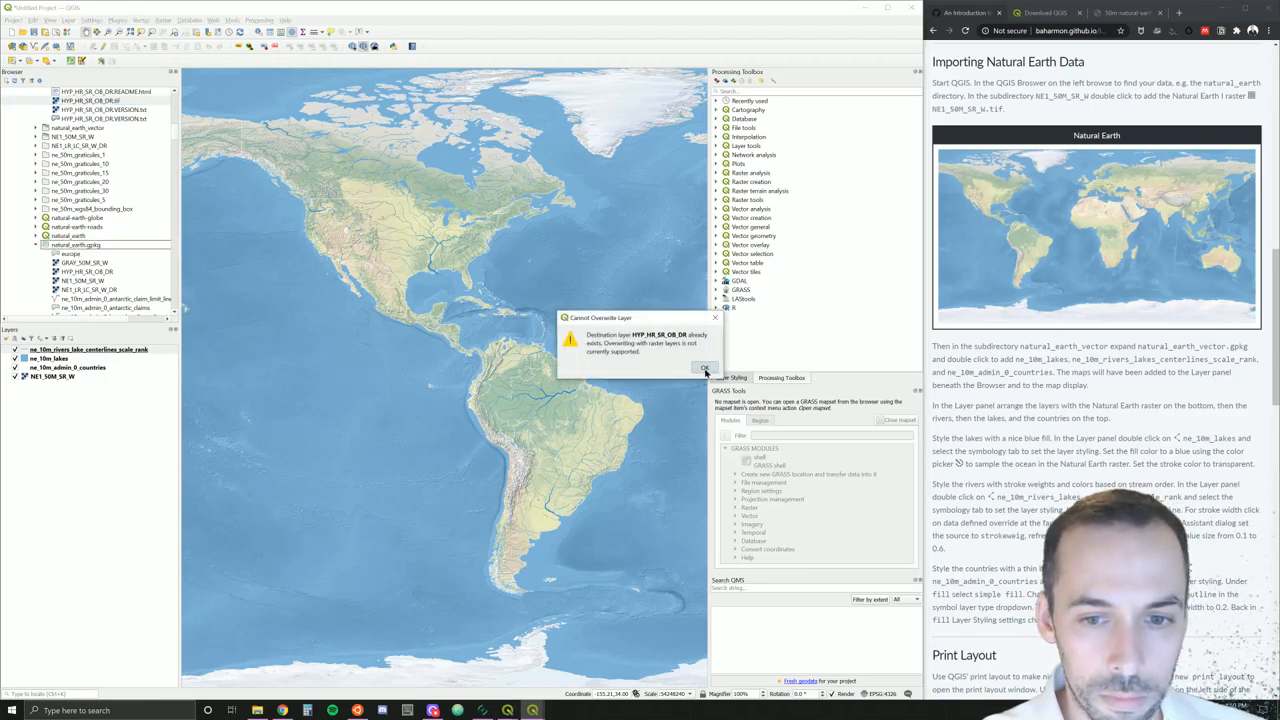
left_click(704, 368)
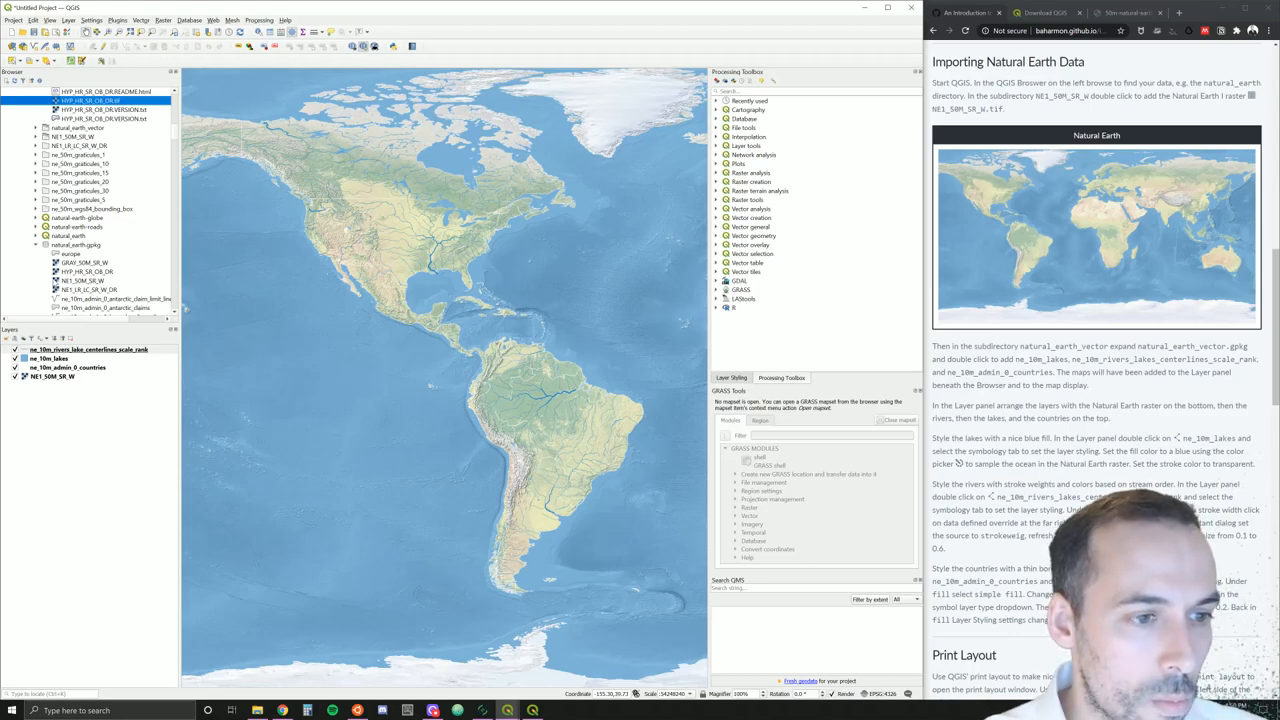
left_click(76, 244)
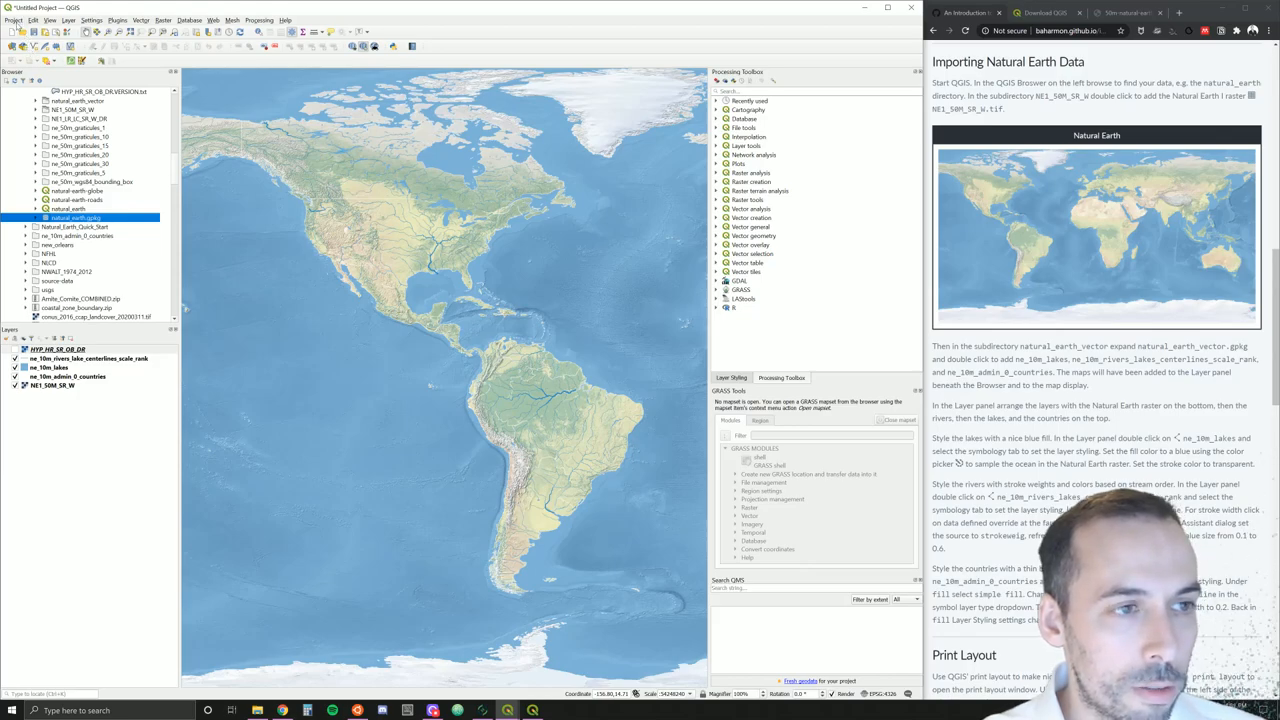
Save the project as 'natural' in QGIS project format inside the natural_earth folder
left_click(12, 20)
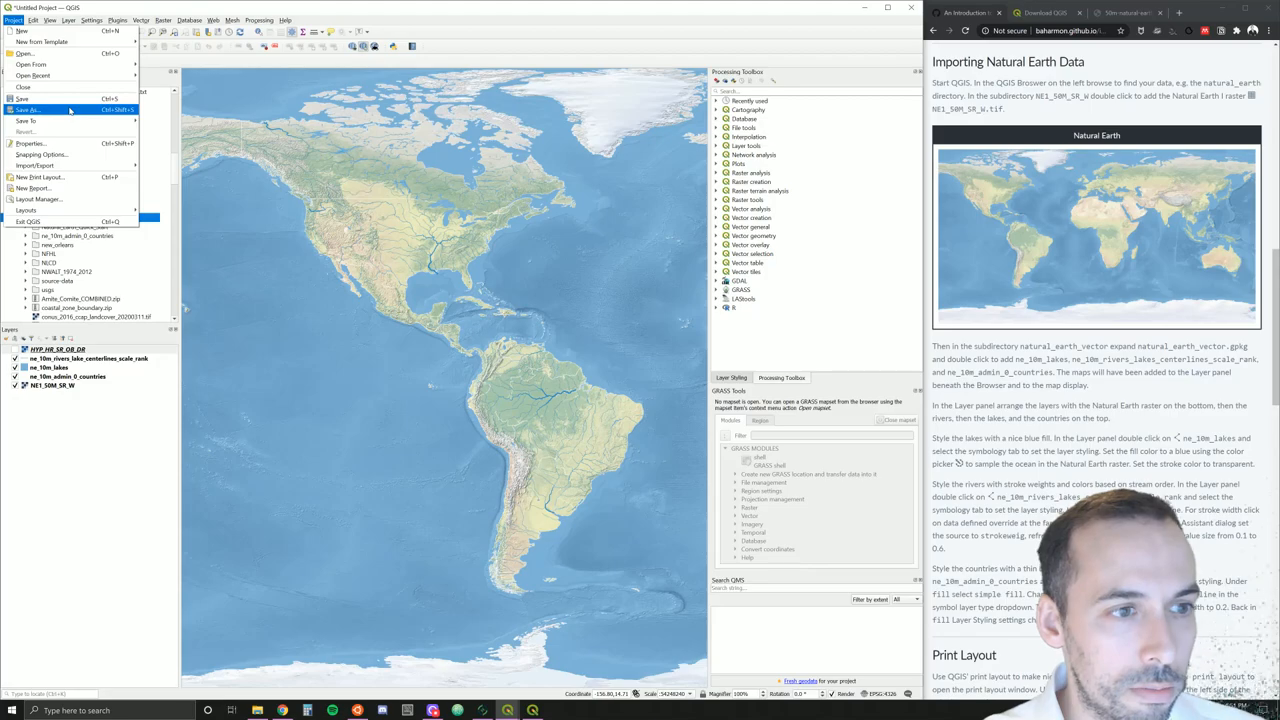
left_click(28, 100)
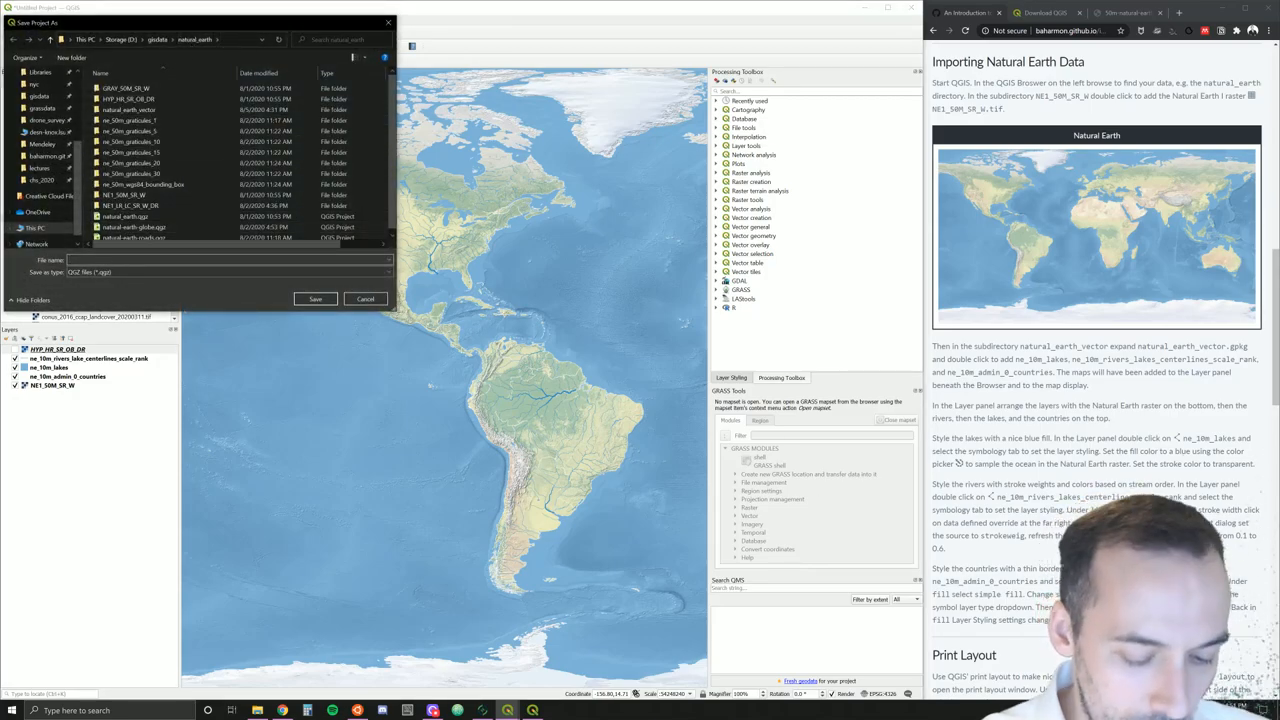
type("natural-earth-demo")
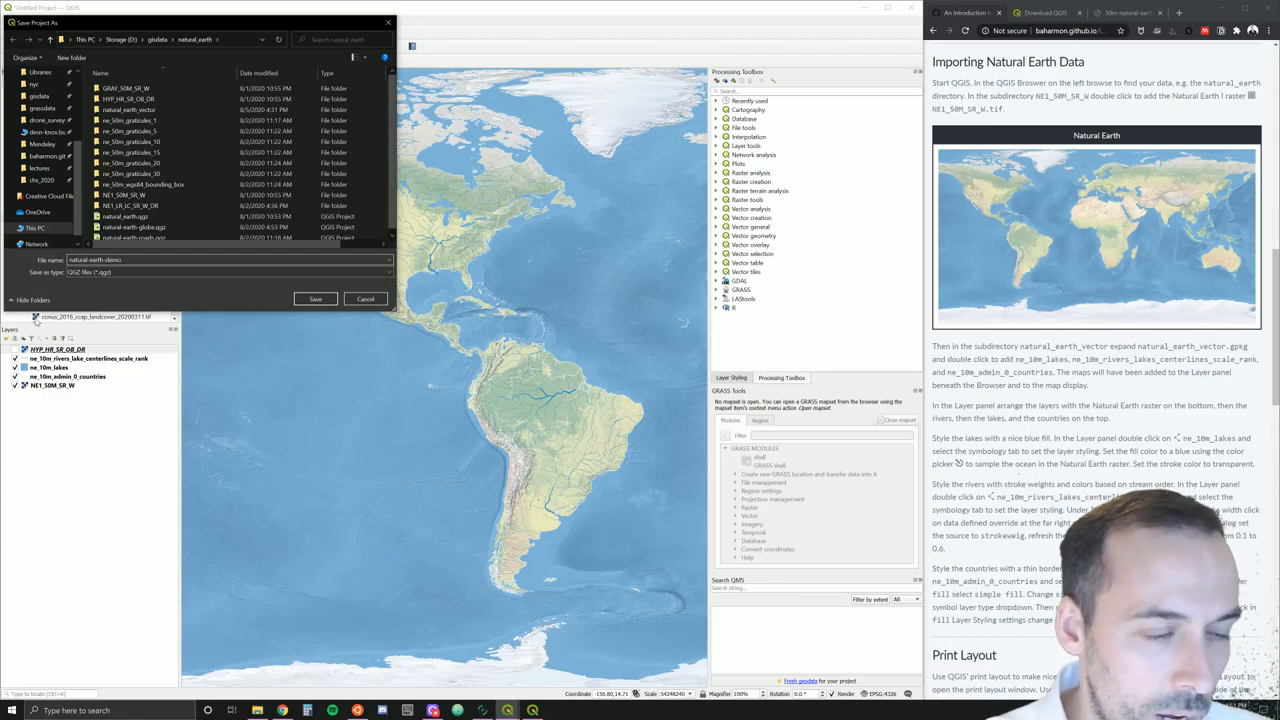
left_click(224, 272)
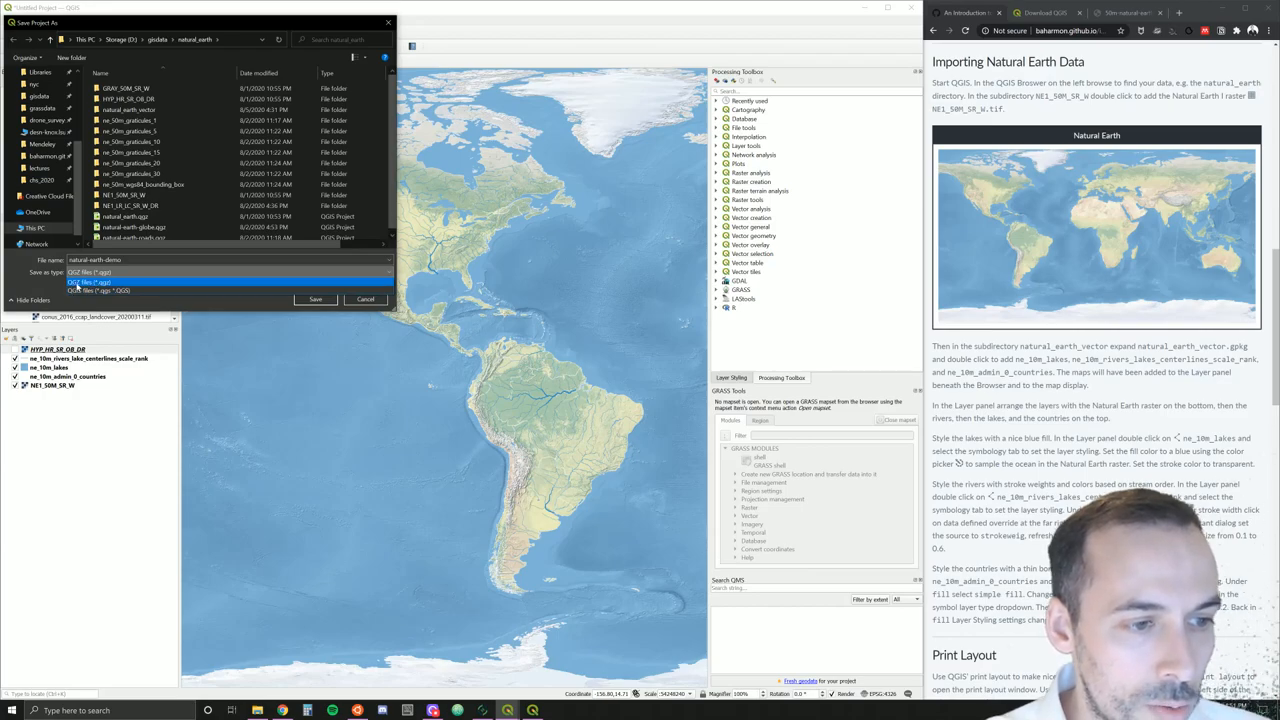
left_click(90, 284)
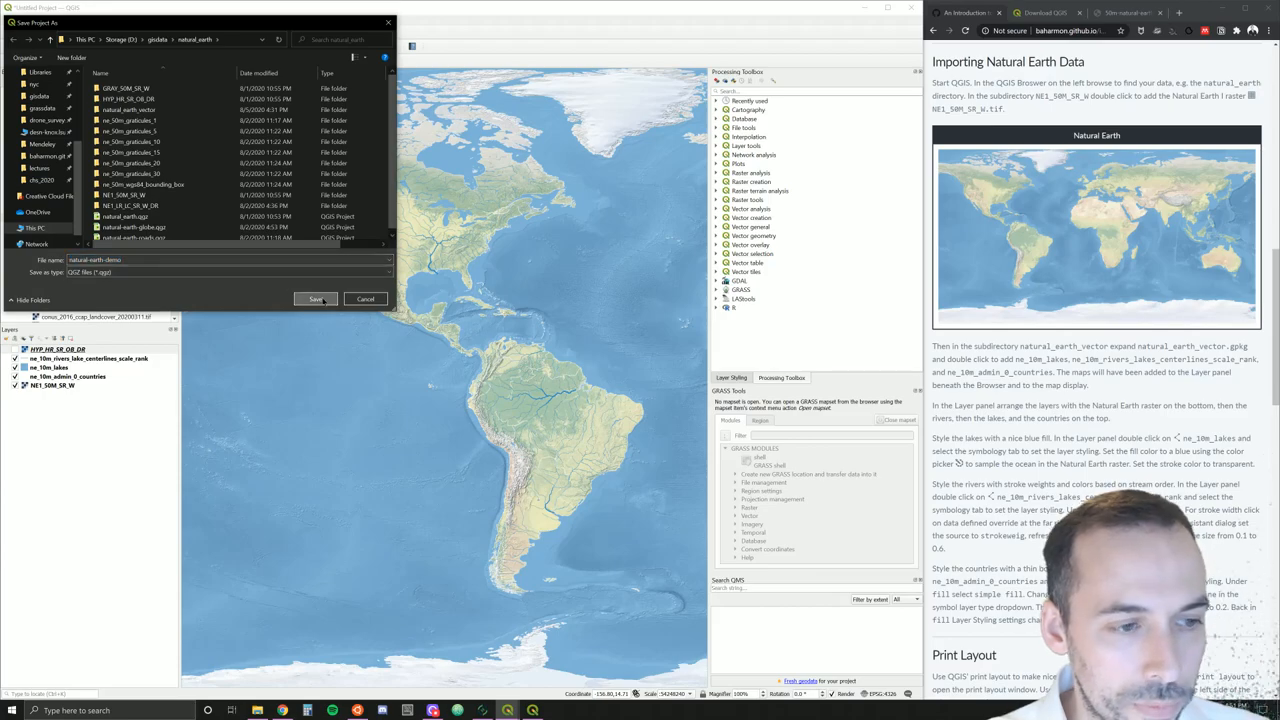
left_click(316, 300)
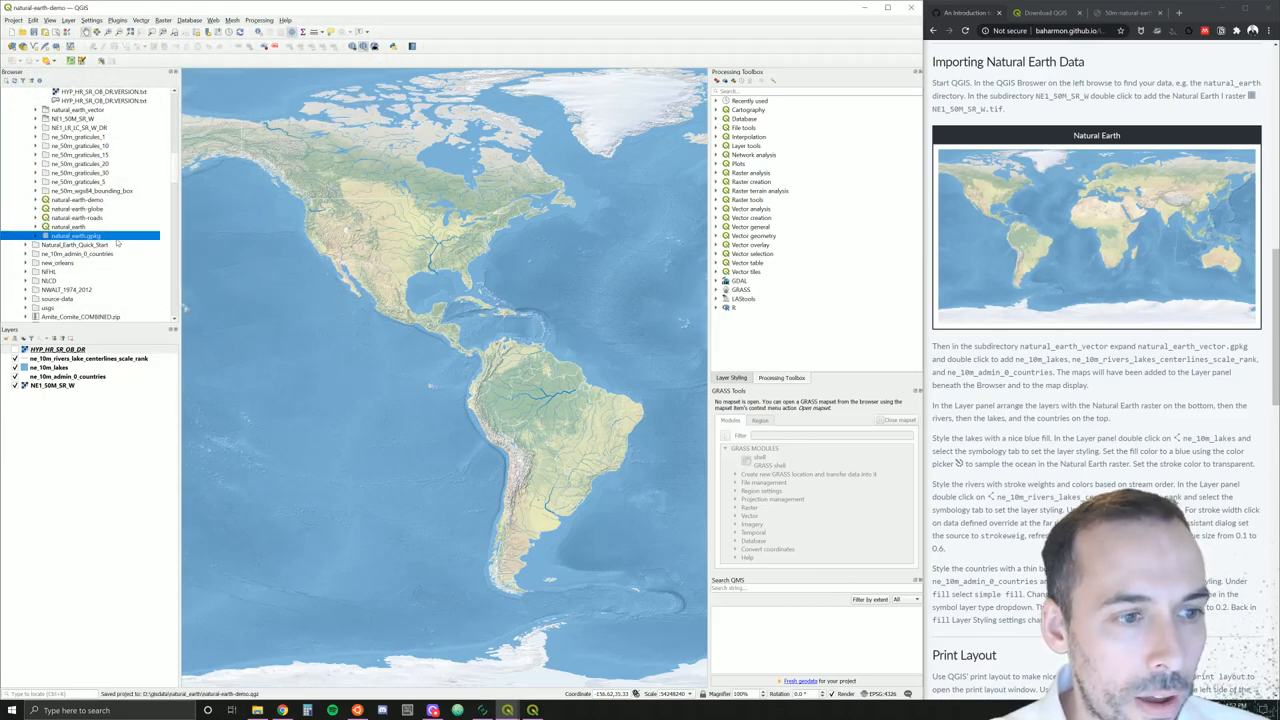
mouse_move(76, 236)
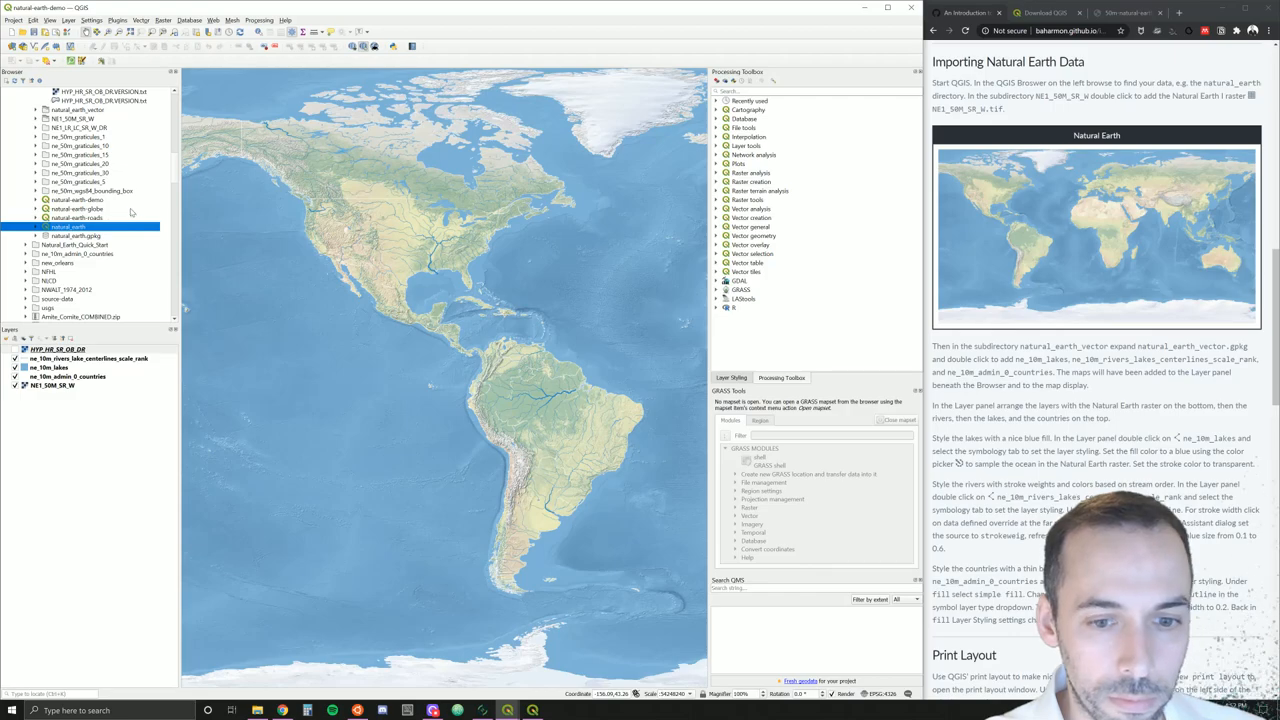
Save the Natural Earth Quick Start Kit link from the Practice section into Downloads
scroll("down", 3)
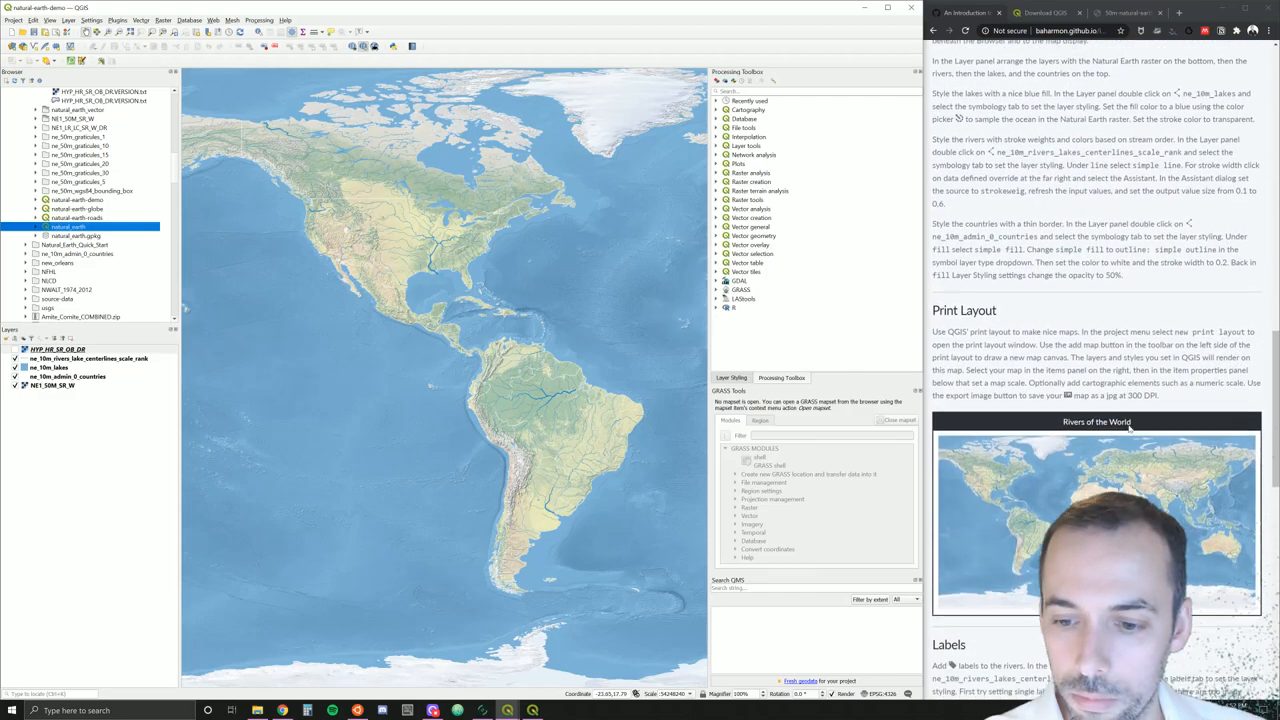
scroll("down", 3)
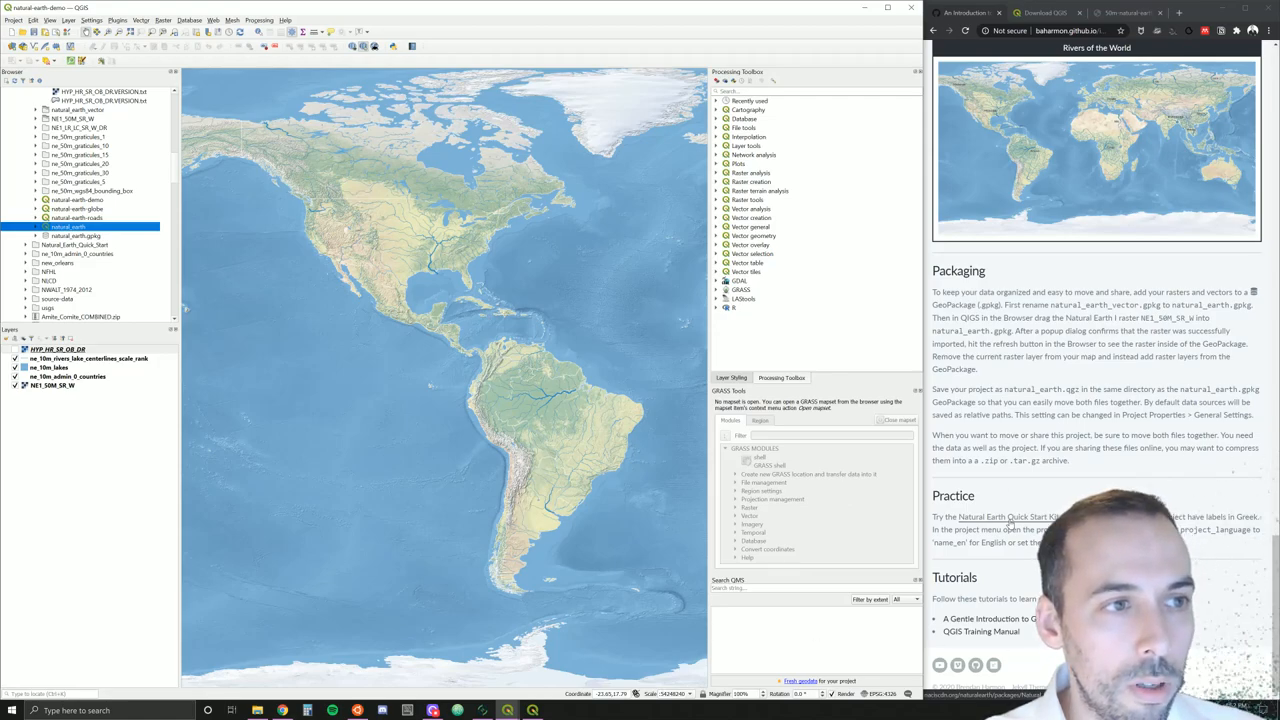
right_click(1018, 516)
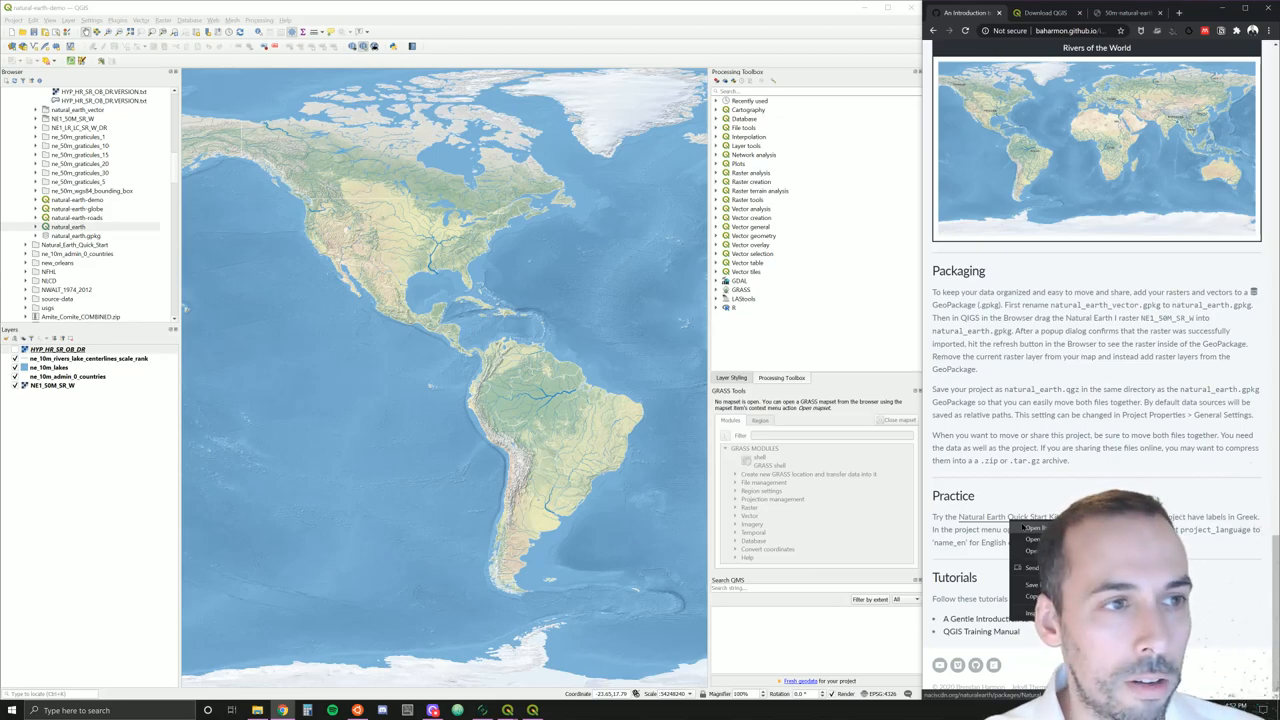
left_click(1032, 580)
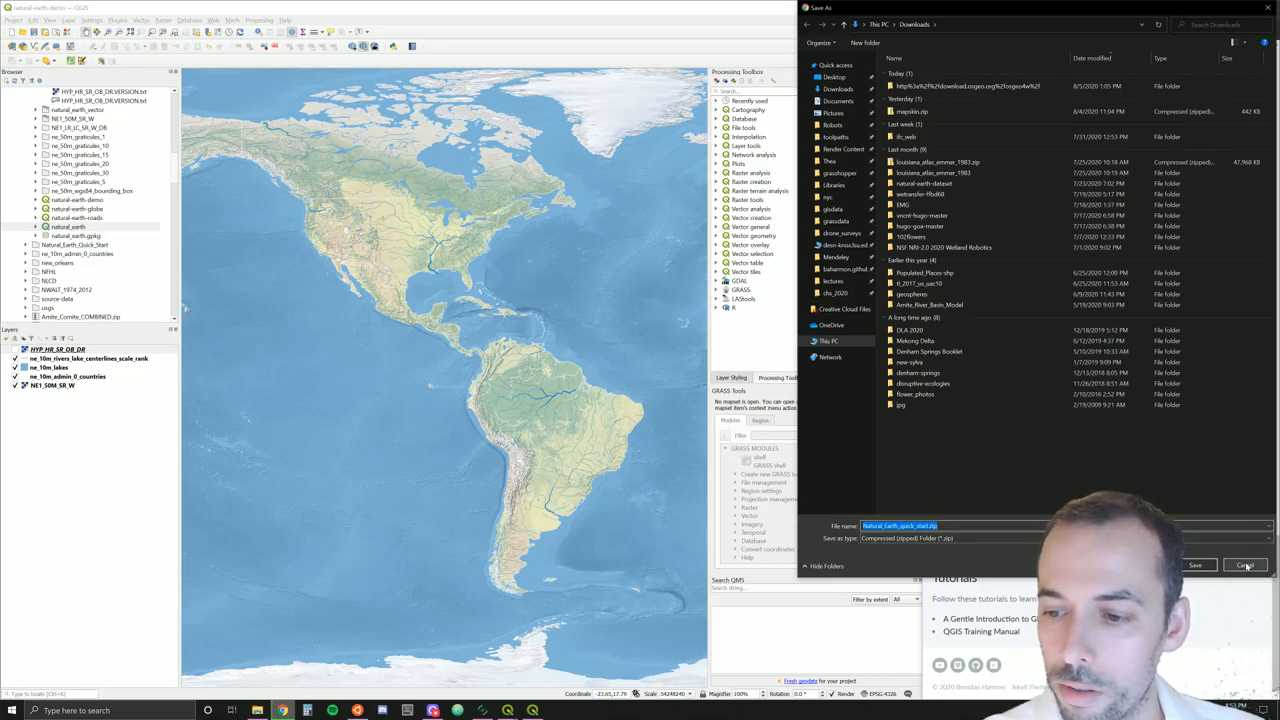
left_click(1260, 564)
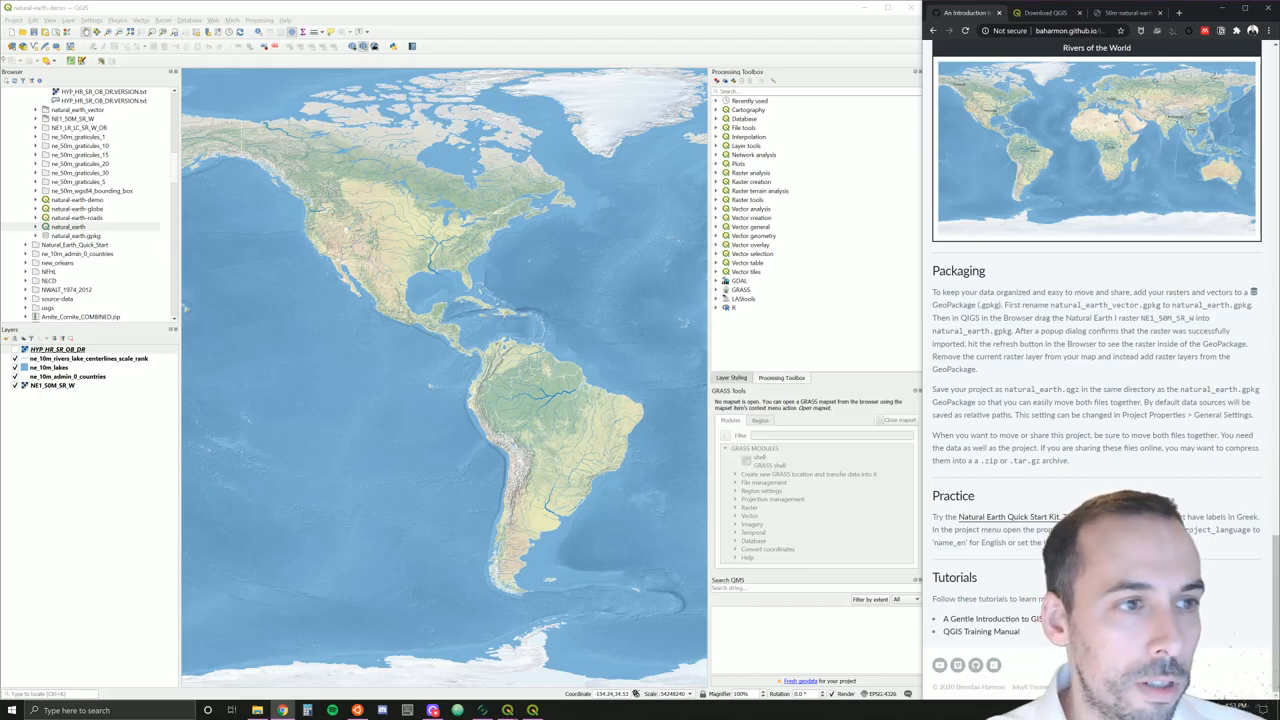
Open the QGIS 3 project file from geodata > Natural_Earth_quick_start
left_click(12, 16)
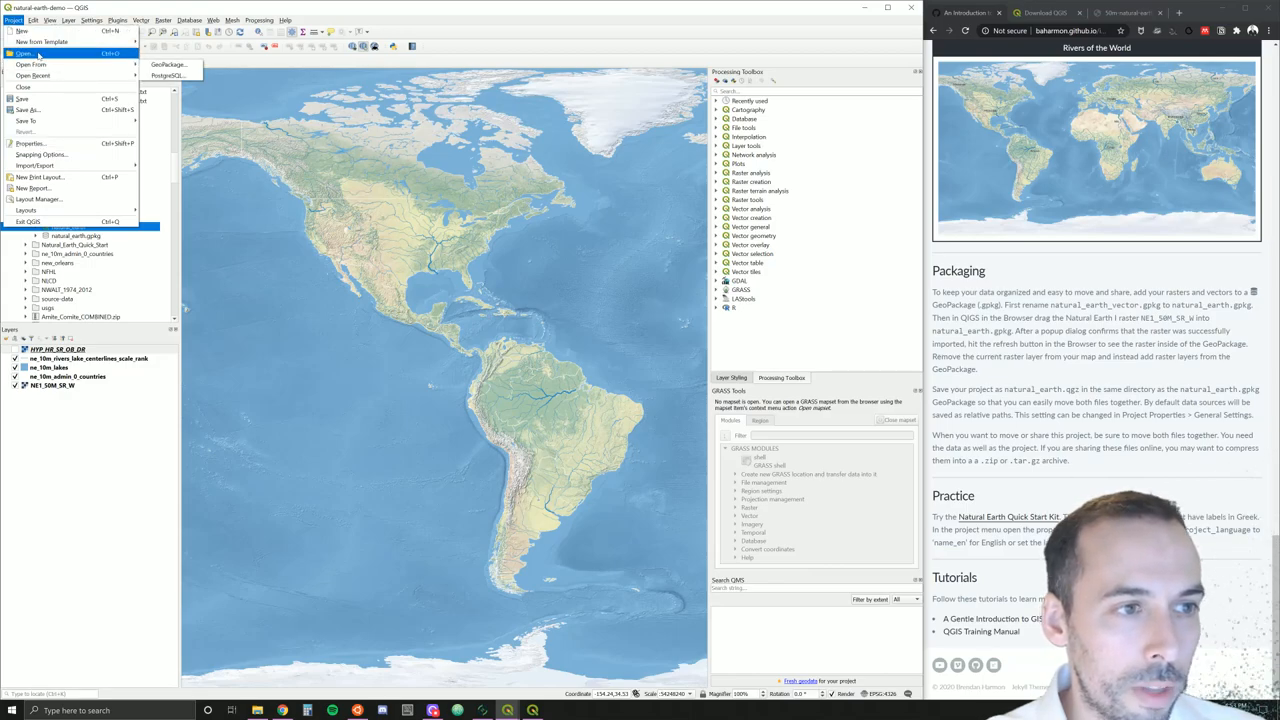
left_click(16, 42)
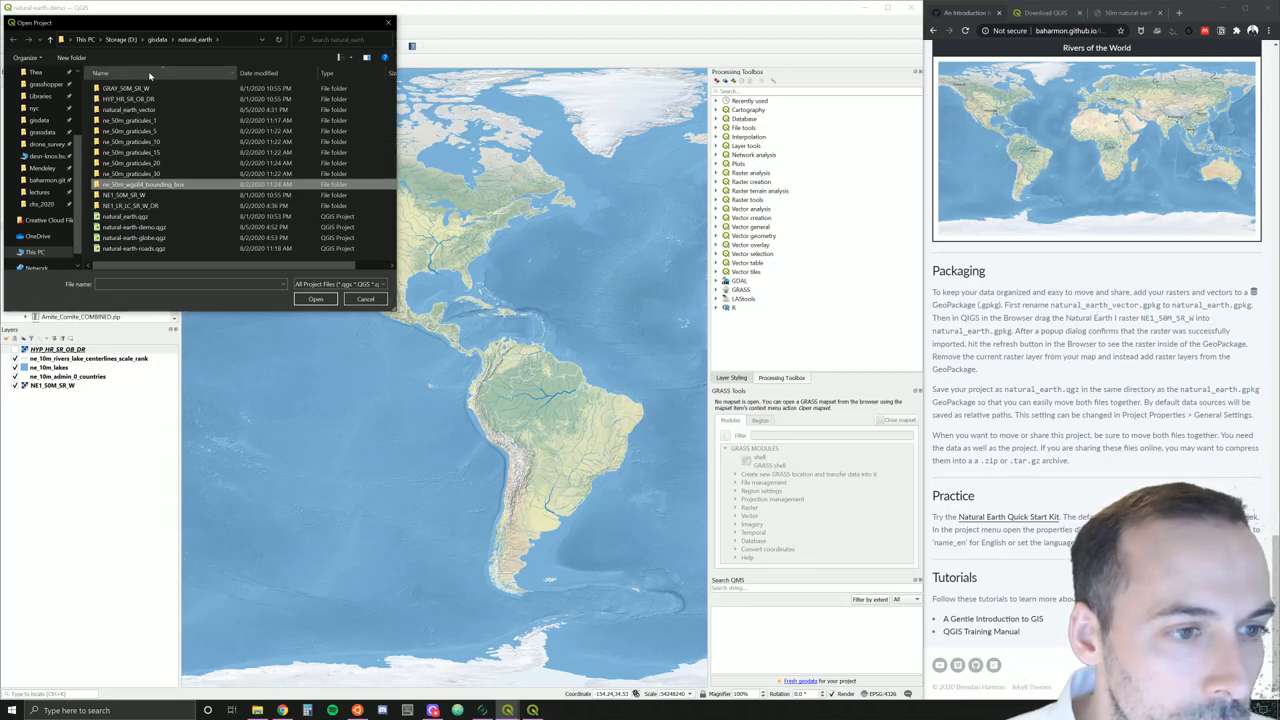
left_click(164, 40)
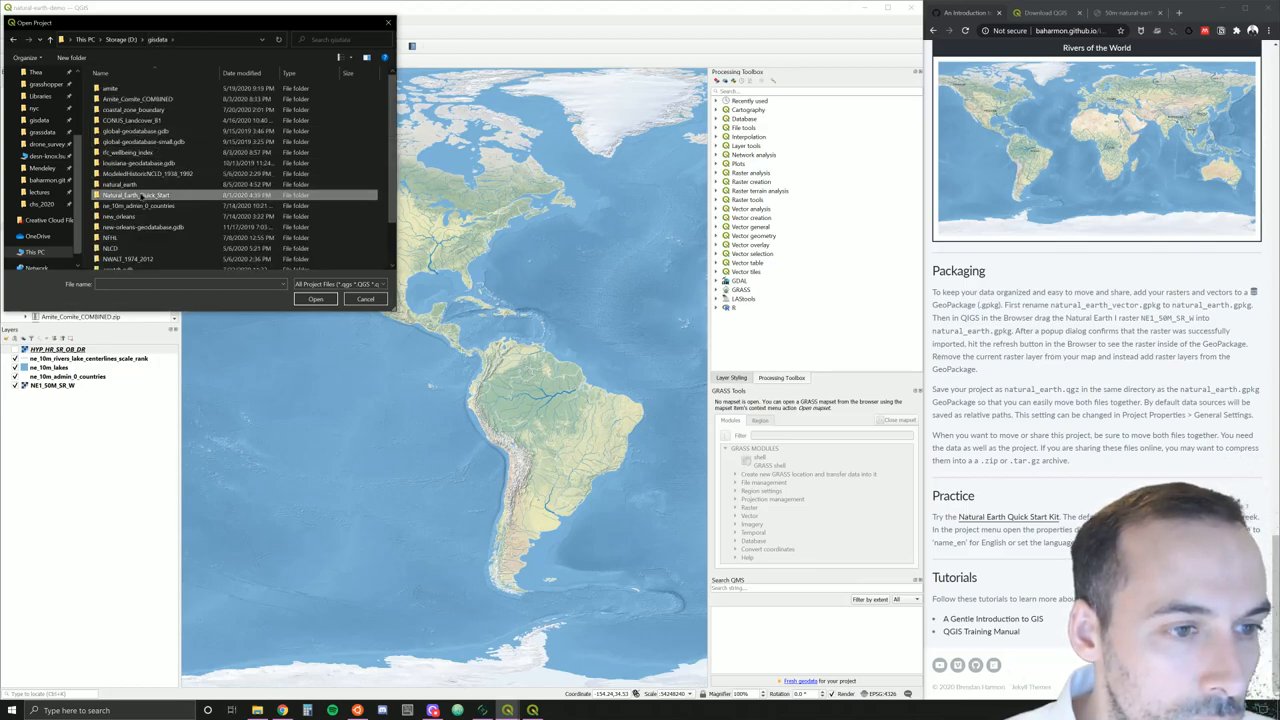
double_click(138, 198)
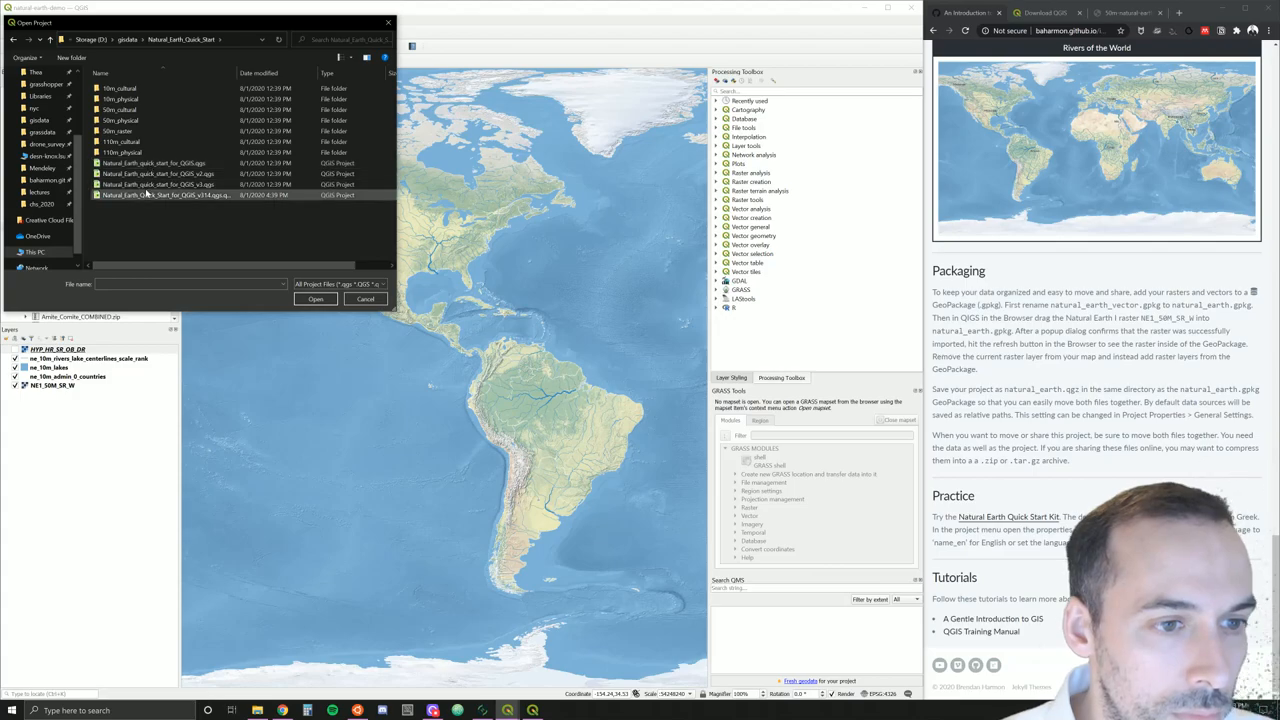
left_click(316, 298)
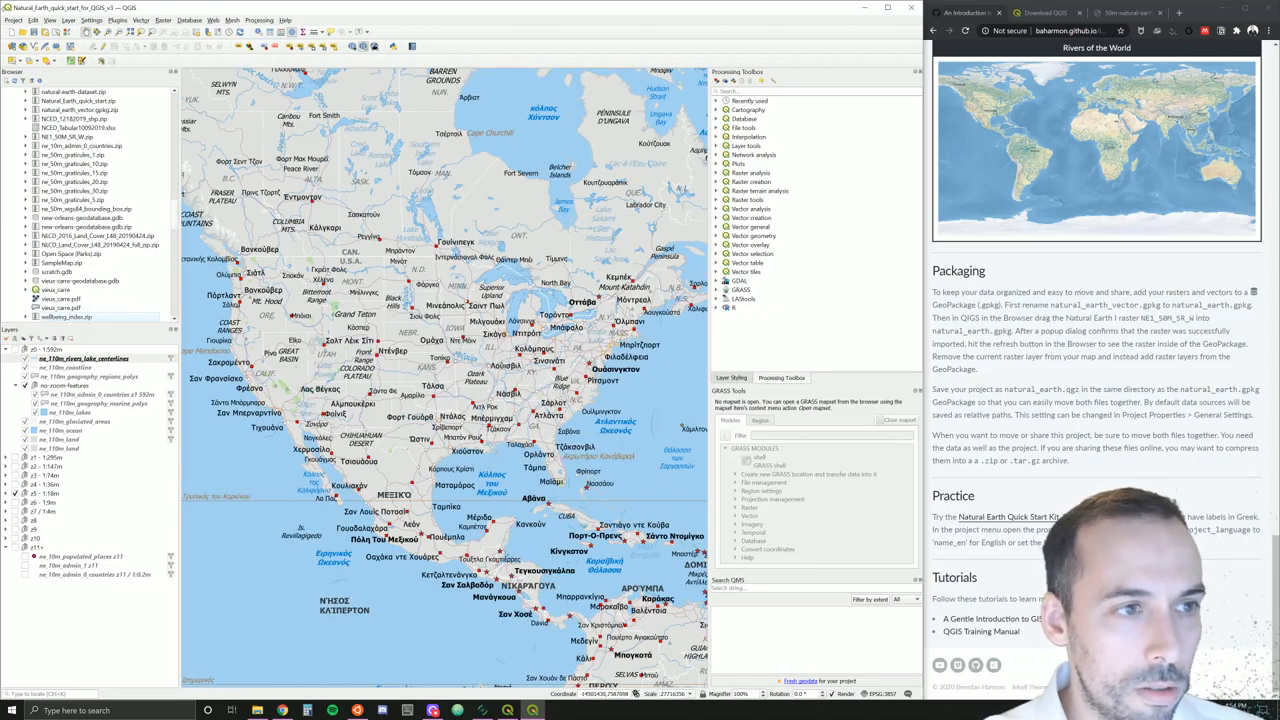
Set the project_language variable to name_en in Project Properties > Variables and confirm
left_click(18, 20)
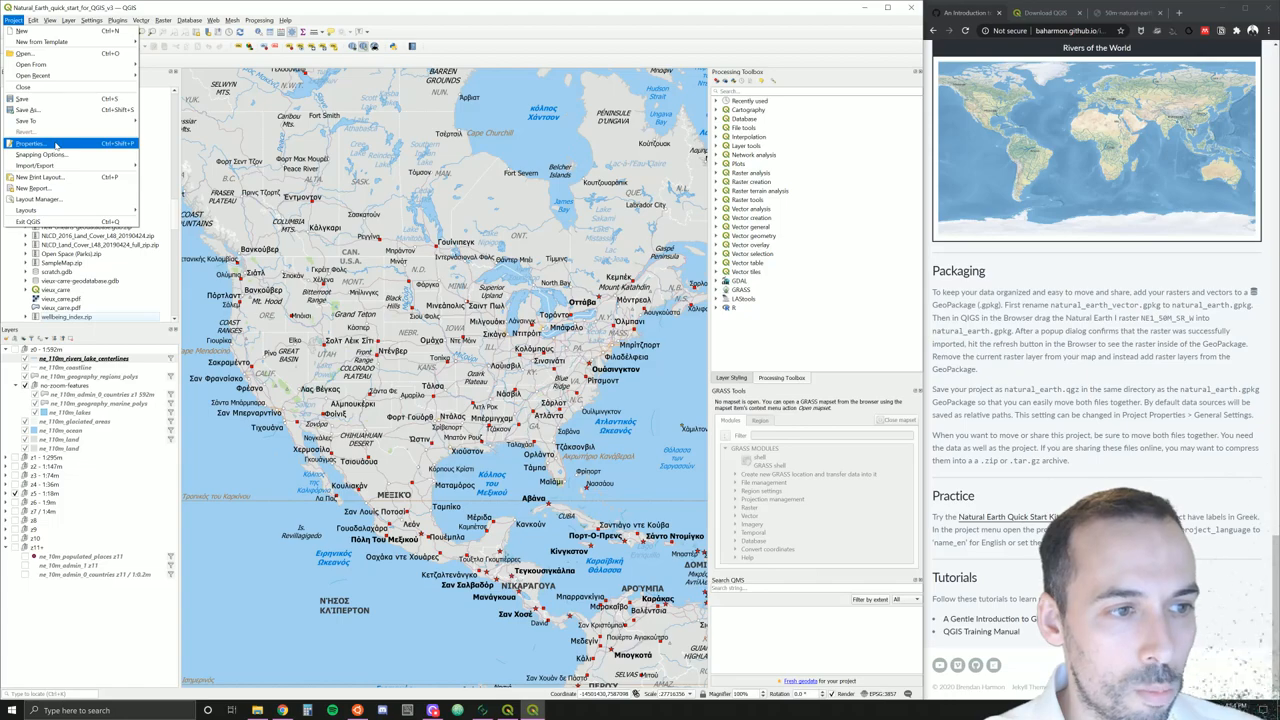
left_click(30, 128)
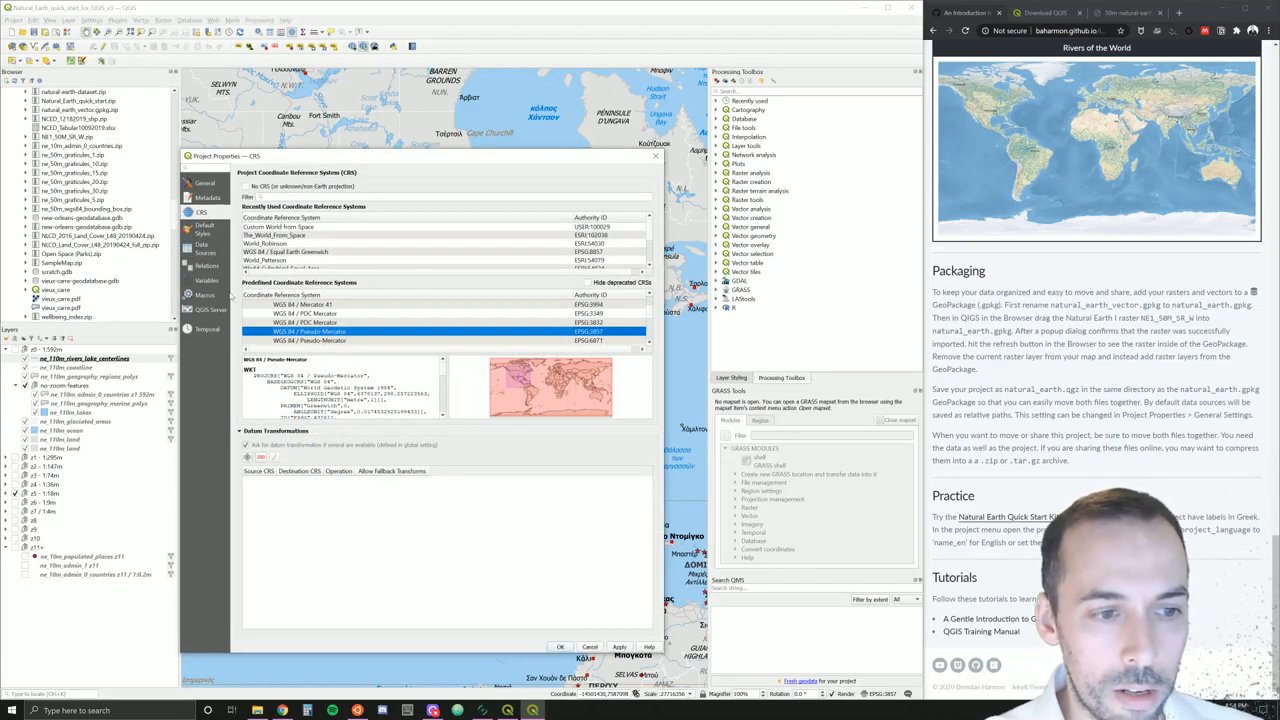
left_click(208, 280)
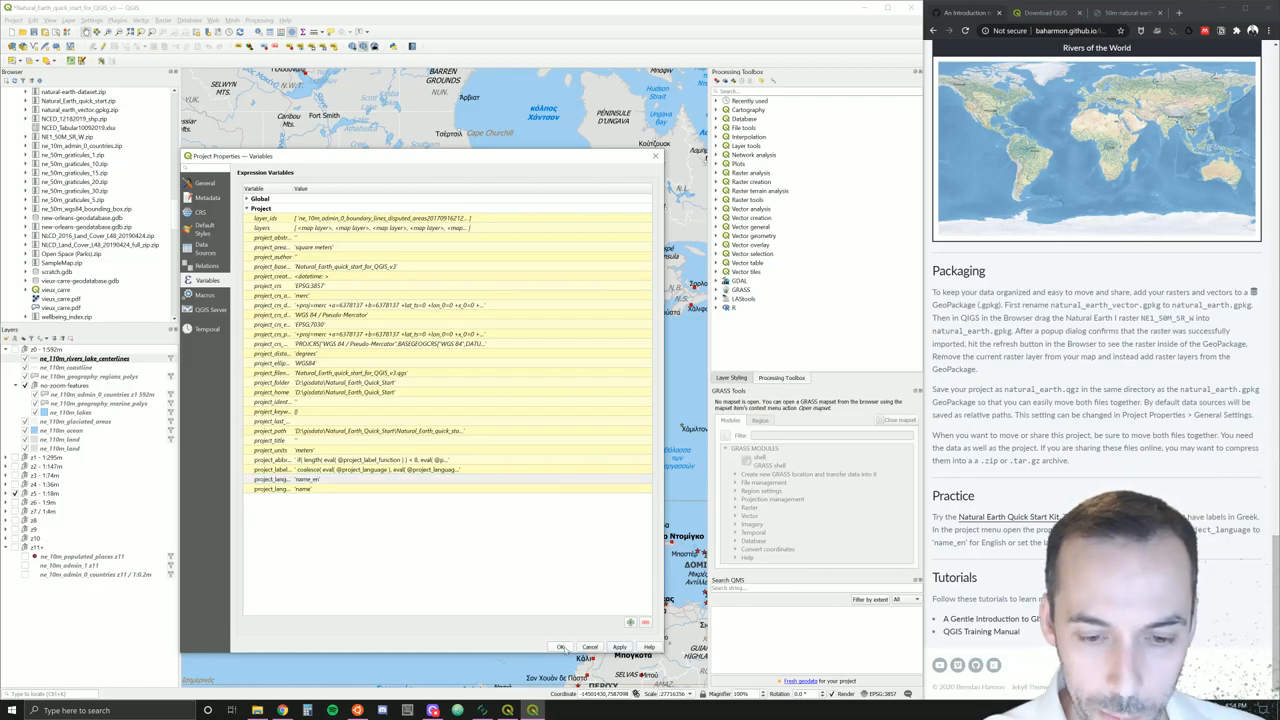
left_click(558, 648)
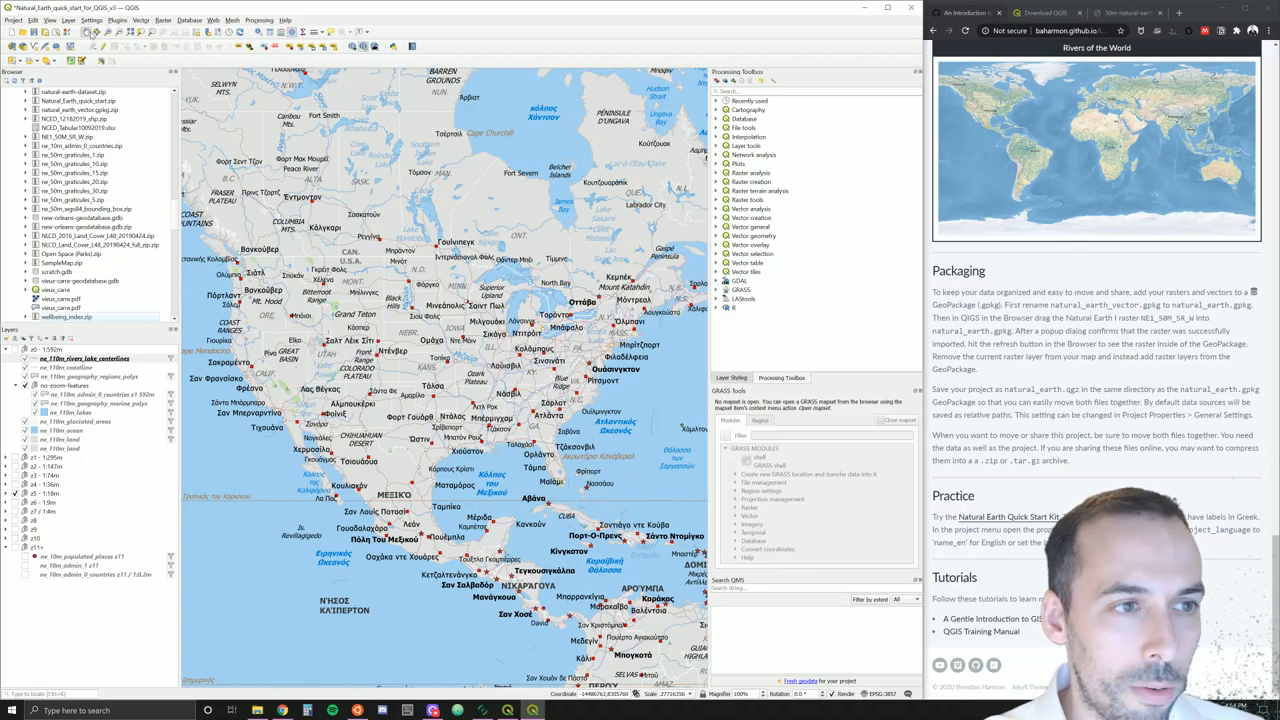
mouse_move(90, 48)
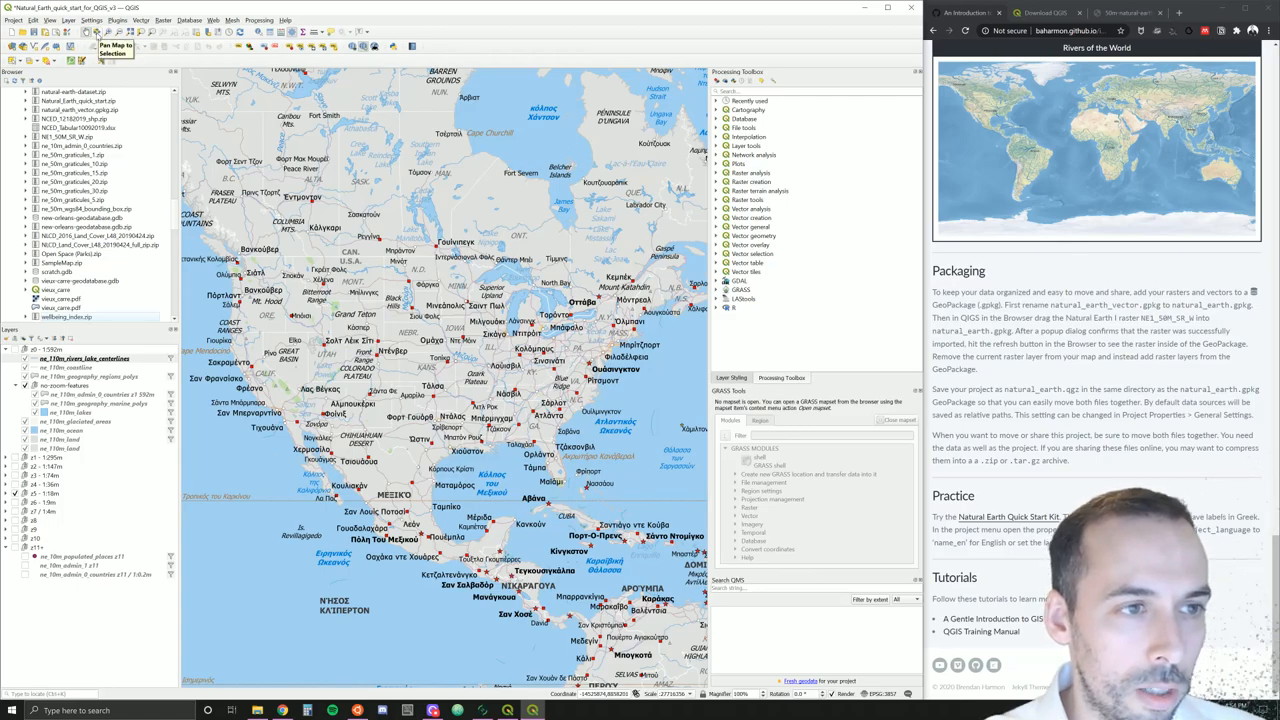